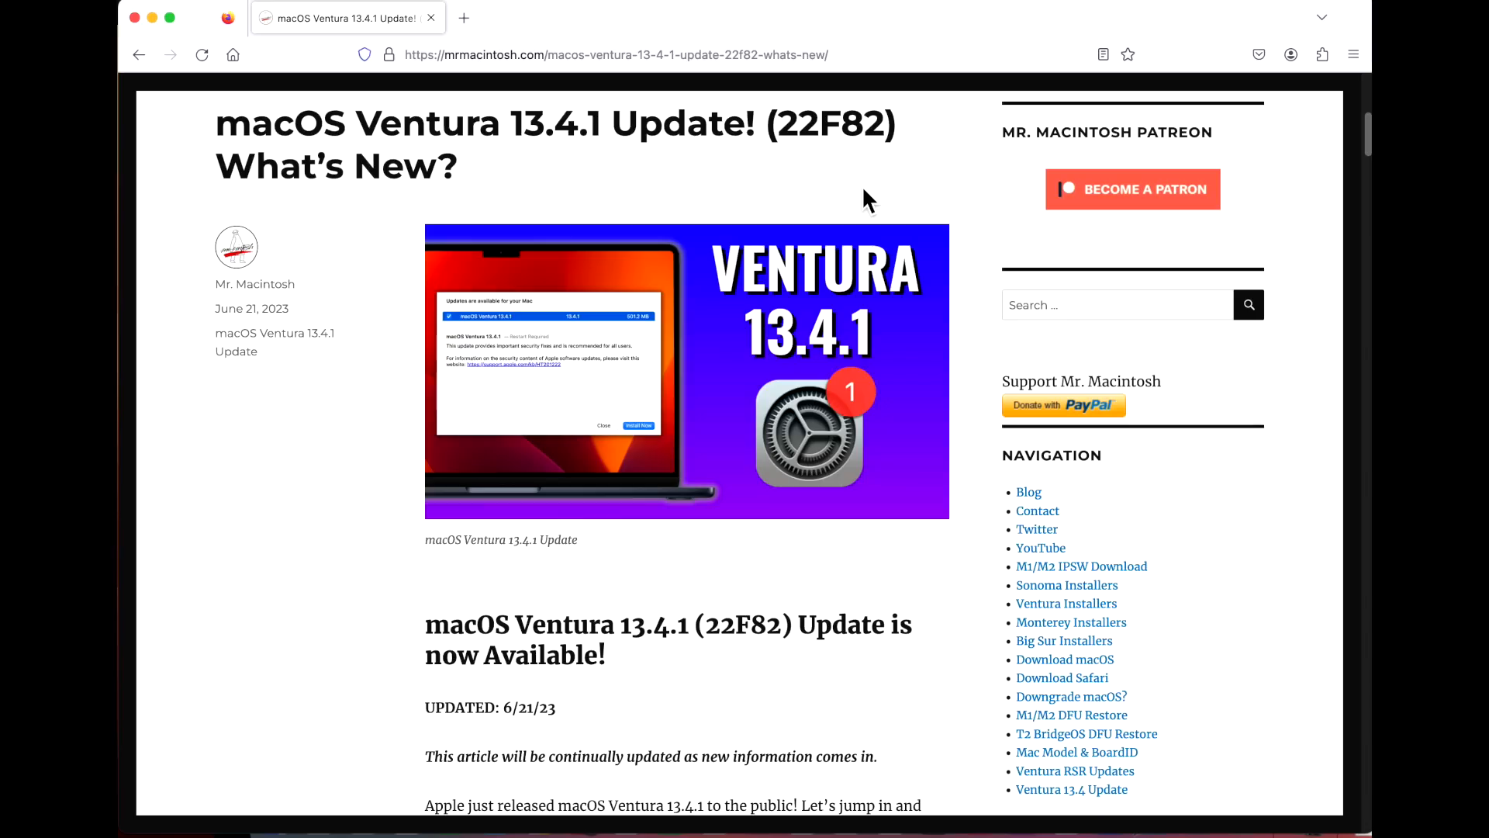
{"action": "mouse_move", "coordinate": [644, 190]}
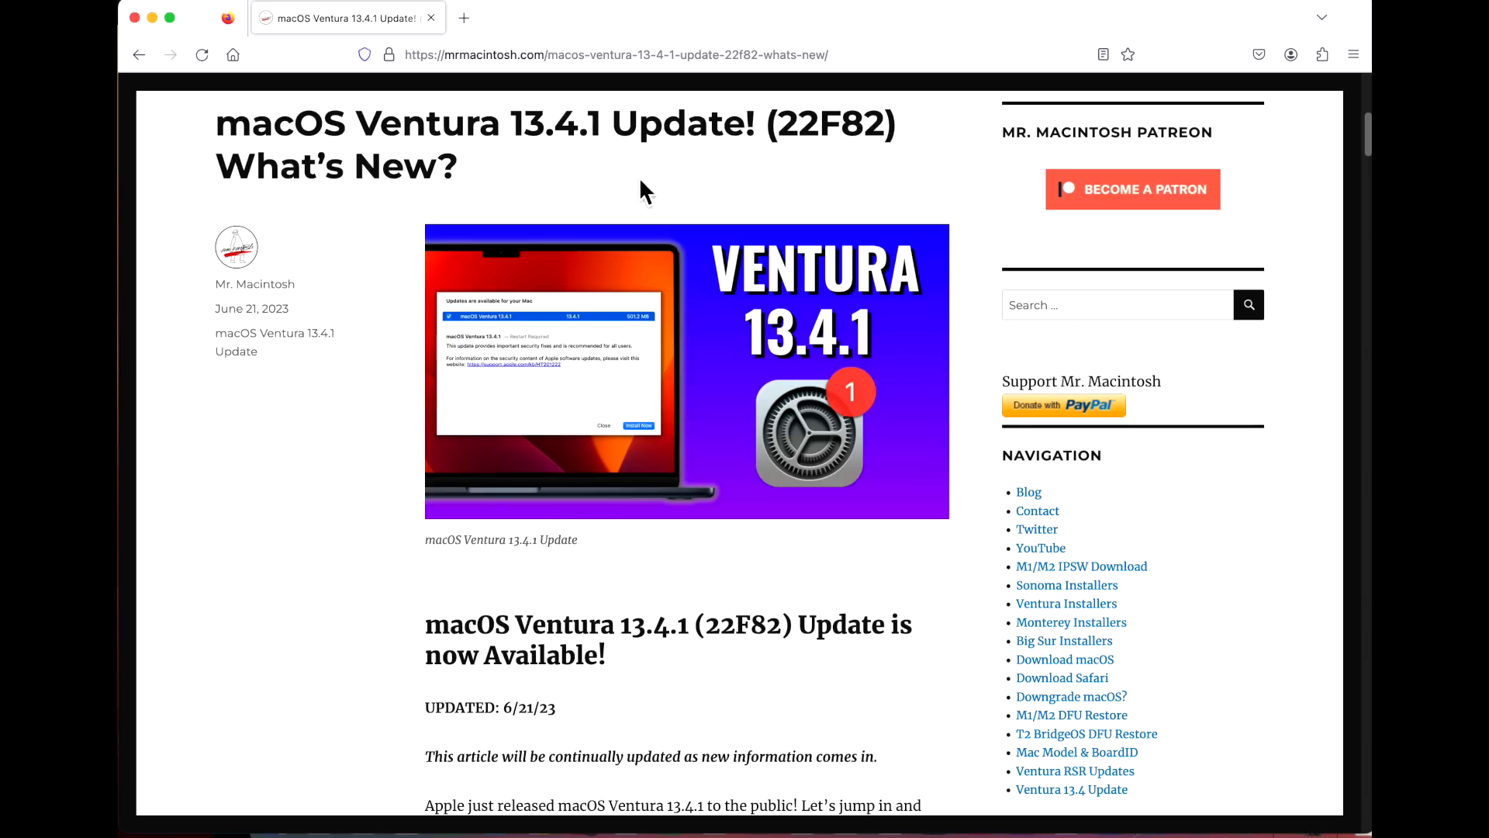
{"action": "mouse_move", "coordinate": [627, 171]}
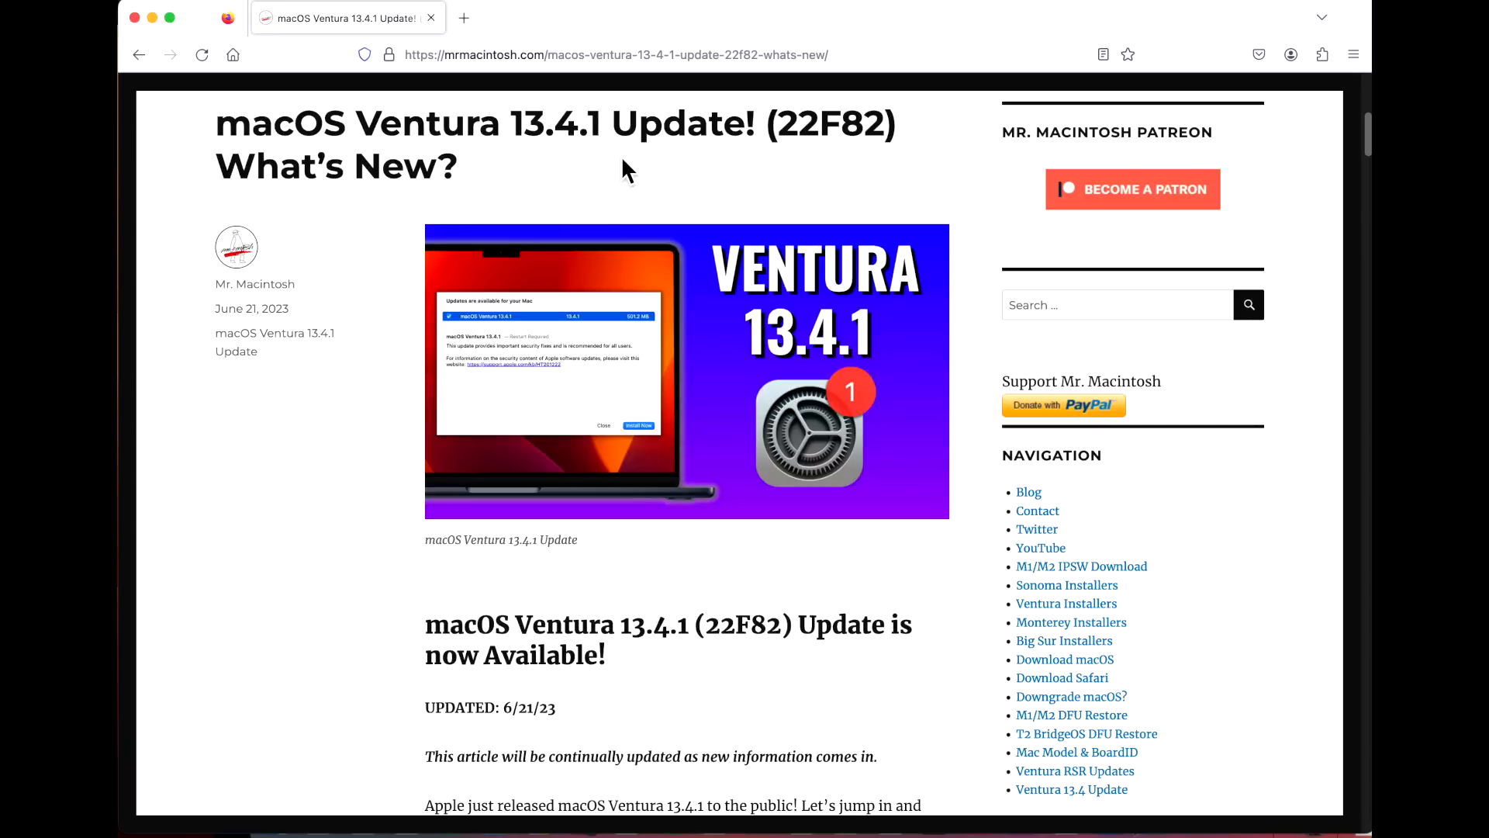
{"action": "mouse_move", "coordinate": [680, 199]}
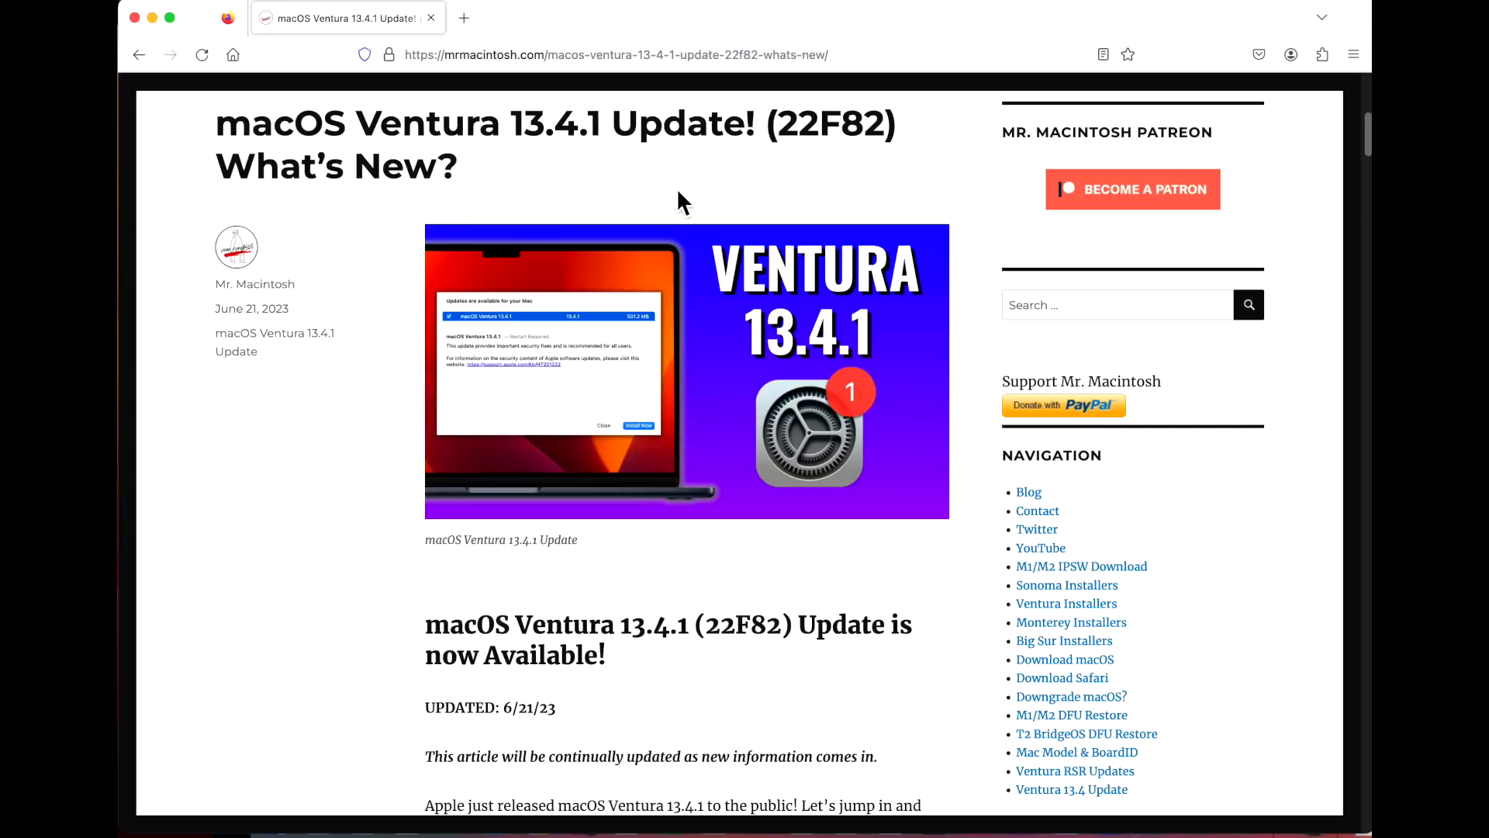
{"action": "mouse_move", "coordinate": [686, 216]}
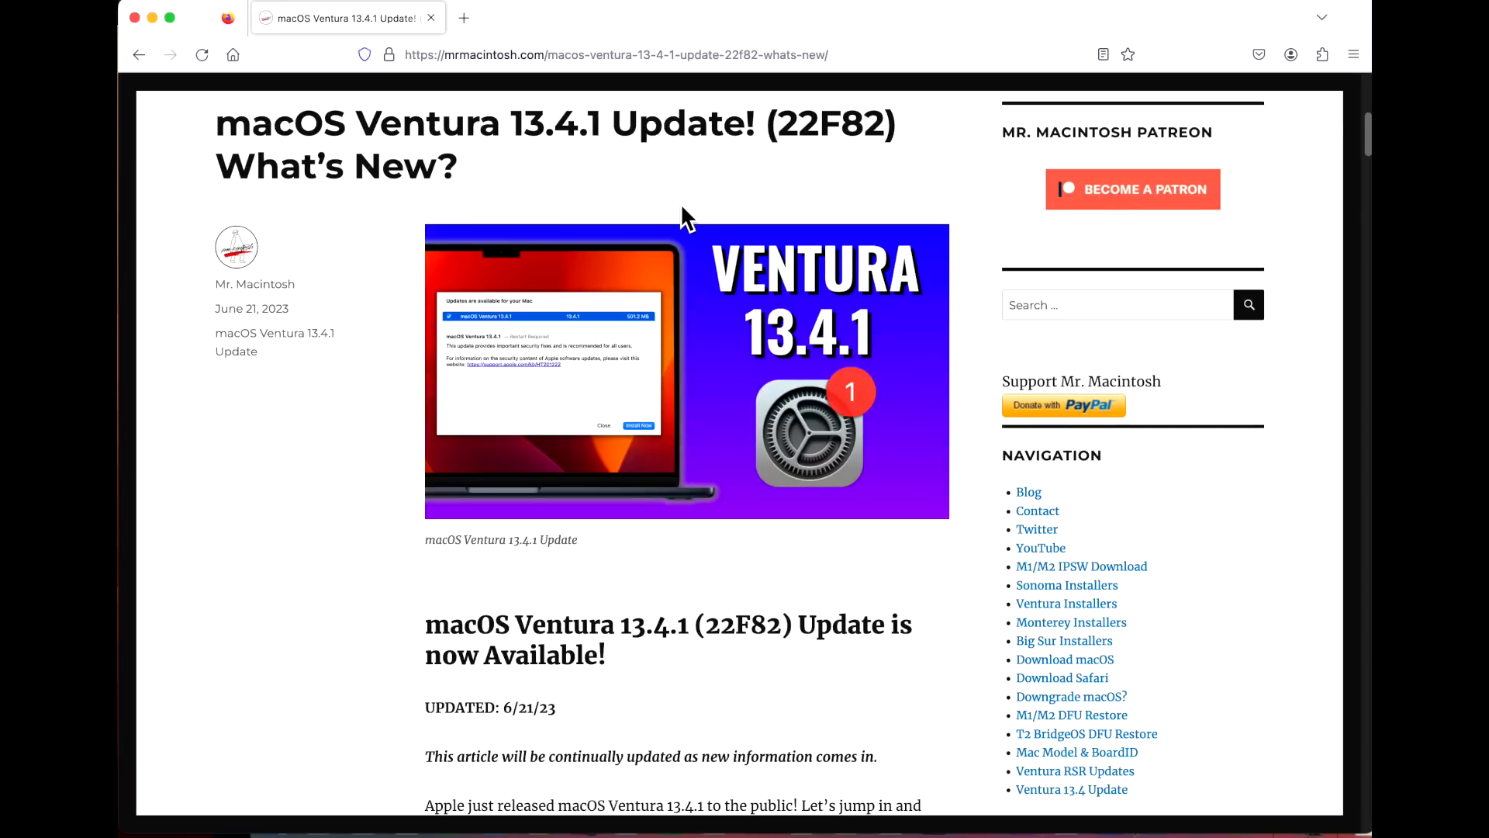
- Scroll the Ventura 13.4.1 article down to the Patch Notes Summary list
{"action": "scroll", "scroll_direction": "down", "scroll_amount": 3}
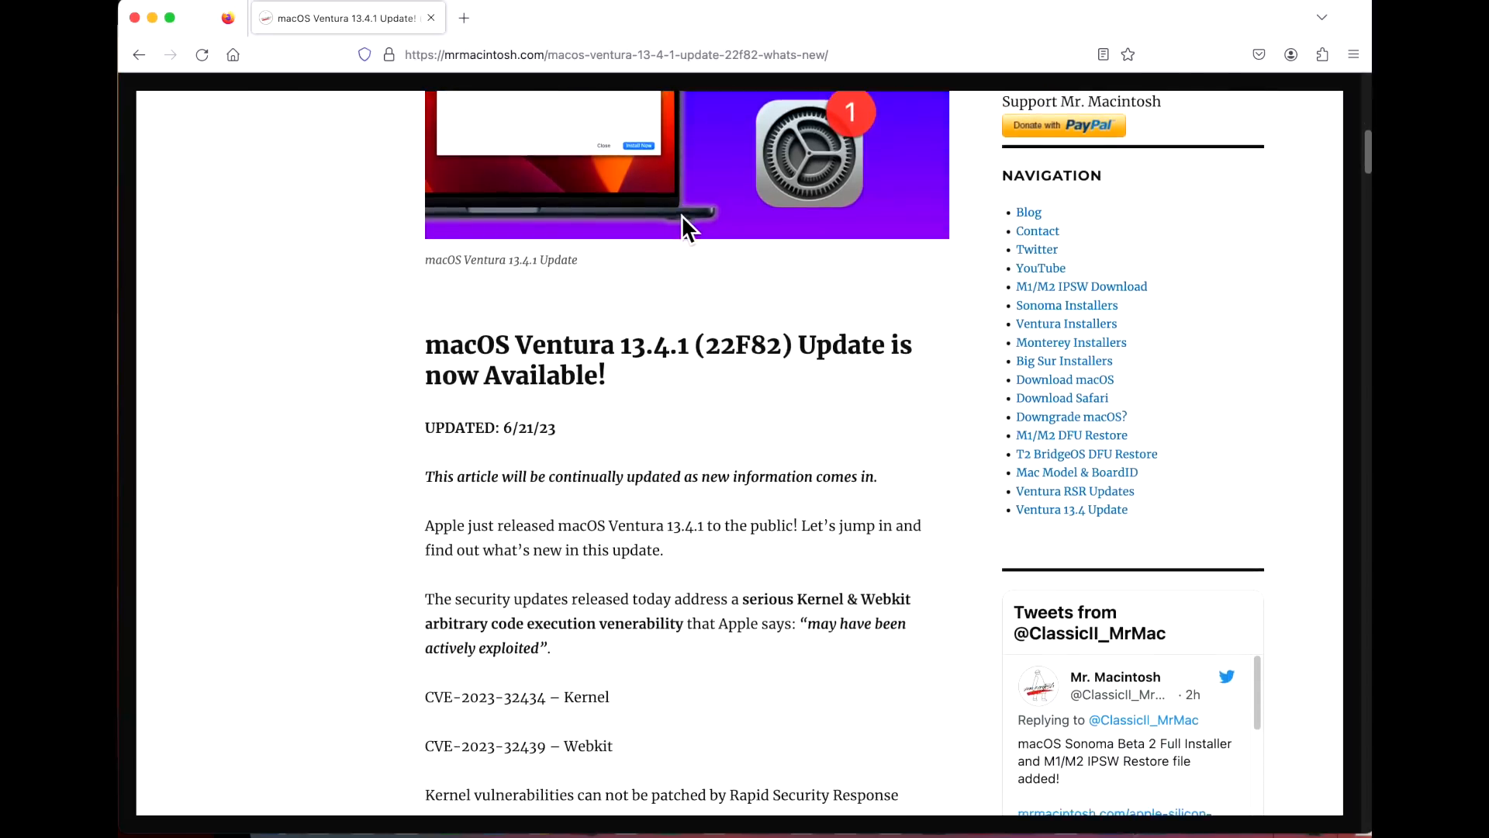
{"action": "scroll", "scroll_direction": "down", "scroll_amount": 3}
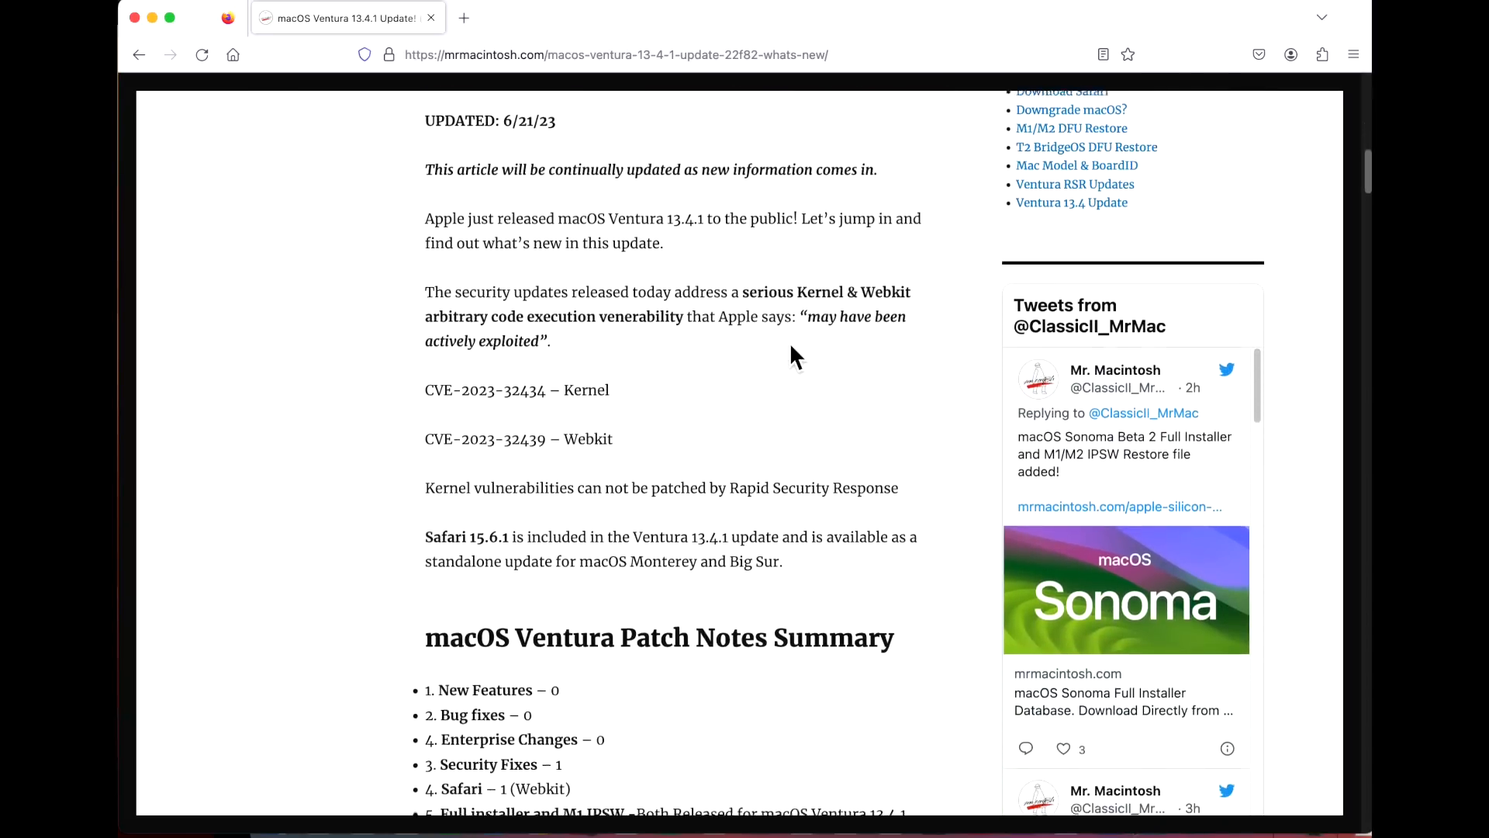
{"action": "scroll", "scroll_direction": "down", "scroll_amount": 3}
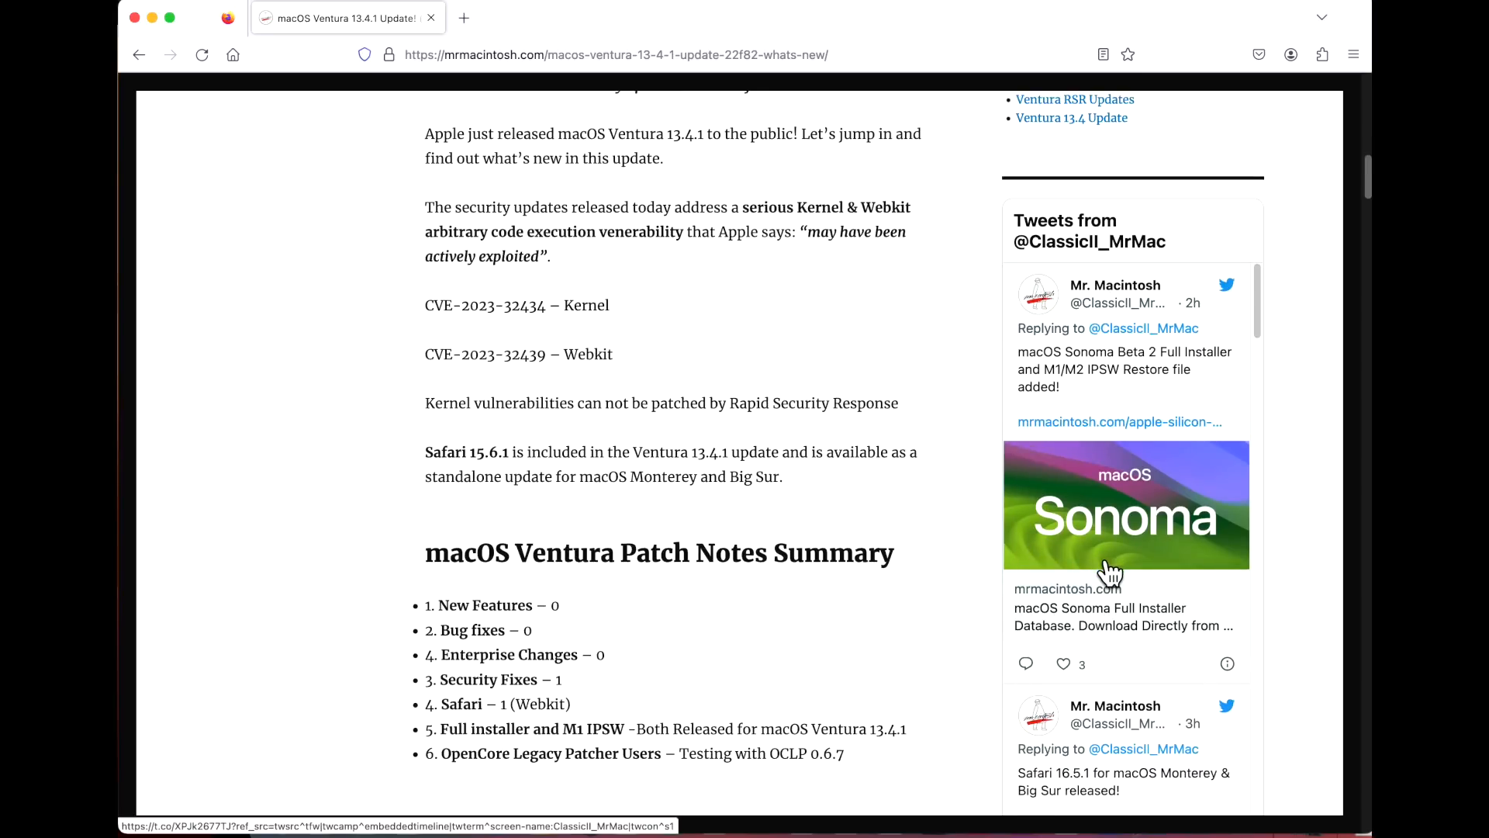
{"action": "scroll", "scroll_direction": "down", "scroll_amount": 3}
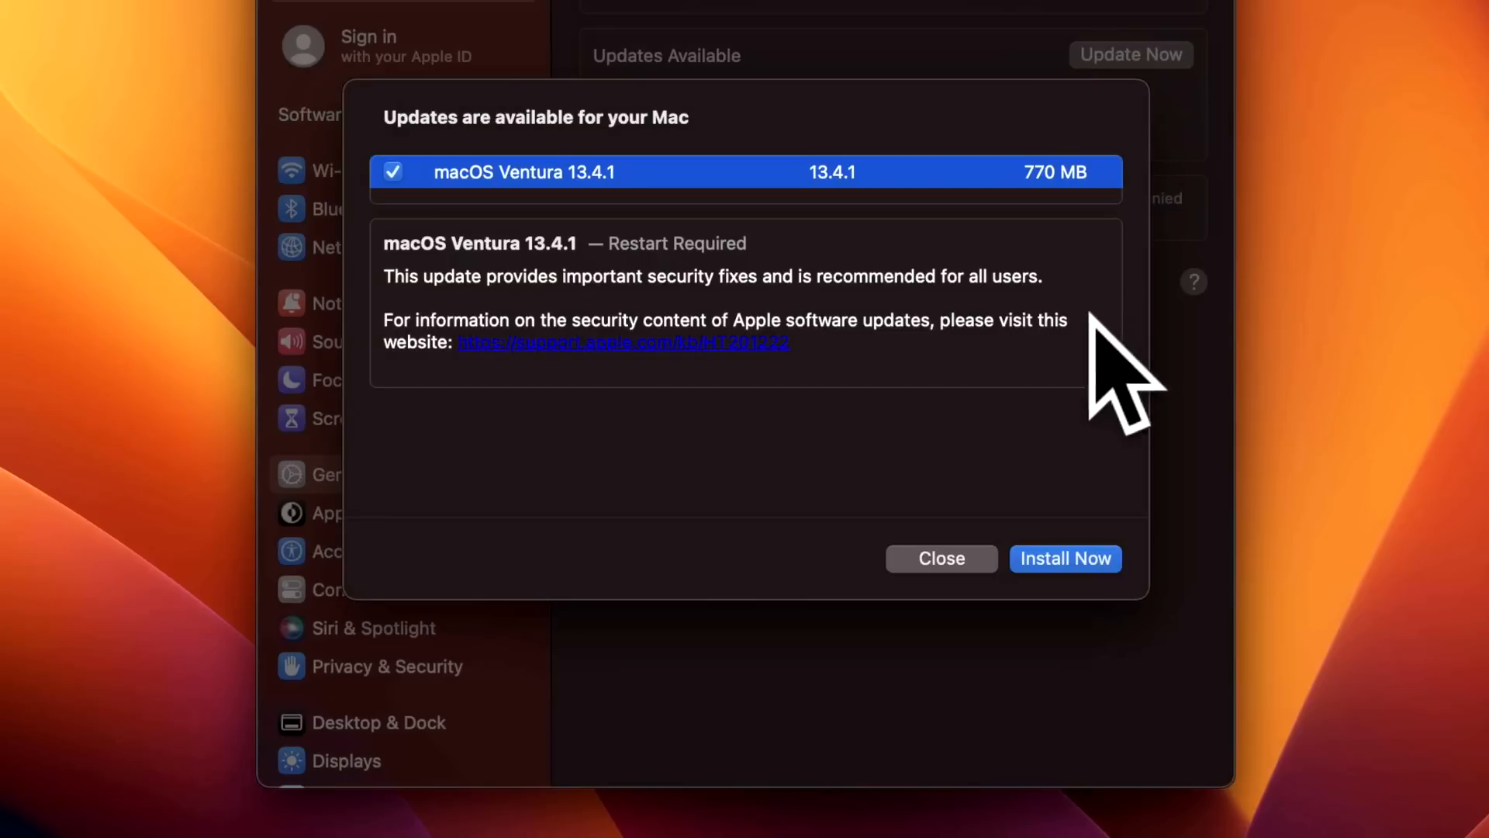
{"action": "mouse_move", "coordinate": [943, 353]}
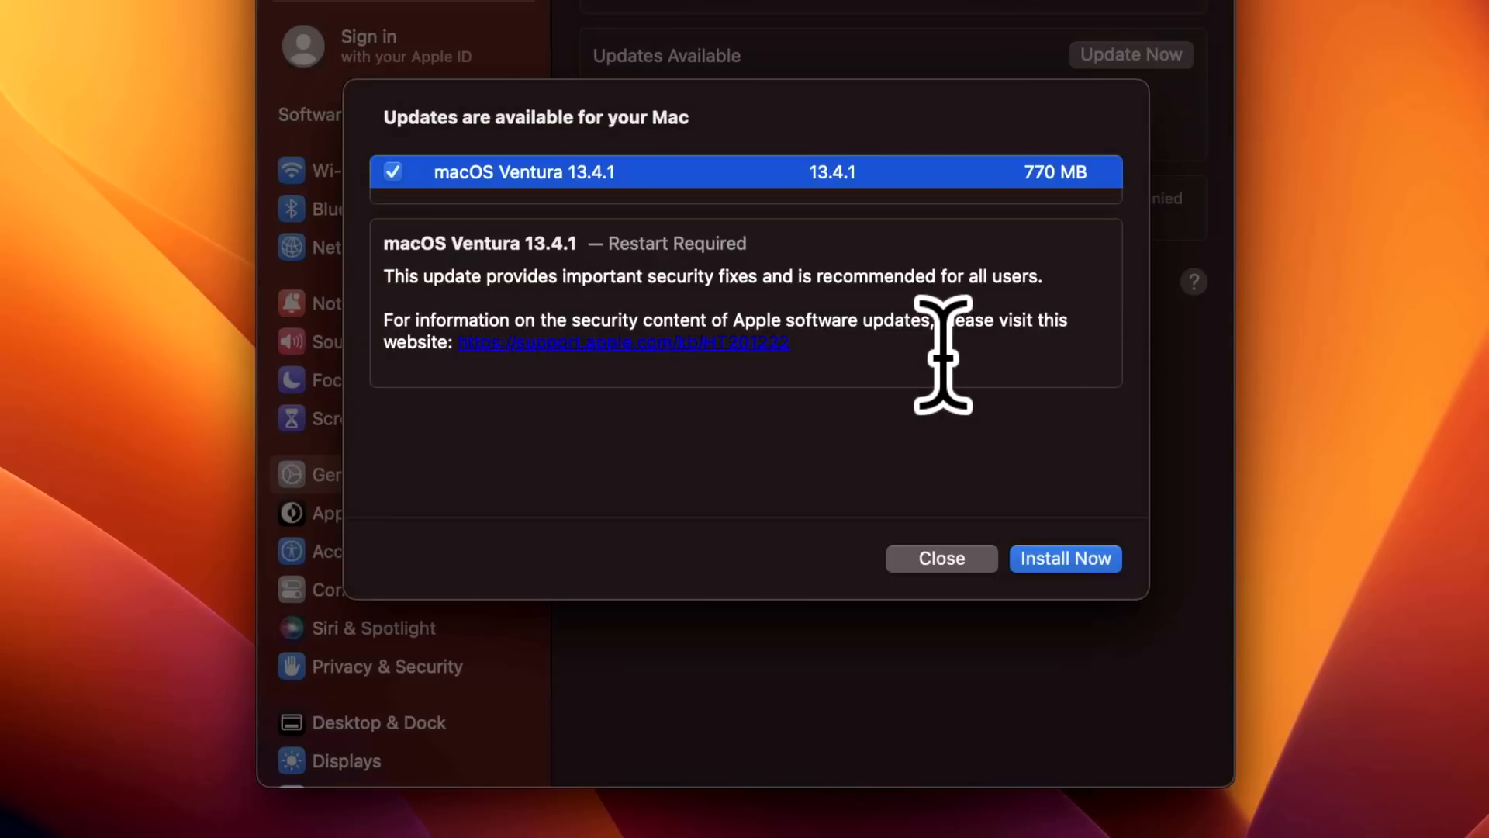
- Bring up the 2011 15" MacBook Pro screen-sharing window showing its Ventura desktop
{"action": "left_click", "coordinate": [940, 558]}
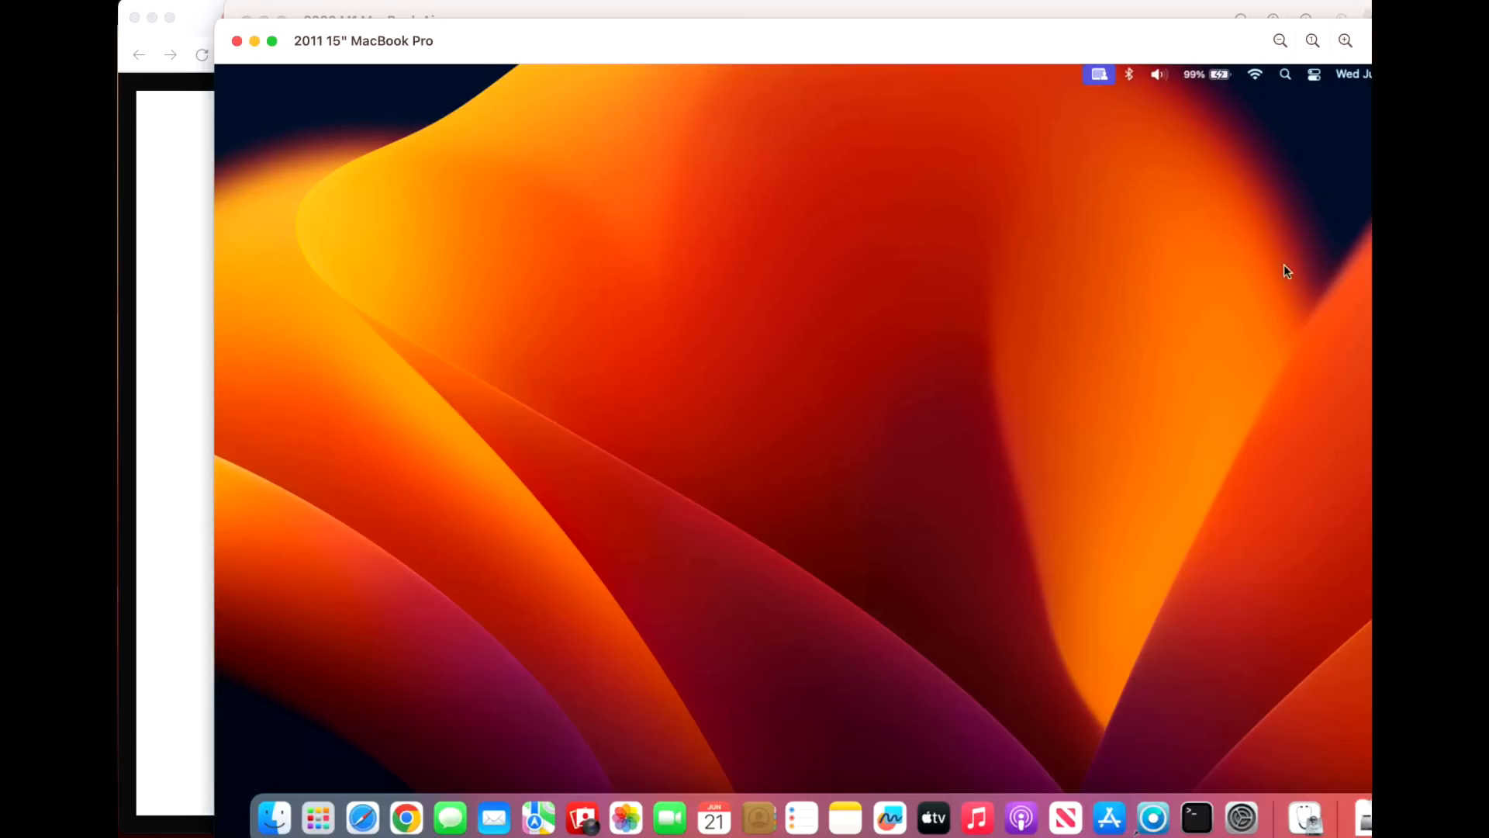
{"action": "mouse_move", "coordinate": [949, 158]}
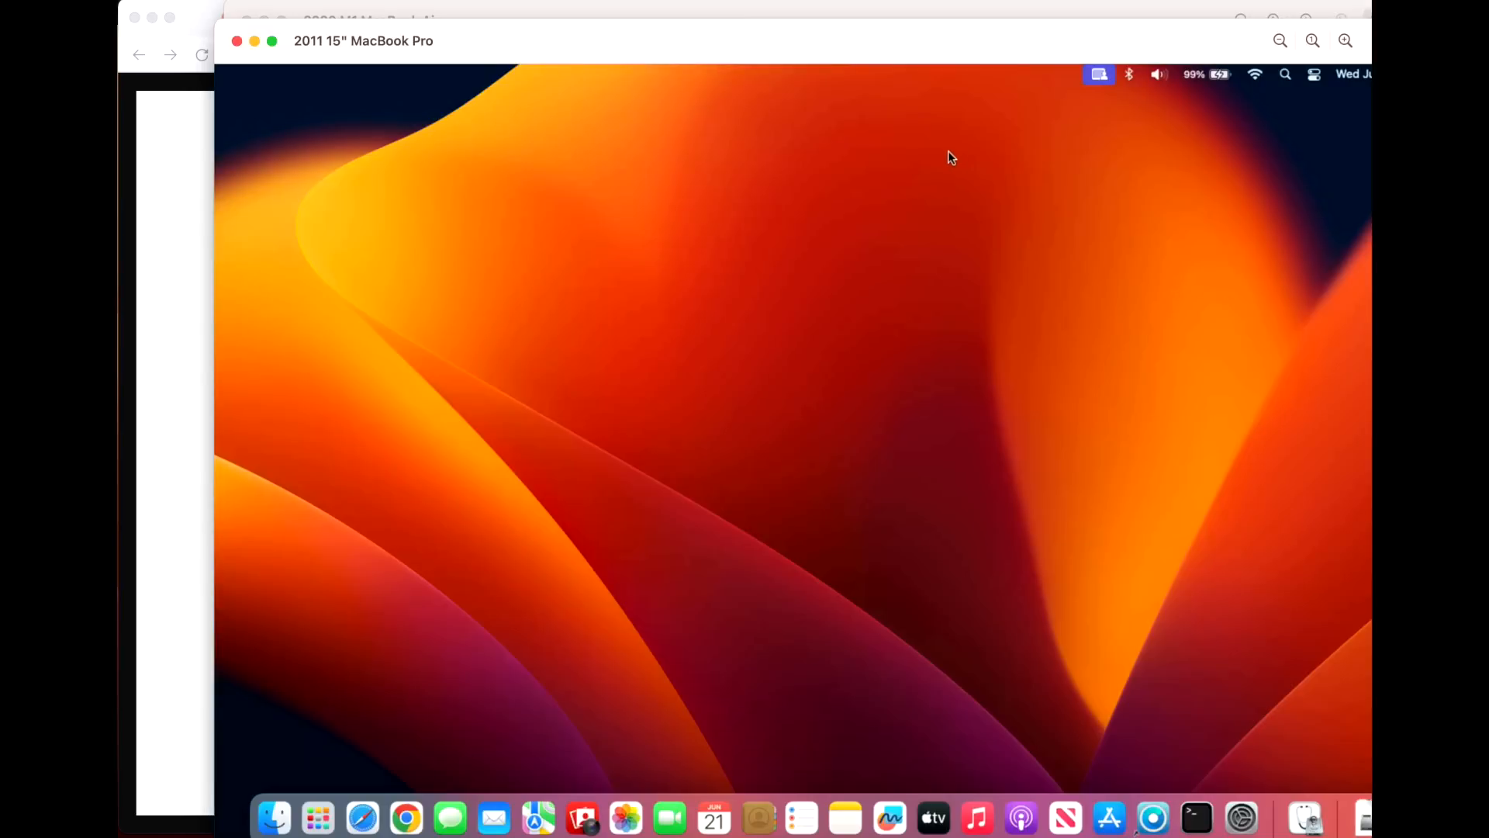
{"action": "mouse_move", "coordinate": [947, 170]}
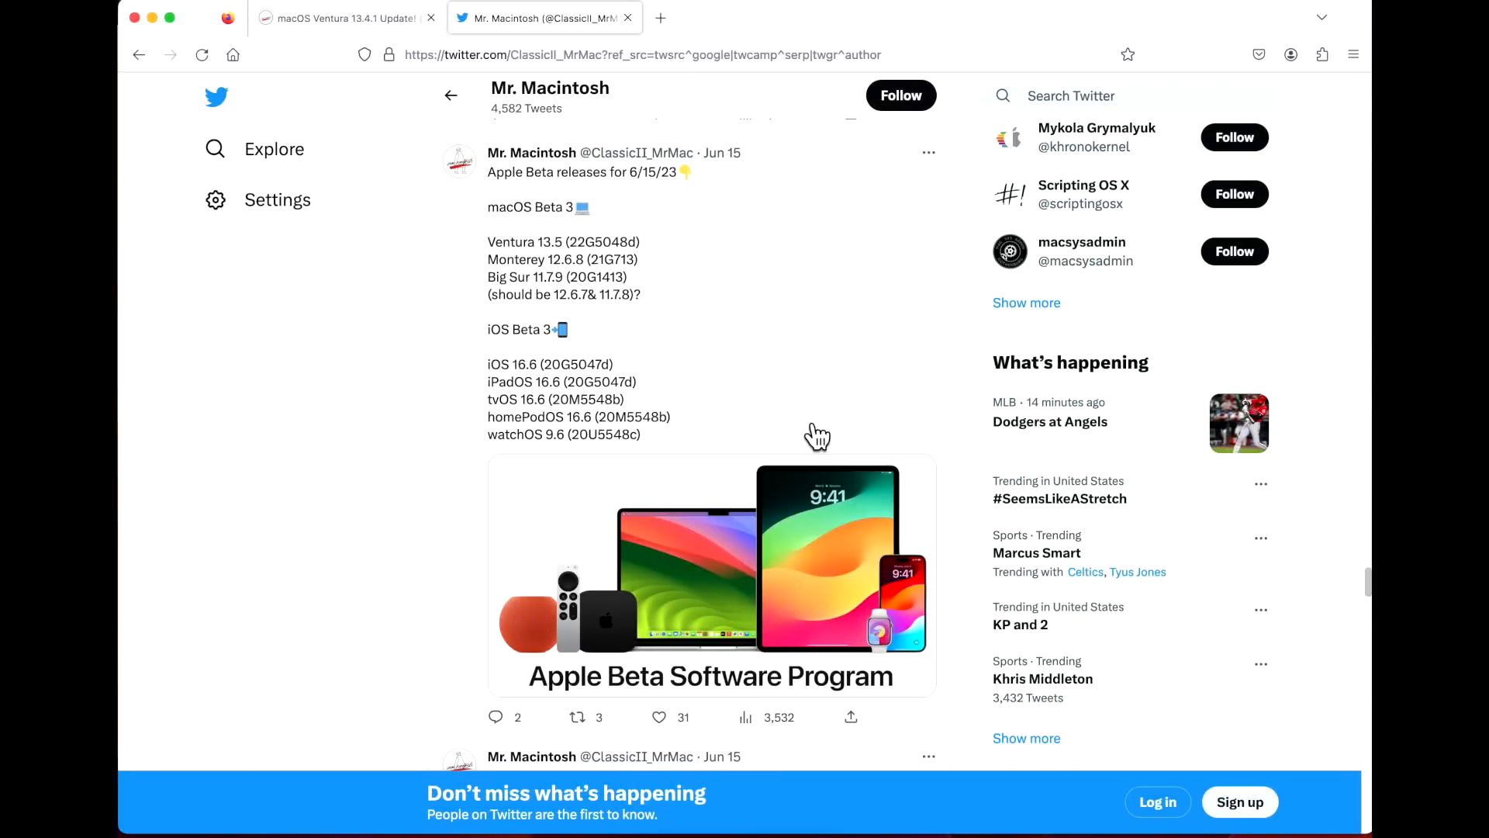
{"action": "mouse_move", "coordinate": [750, 217]}
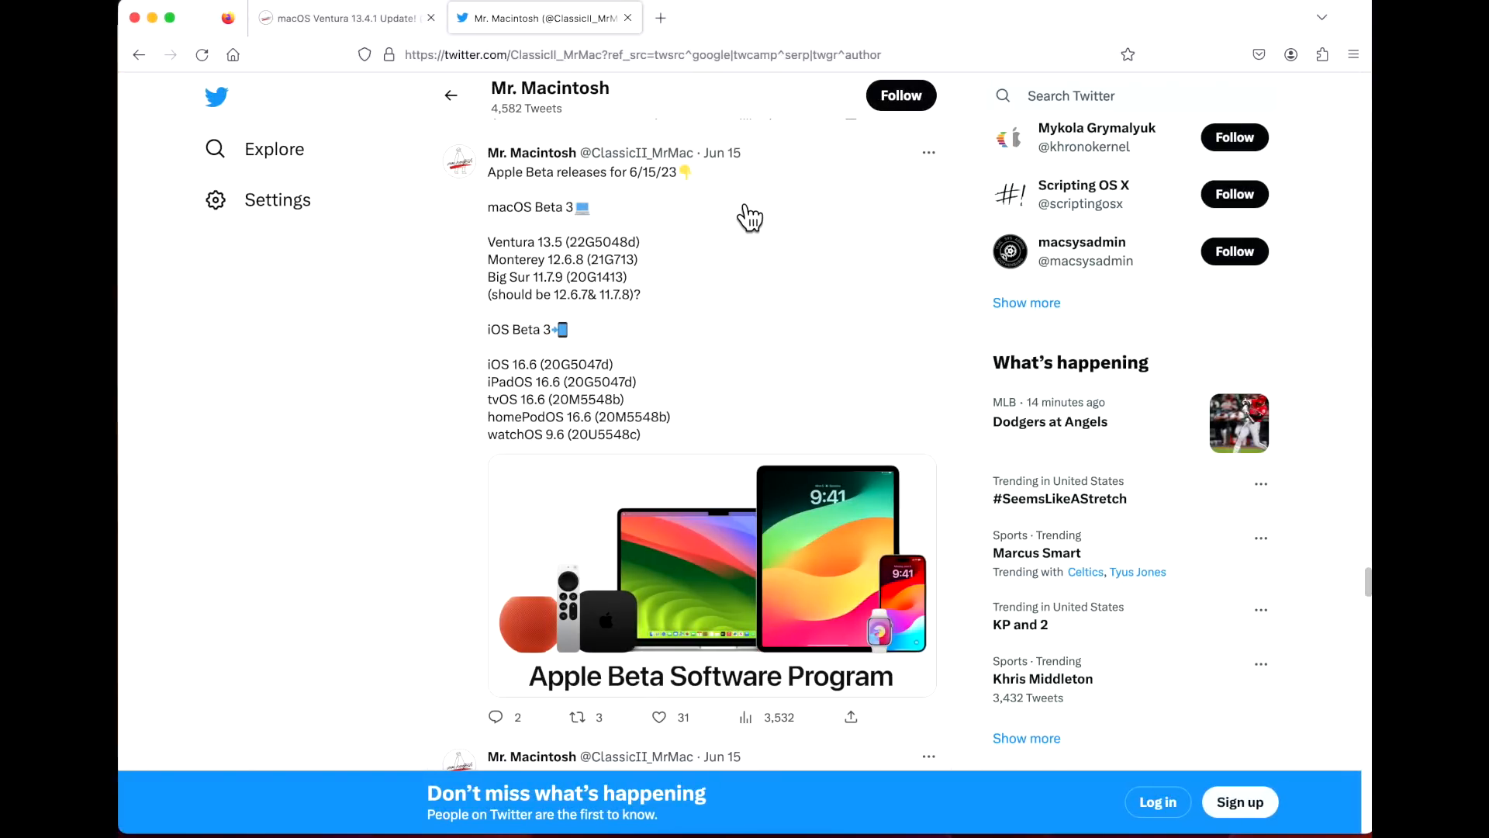
{"action": "mouse_move", "coordinate": [745, 287]}
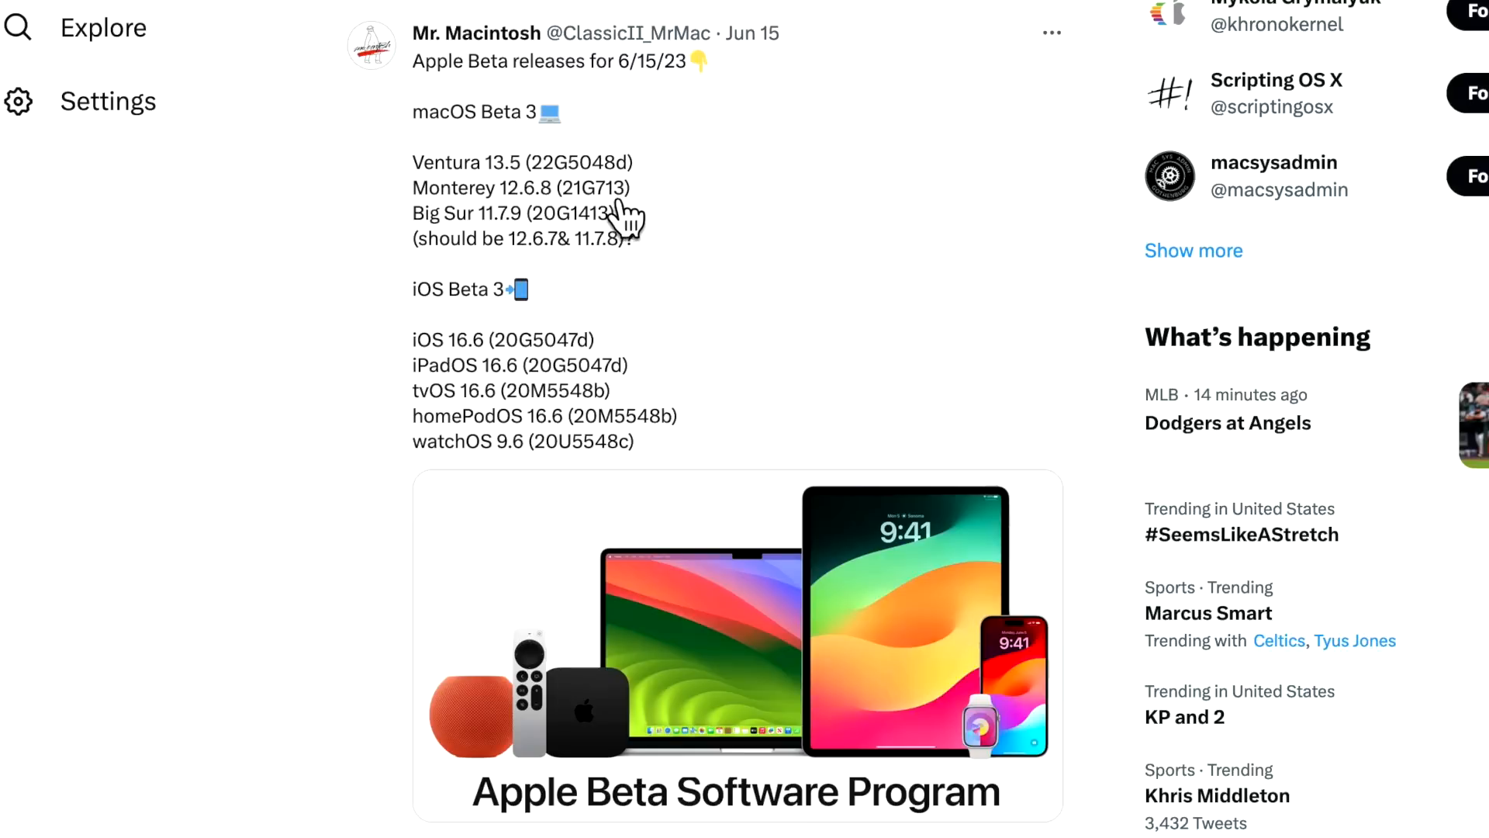
{"action": "mouse_move", "coordinate": [659, 284]}
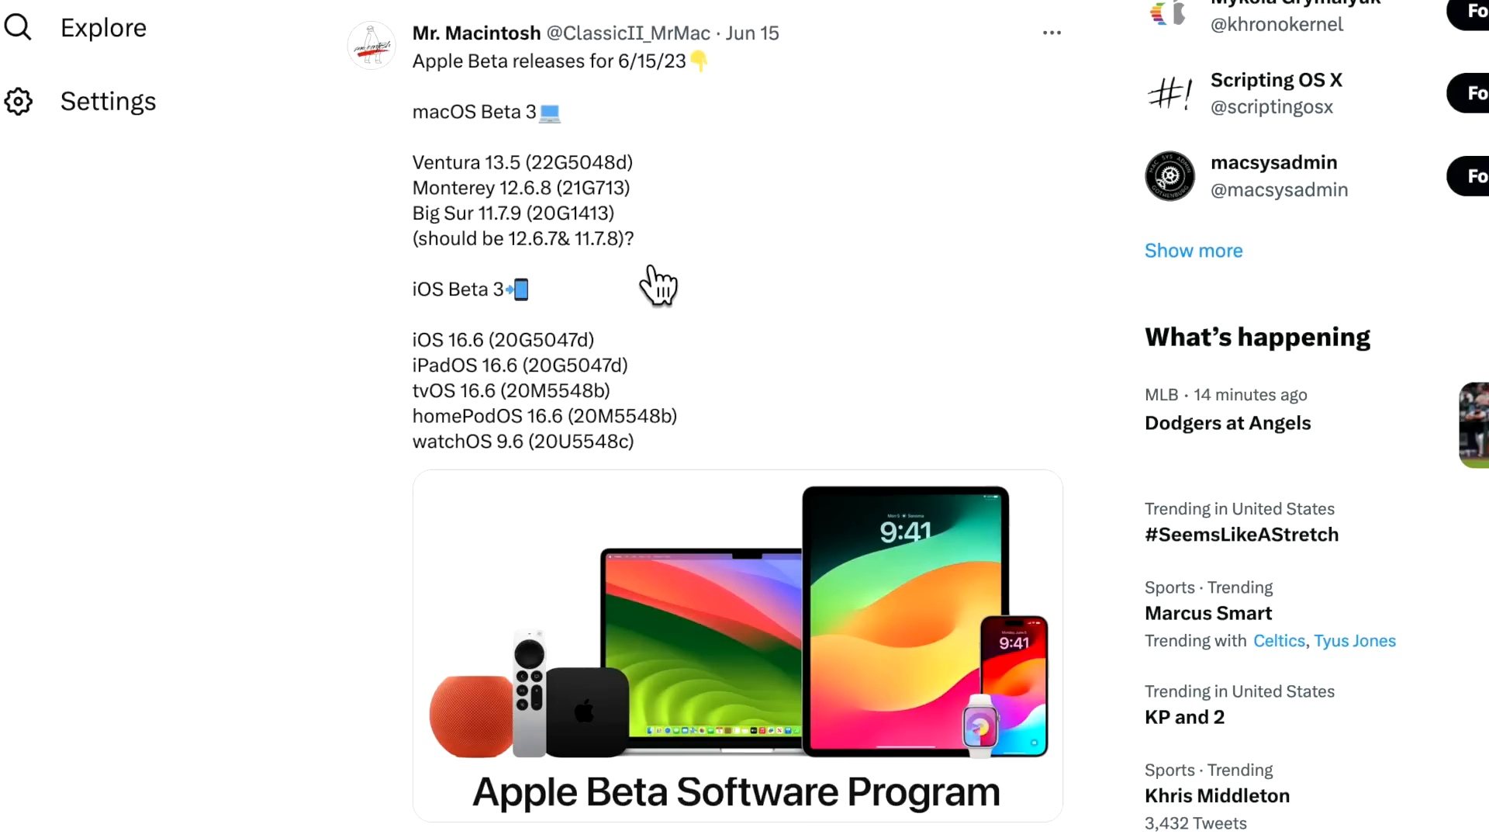
{"action": "mouse_move", "coordinate": [566, 228]}
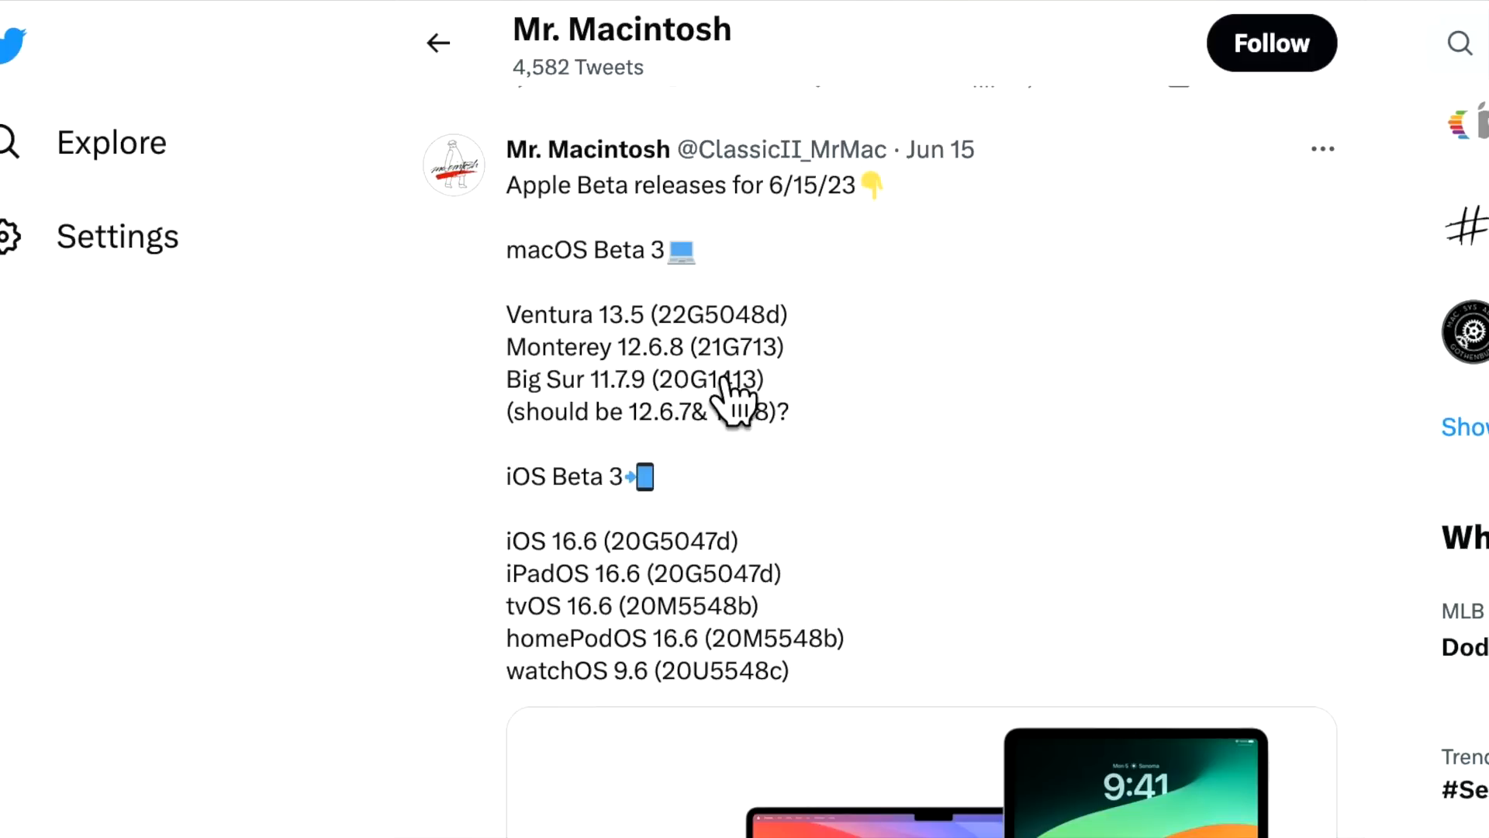
{"action": "mouse_move", "coordinate": [727, 394]}
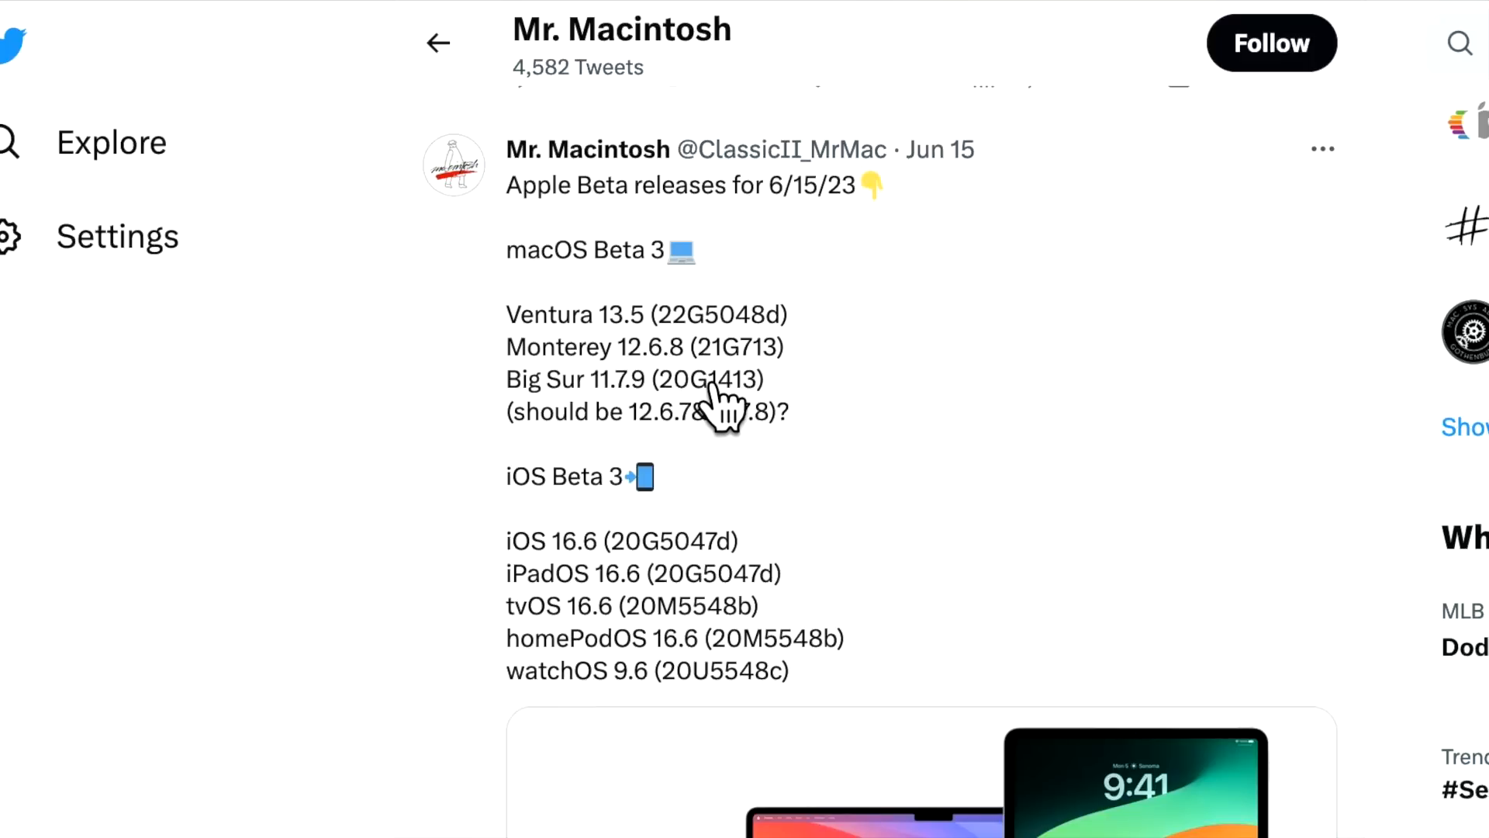
{"action": "mouse_move", "coordinate": [770, 409]}
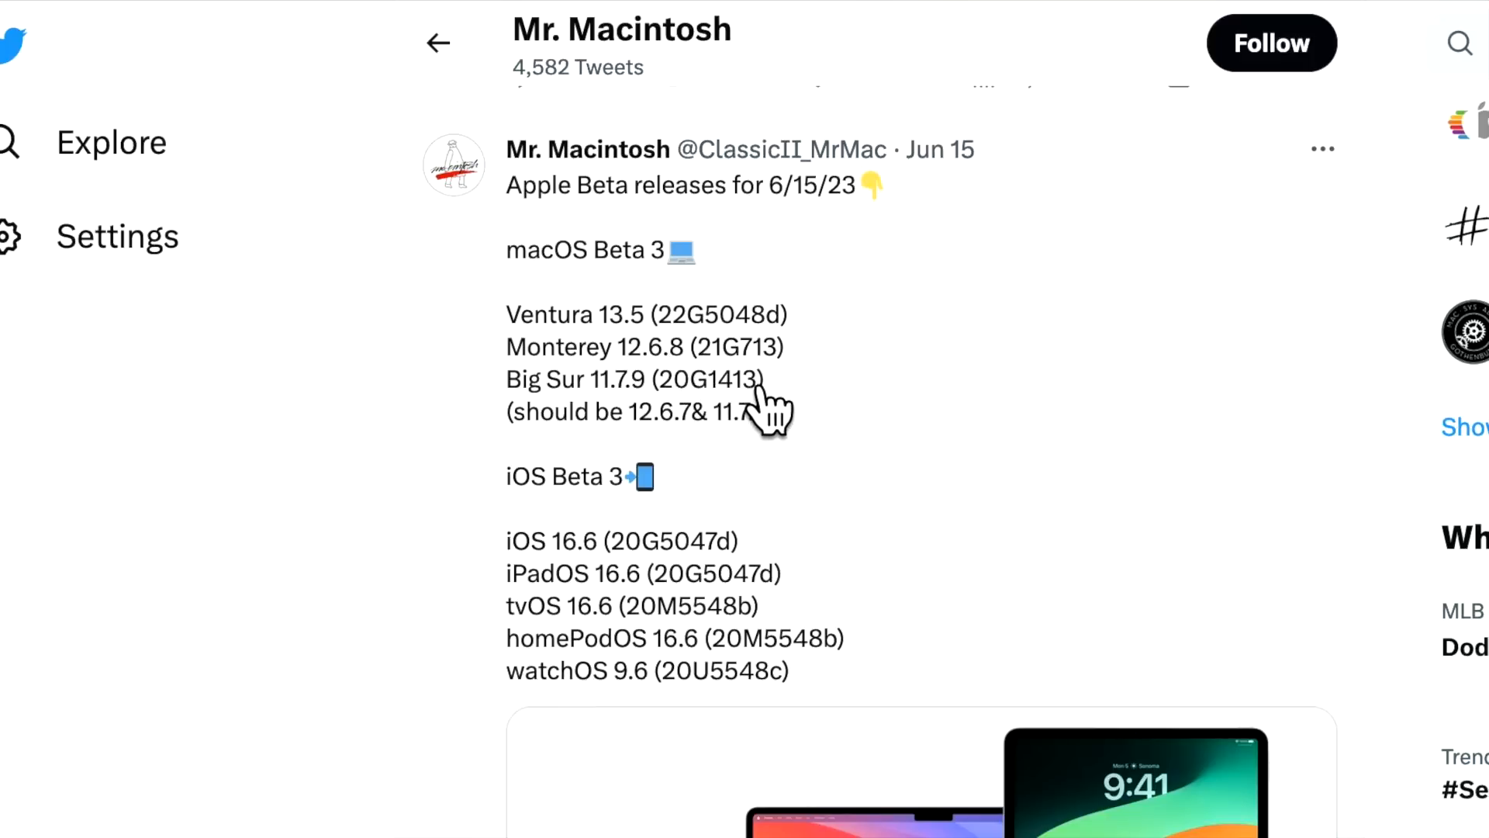
{"action": "mouse_move", "coordinate": [669, 432]}
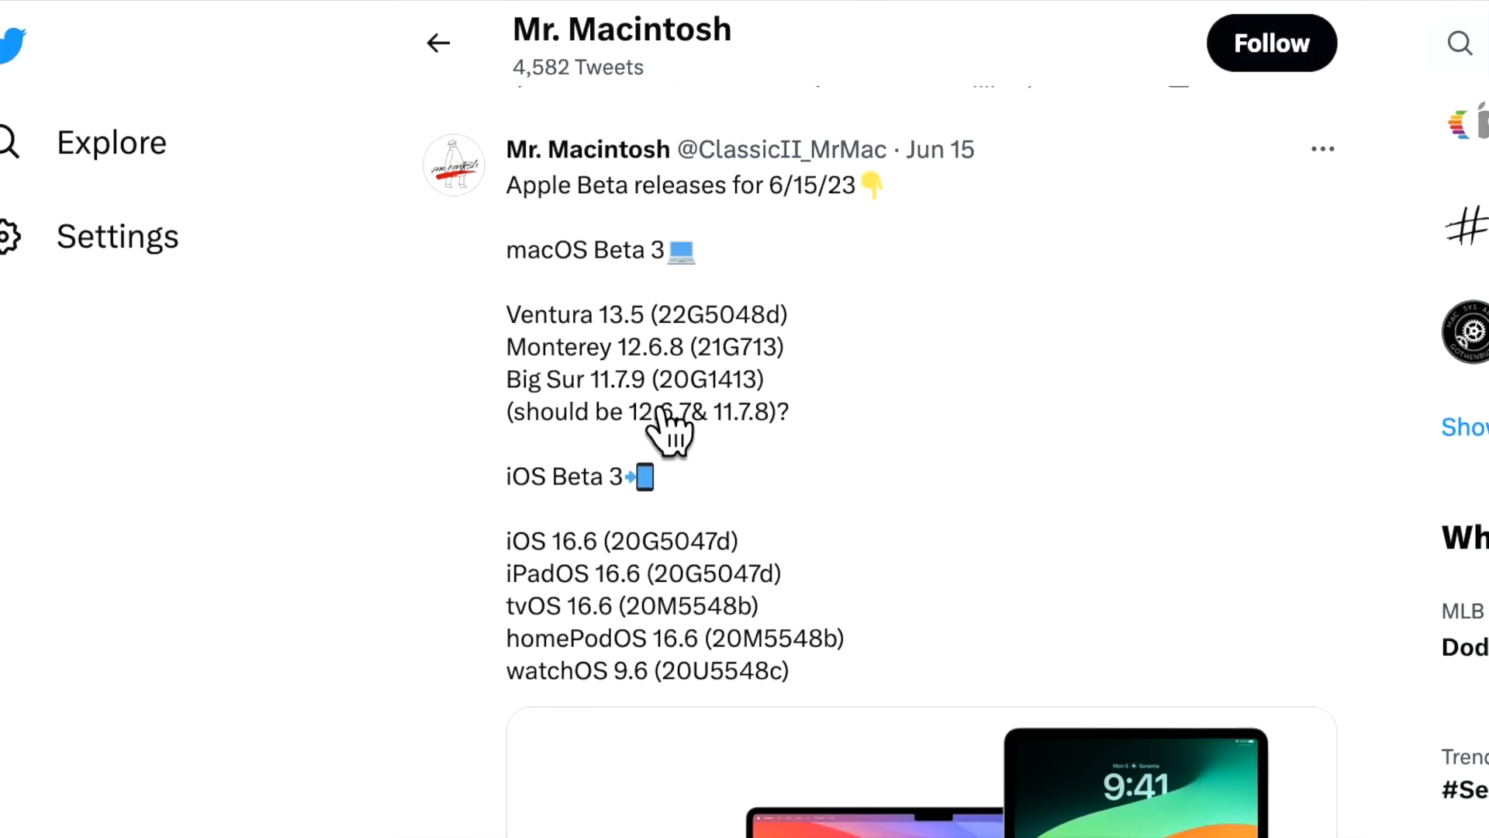
{"action": "mouse_move", "coordinate": [693, 475]}
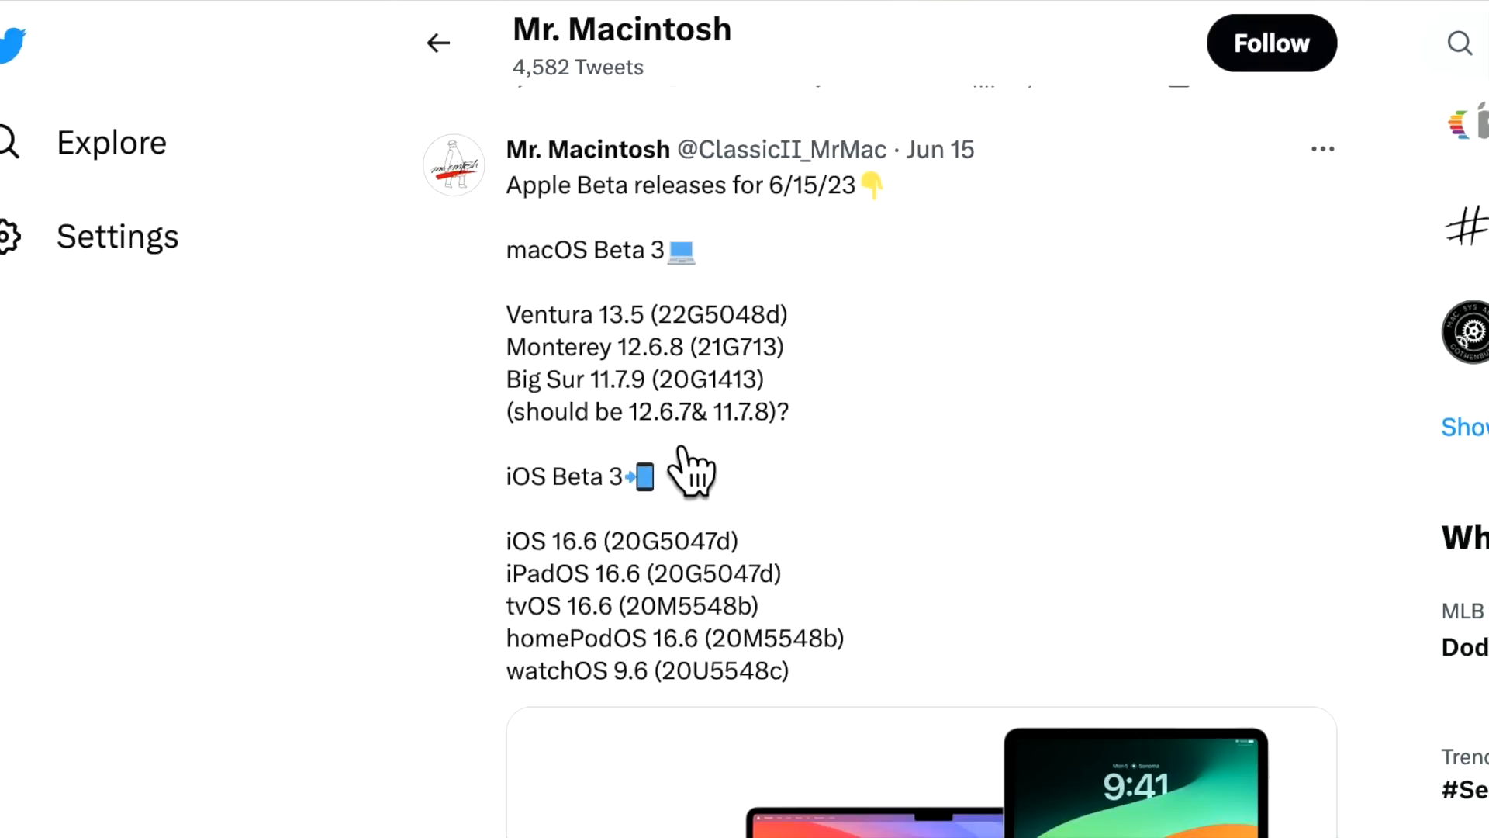
{"action": "mouse_move", "coordinate": [698, 470]}
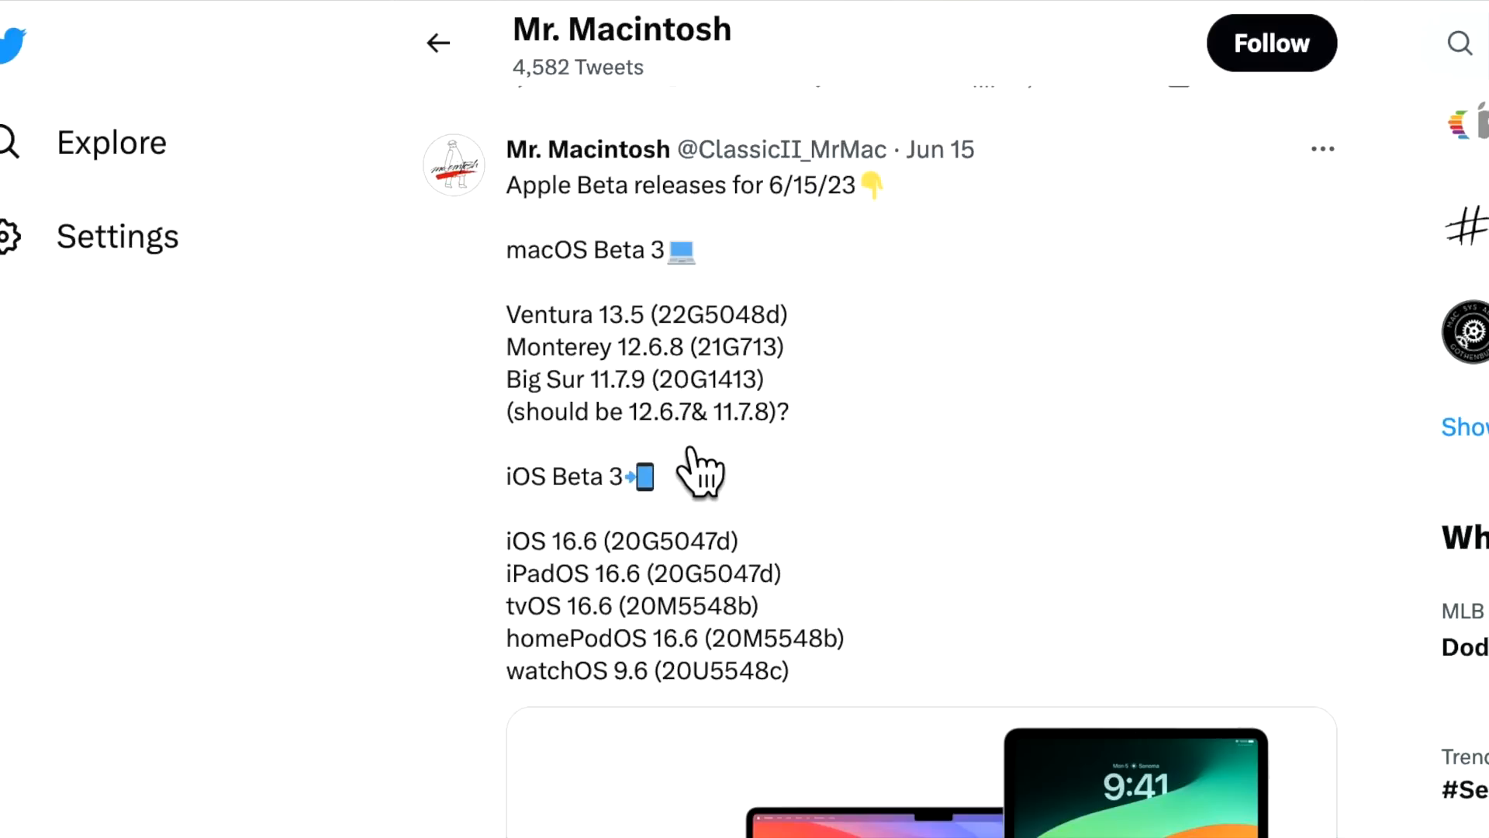
{"action": "mouse_move", "coordinate": [792, 475]}
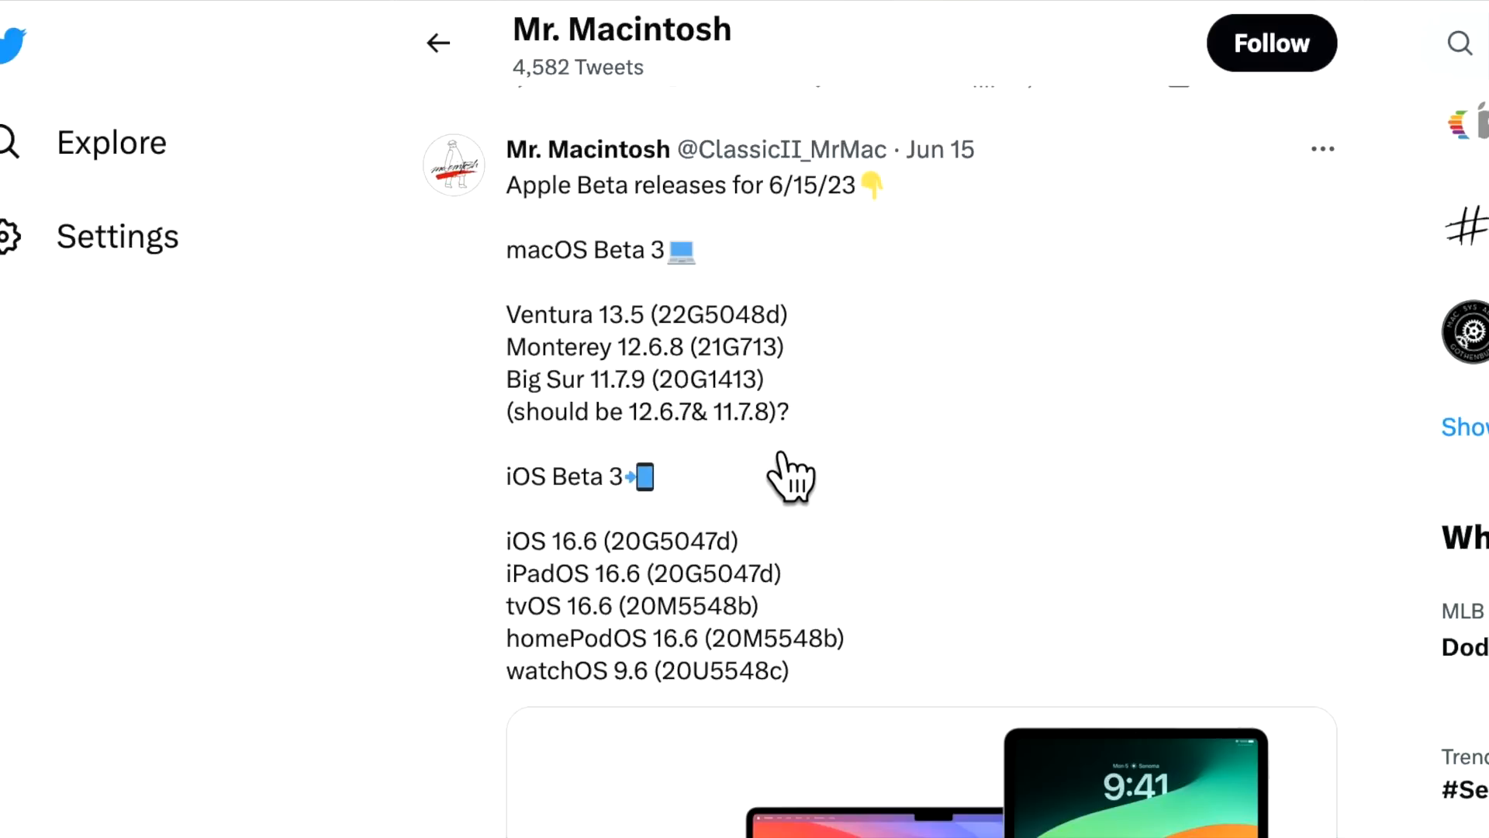
{"action": "mouse_move", "coordinate": [921, 537]}
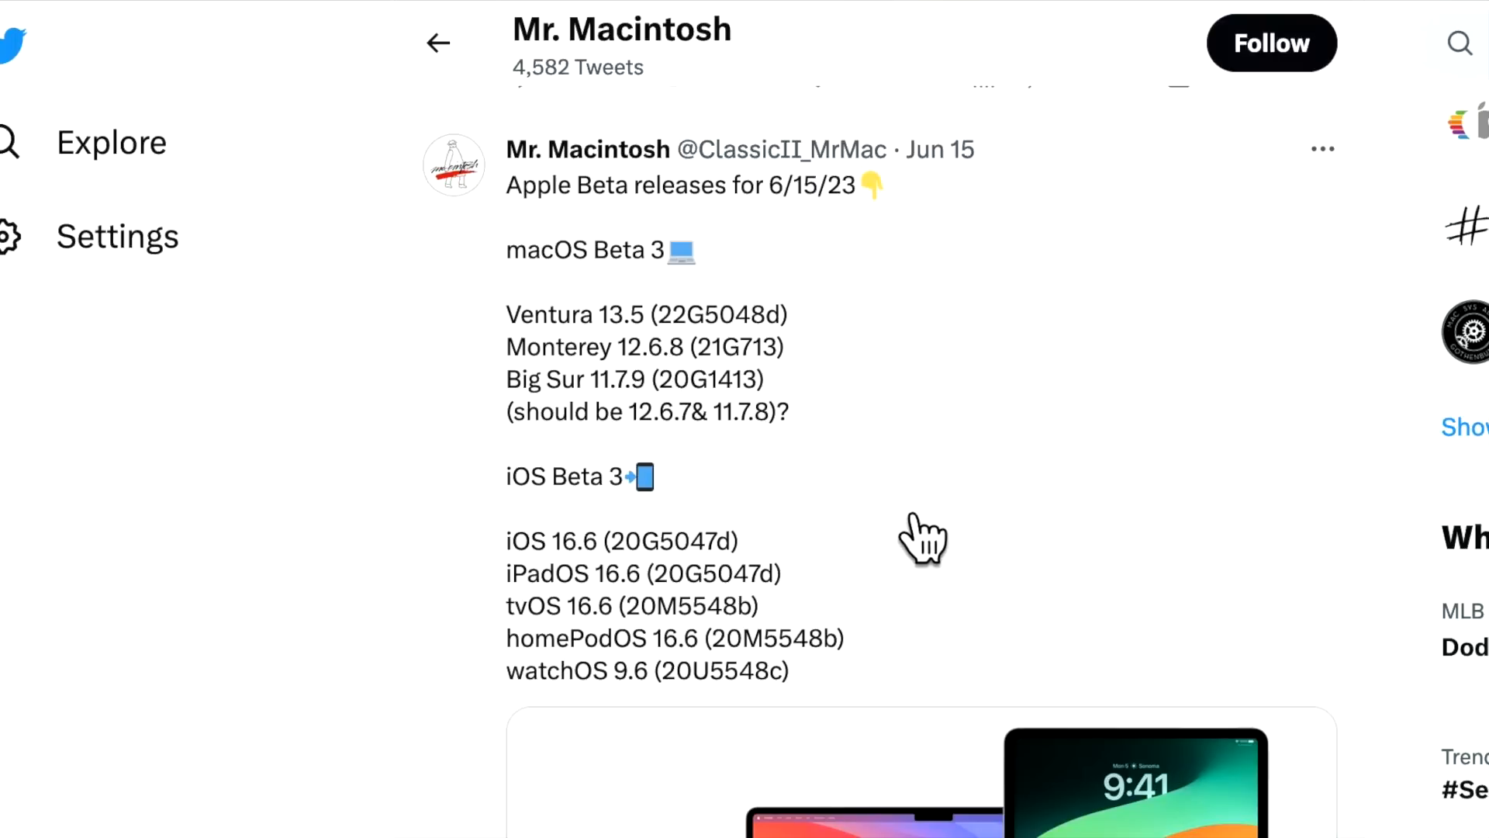
{"action": "mouse_move", "coordinate": [891, 497]}
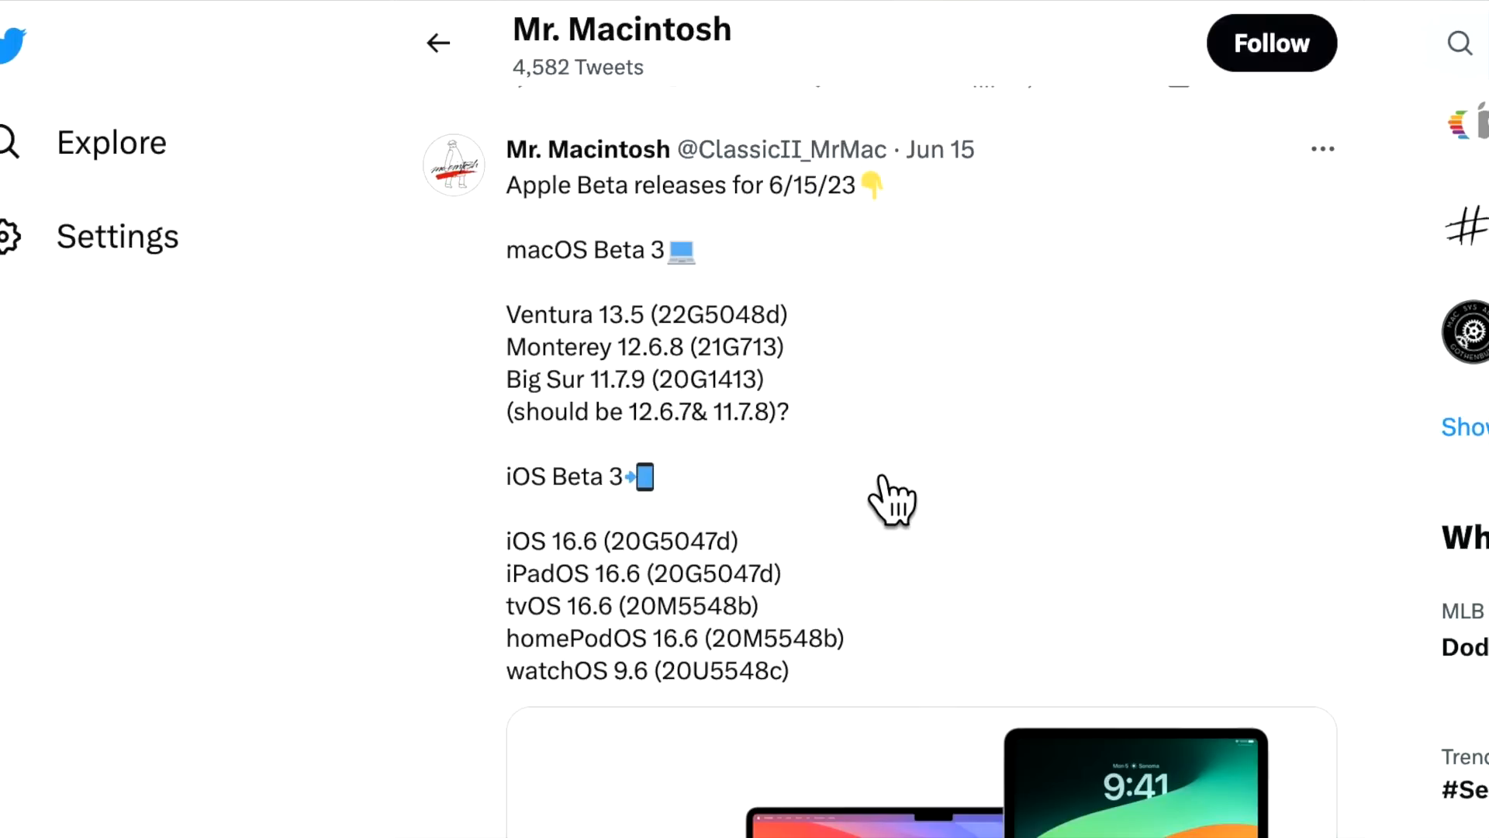
{"action": "mouse_move", "coordinate": [694, 475]}
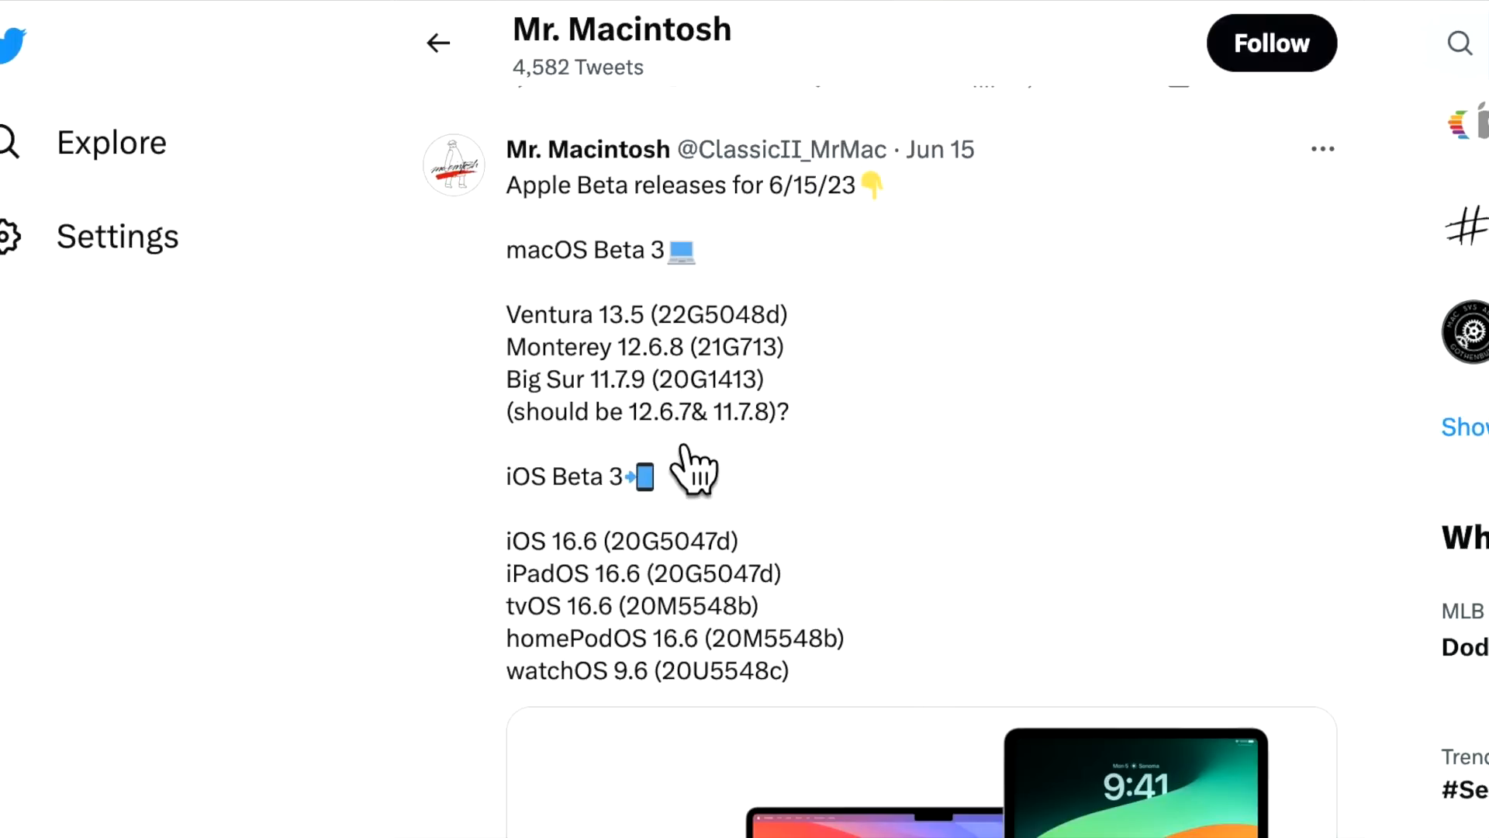
{"action": "mouse_move", "coordinate": [685, 371]}
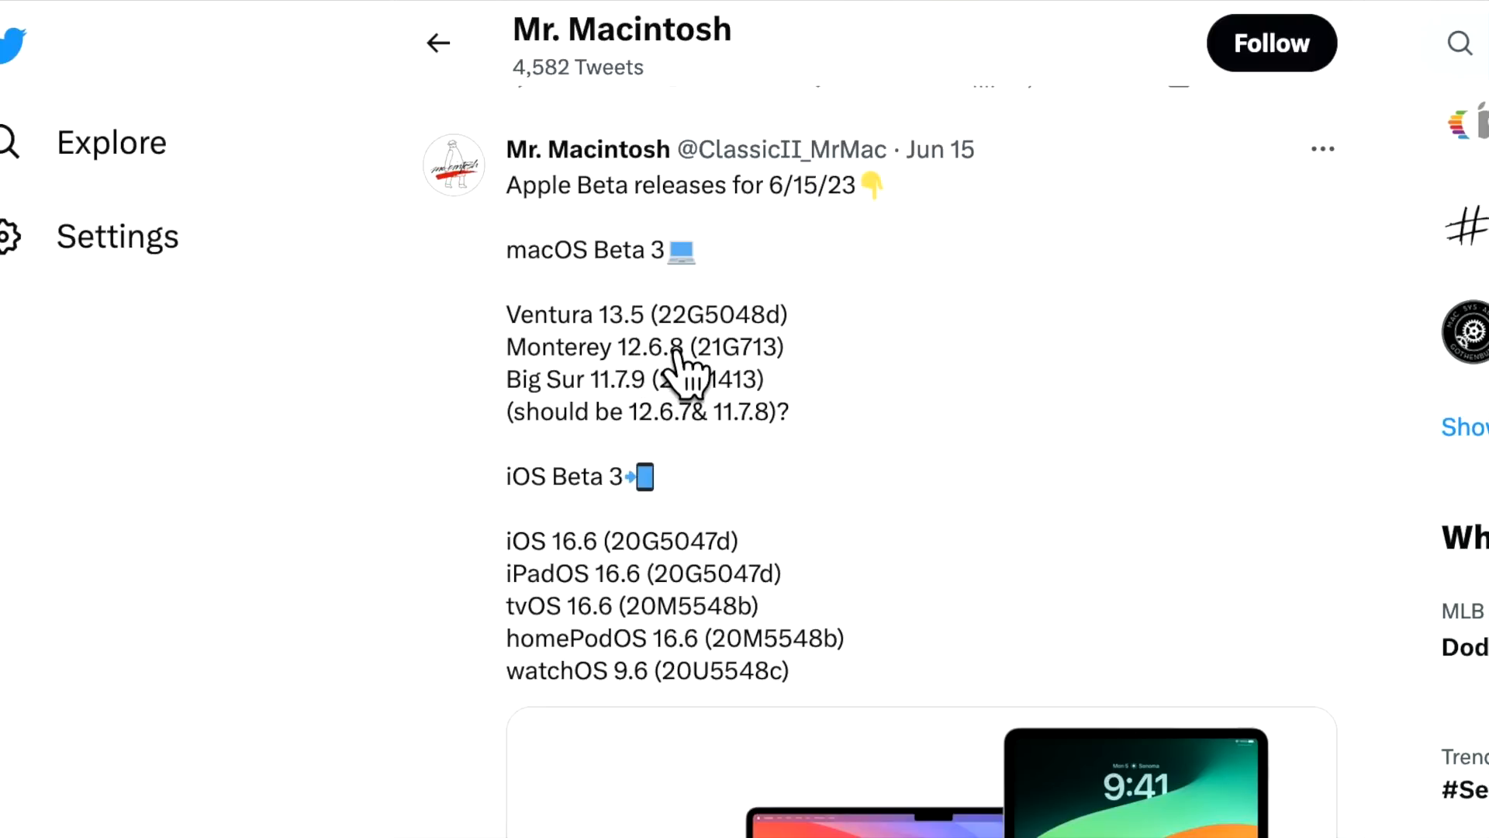
{"action": "mouse_move", "coordinate": [834, 204]}
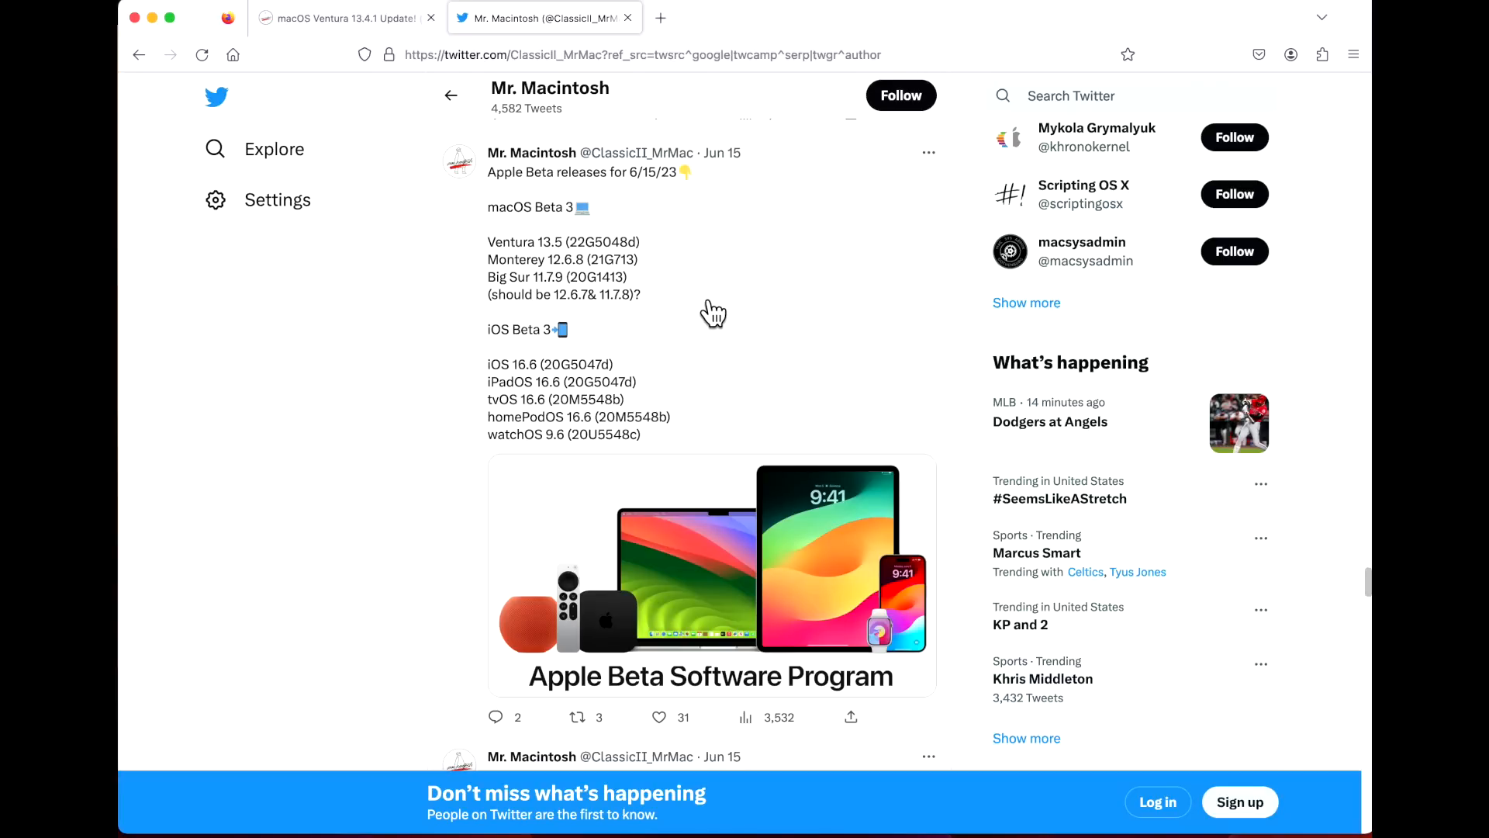
{"action": "mouse_move", "coordinate": [699, 316]}
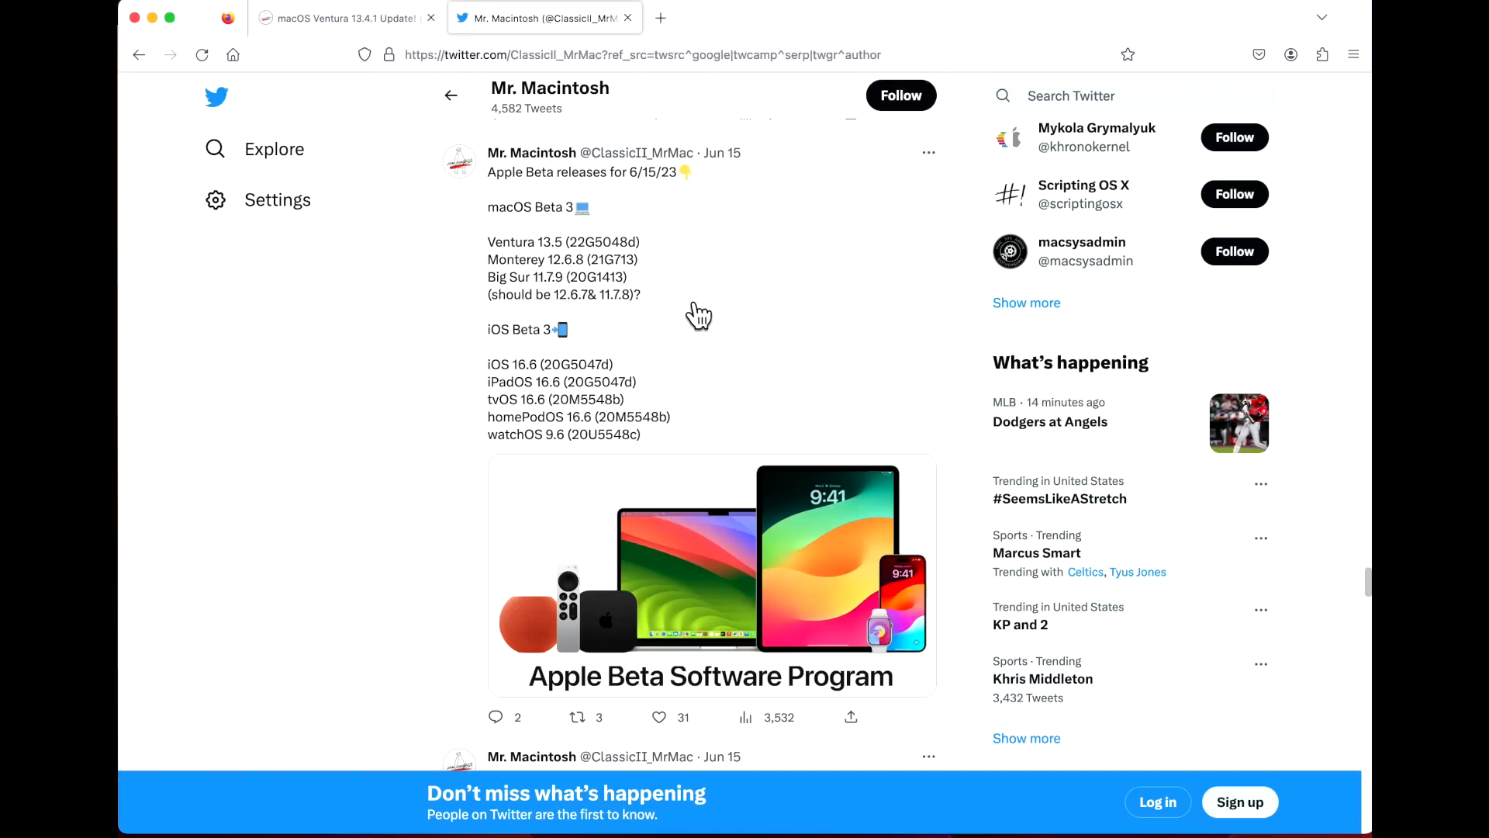
{"action": "mouse_move", "coordinate": [714, 316]}
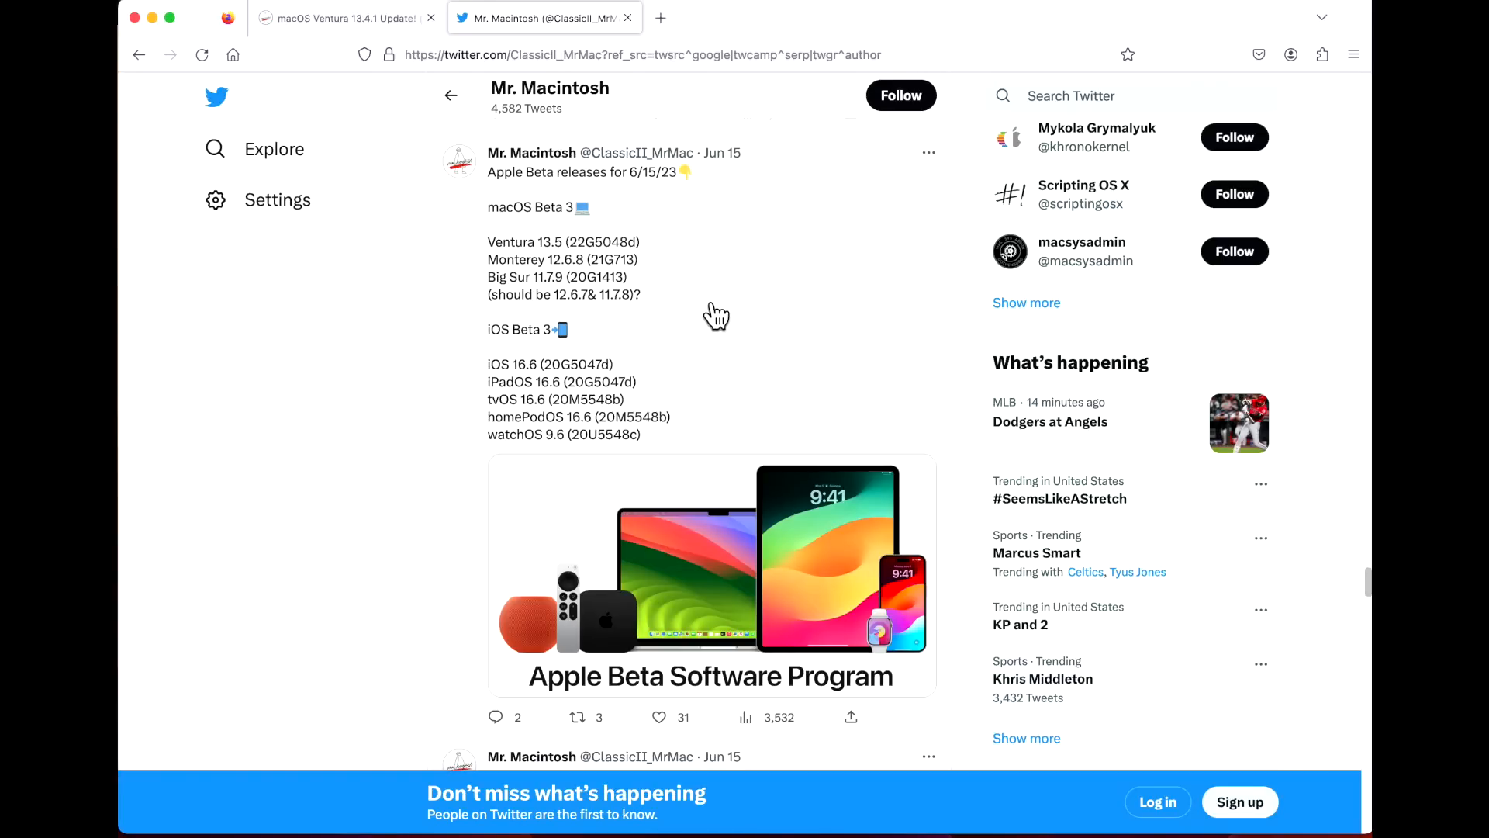
{"action": "mouse_move", "coordinate": [735, 322]}
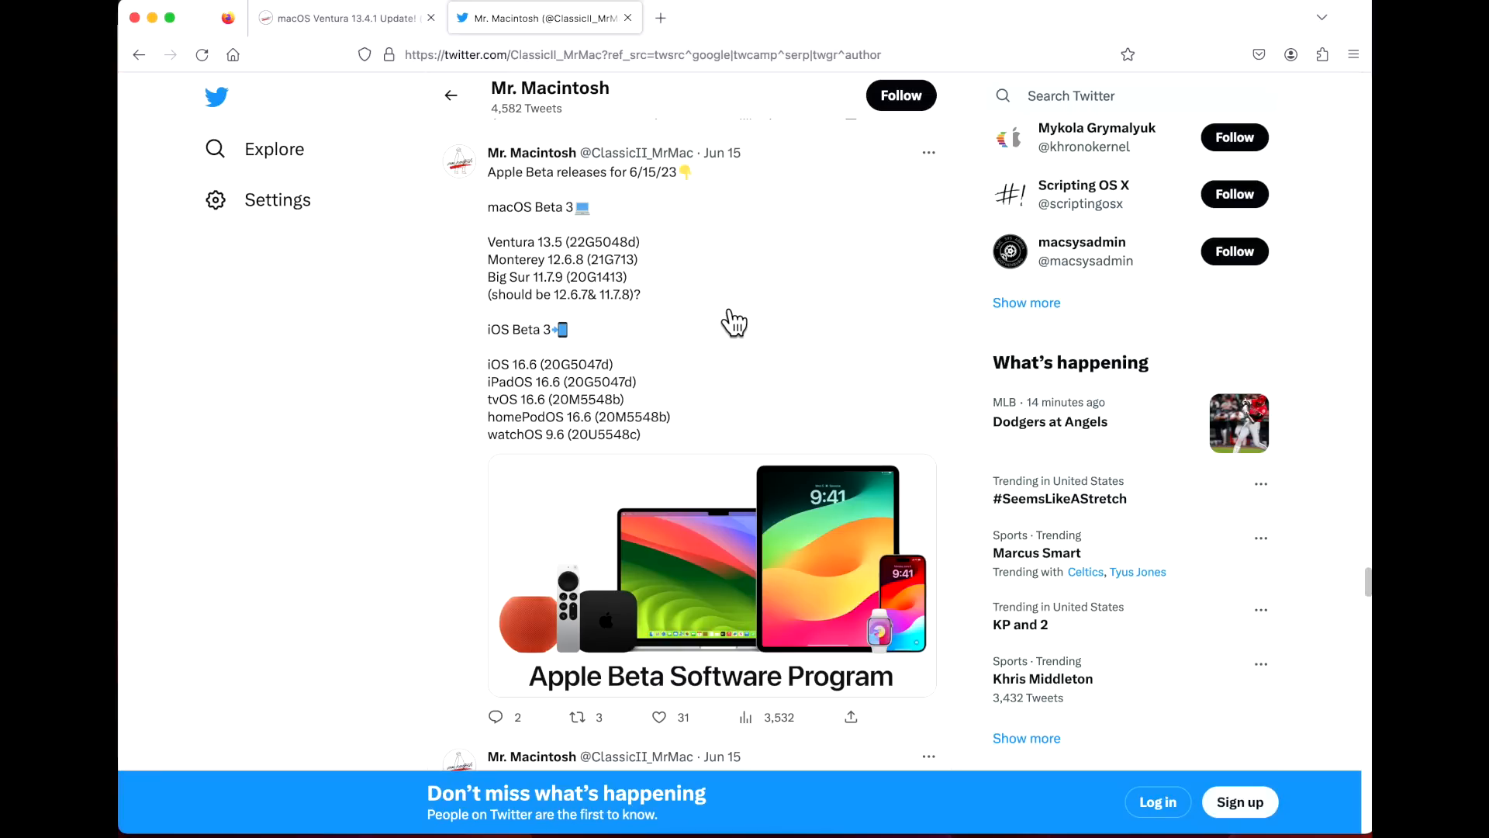
{"action": "mouse_move", "coordinate": [708, 322]}
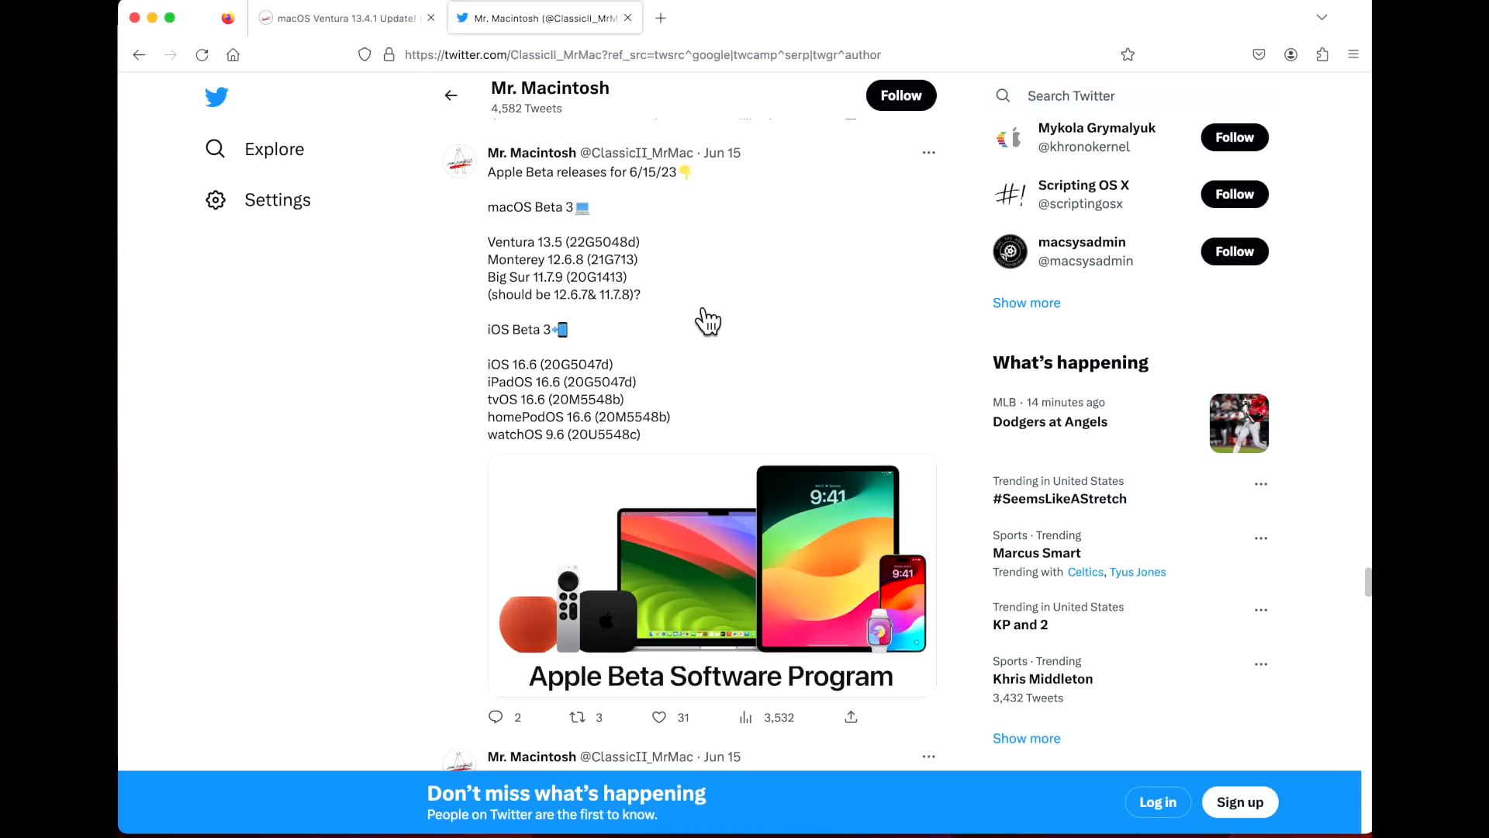
{"action": "mouse_move", "coordinate": [702, 328]}
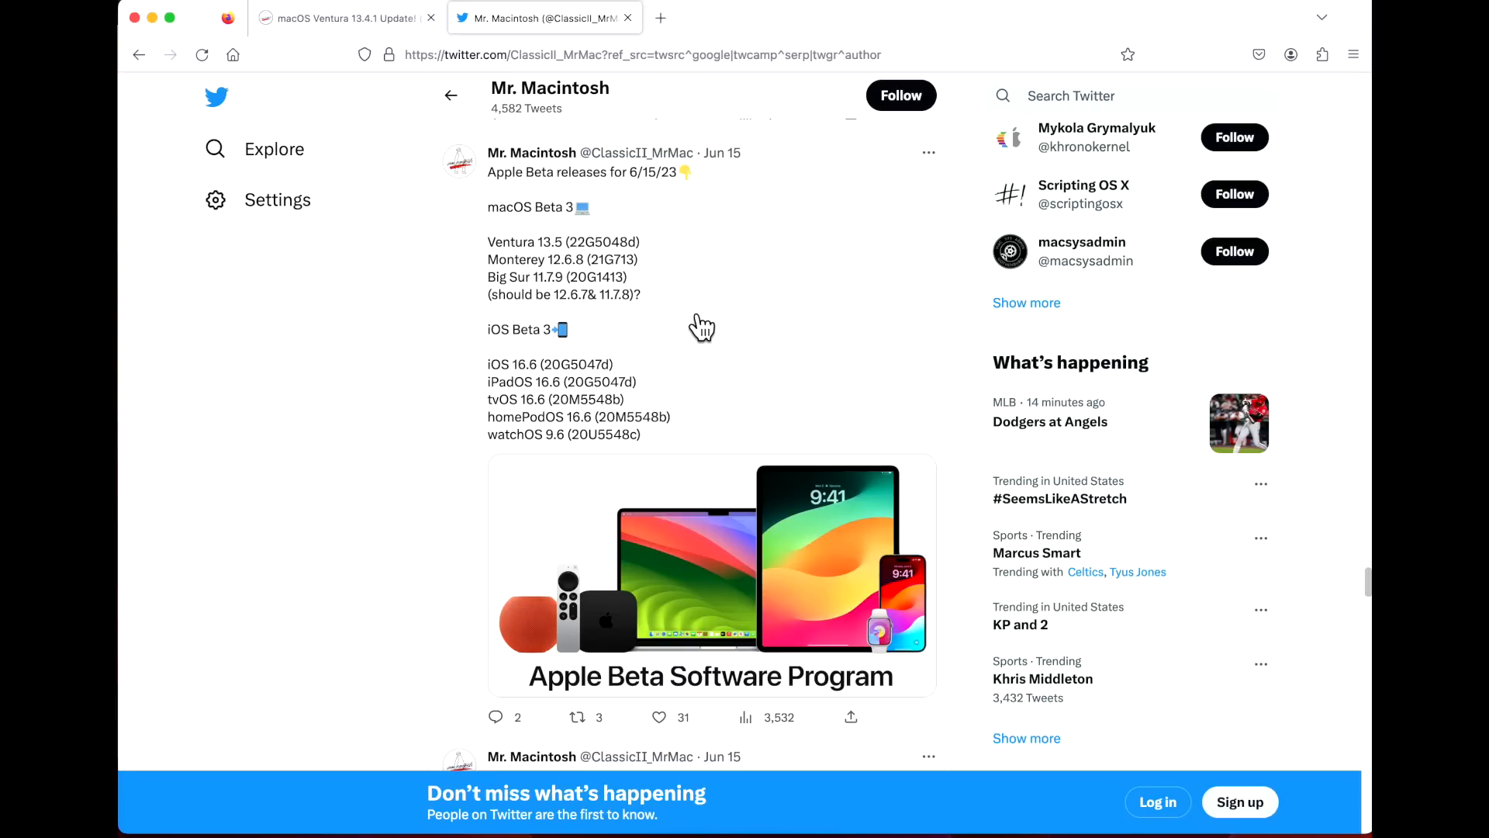
- Switch to the Twitter tab showing the 6/15/23 Apple beta releases tweet
{"action": "left_click", "coordinate": [337, 18]}
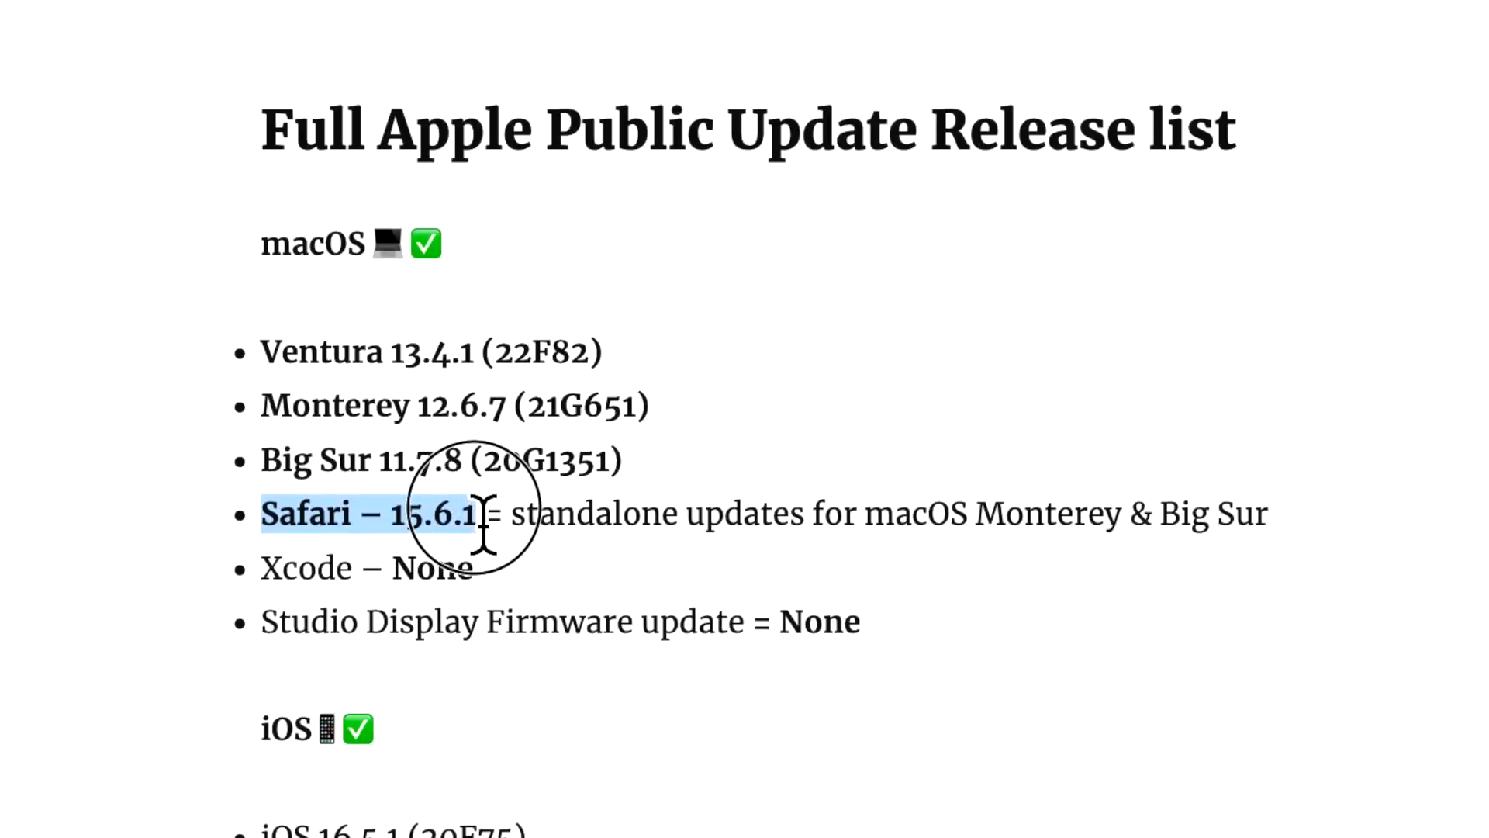
{"action": "mouse_move", "coordinate": [969, 579]}
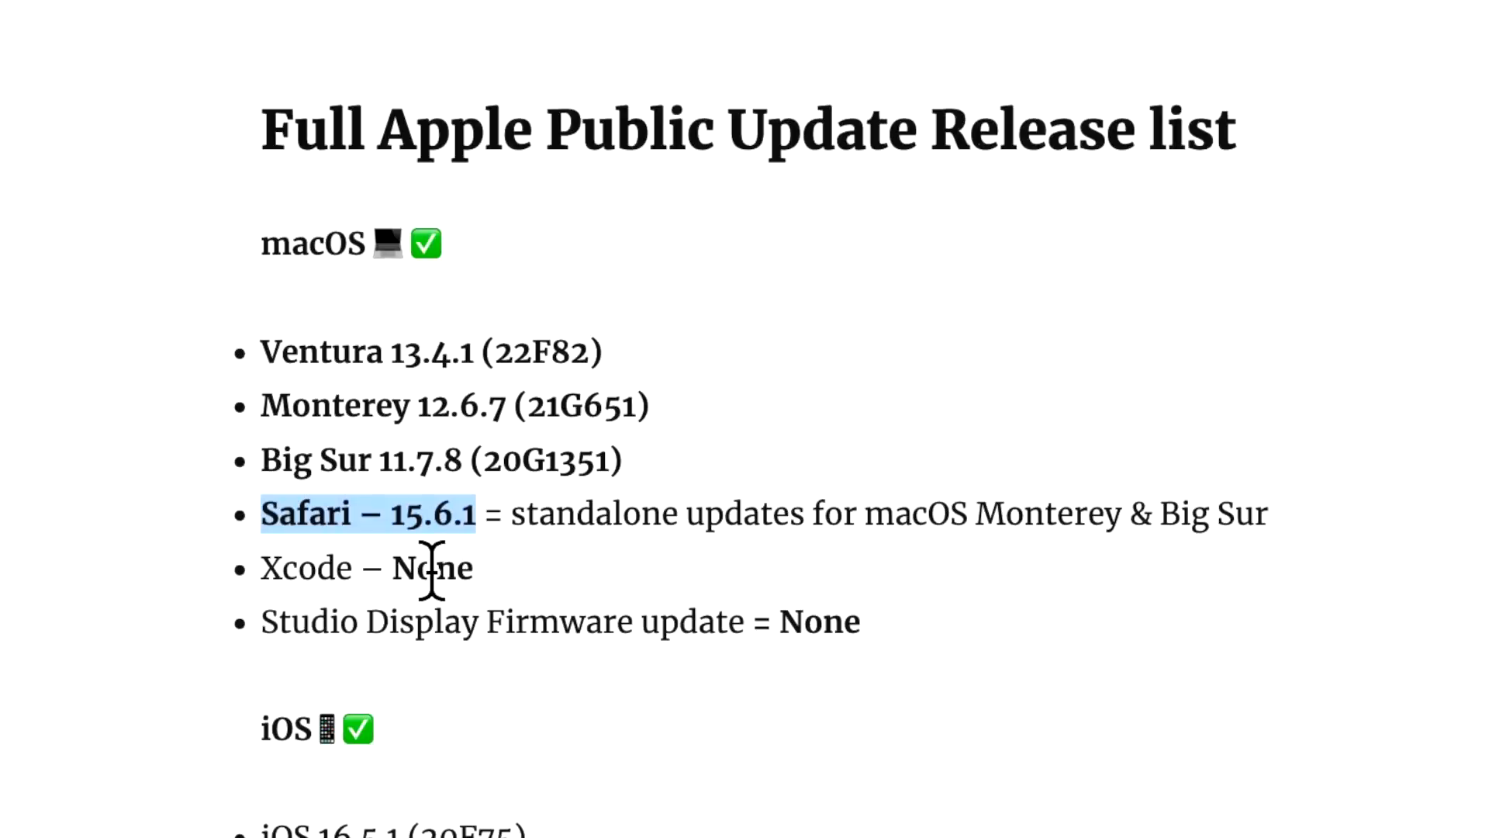
{"action": "mouse_move", "coordinate": [494, 460]}
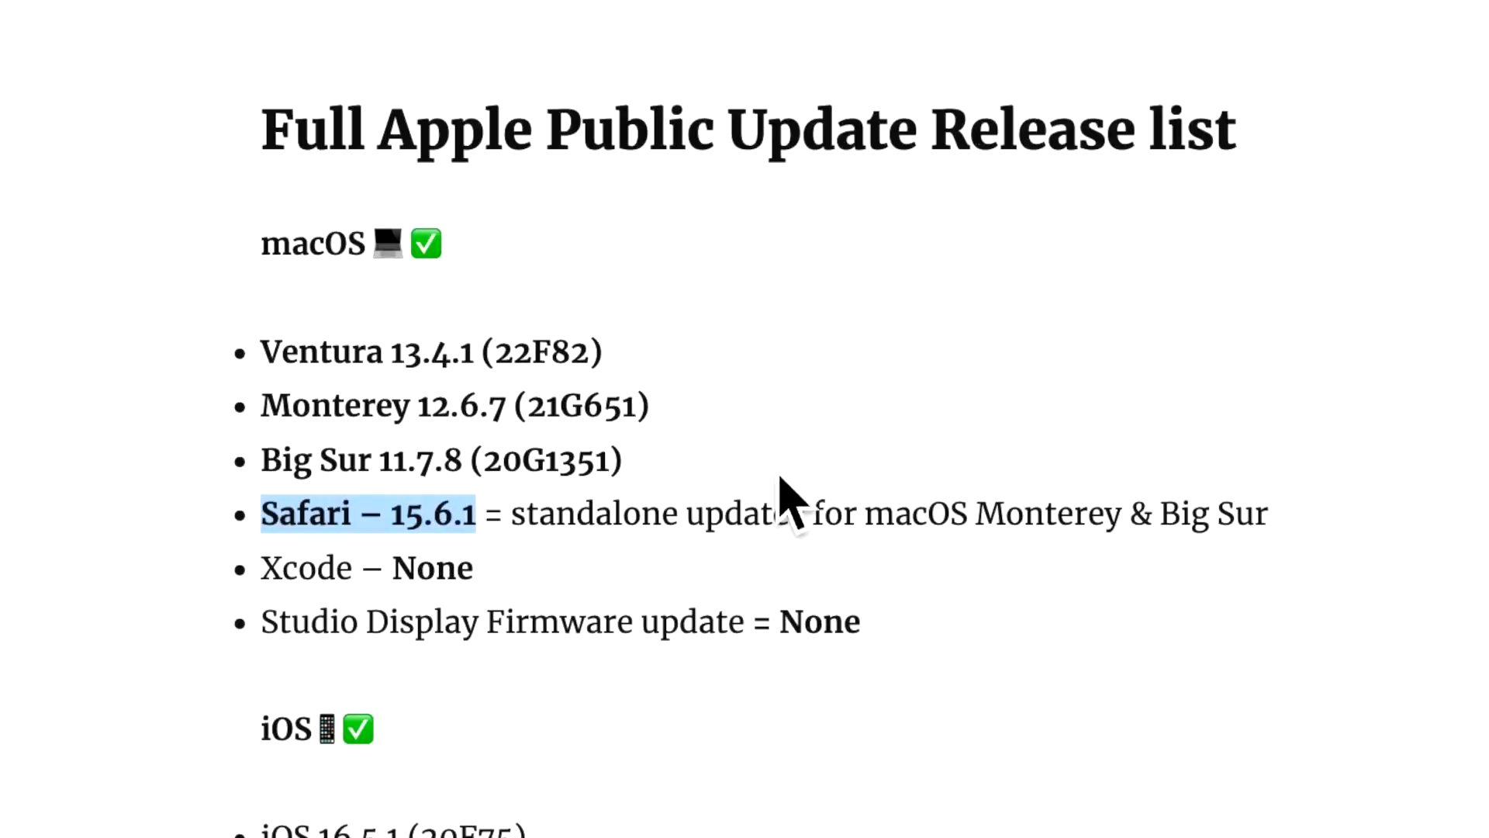
{"action": "mouse_move", "coordinate": [560, 371]}
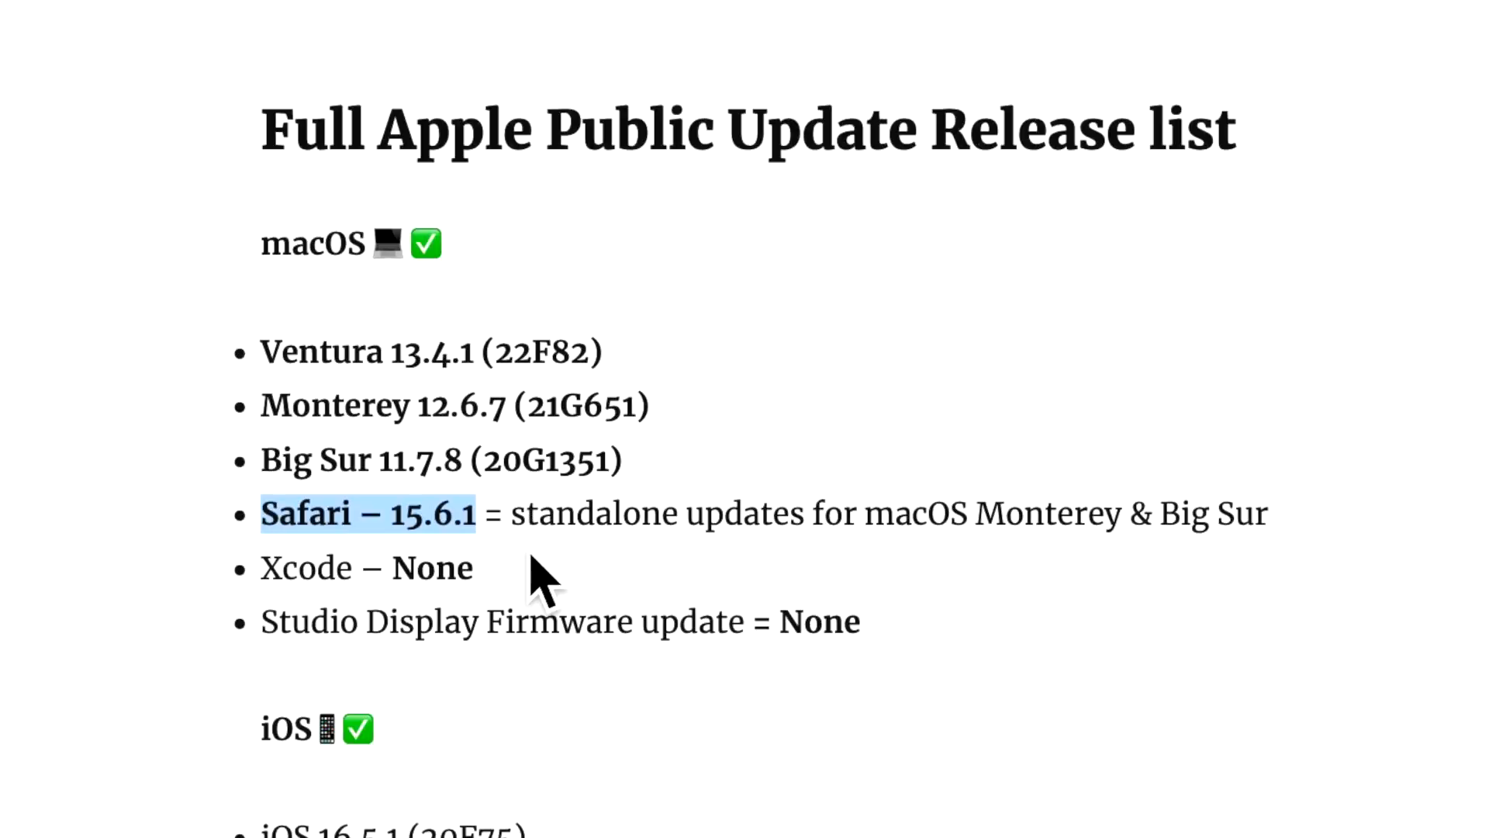
{"action": "mouse_move", "coordinate": [714, 674]}
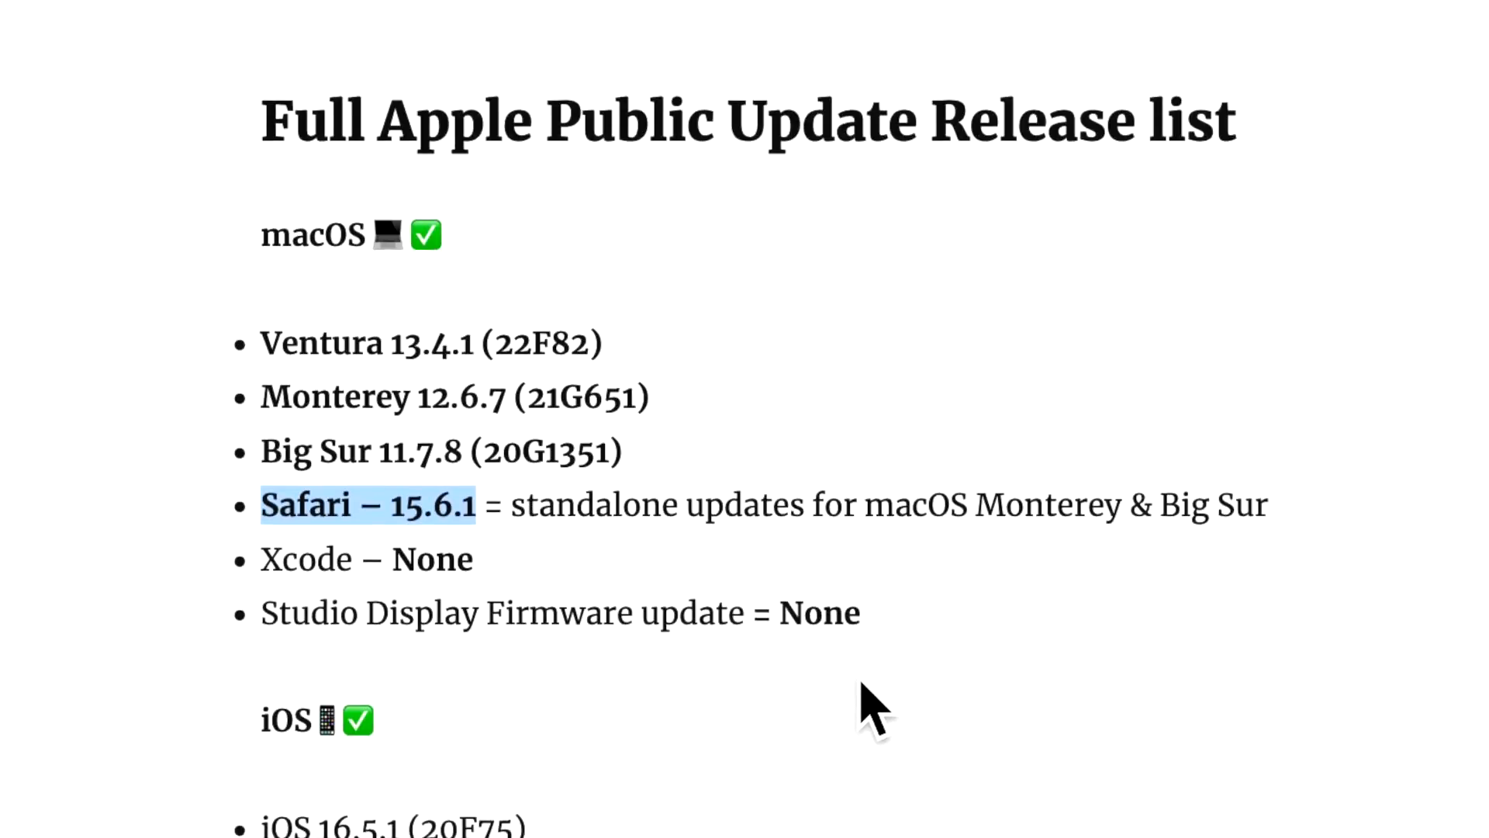
- Scroll past the public release list to the Full Apple Beta Update Release list
{"action": "scroll", "scroll_direction": "down", "scroll_amount": 3}
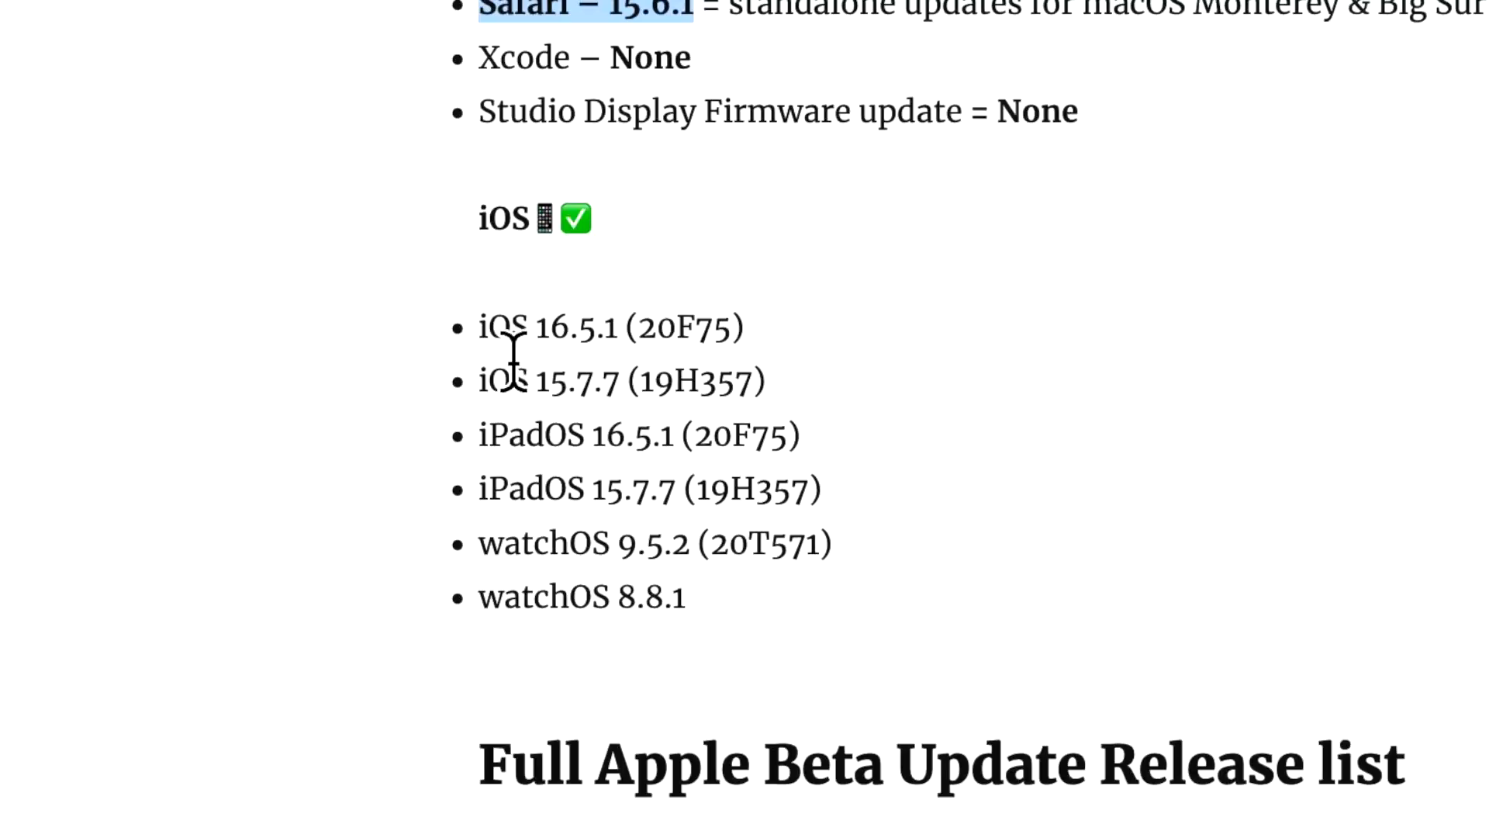
{"action": "mouse_move", "coordinate": [484, 418]}
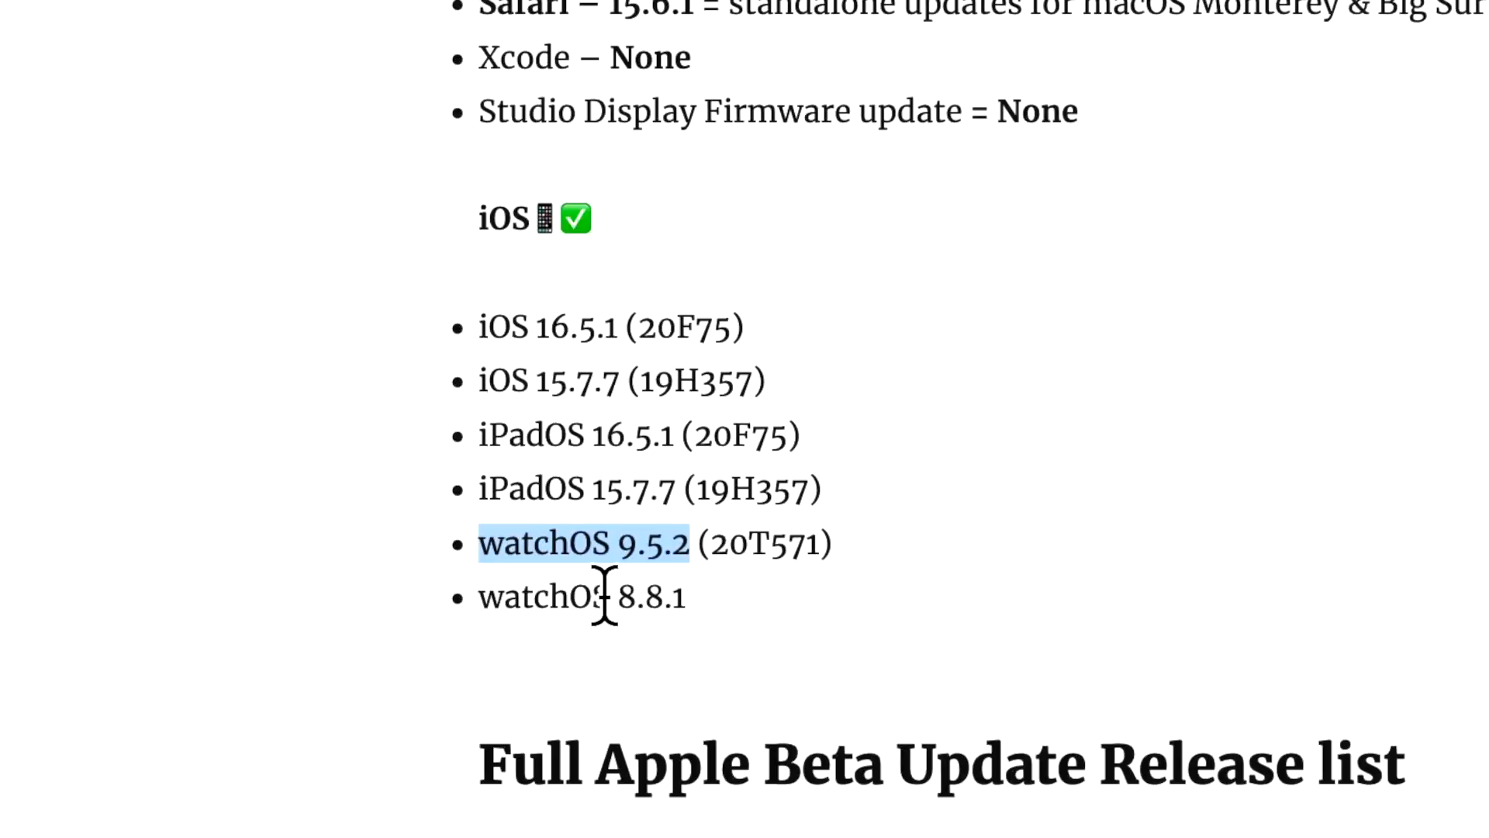
{"action": "mouse_move", "coordinate": [641, 622]}
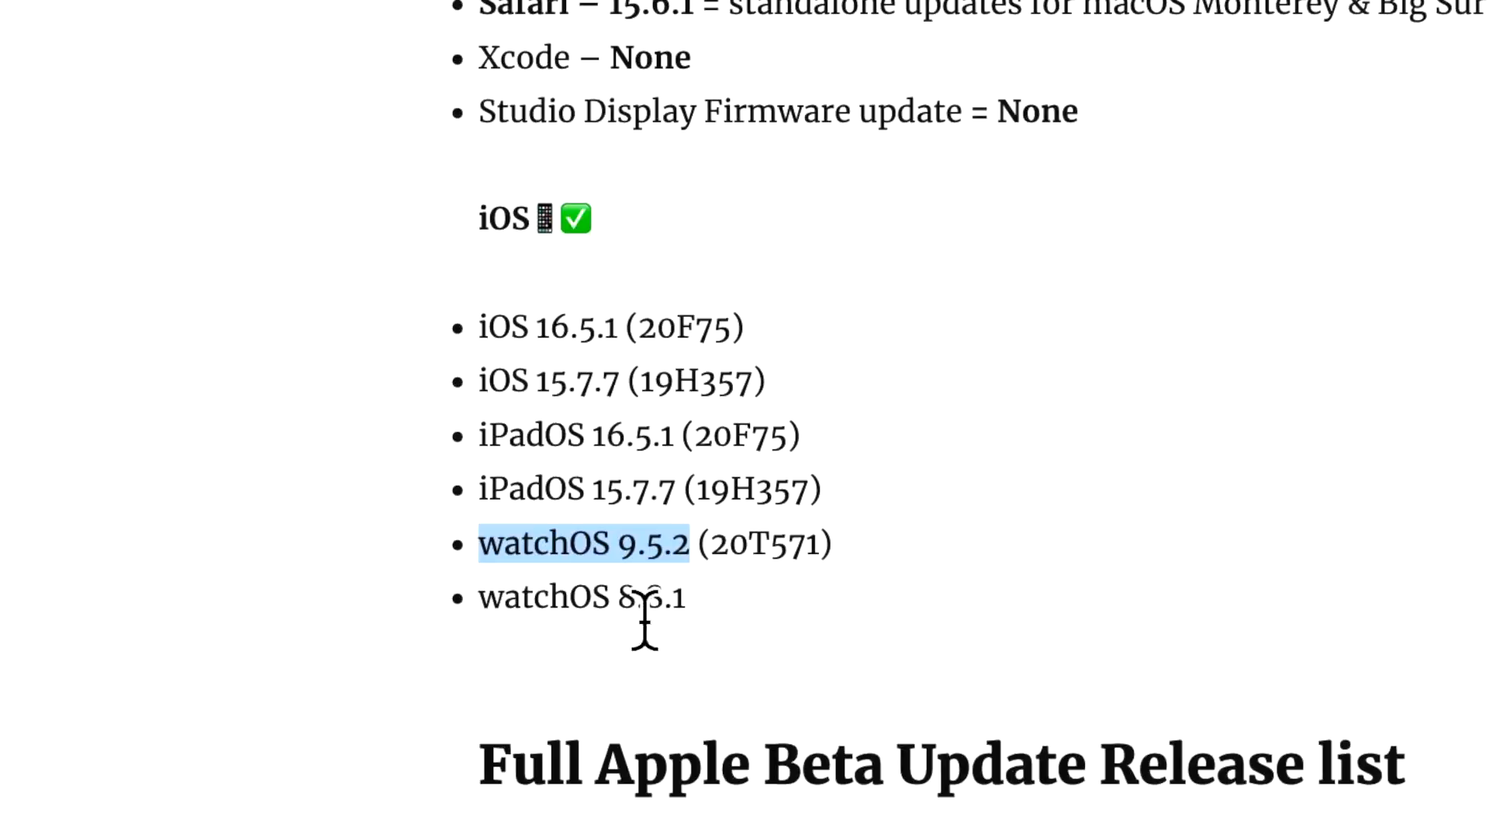
{"action": "mouse_move", "coordinate": [489, 618]}
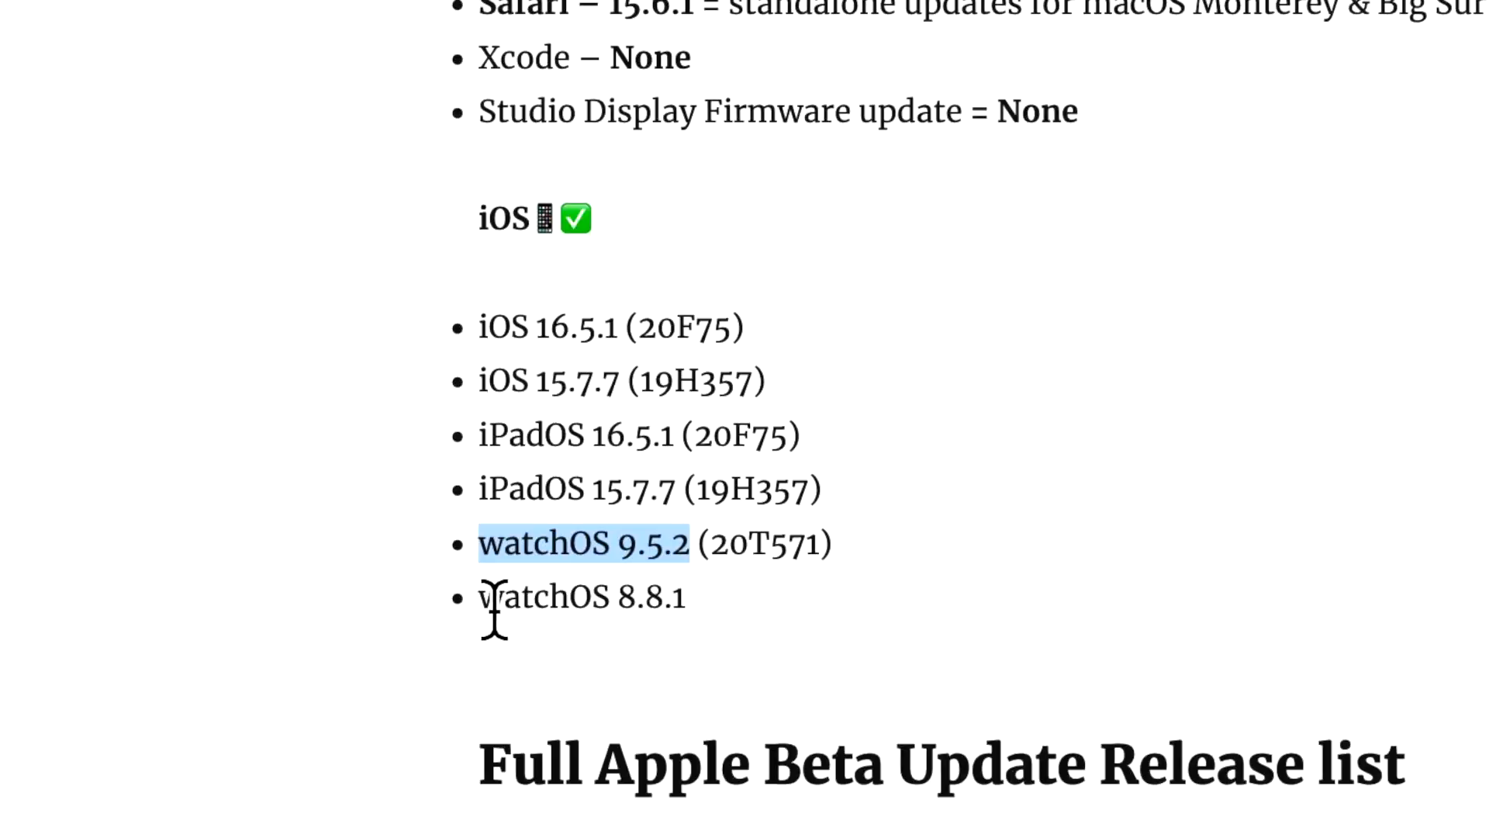
{"action": "mouse_move", "coordinate": [722, 622]}
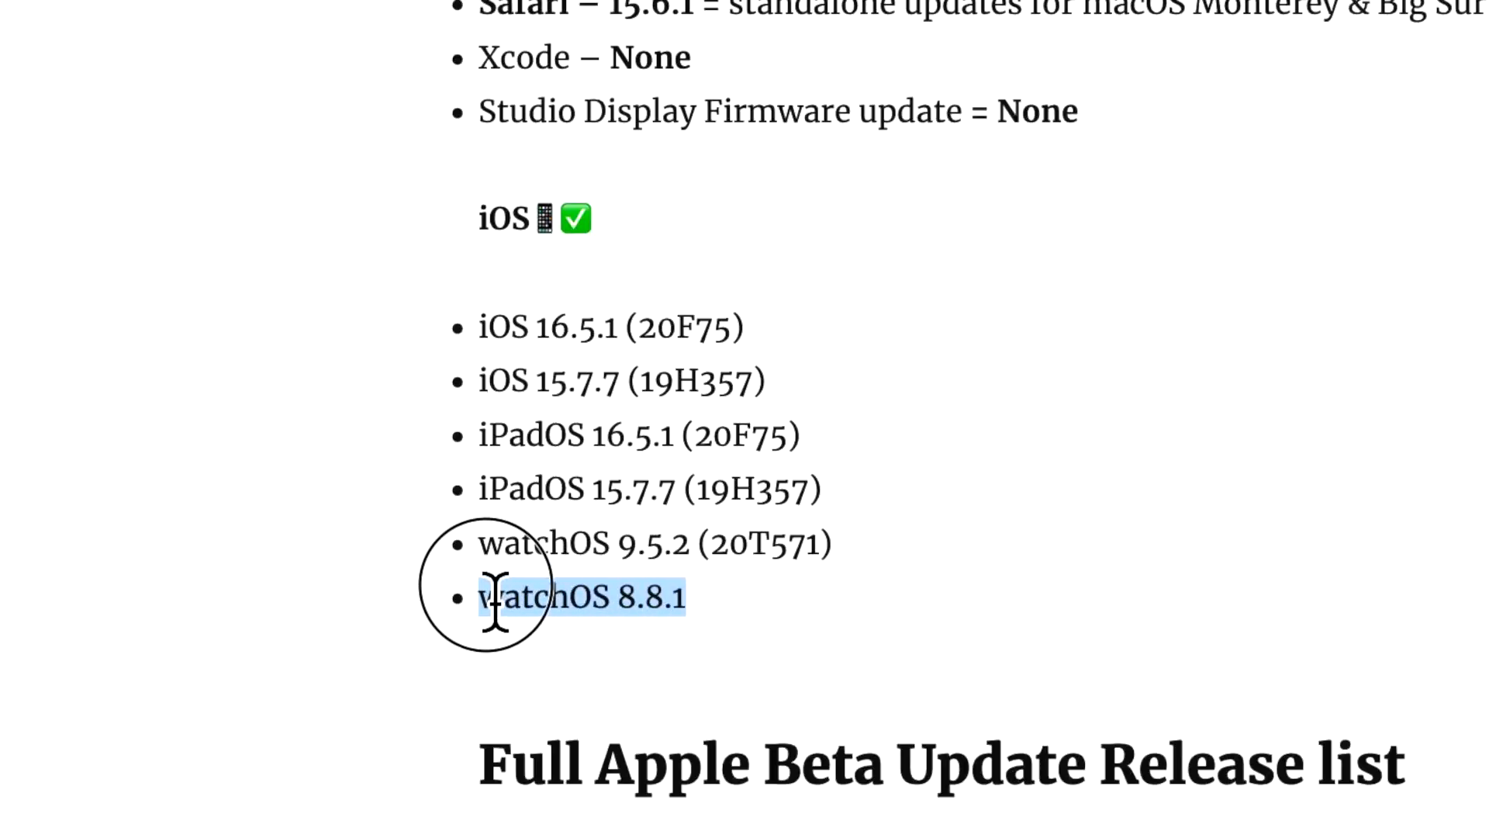
{"action": "mouse_move", "coordinate": [750, 660]}
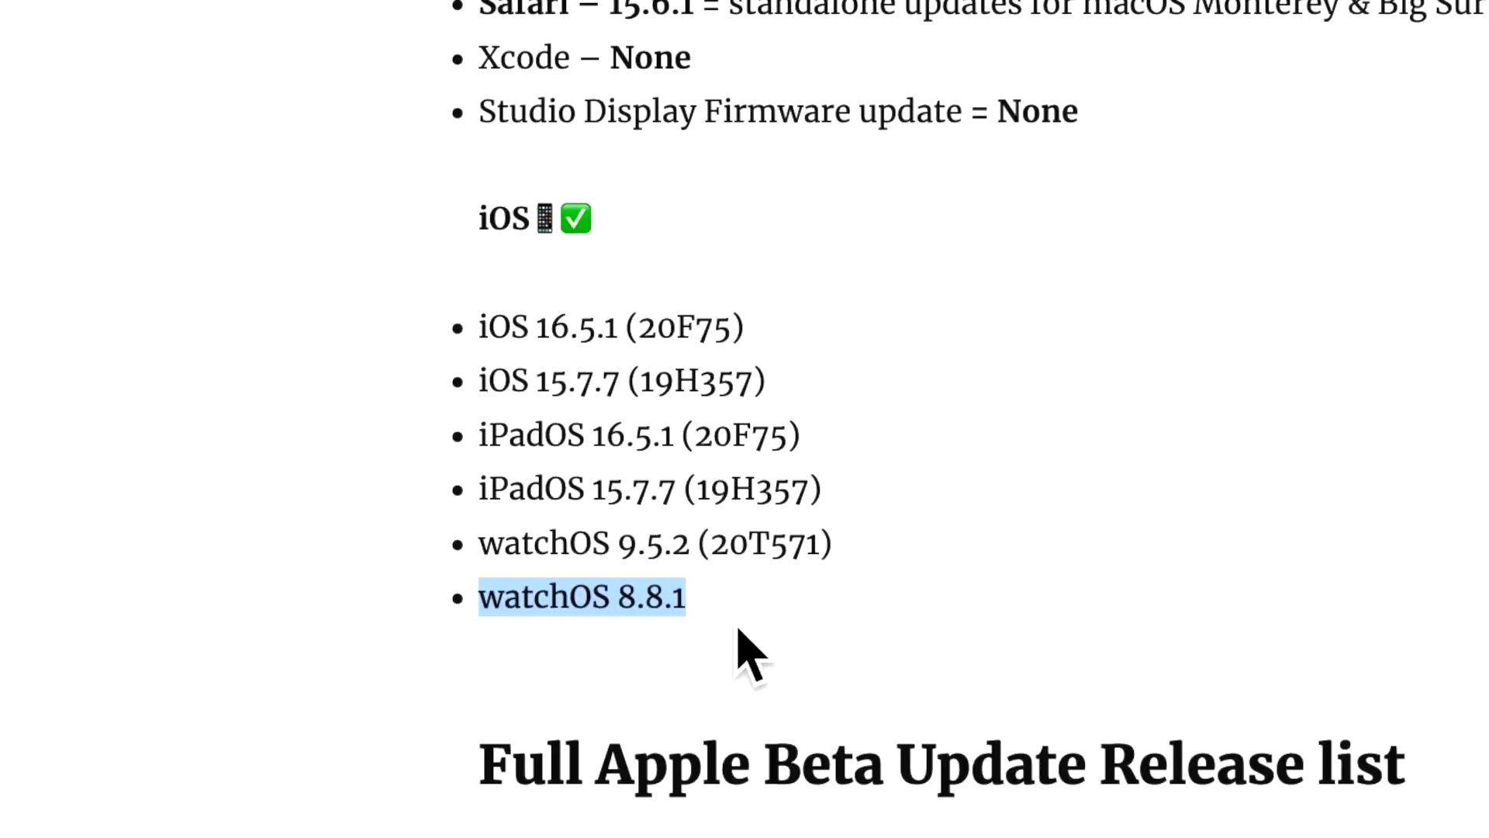
{"action": "mouse_move", "coordinate": [684, 655]}
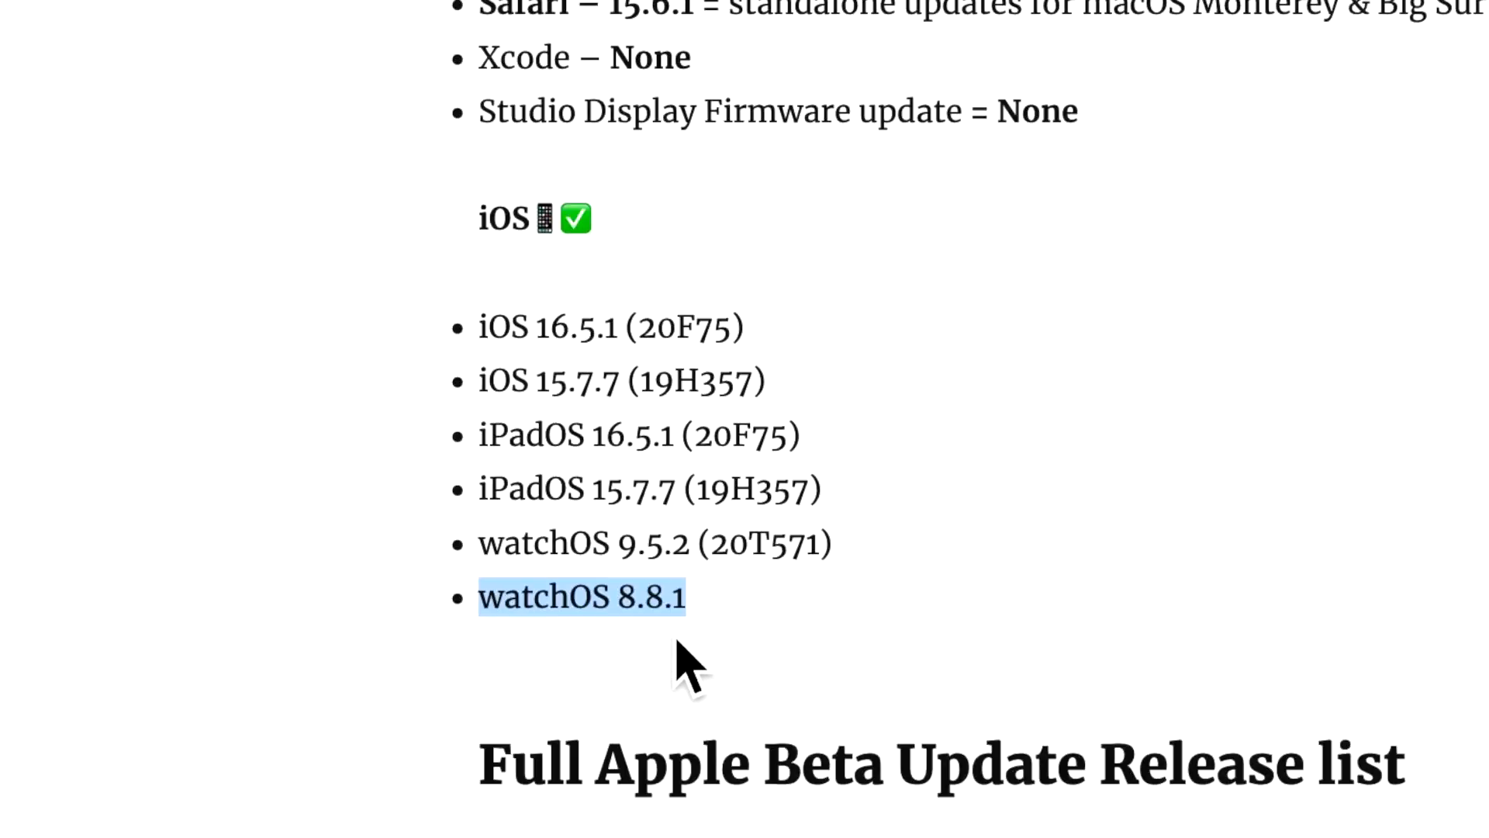
{"action": "mouse_move", "coordinate": [722, 656]}
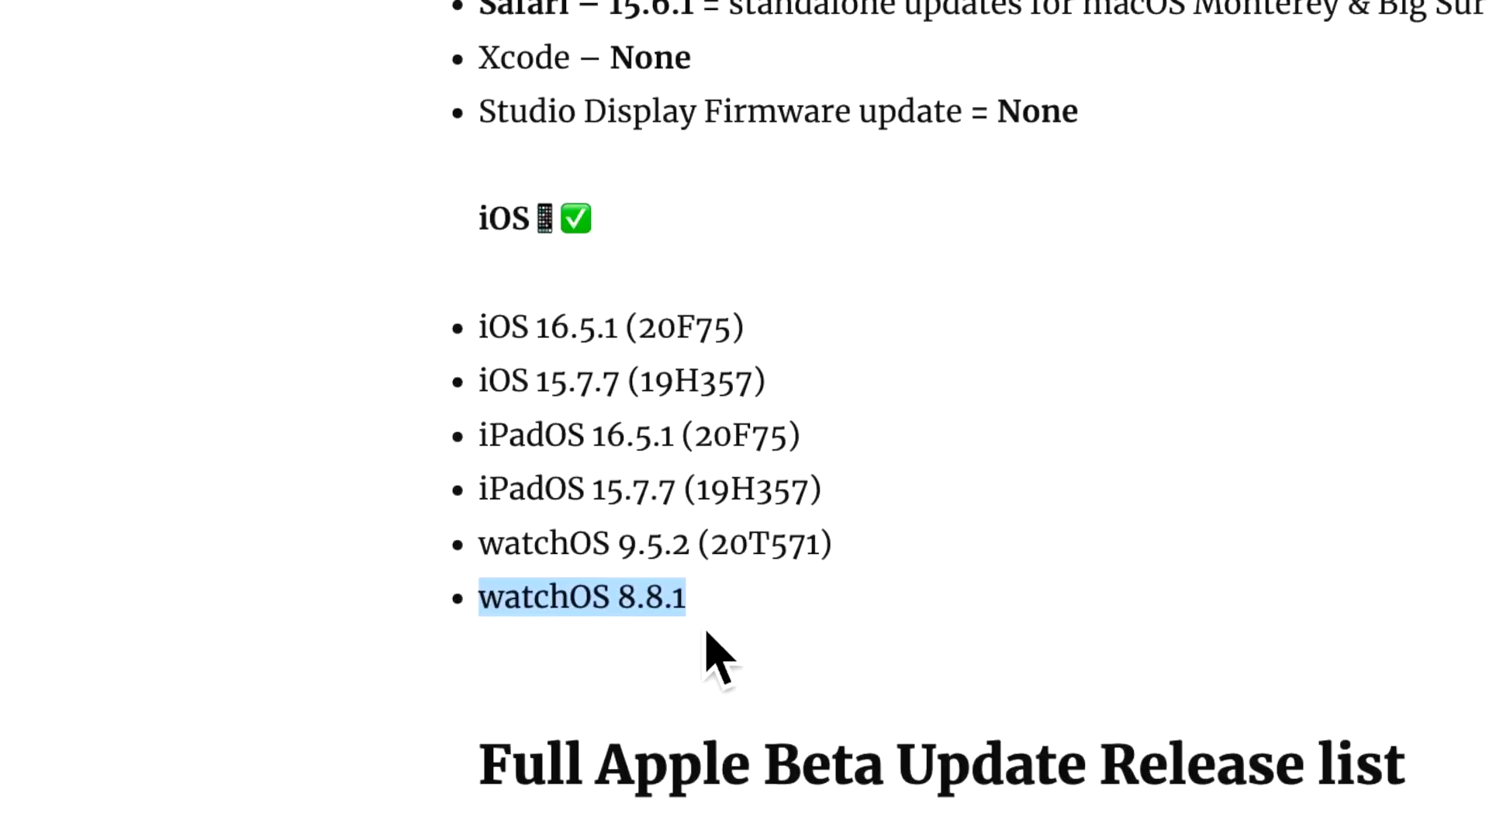
{"action": "scroll", "scroll_direction": "down", "scroll_amount": 3}
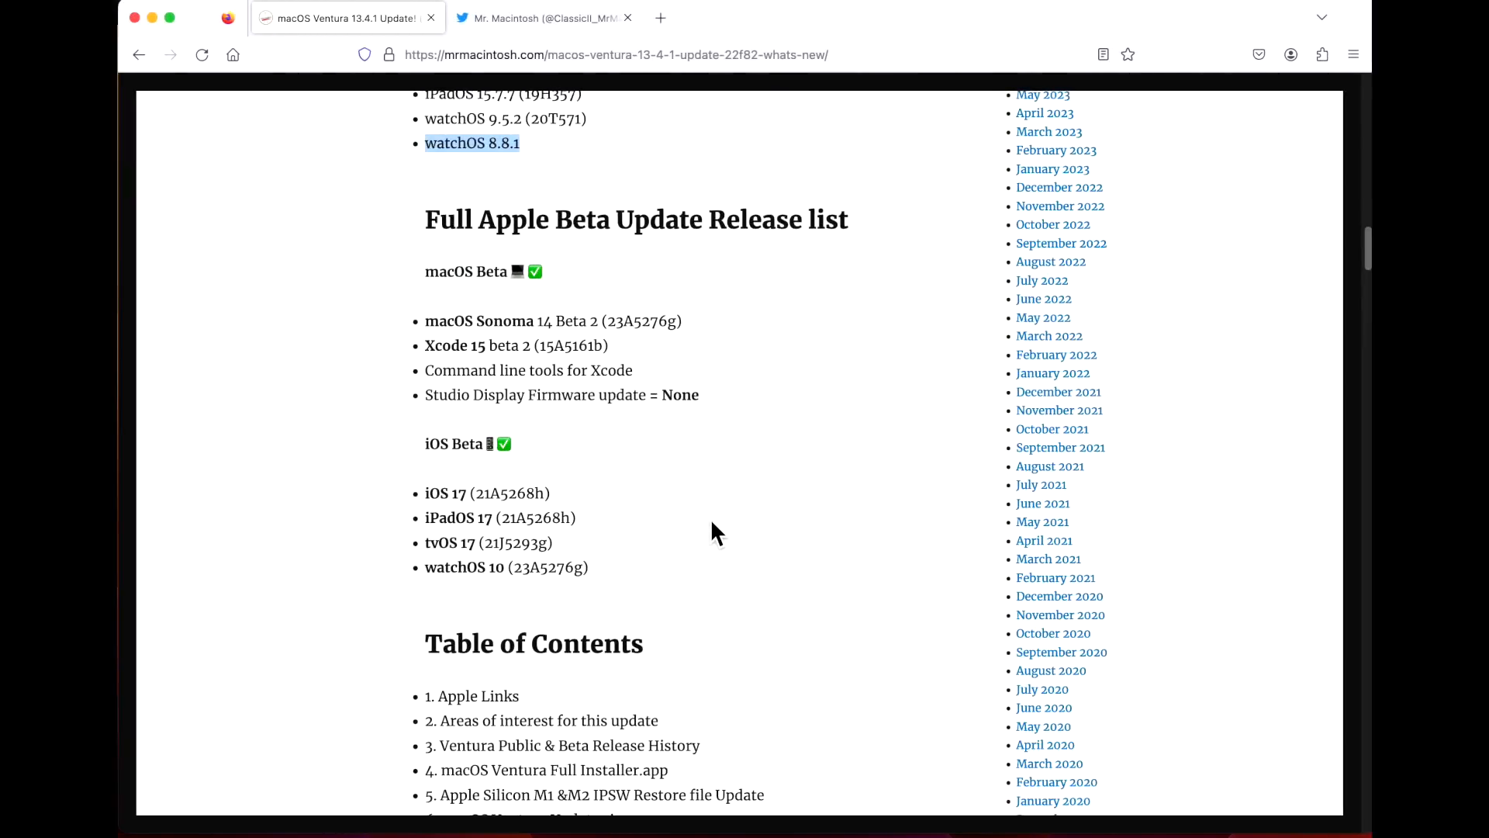
{"action": "mouse_move", "coordinate": [636, 439]}
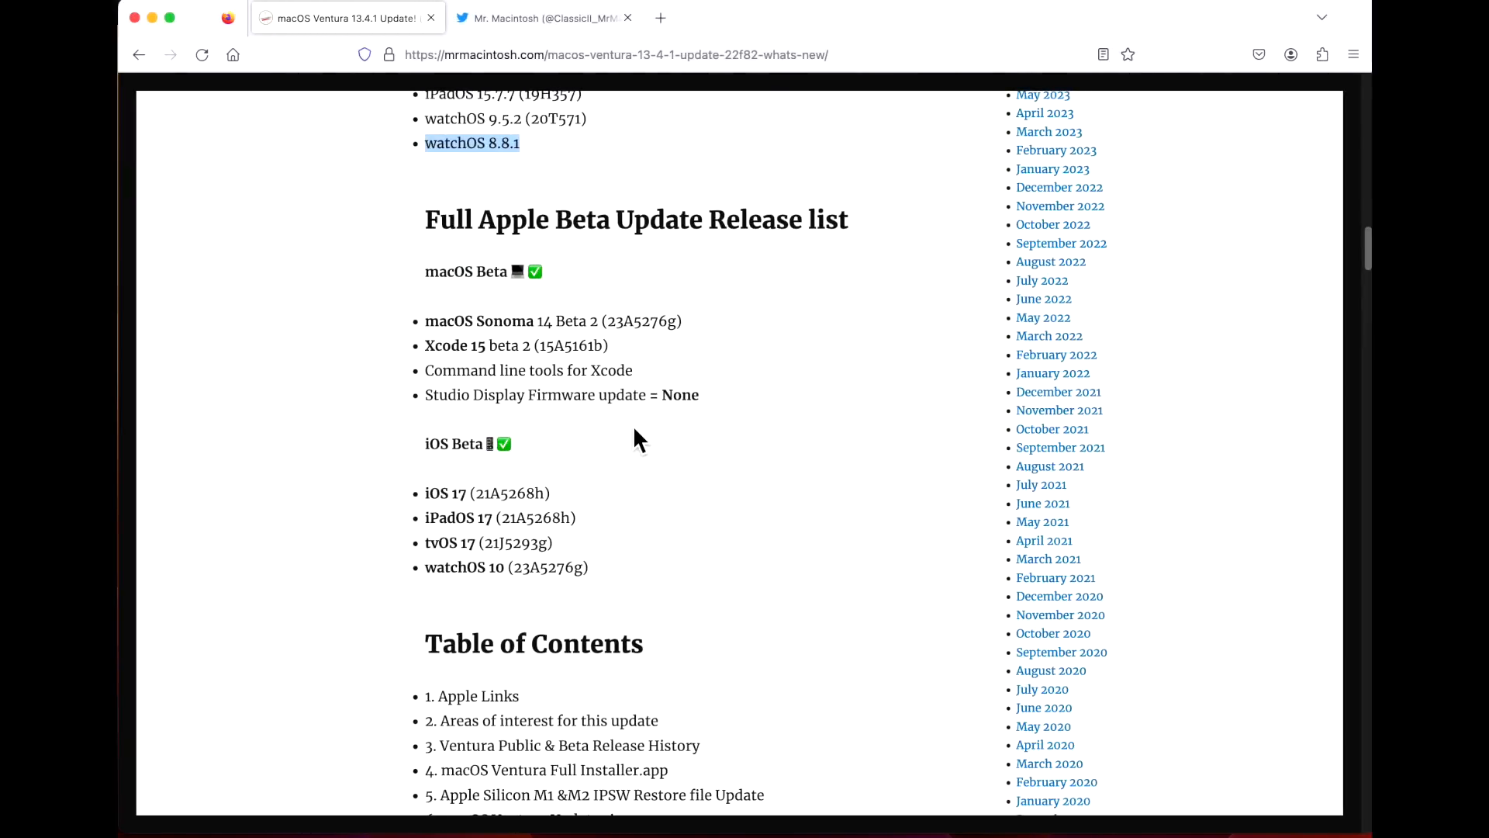
{"action": "mouse_move", "coordinate": [611, 427]}
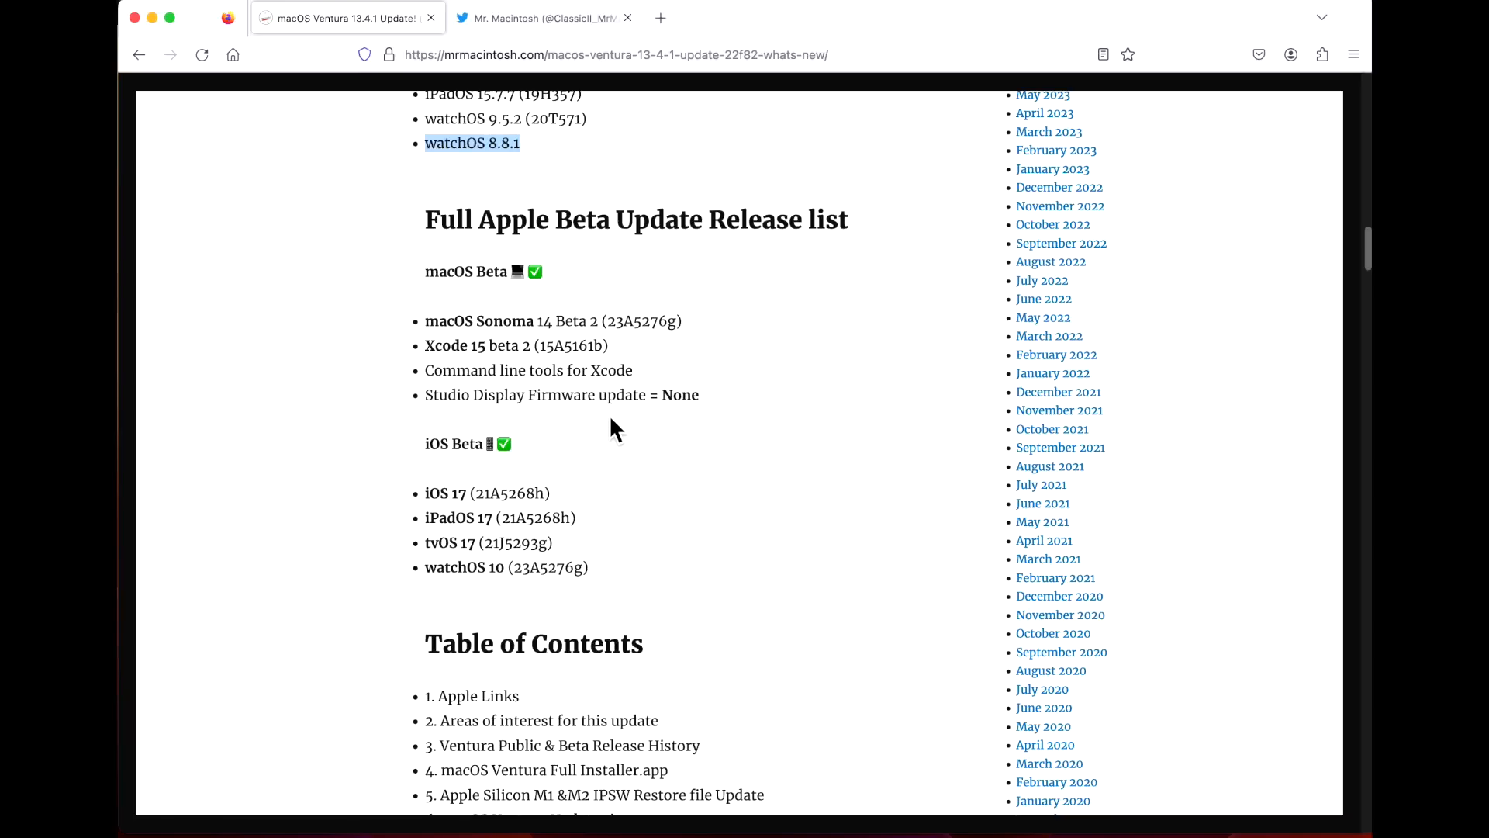
{"action": "mouse_move", "coordinate": [621, 423]}
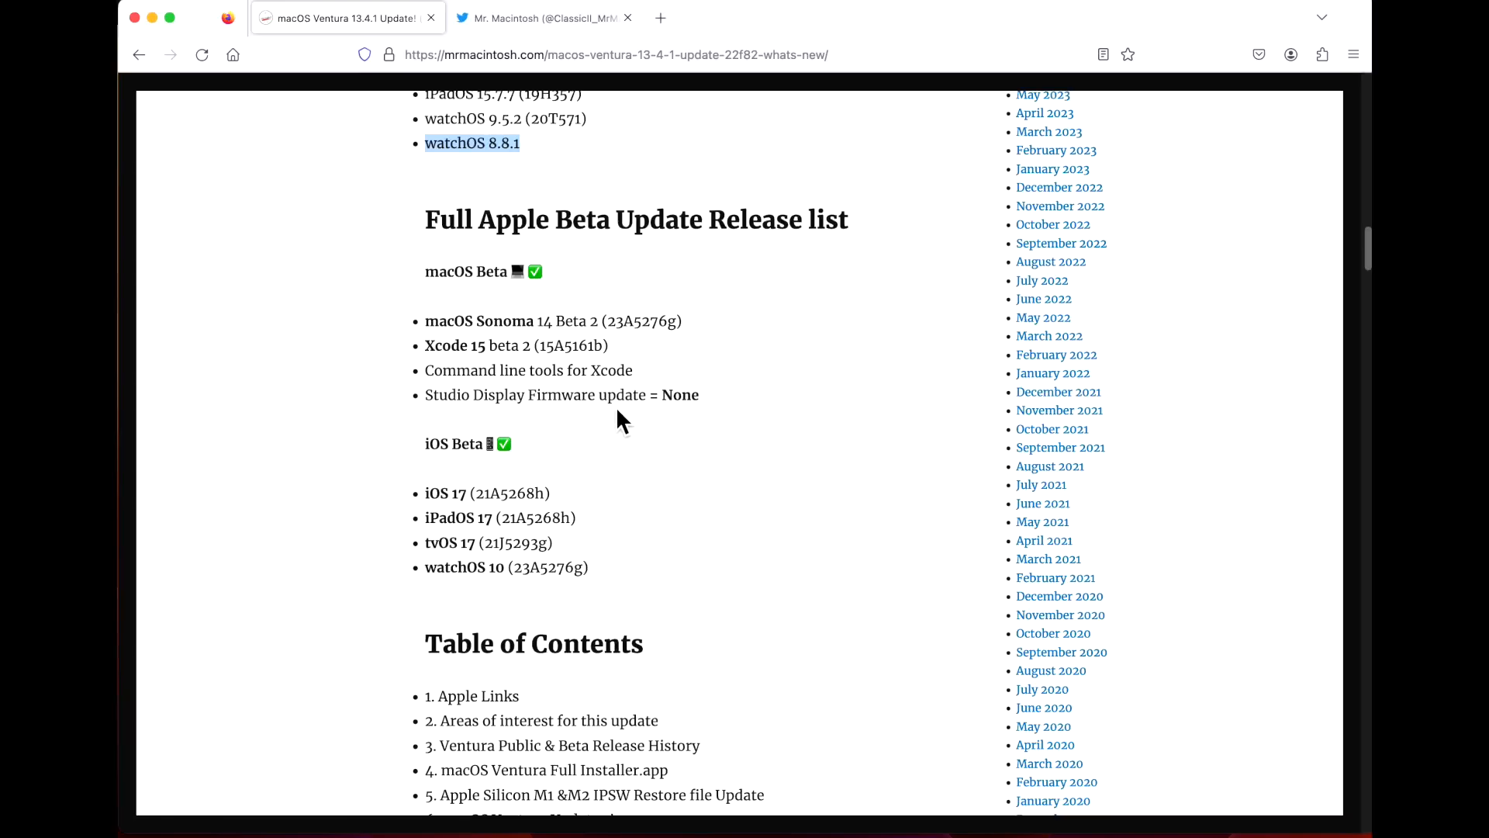
{"action": "mouse_move", "coordinate": [618, 429]}
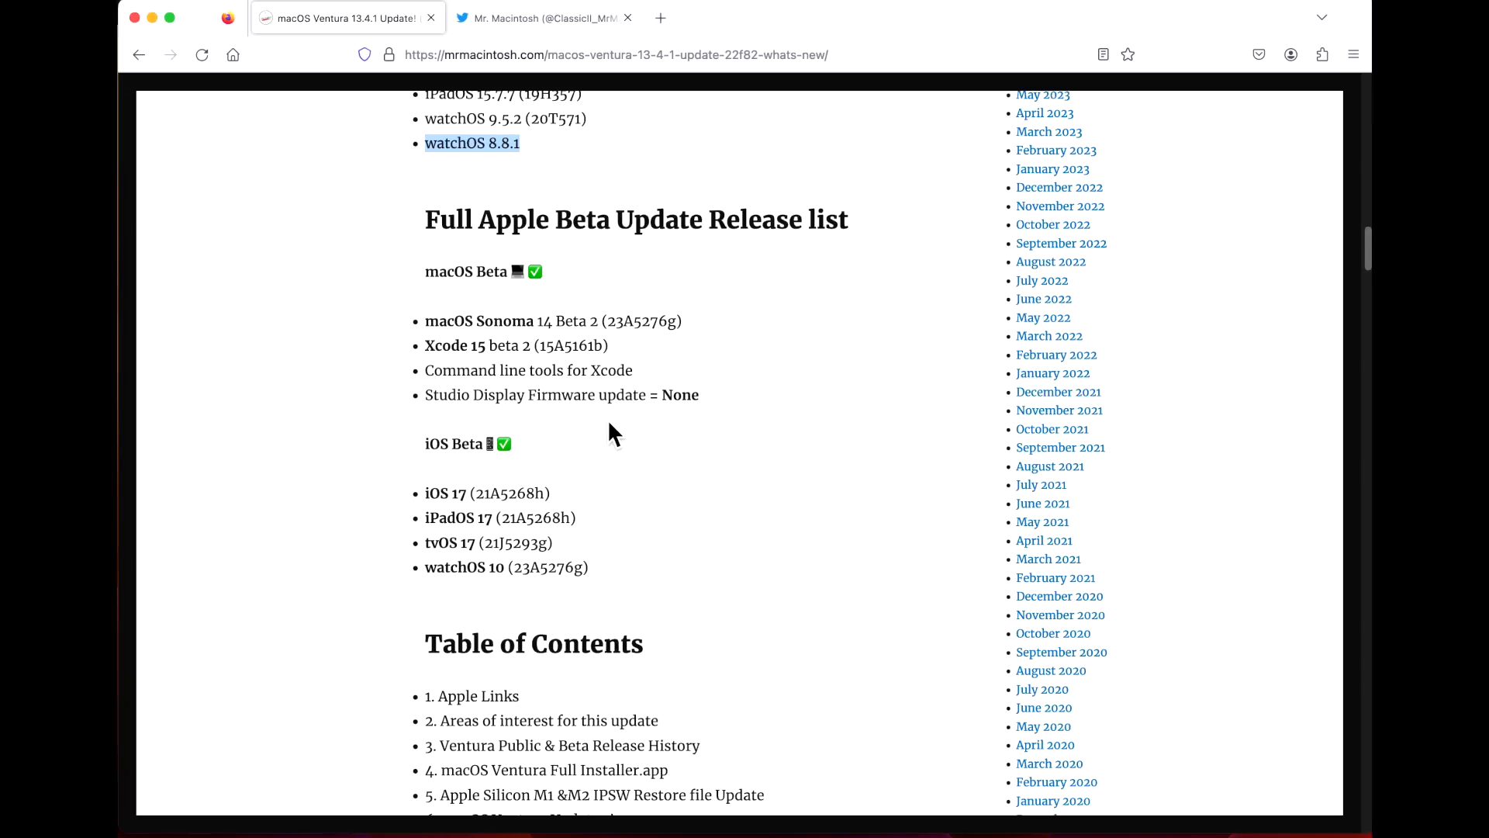
{"action": "mouse_move", "coordinate": [627, 435]}
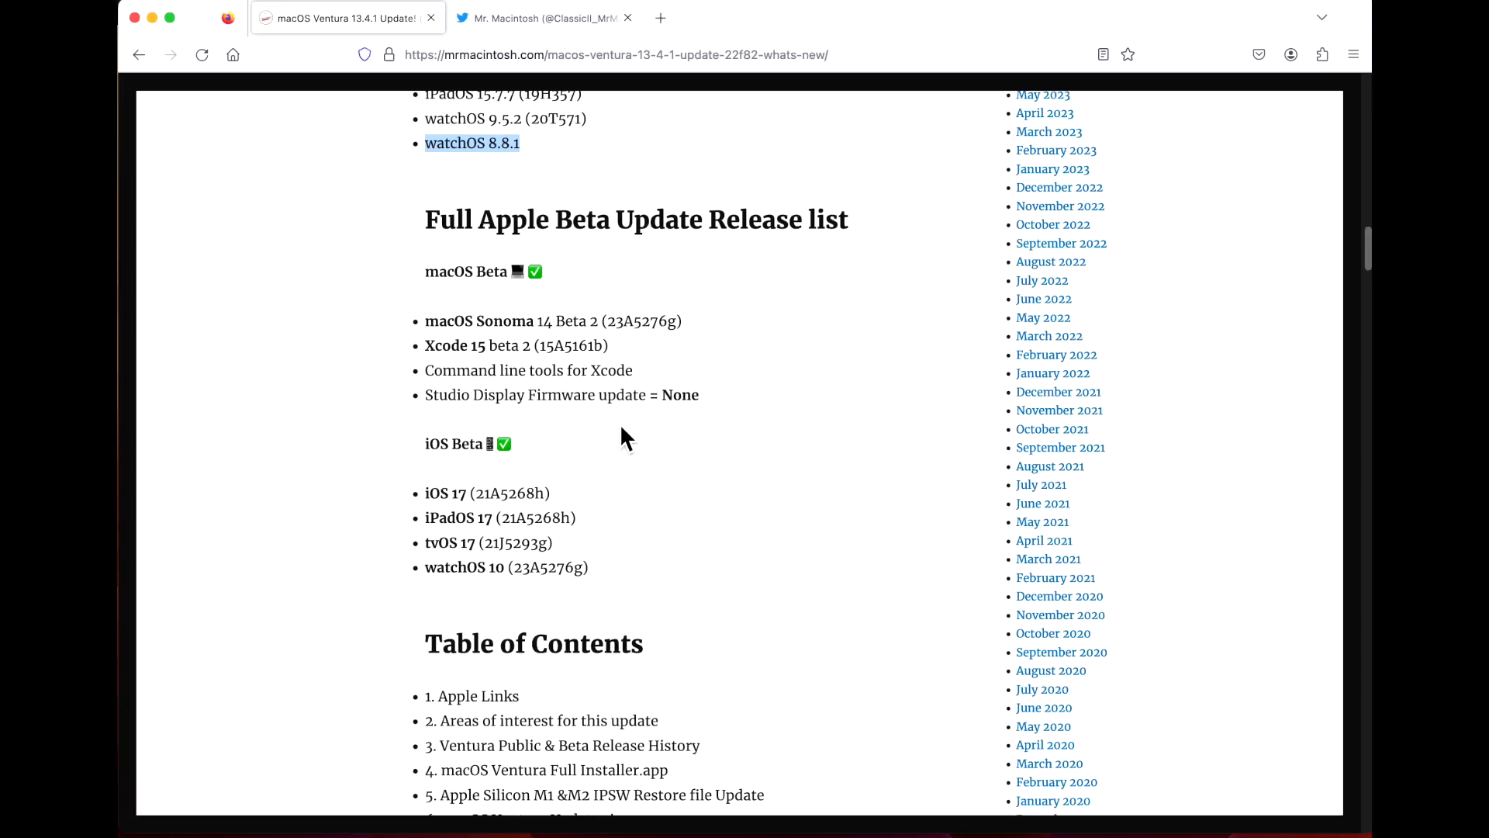
{"action": "scroll", "scroll_direction": "up", "scroll_amount": 3}
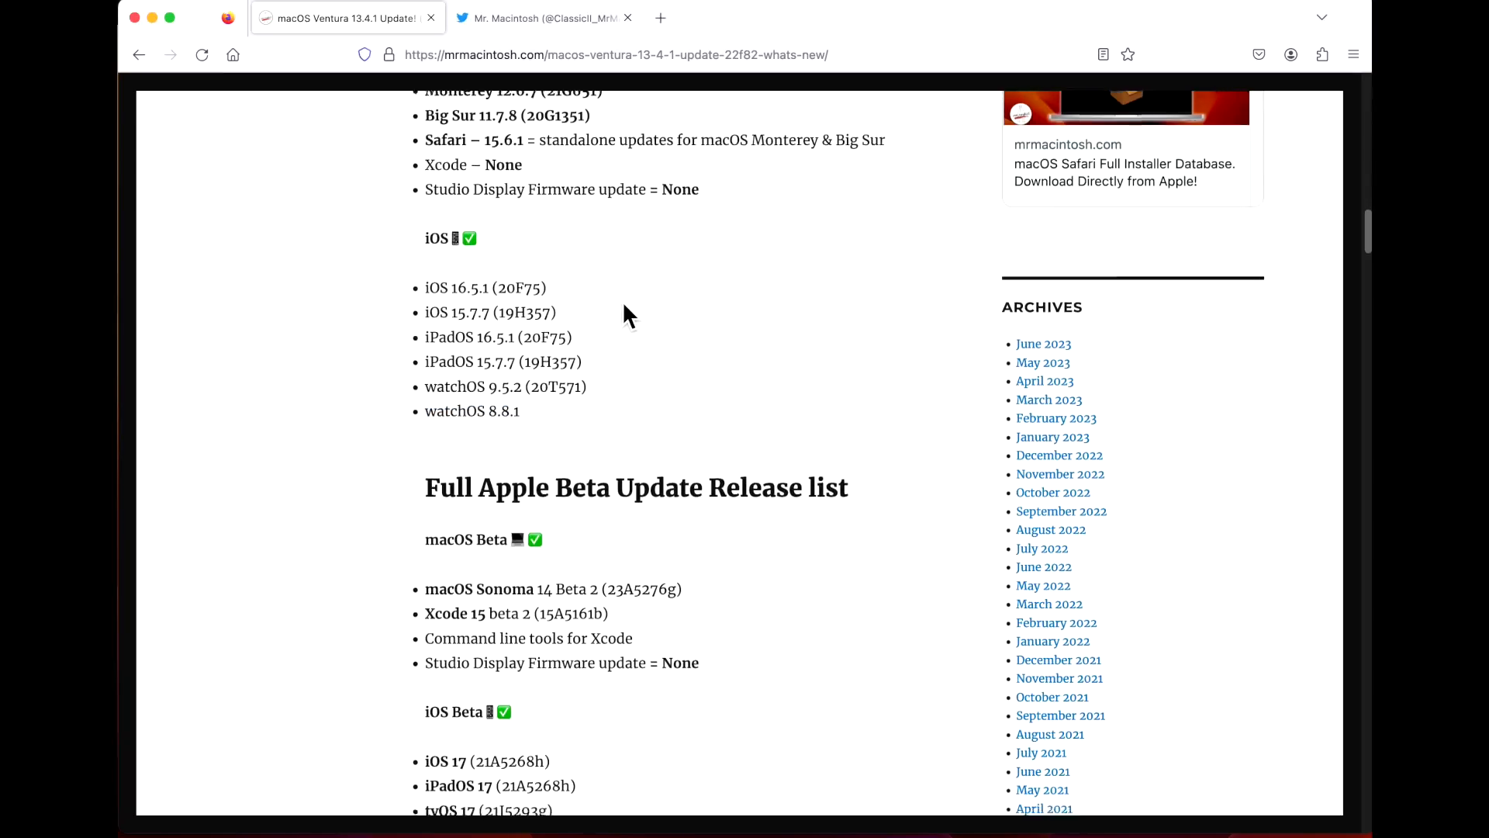
{"action": "scroll", "scroll_direction": "down", "scroll_amount": 3}
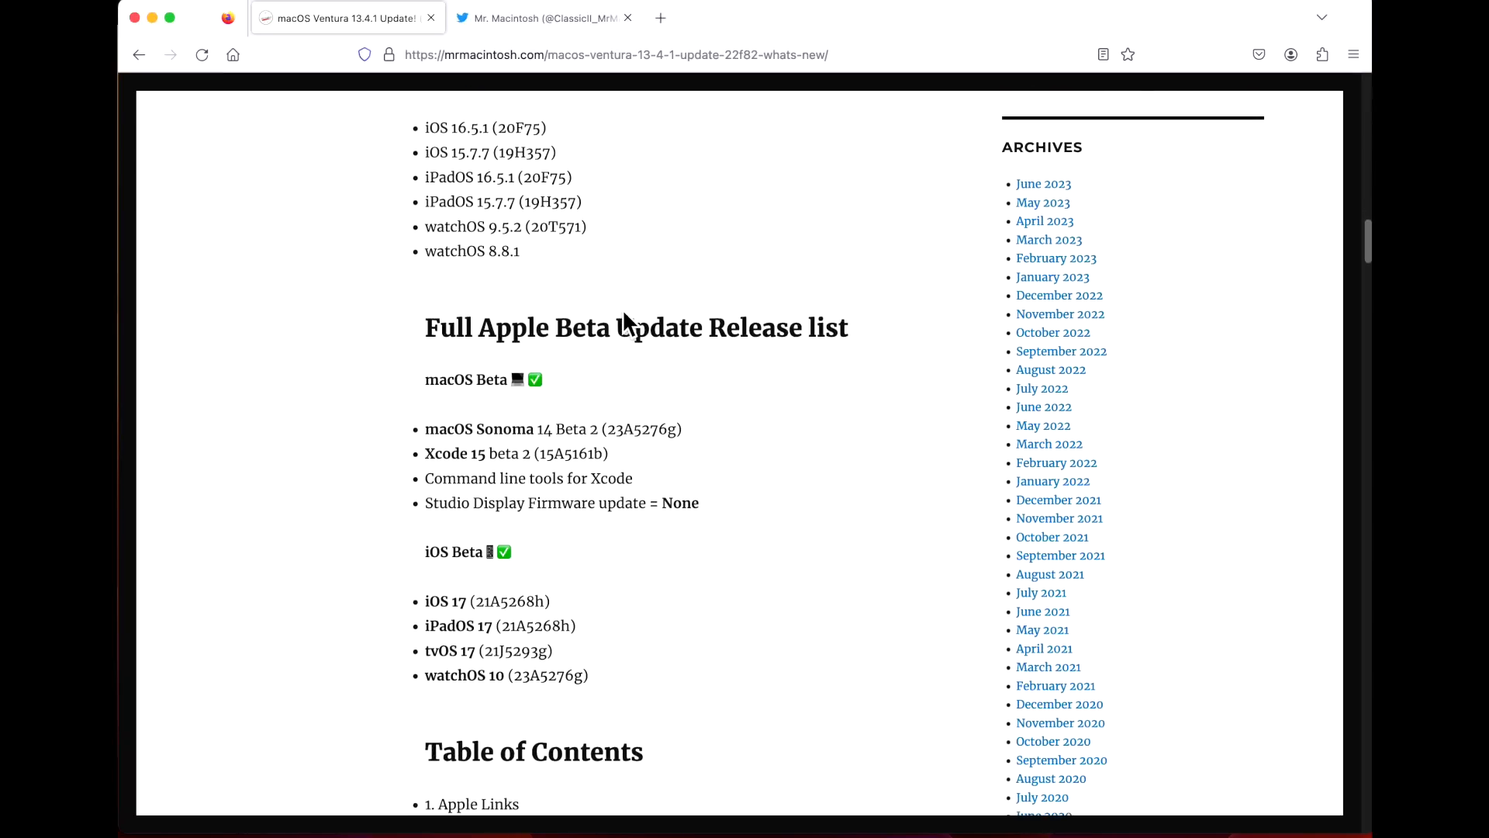
- Return to Mr. Macintosh's Twitter profile feed with the facepalm GIF post
{"action": "left_click", "coordinate": [542, 17]}
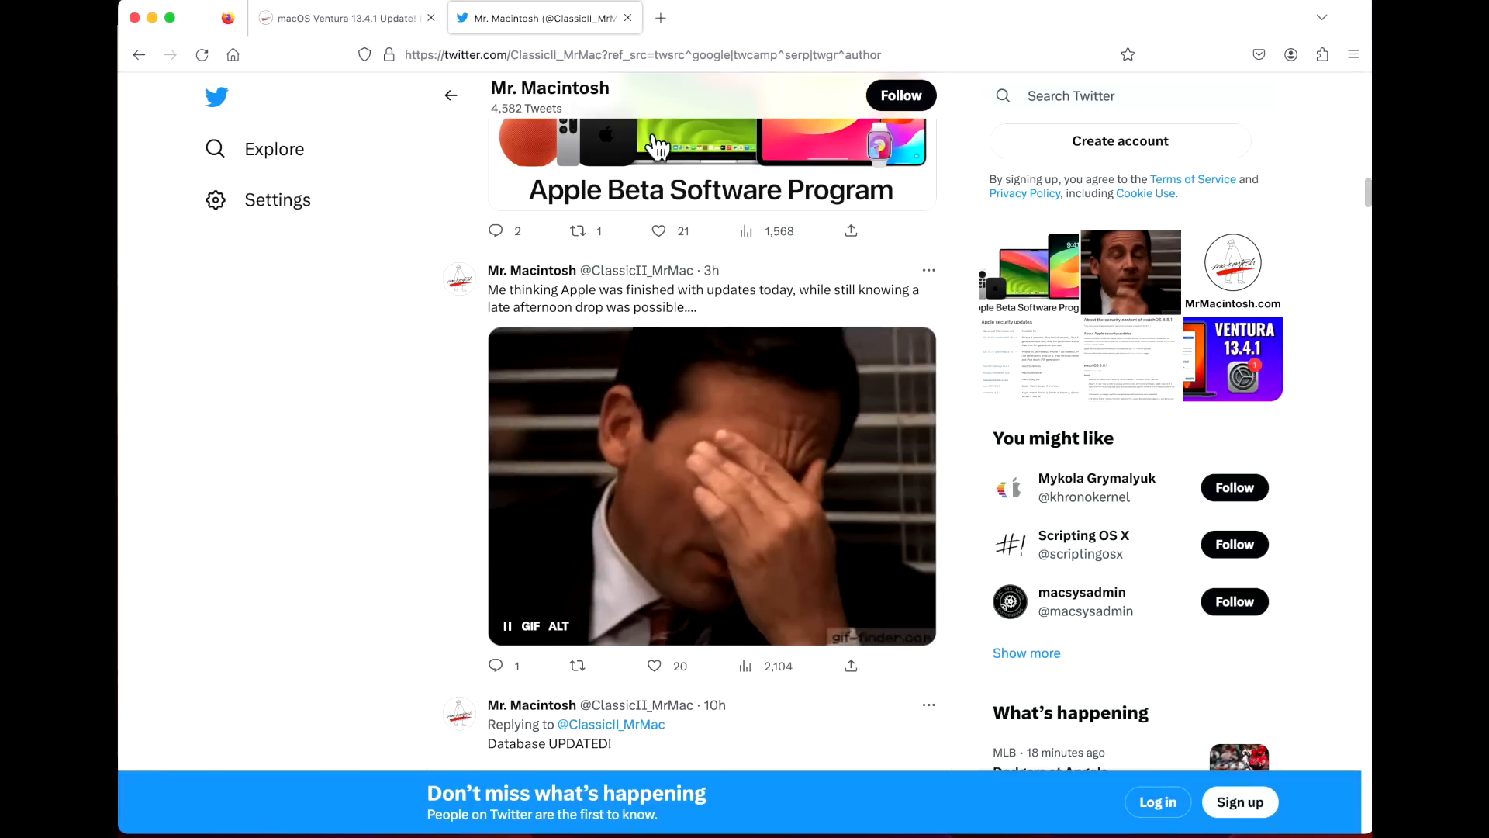
{"action": "mouse_move", "coordinate": [728, 450]}
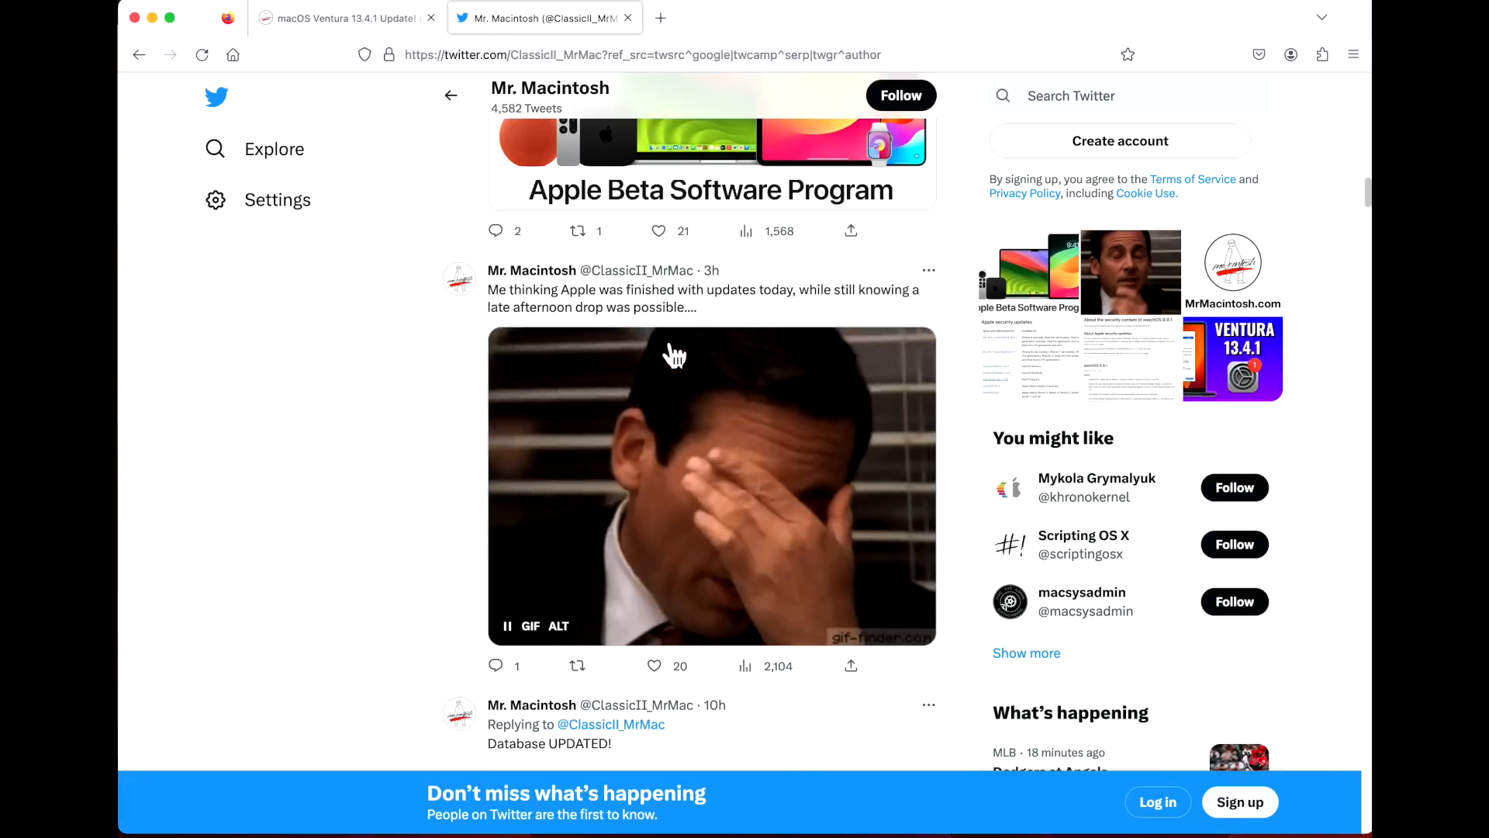
{"action": "left_click", "coordinate": [342, 17]}
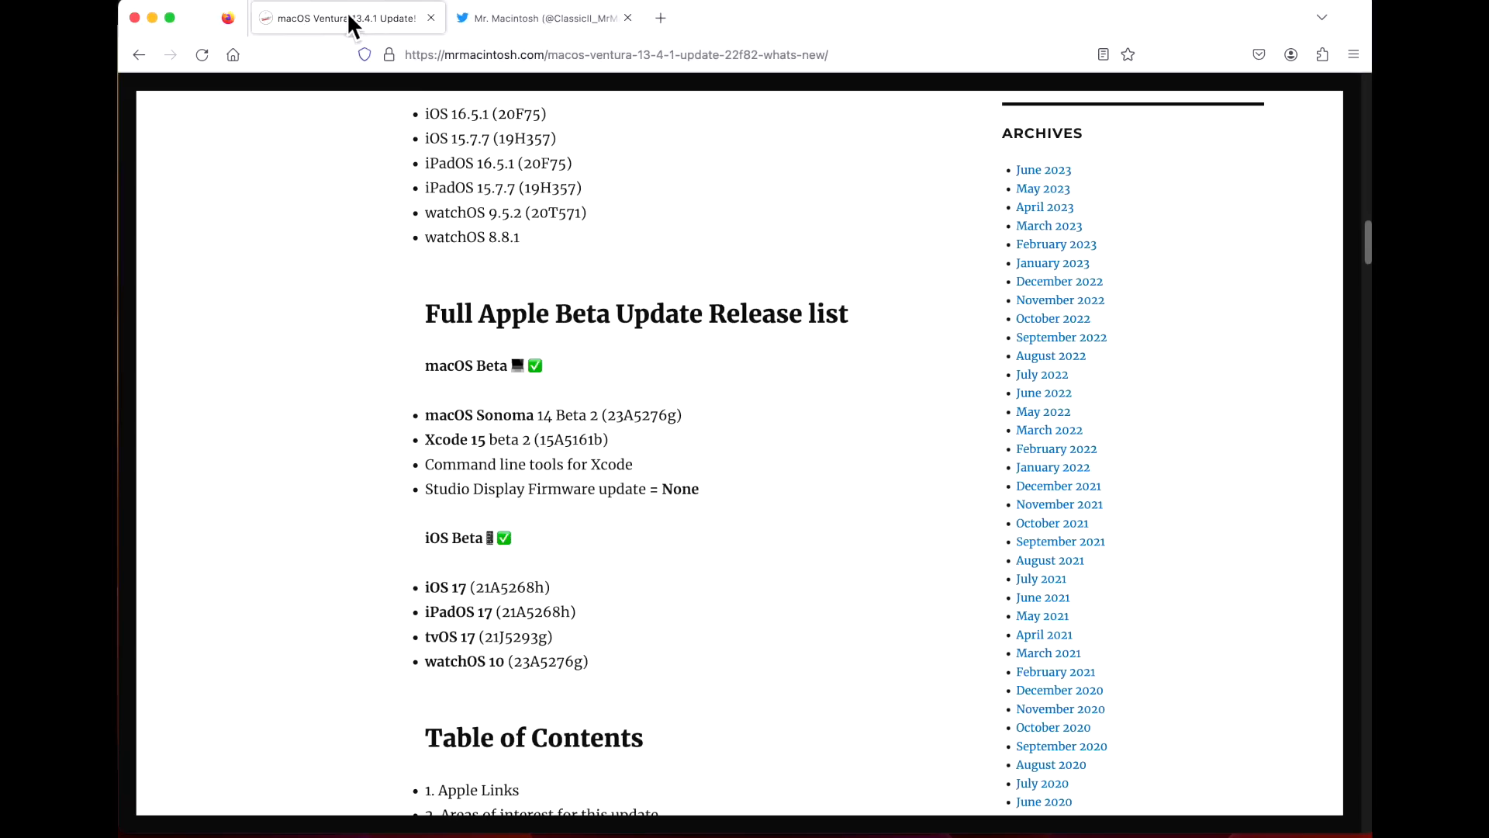
{"action": "scroll", "scroll_direction": "down", "scroll_amount": 3}
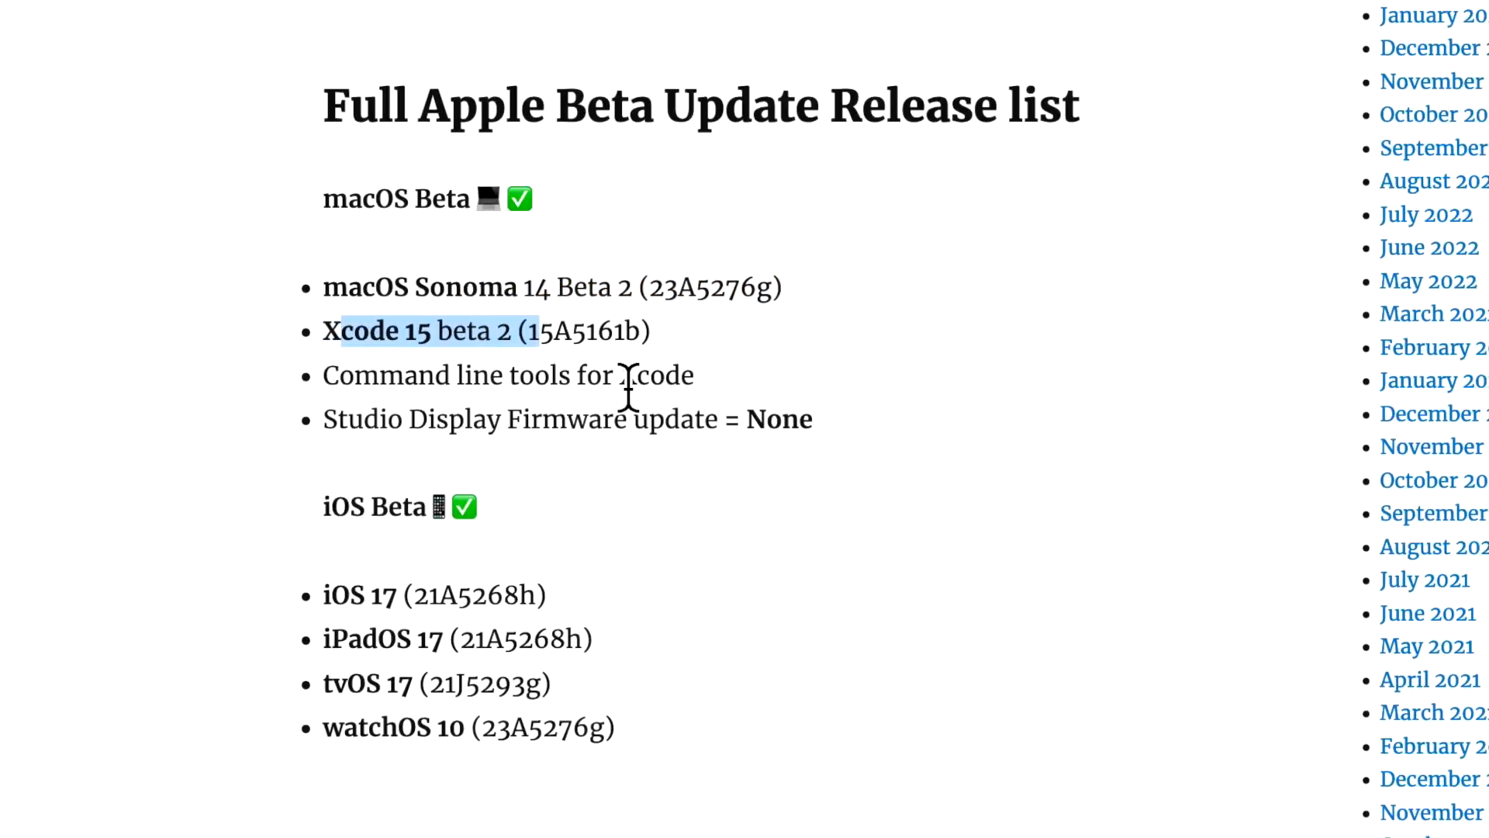
{"action": "mouse_move", "coordinate": [725, 451]}
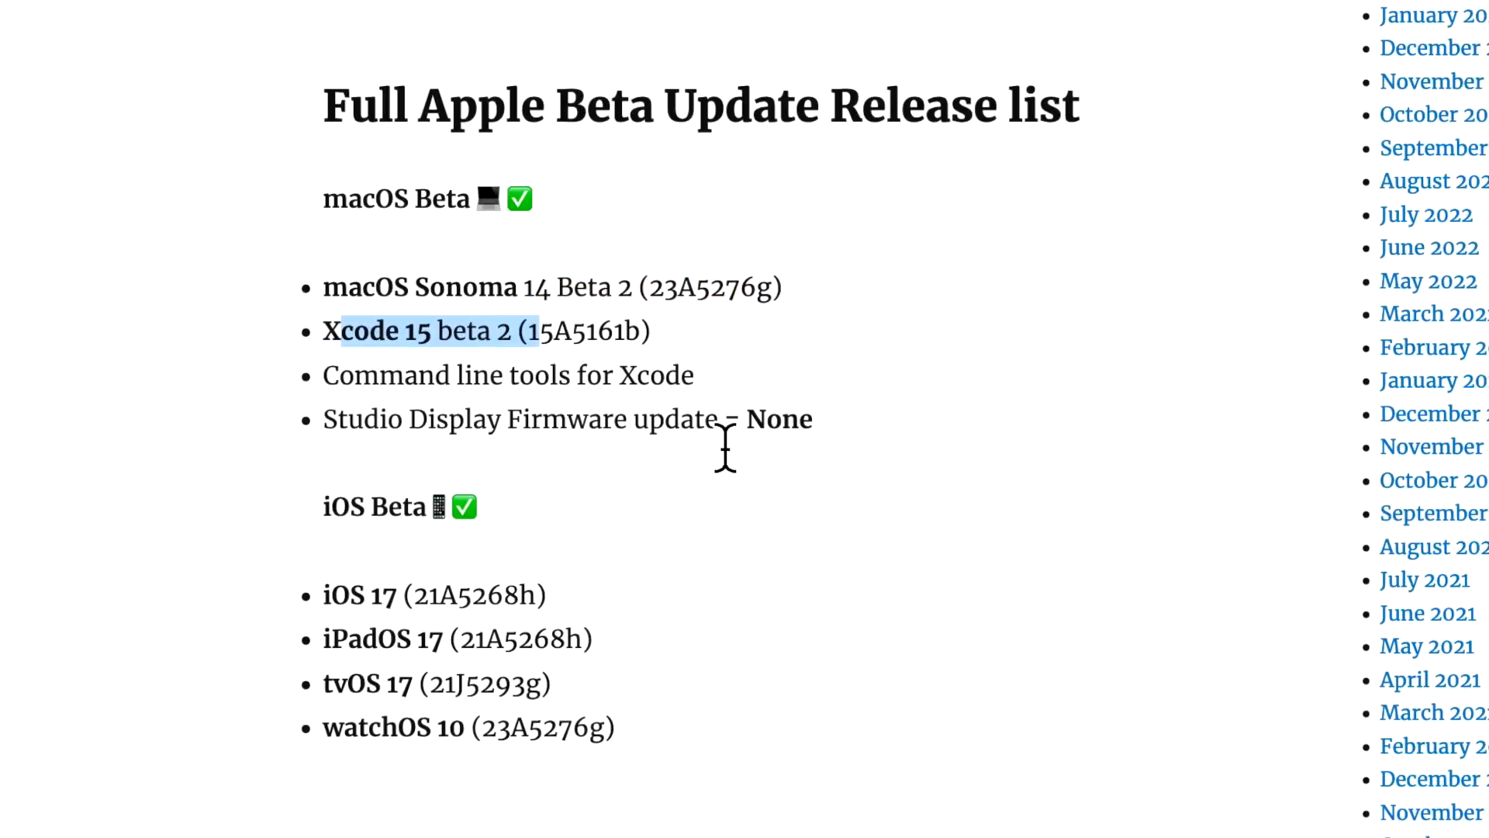
{"action": "mouse_move", "coordinate": [691, 479]}
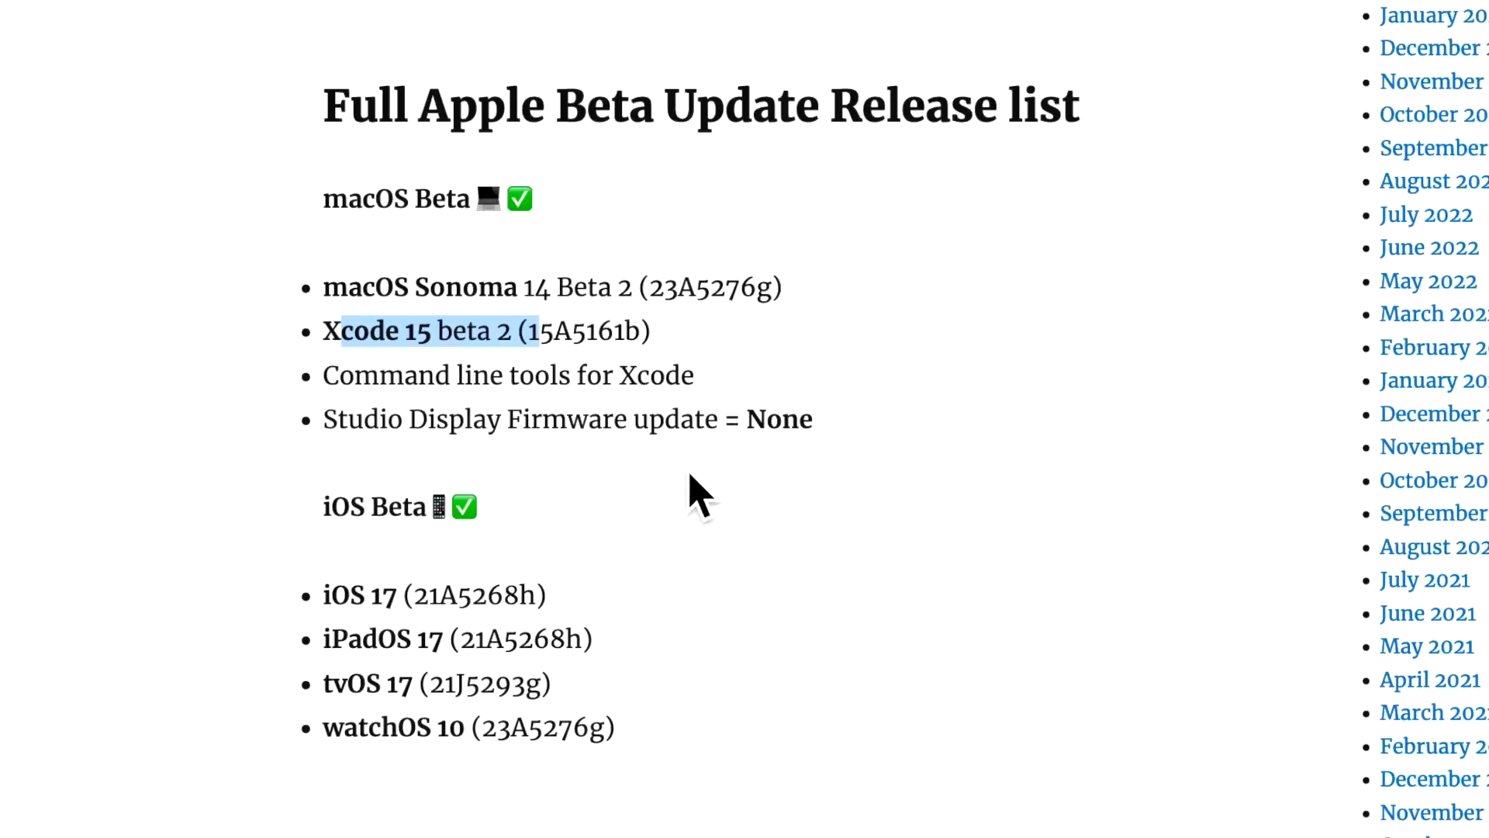
{"action": "scroll", "scroll_direction": "down", "scroll_amount": 3}
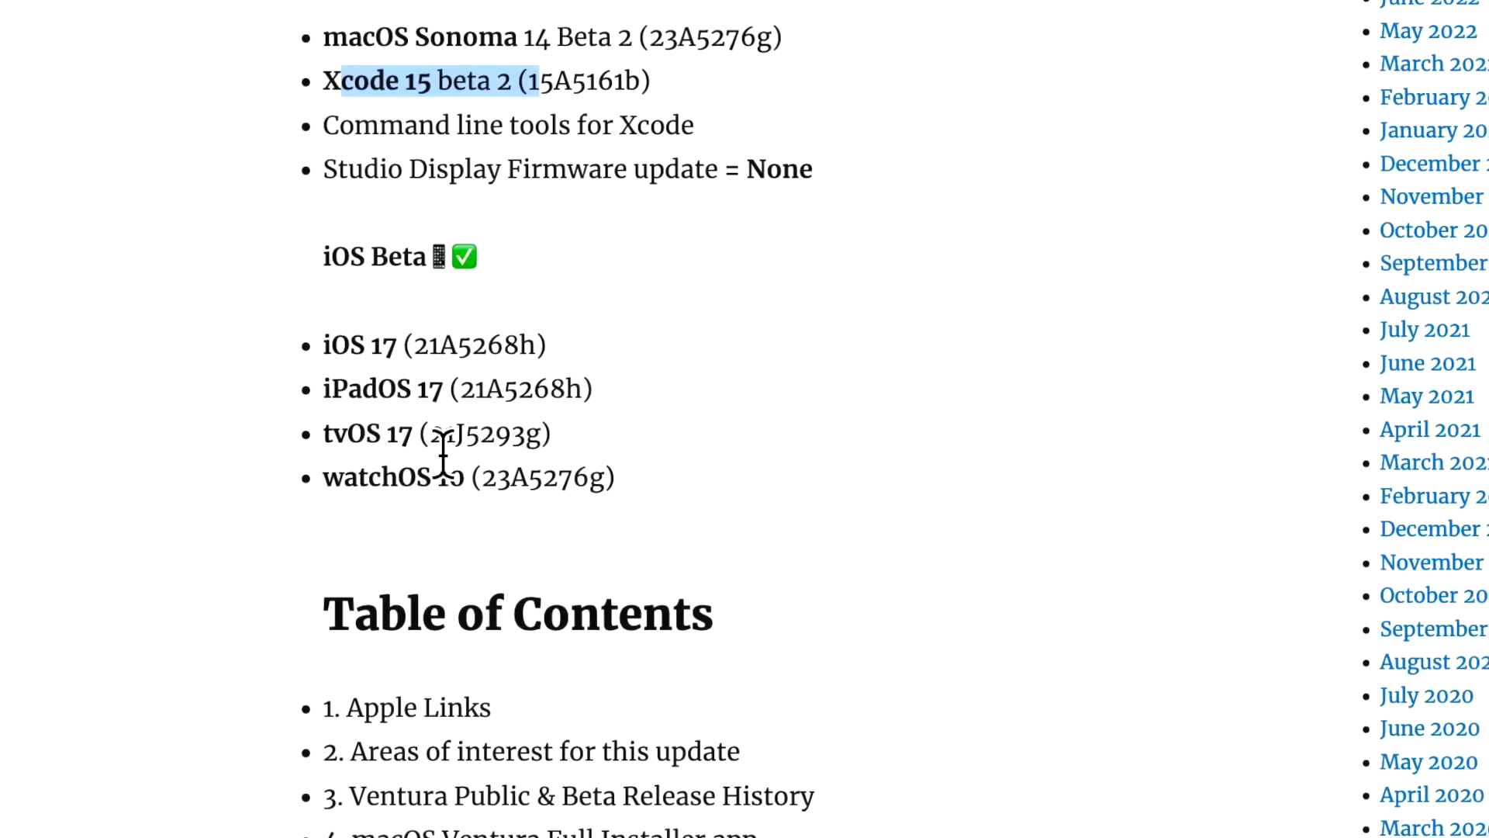
{"action": "mouse_move", "coordinate": [441, 528]}
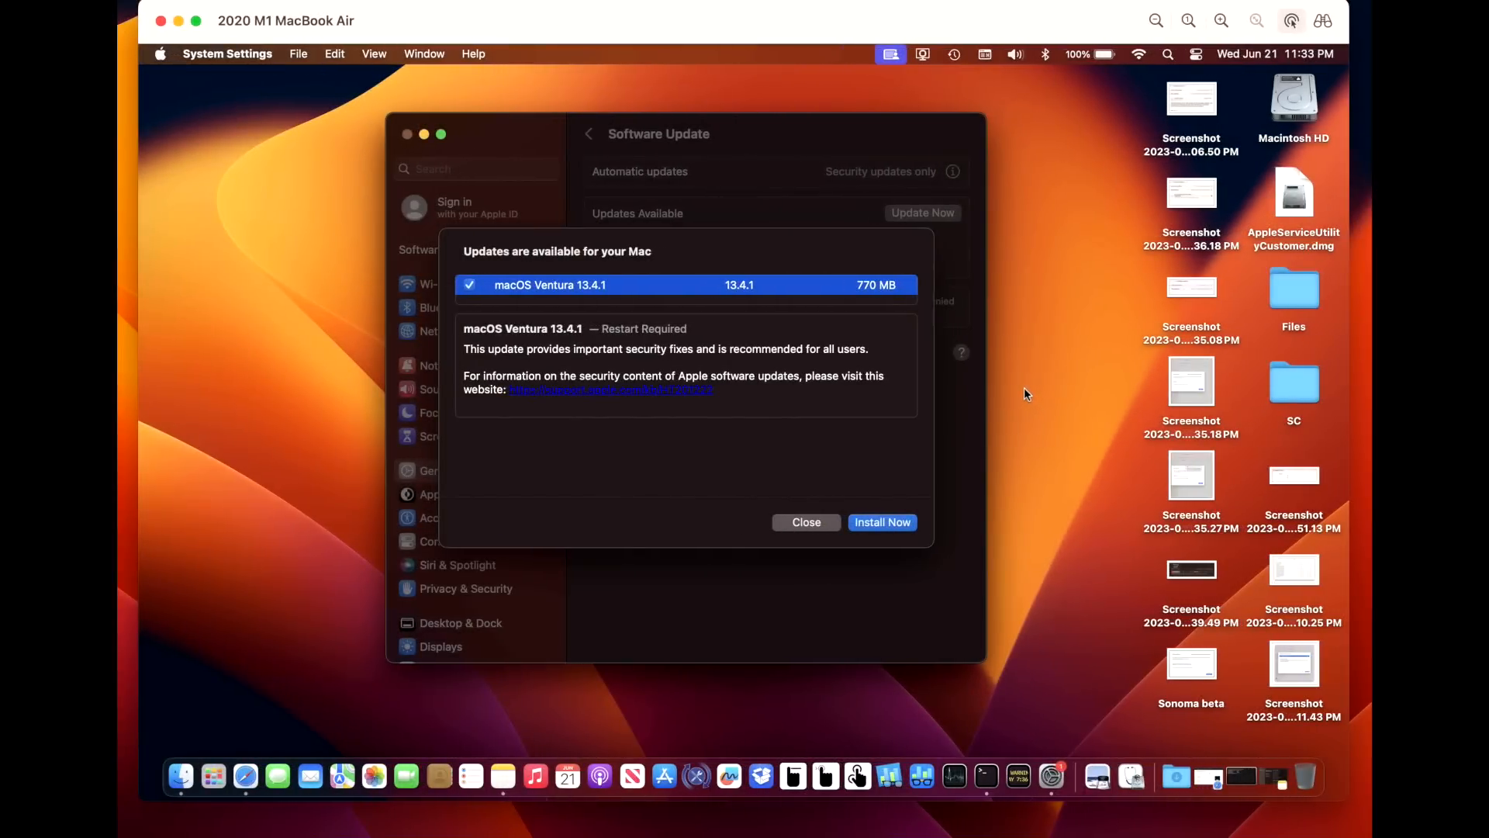
{"action": "mouse_move", "coordinate": [1016, 390]}
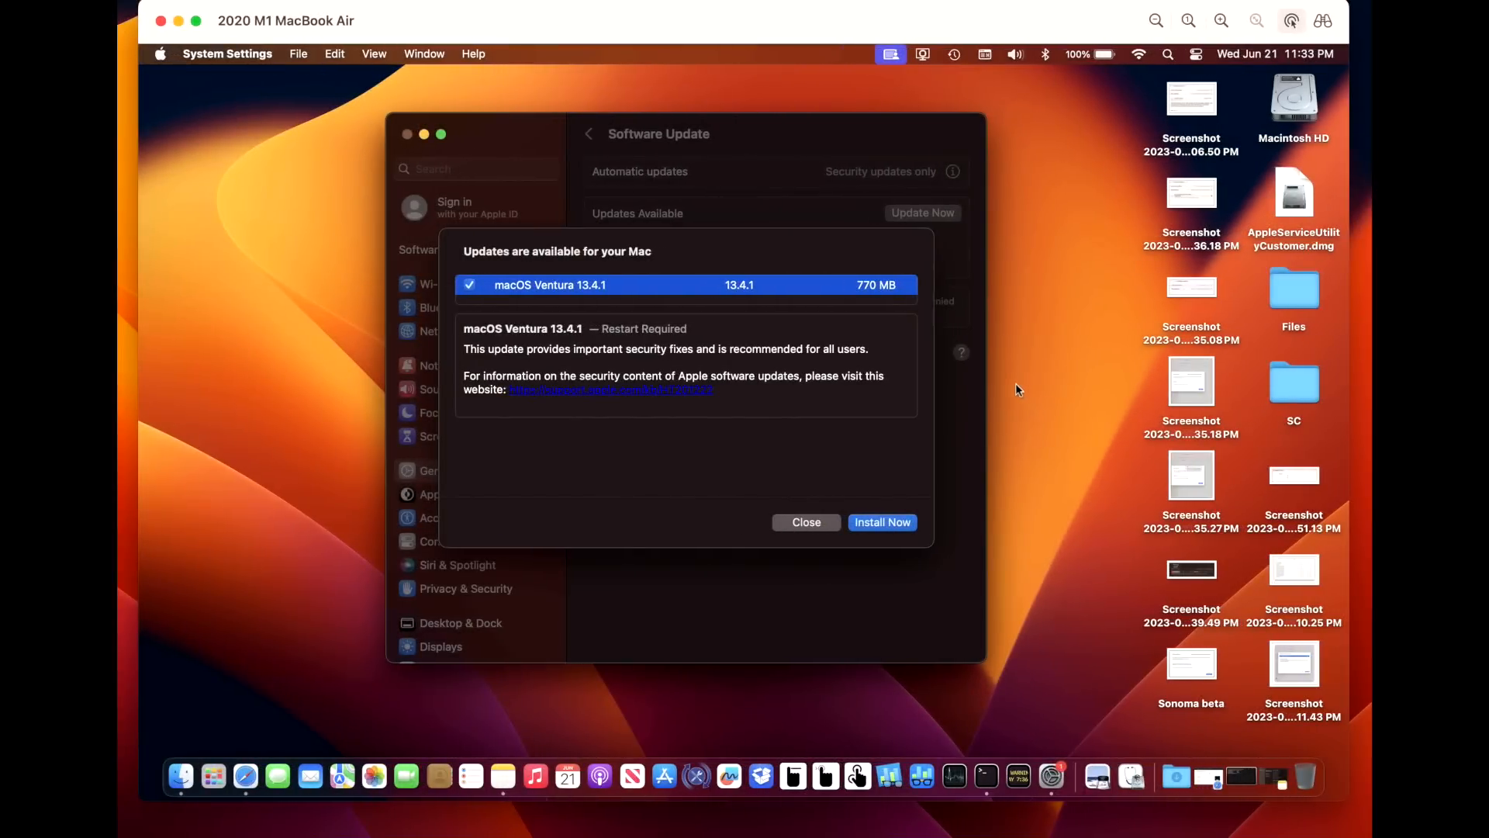
{"action": "mouse_move", "coordinate": [679, 375]}
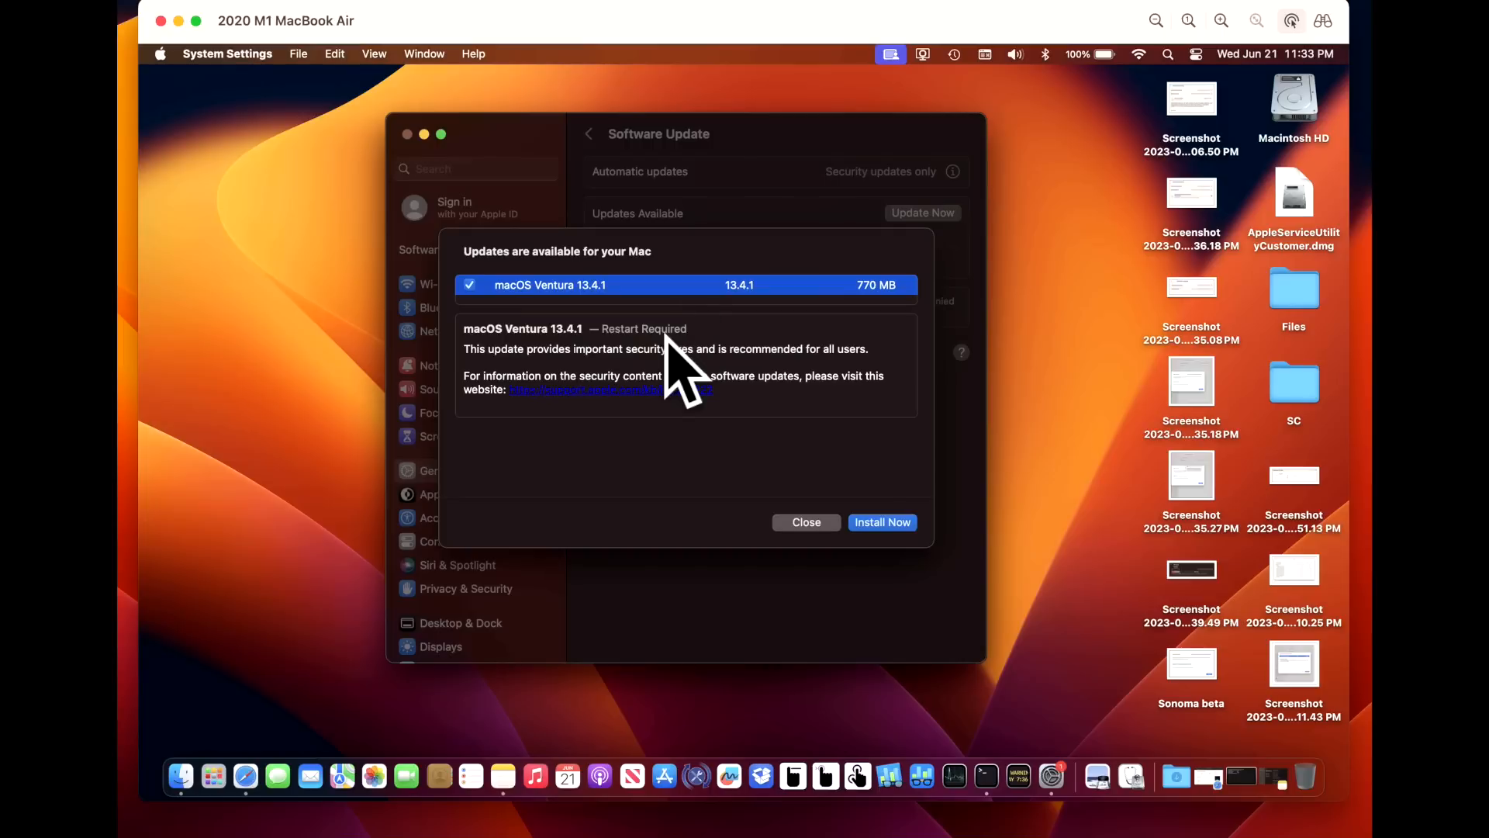
{"action": "mouse_move", "coordinate": [884, 342]}
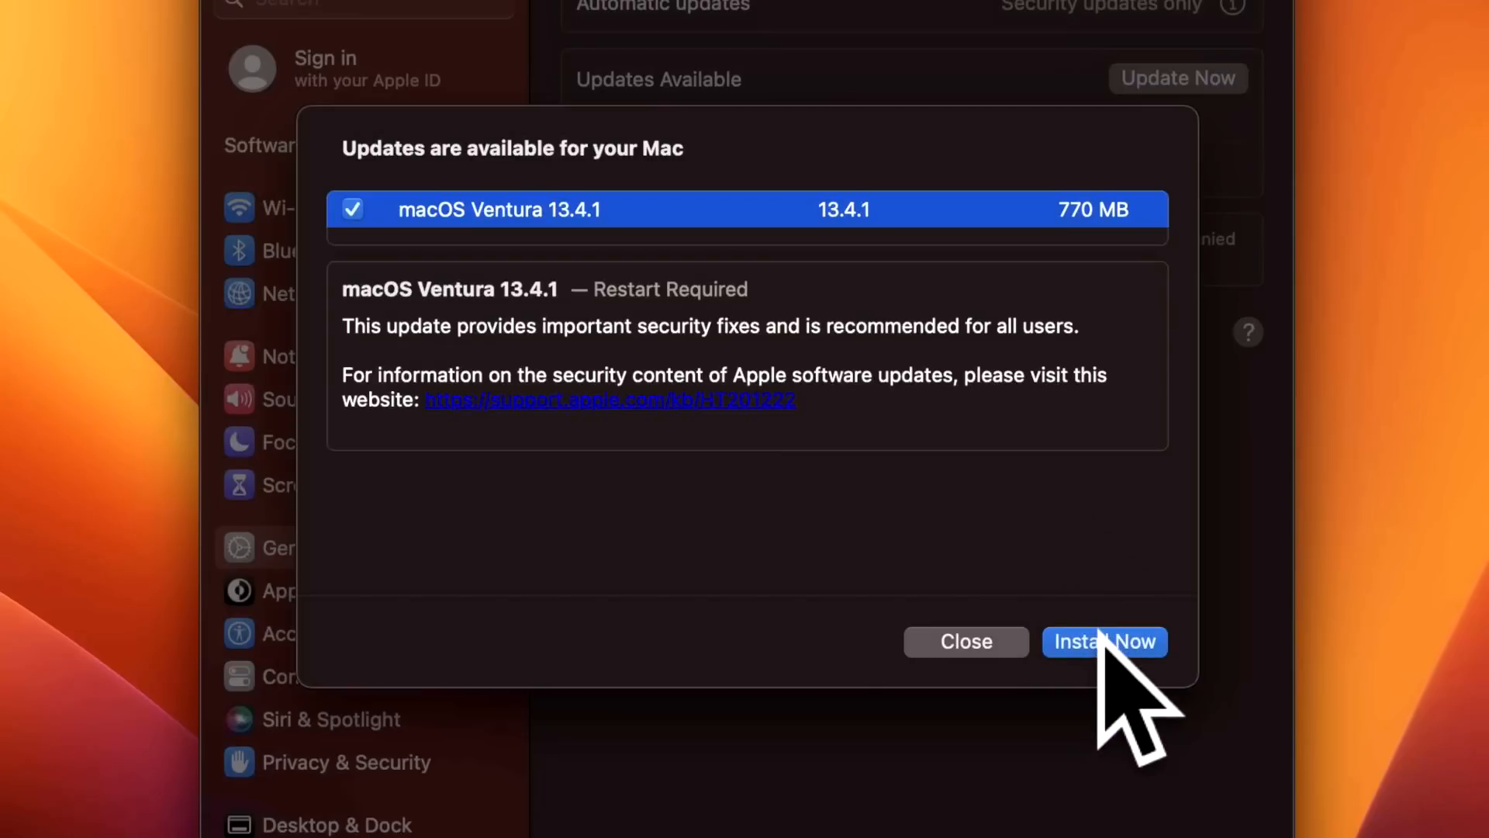
- Install Ventura 13.4.1, agreeing to the license and authorizing with the admin password
{"action": "left_click", "coordinate": [1104, 641]}
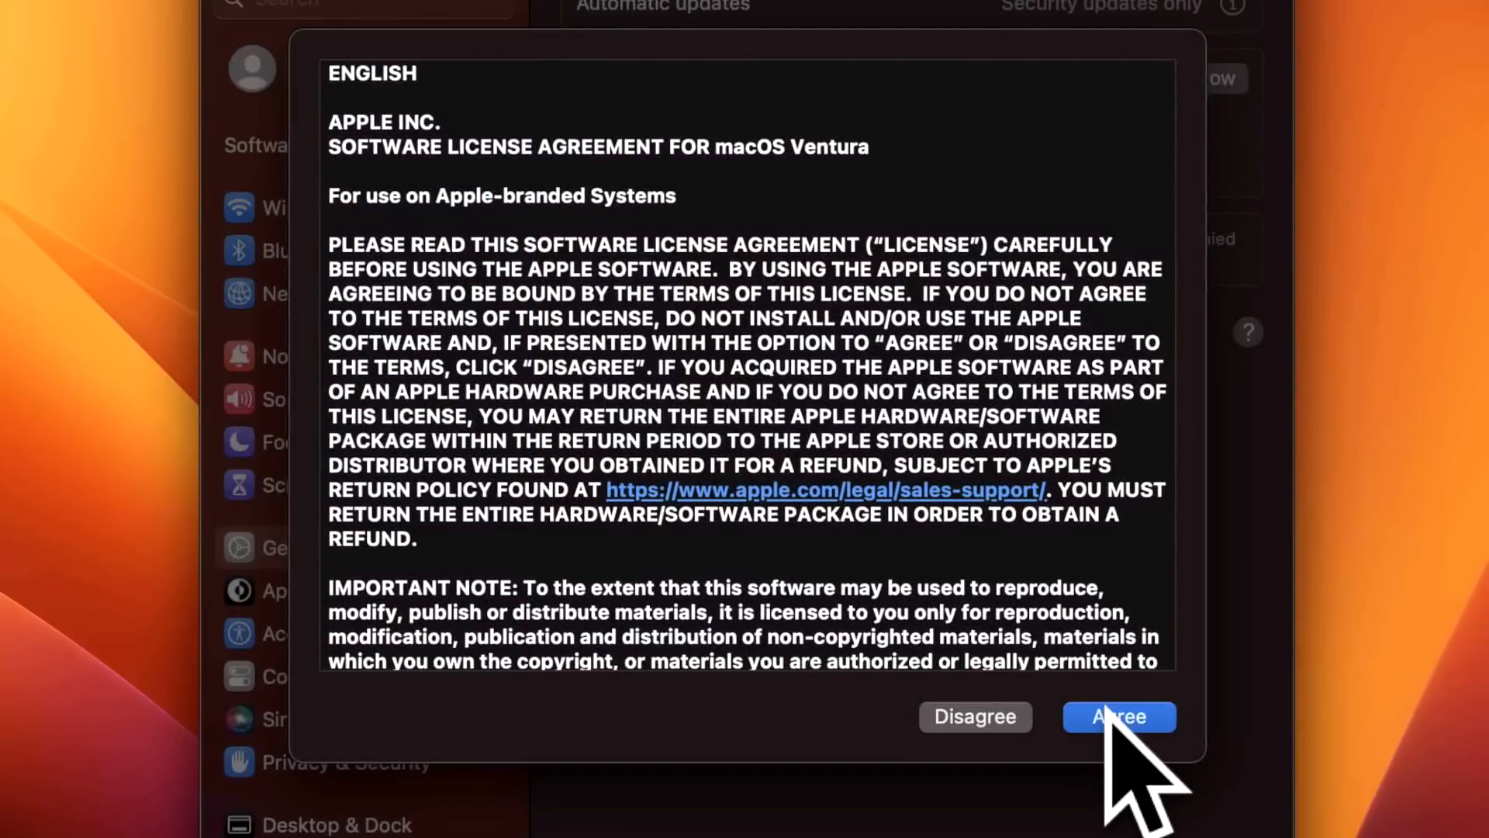
{"action": "left_click", "coordinate": [1118, 716]}
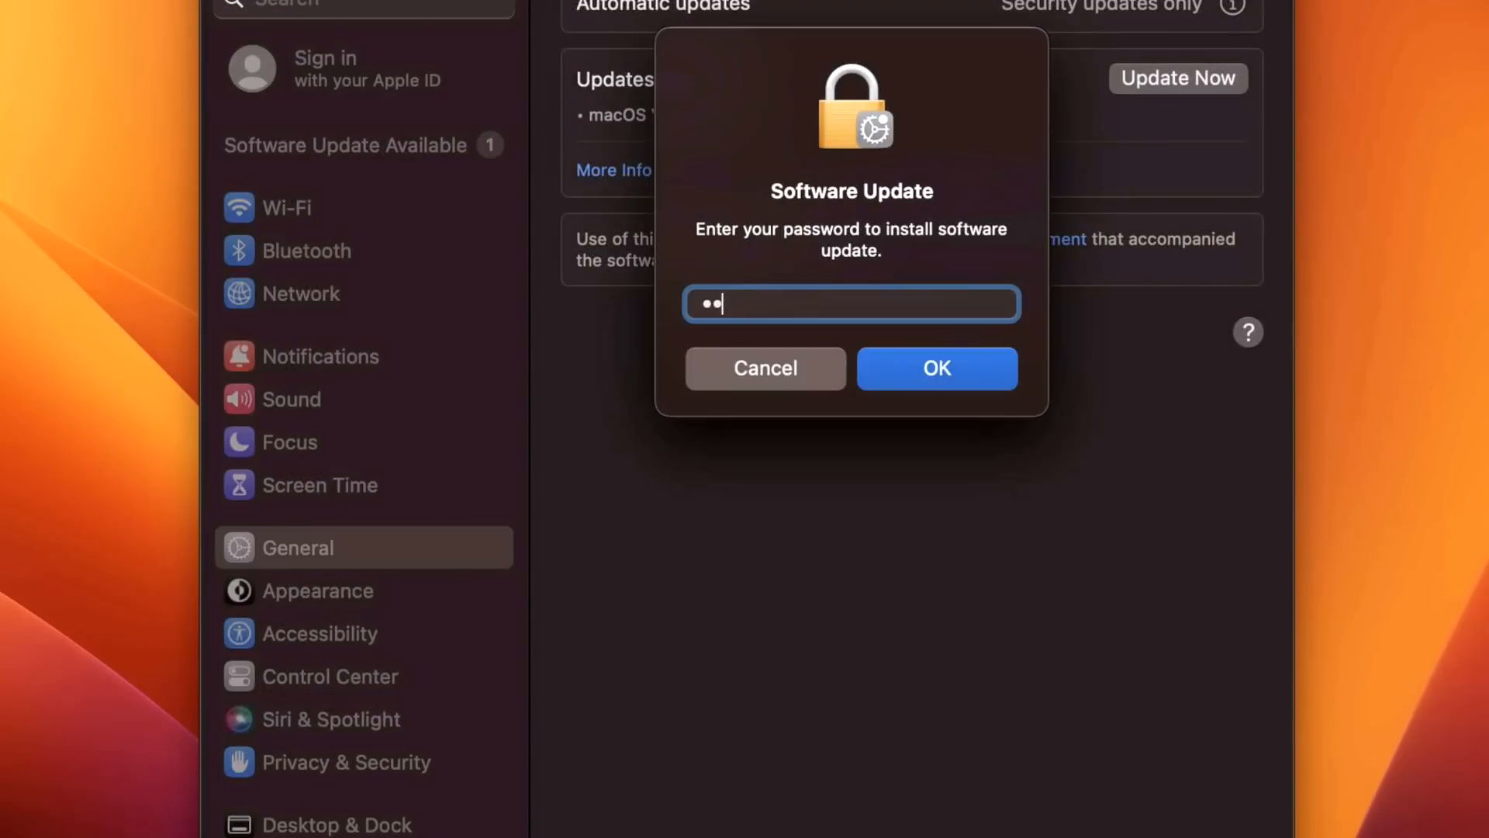
{"action": "left_click", "coordinate": [935, 368]}
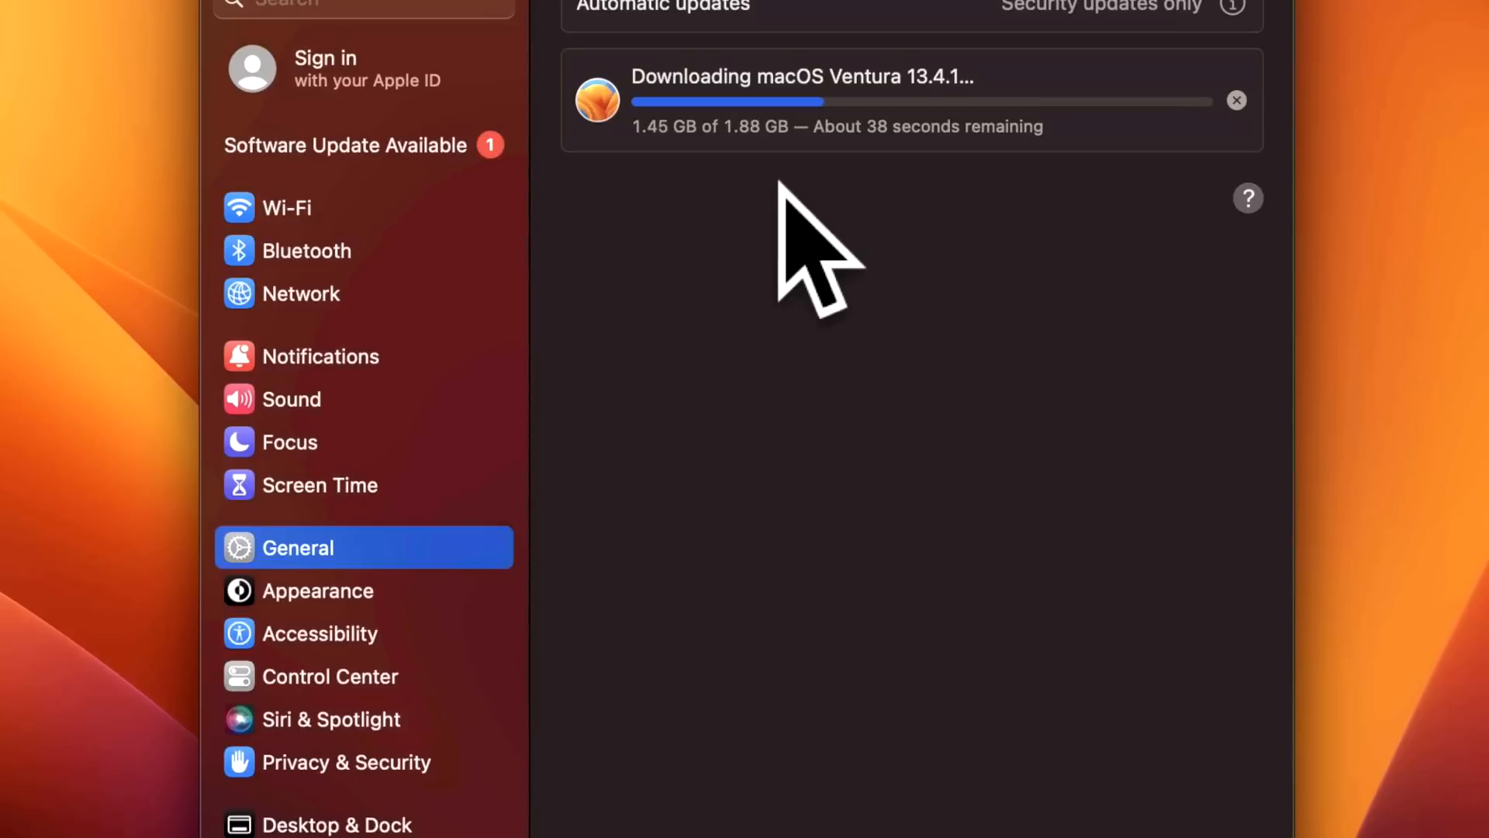
{"action": "mouse_move", "coordinate": [949, 247]}
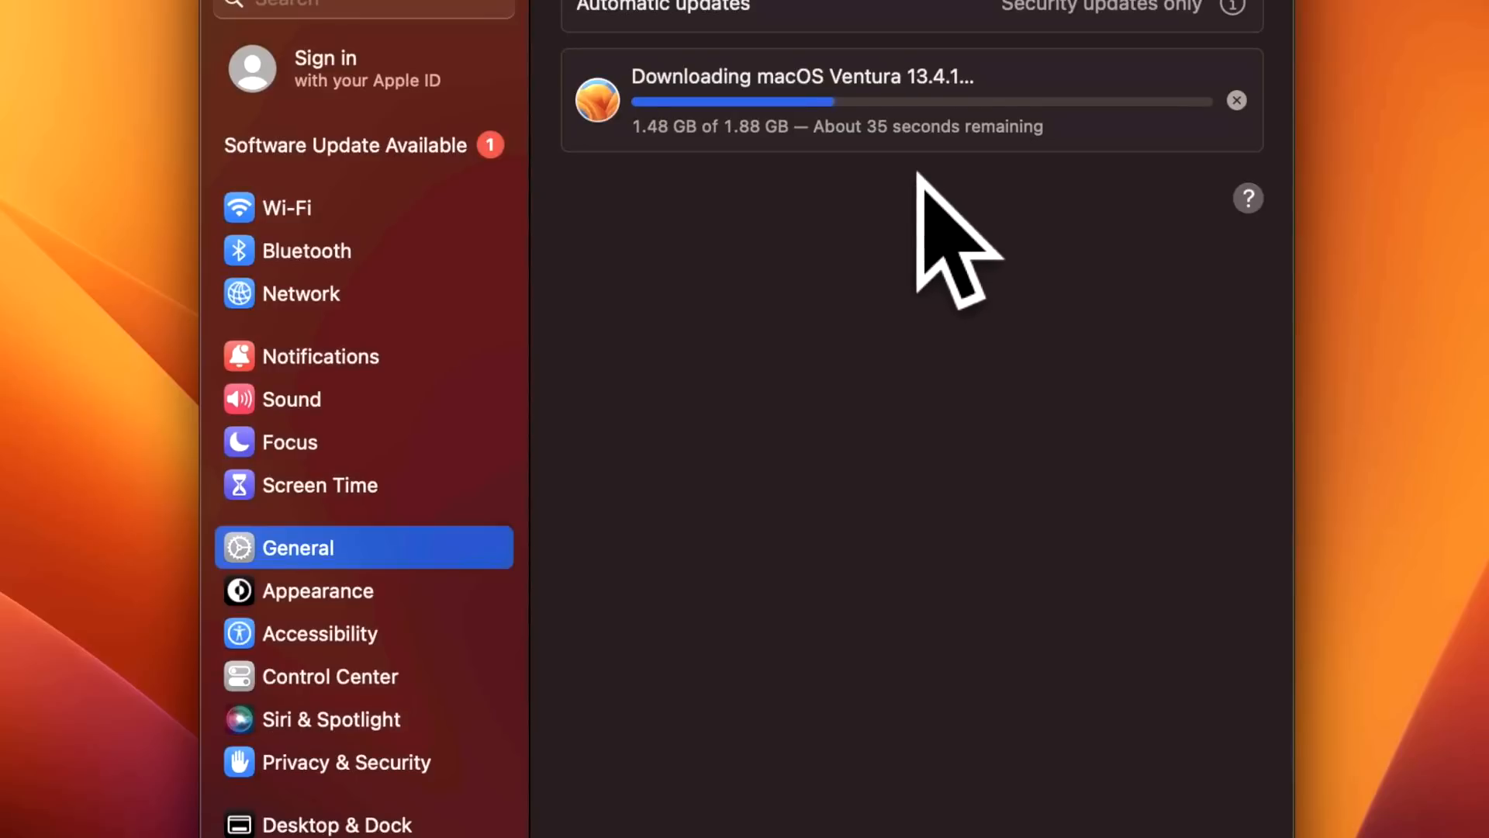
{"action": "mouse_move", "coordinate": [965, 313]}
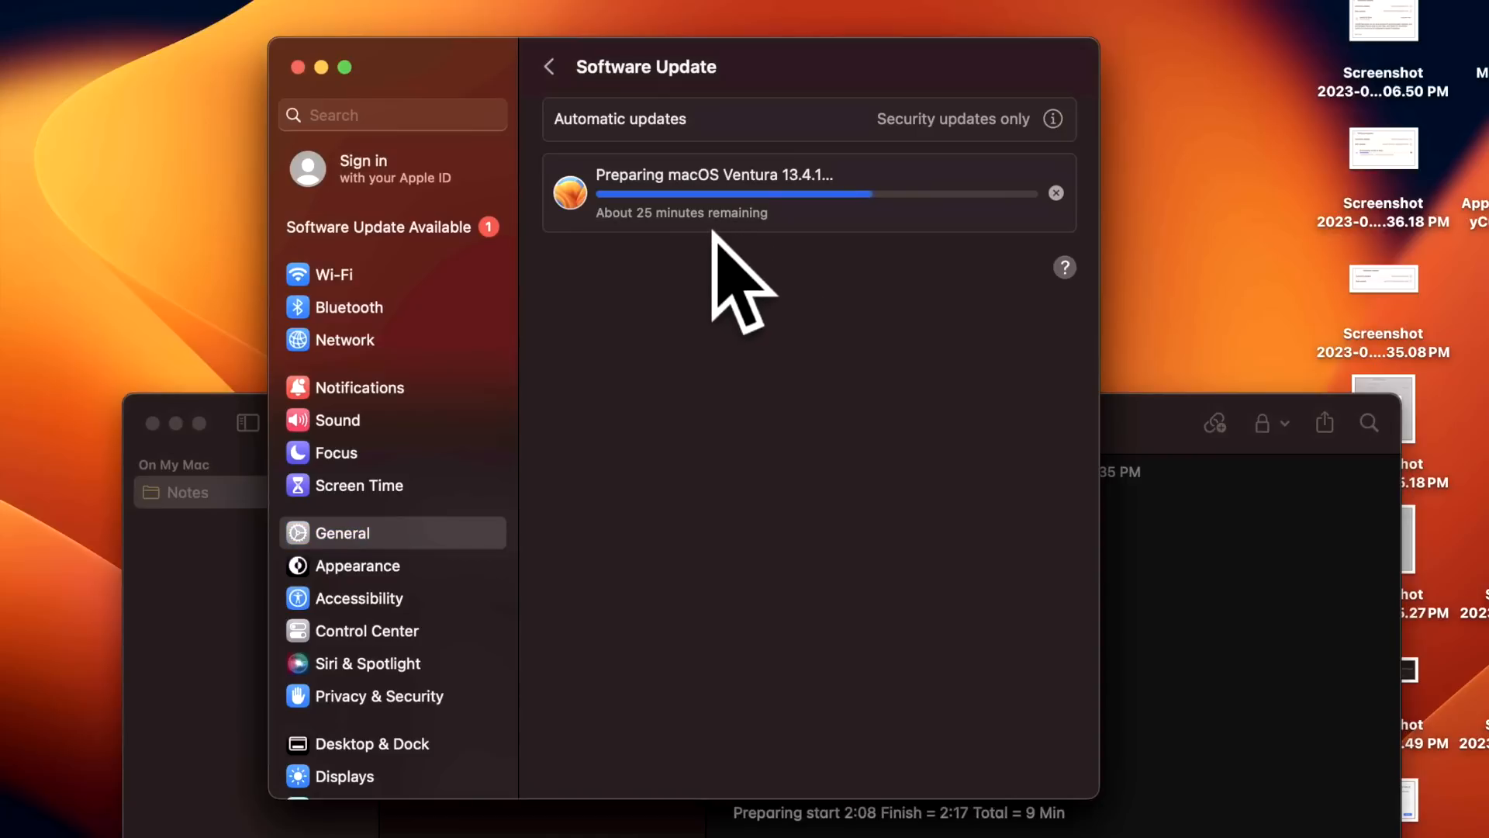
{"action": "mouse_move", "coordinate": [836, 267]}
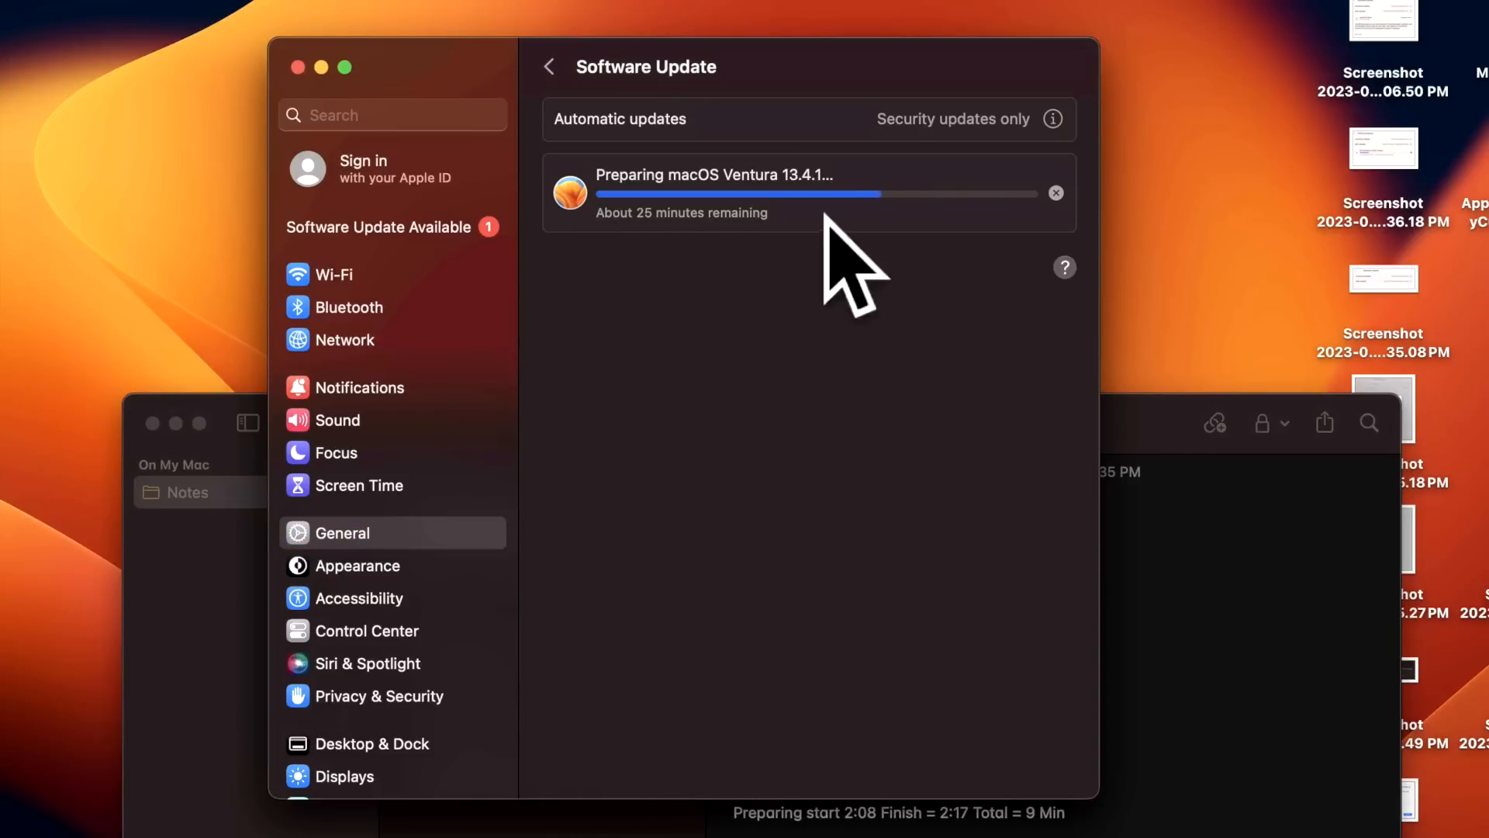
{"action": "mouse_move", "coordinate": [927, 238]}
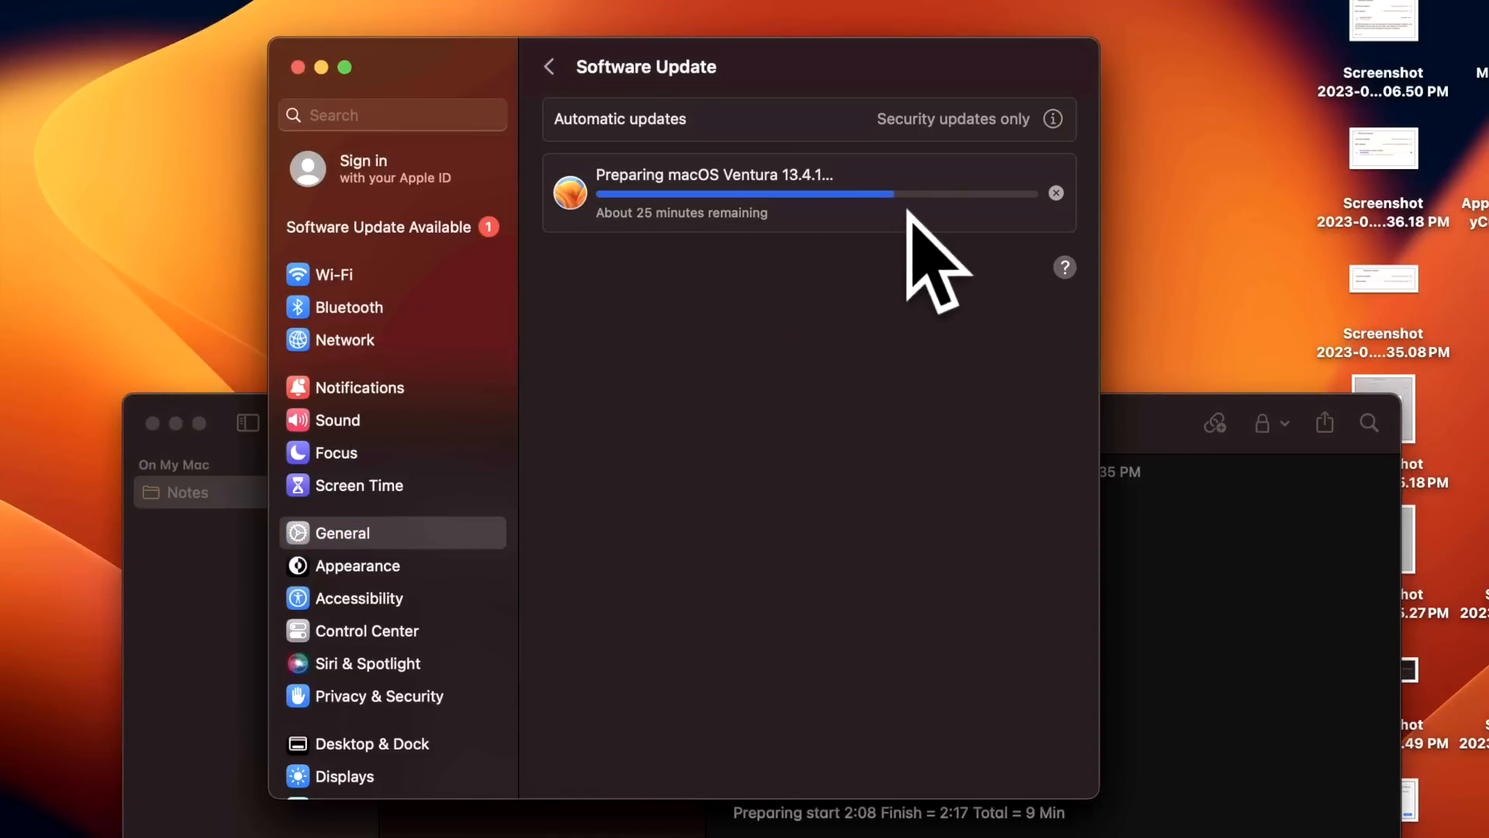
{"action": "mouse_move", "coordinate": [864, 266]}
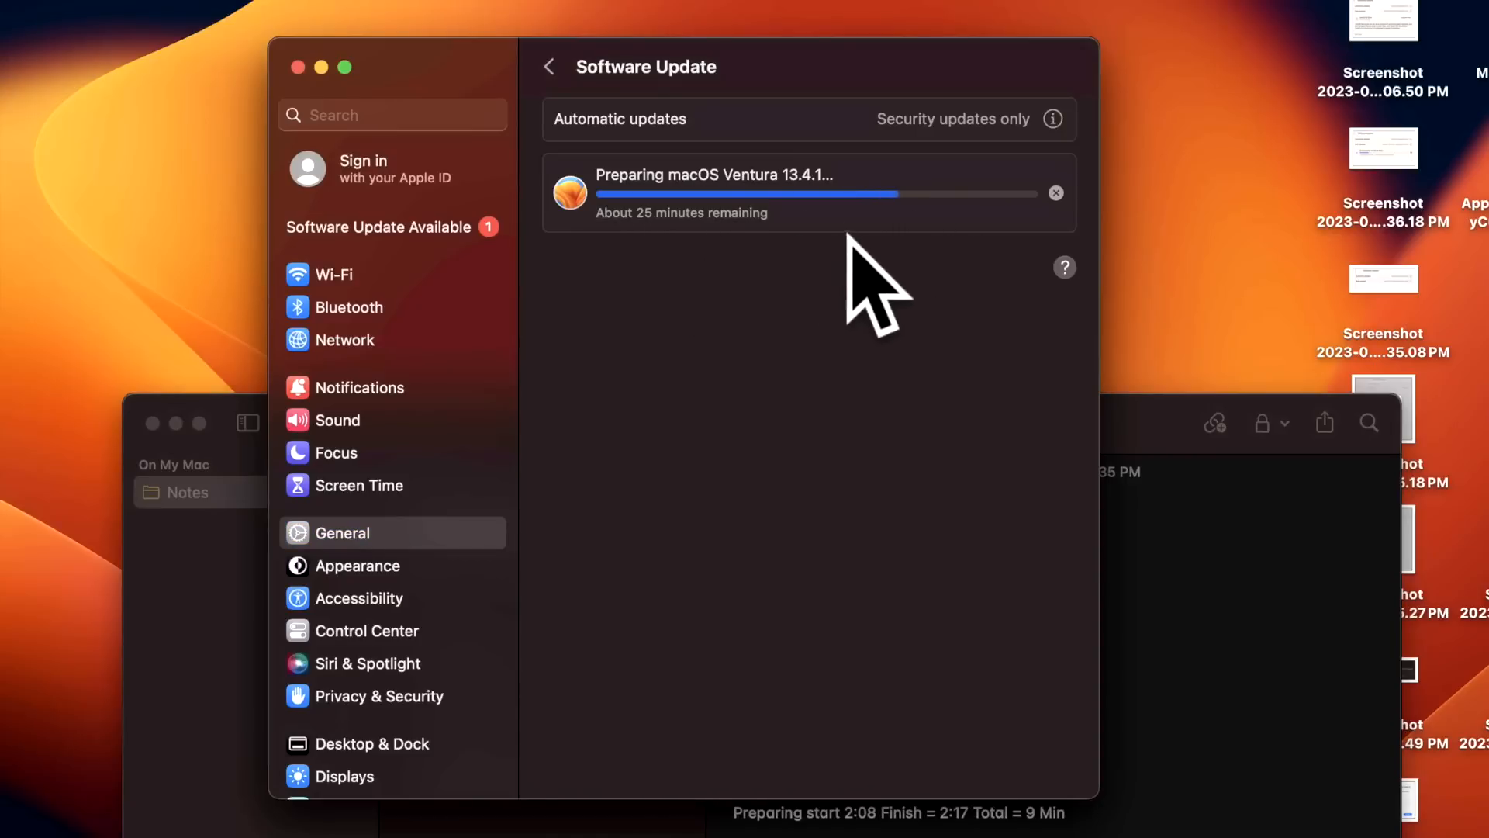
{"action": "mouse_move", "coordinate": [950, 284]}
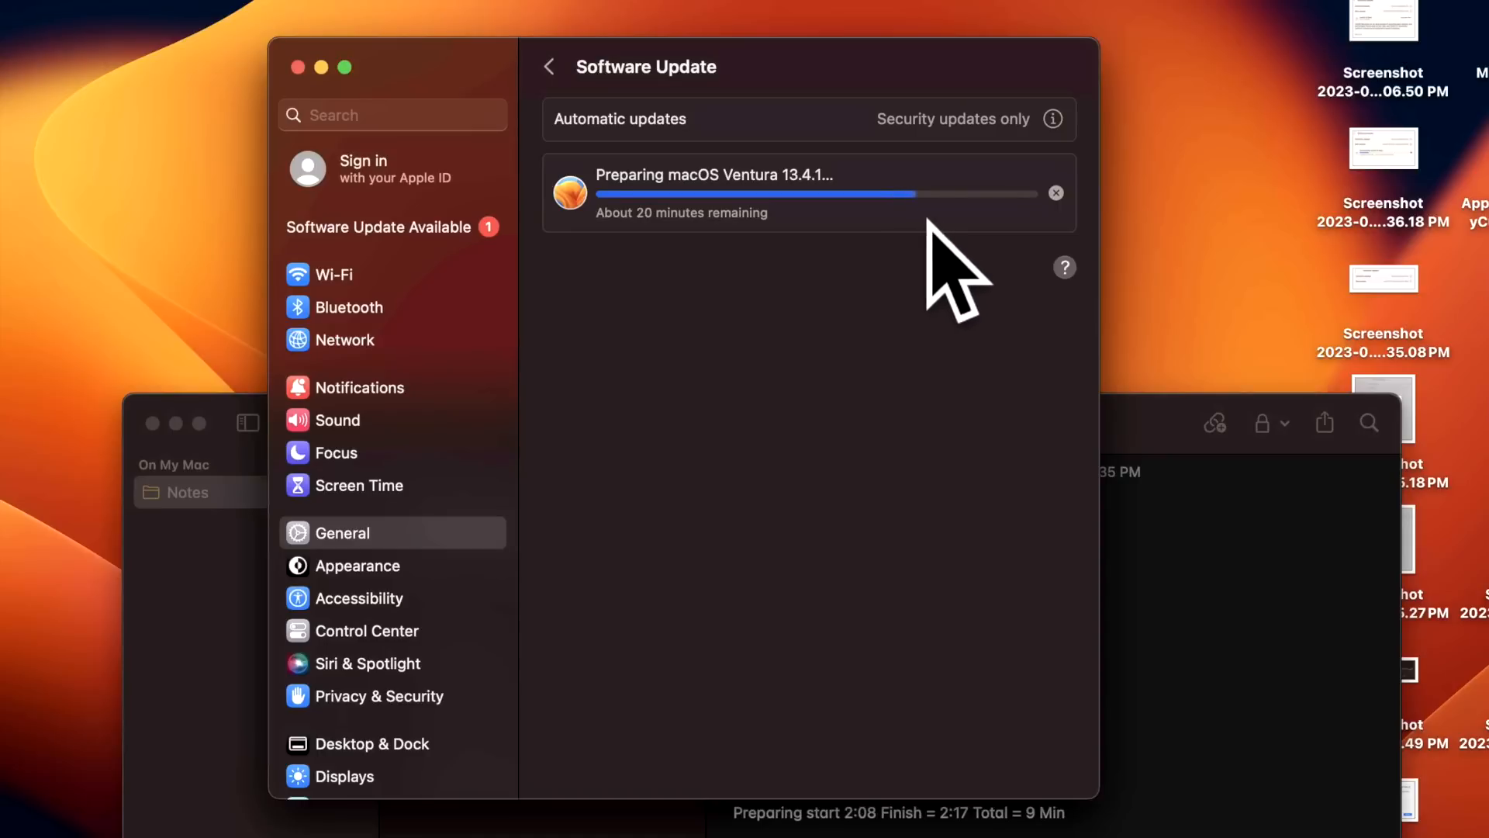
{"action": "mouse_move", "coordinate": [960, 275]}
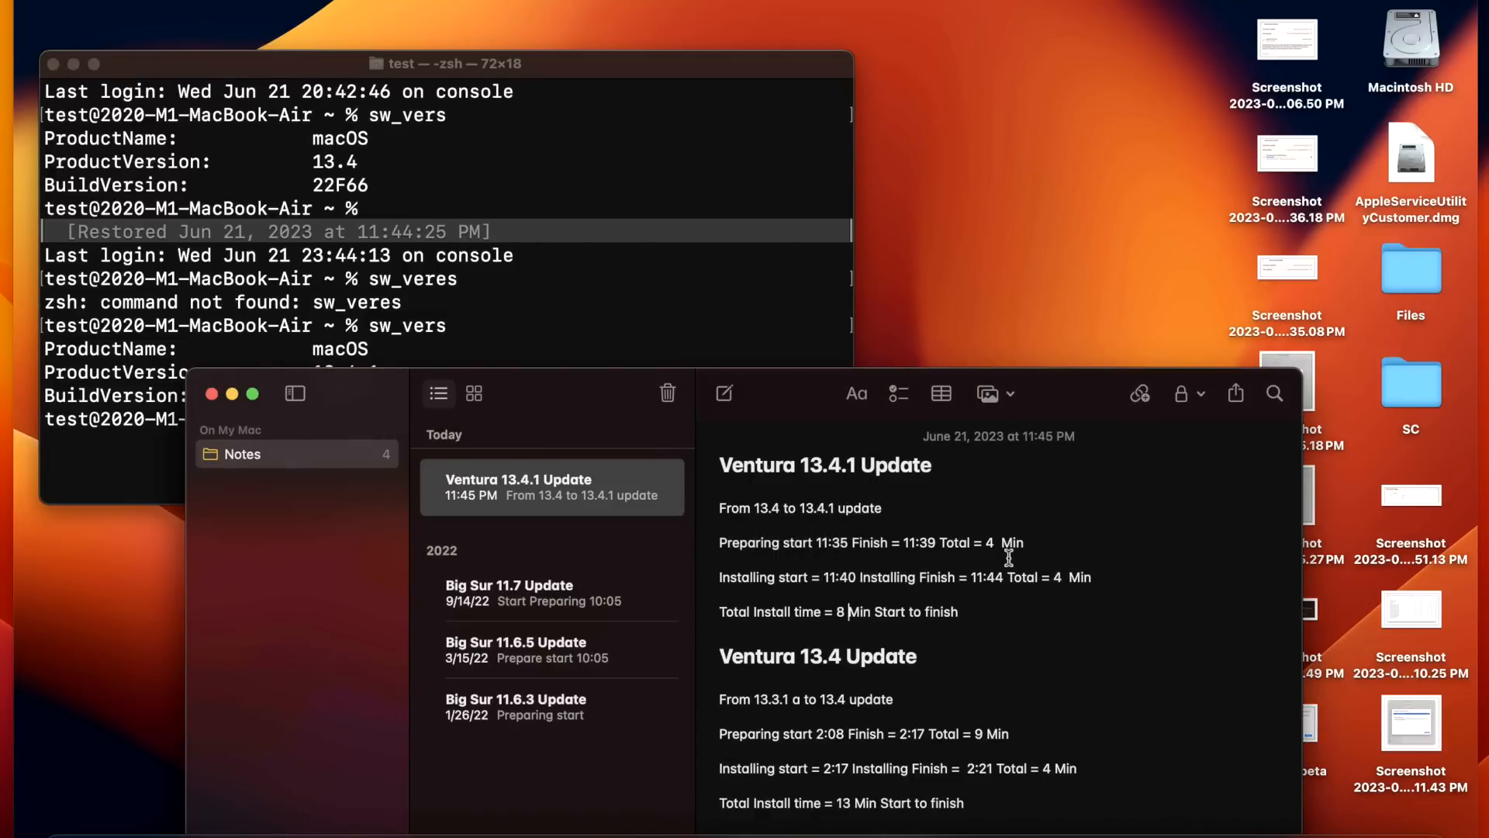
{"action": "double_click", "coordinate": [988, 577]}
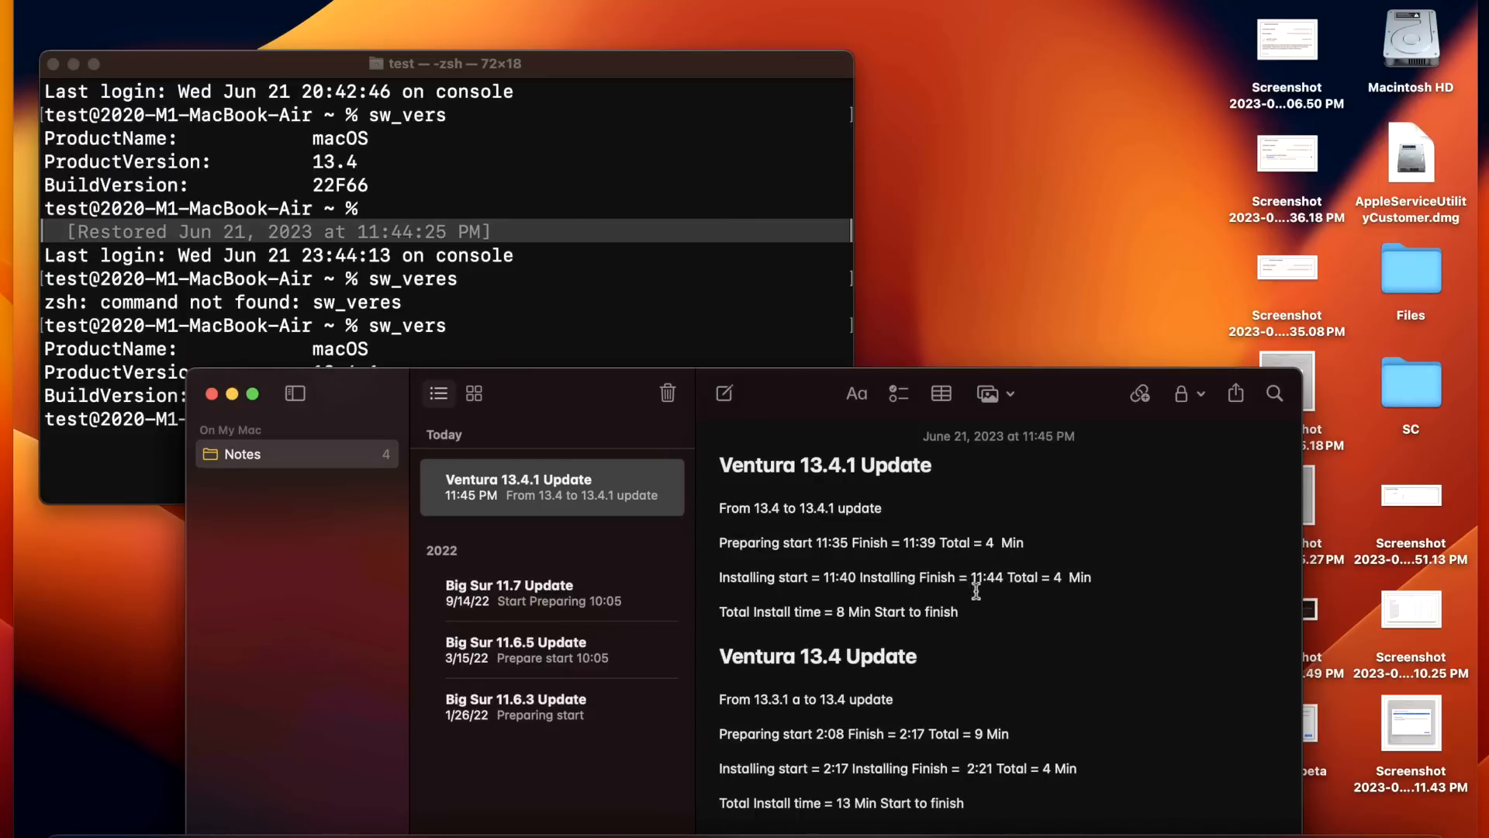
{"action": "mouse_move", "coordinate": [748, 642]}
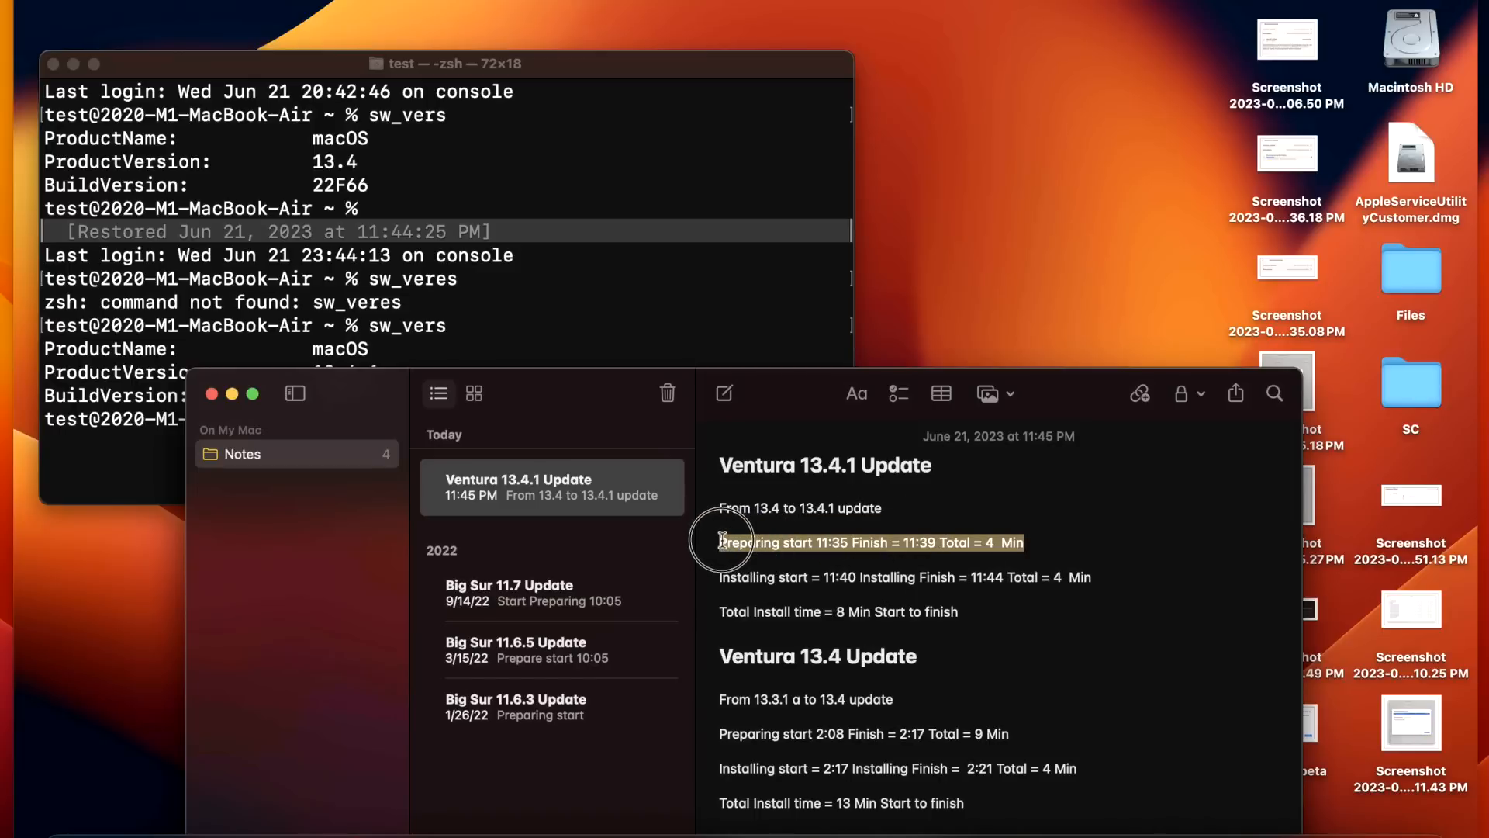
{"action": "mouse_move", "coordinate": [1101, 567]}
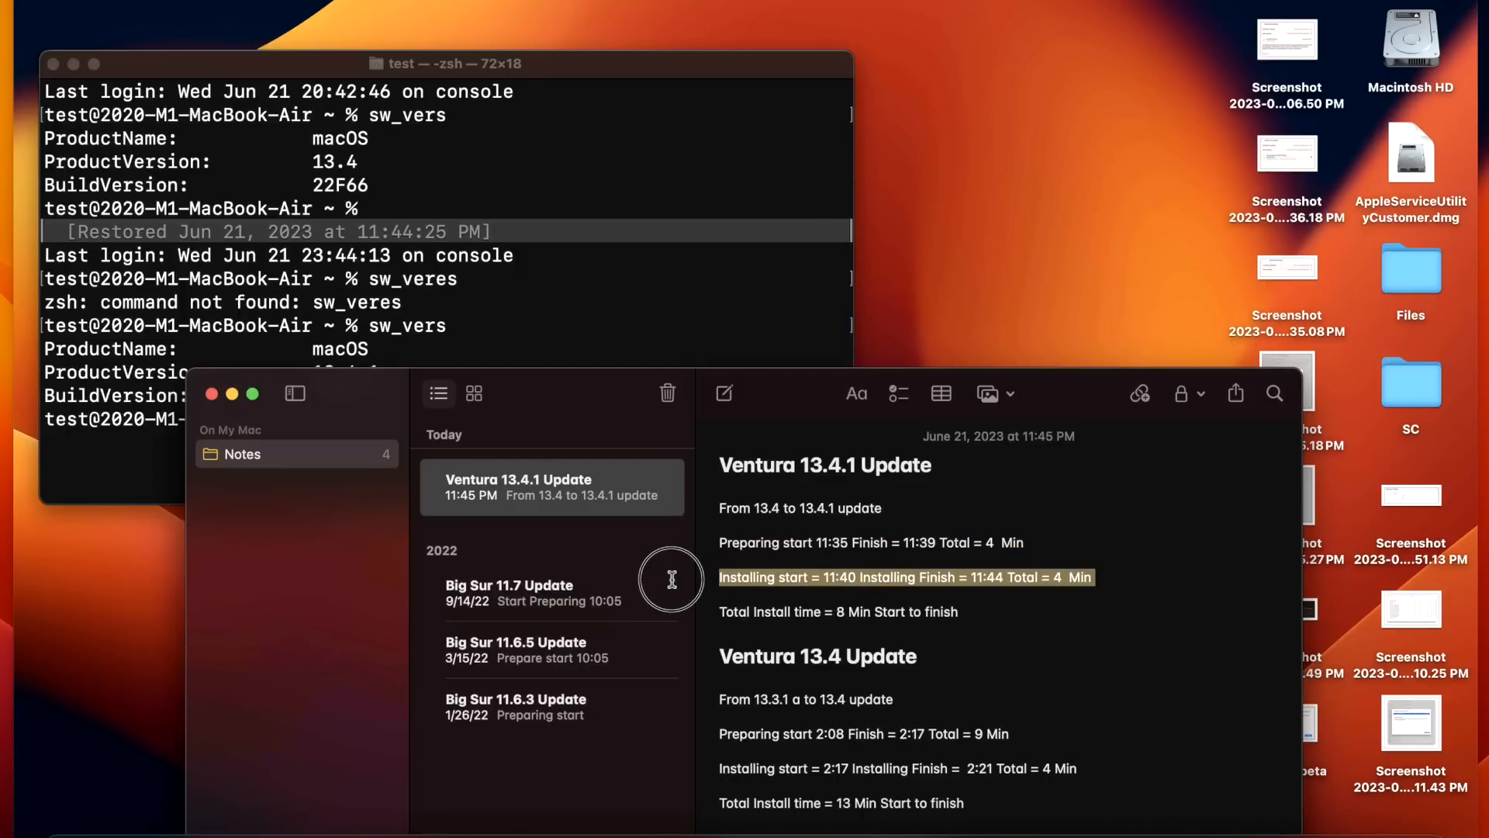
{"action": "mouse_move", "coordinate": [673, 587]}
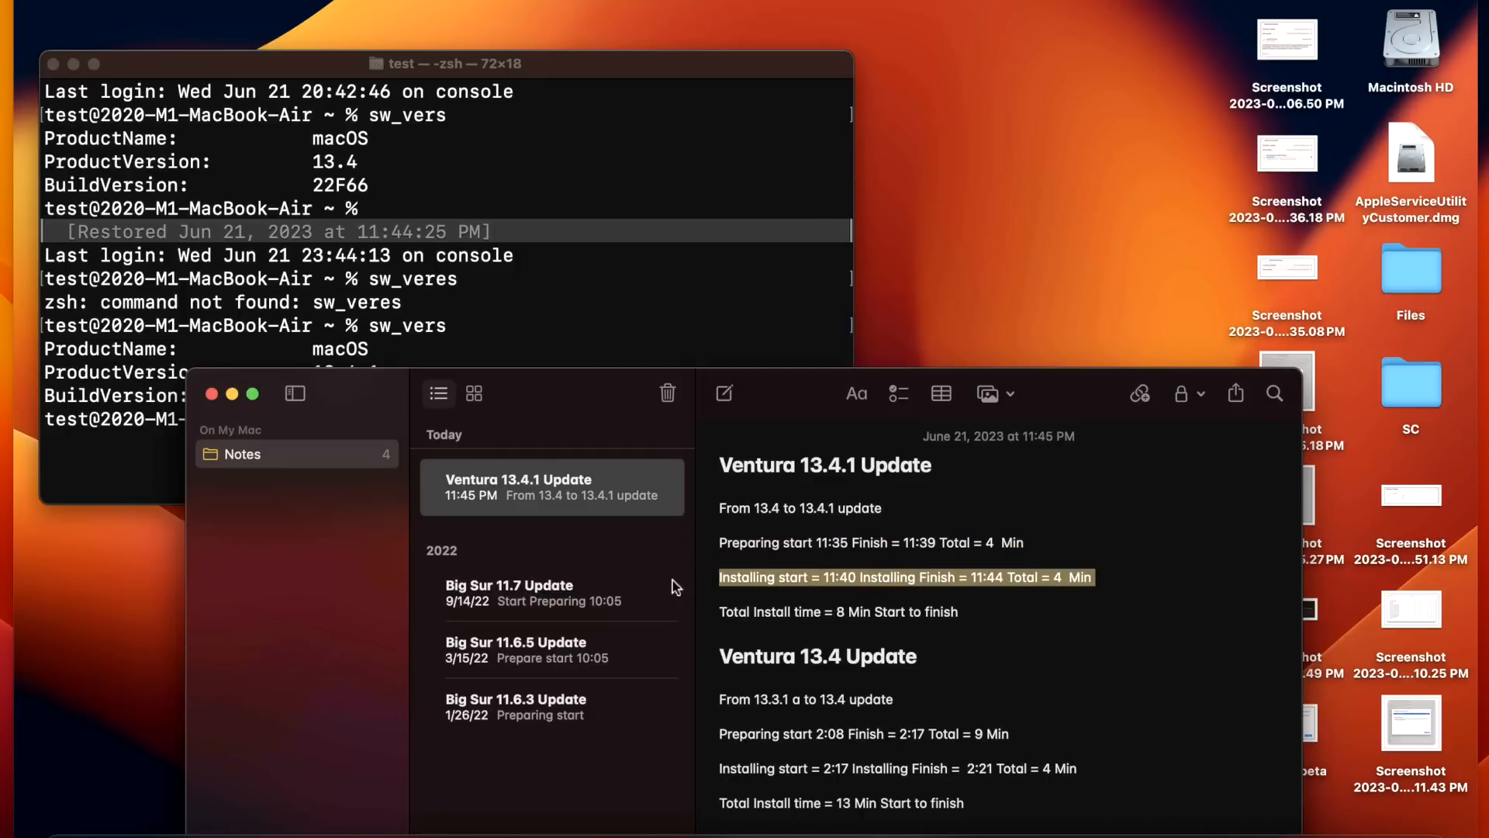
{"action": "mouse_move", "coordinate": [983, 647]}
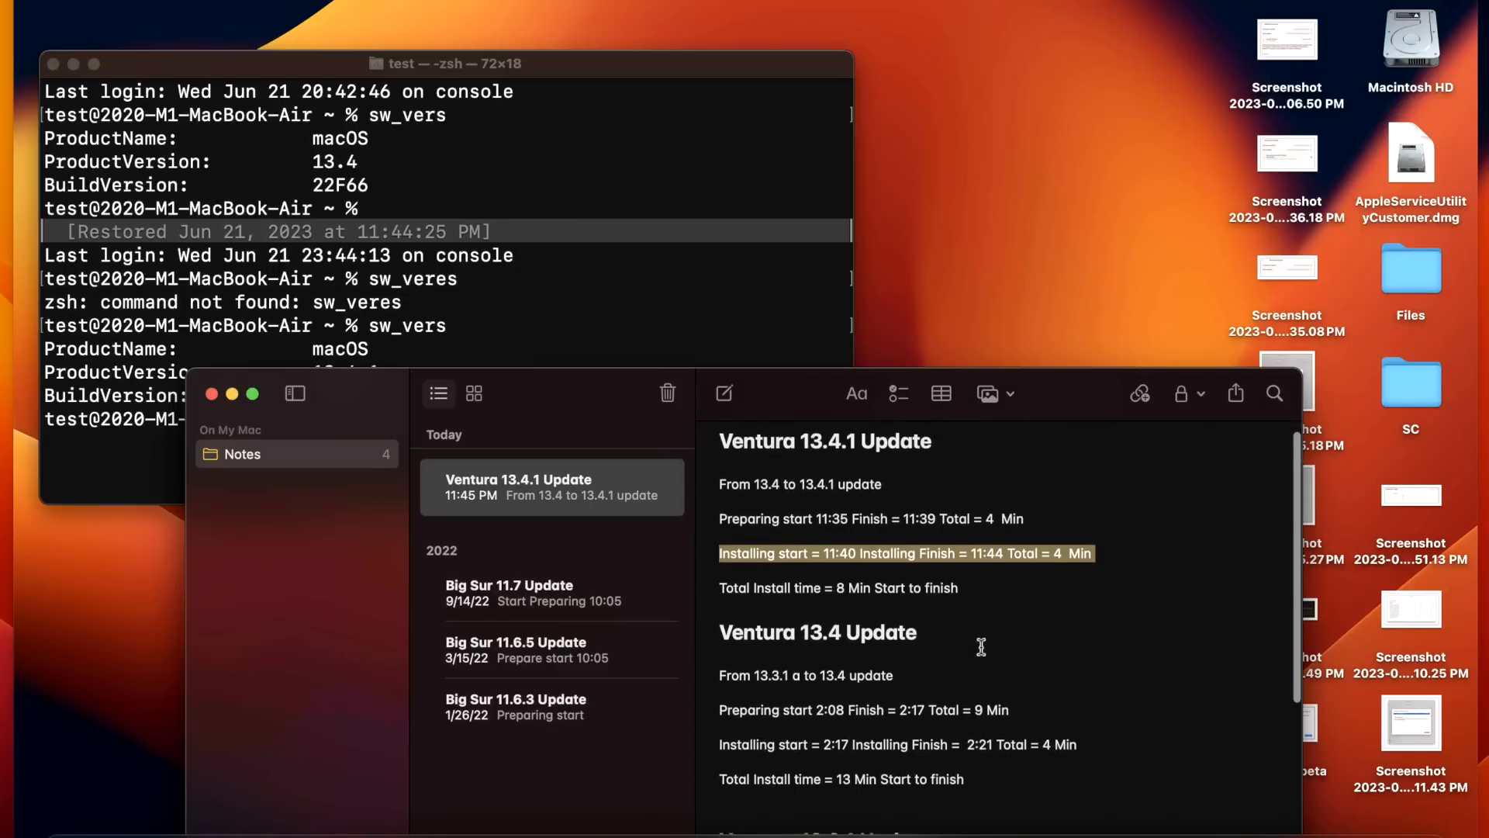
{"action": "scroll", "scroll_direction": "down", "scroll_amount": 3}
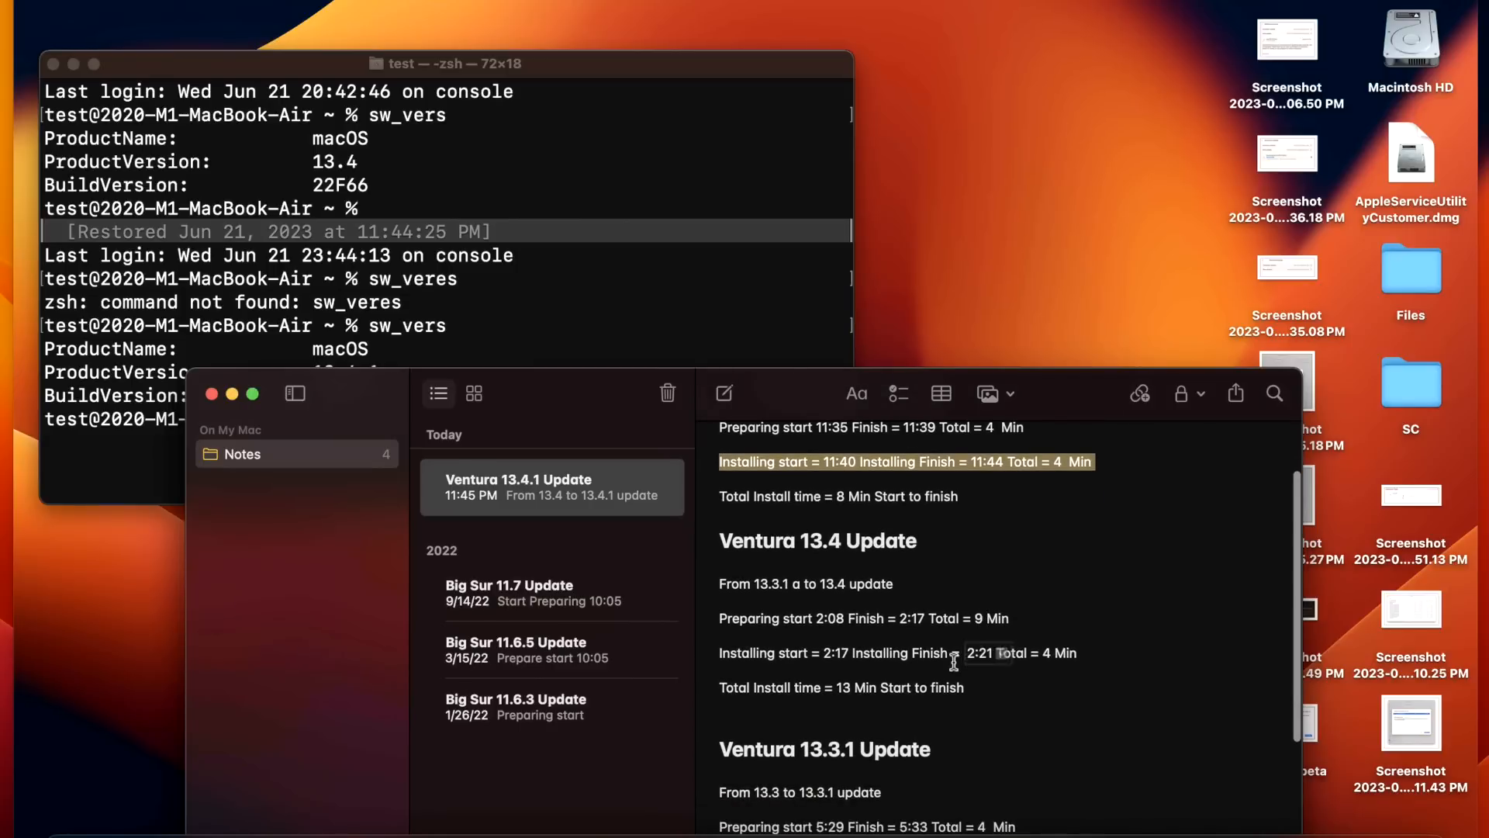
{"action": "scroll", "scroll_direction": "down", "scroll_amount": 3}
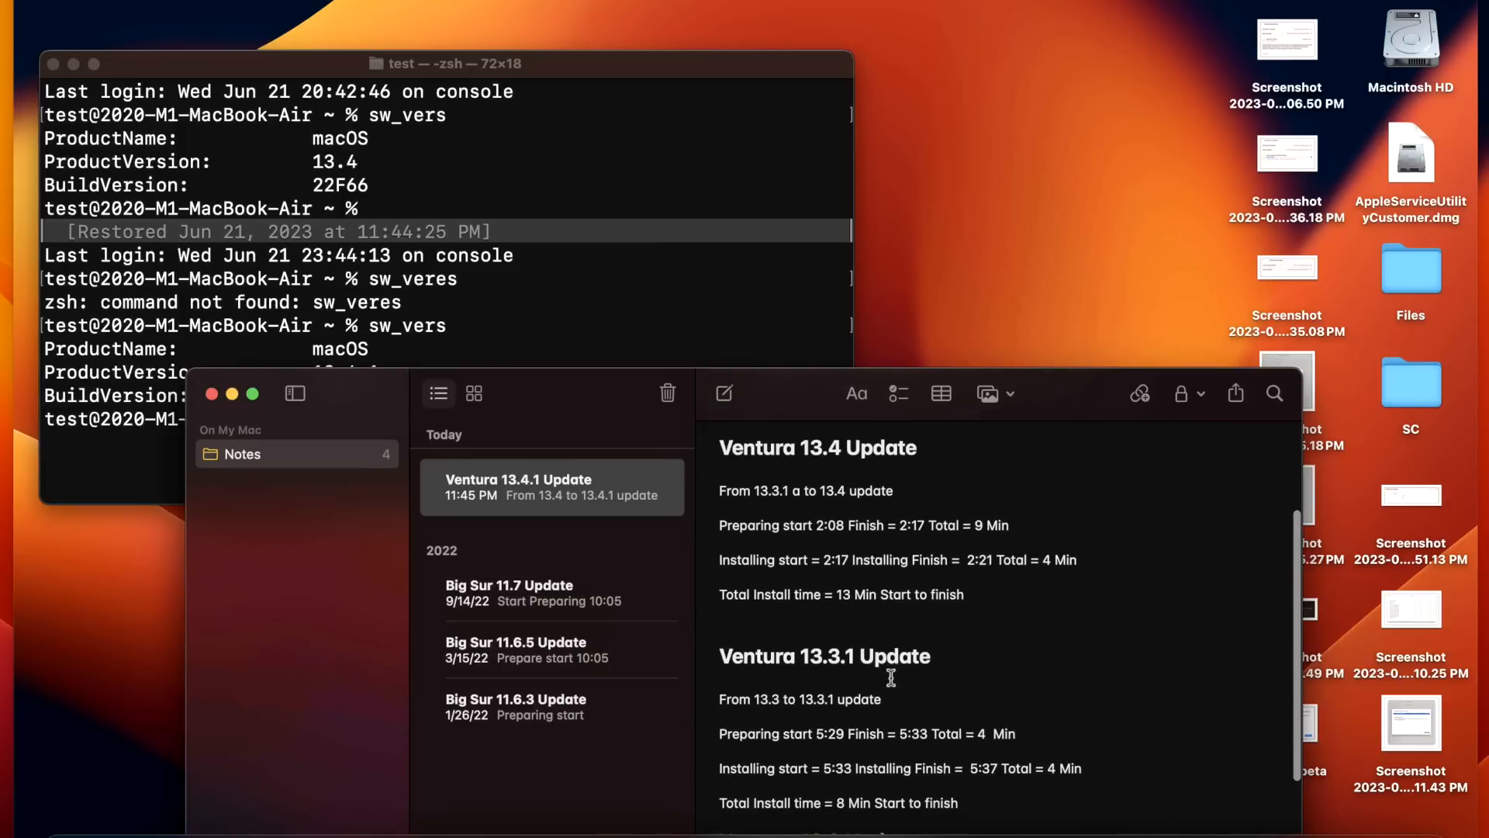
- Scroll down to reveal the Ventura 13.3.1 install timing log (8 minutes total)
{"action": "scroll", "scroll_direction": "down", "scroll_amount": 3}
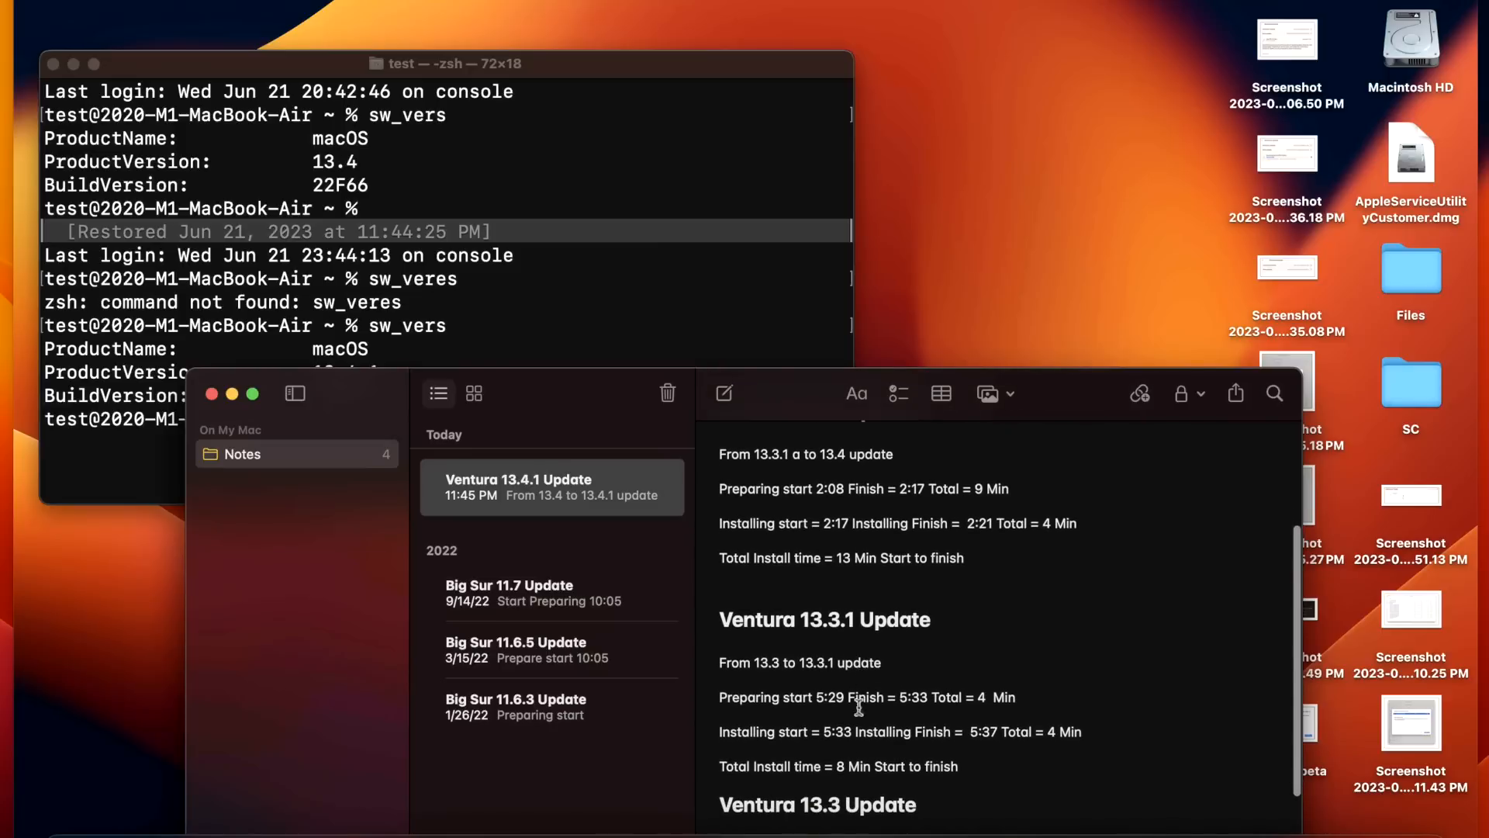
{"action": "mouse_move", "coordinate": [874, 770]}
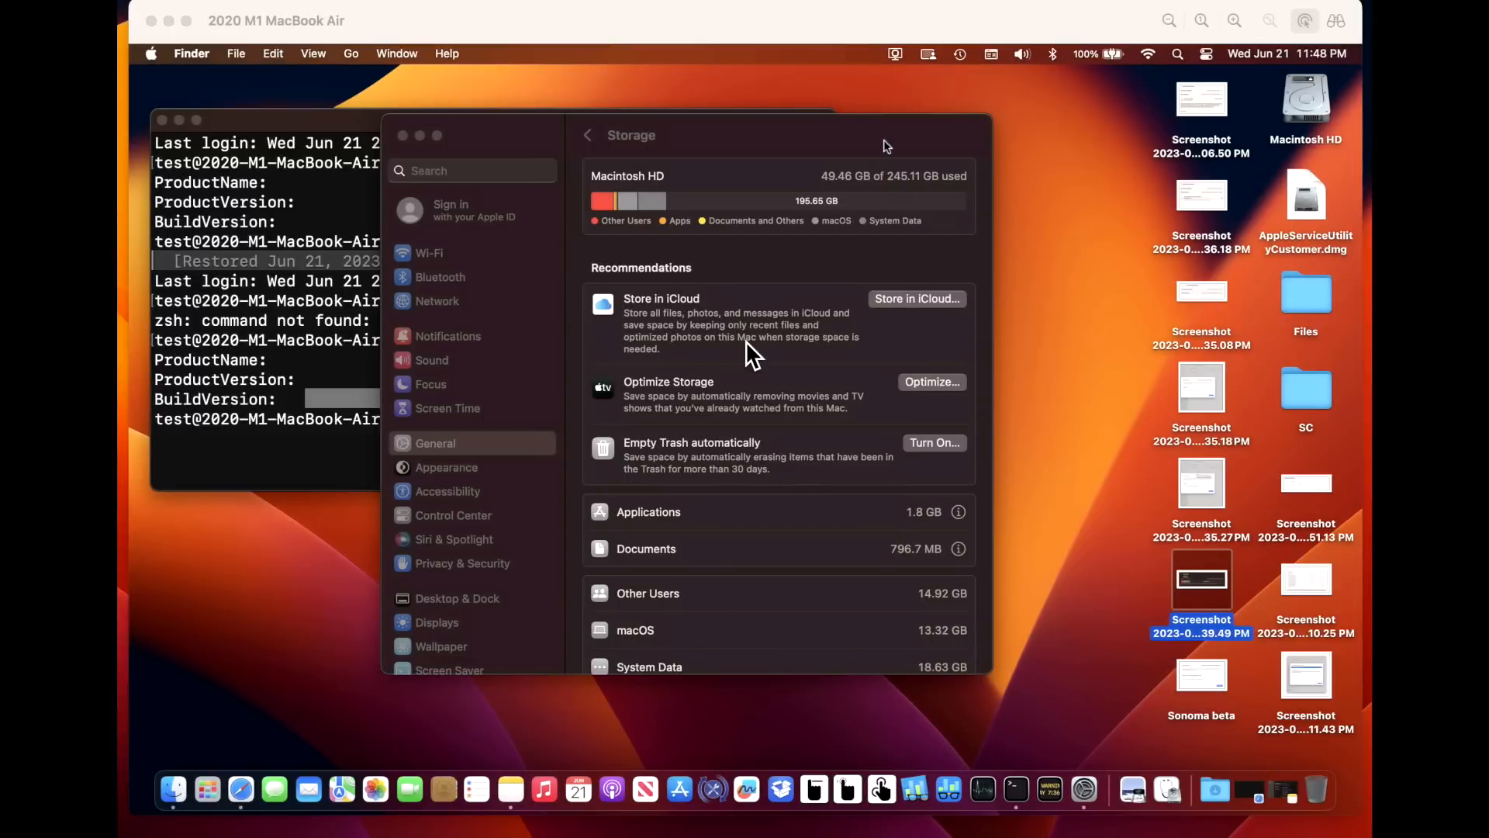
{"action": "mouse_move", "coordinate": [727, 316]}
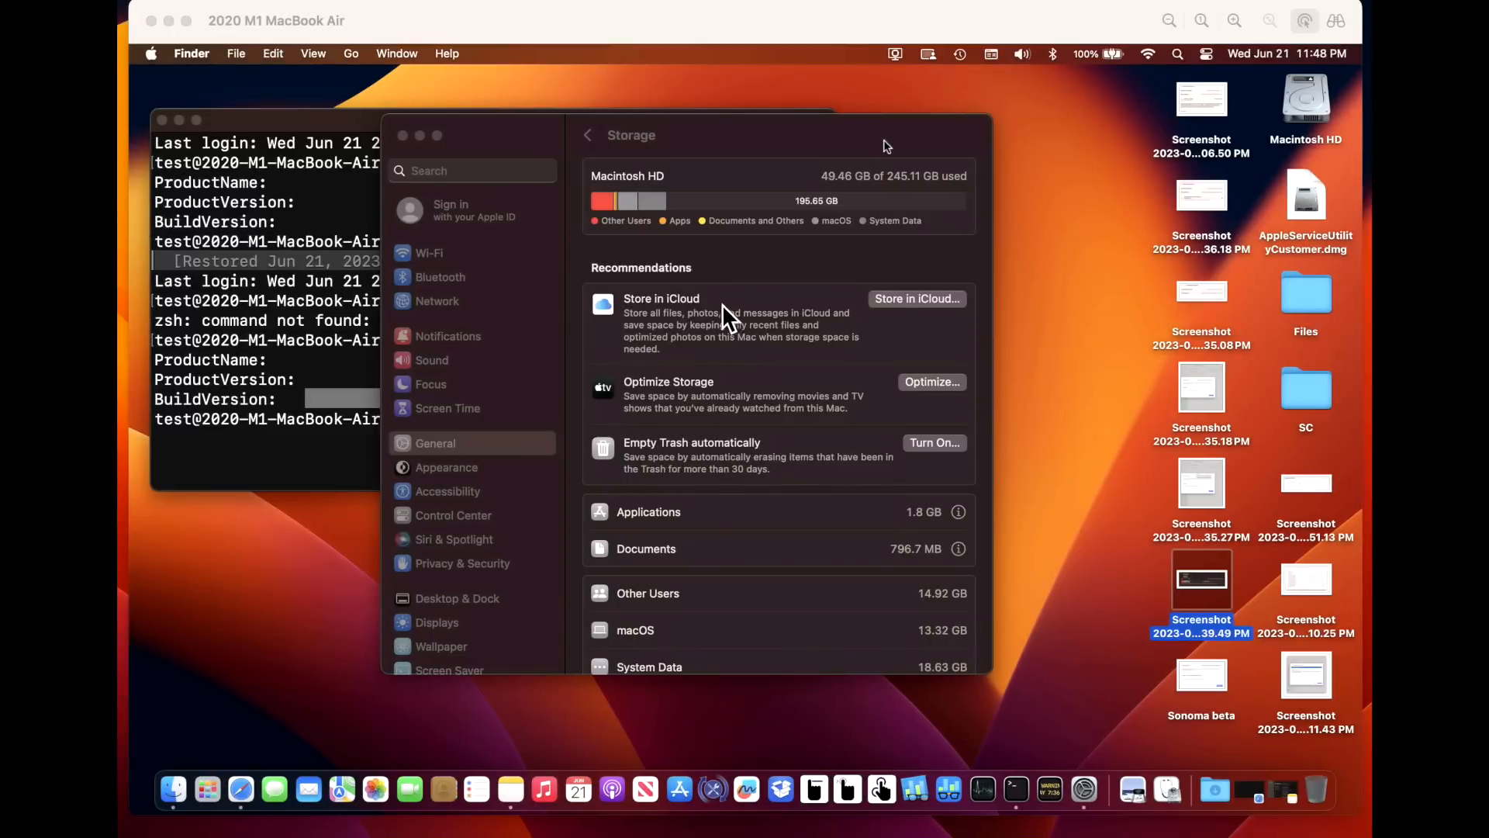
{"action": "mouse_move", "coordinate": [650, 249]}
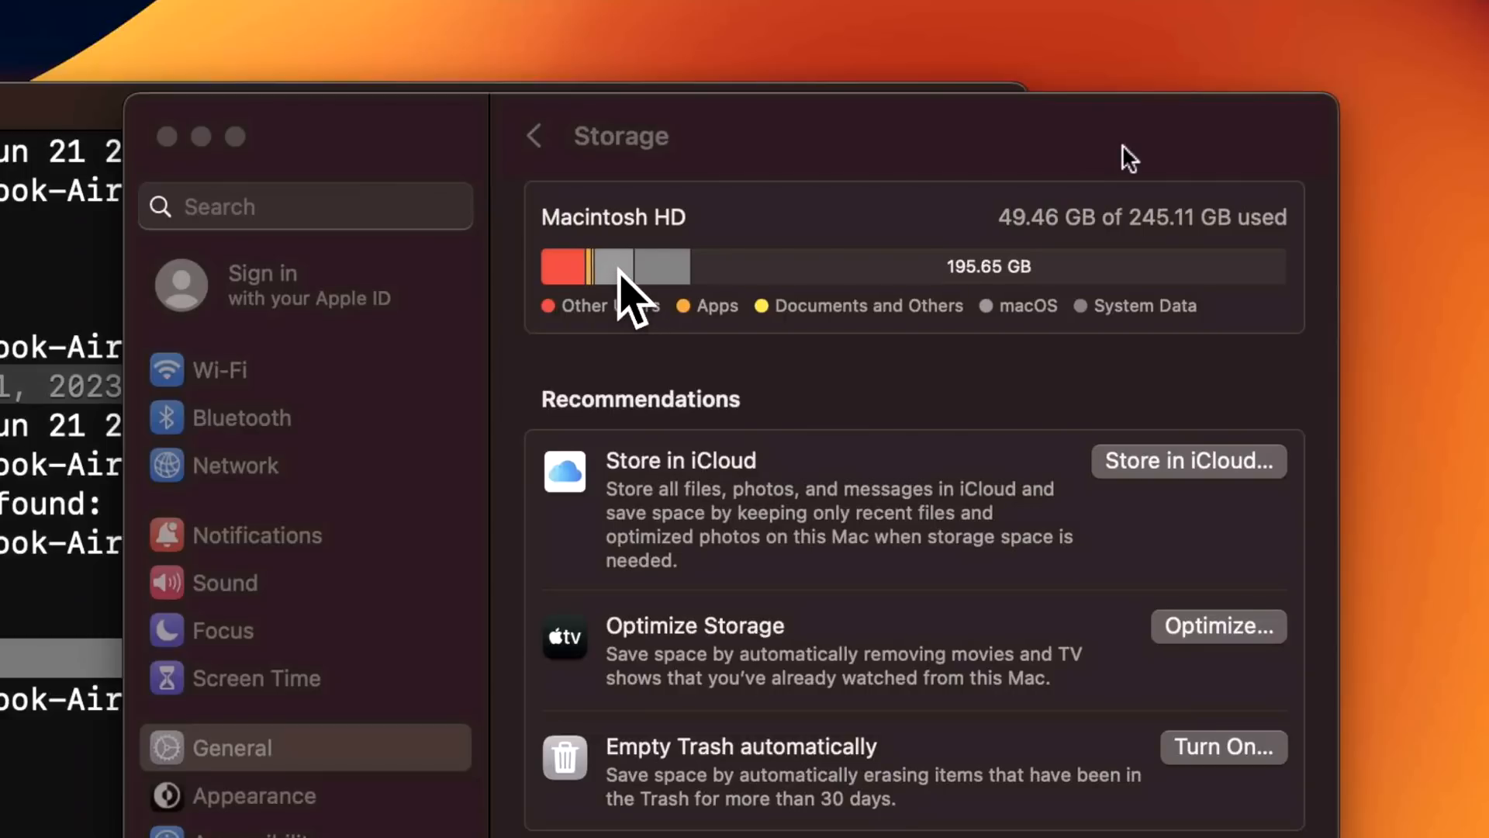
{"action": "mouse_move", "coordinate": [613, 268]}
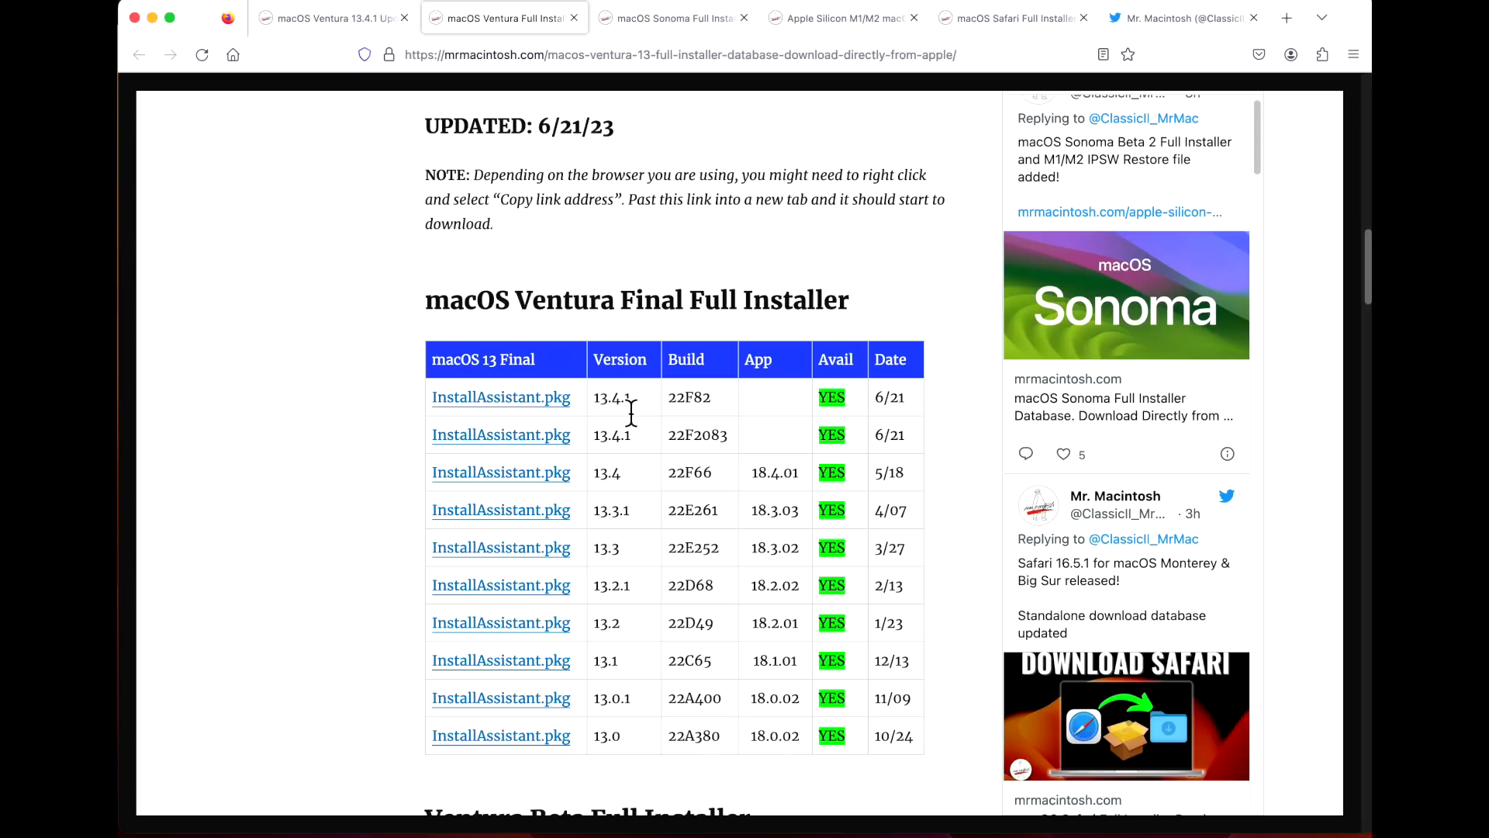
{"action": "mouse_move", "coordinate": [690, 155]}
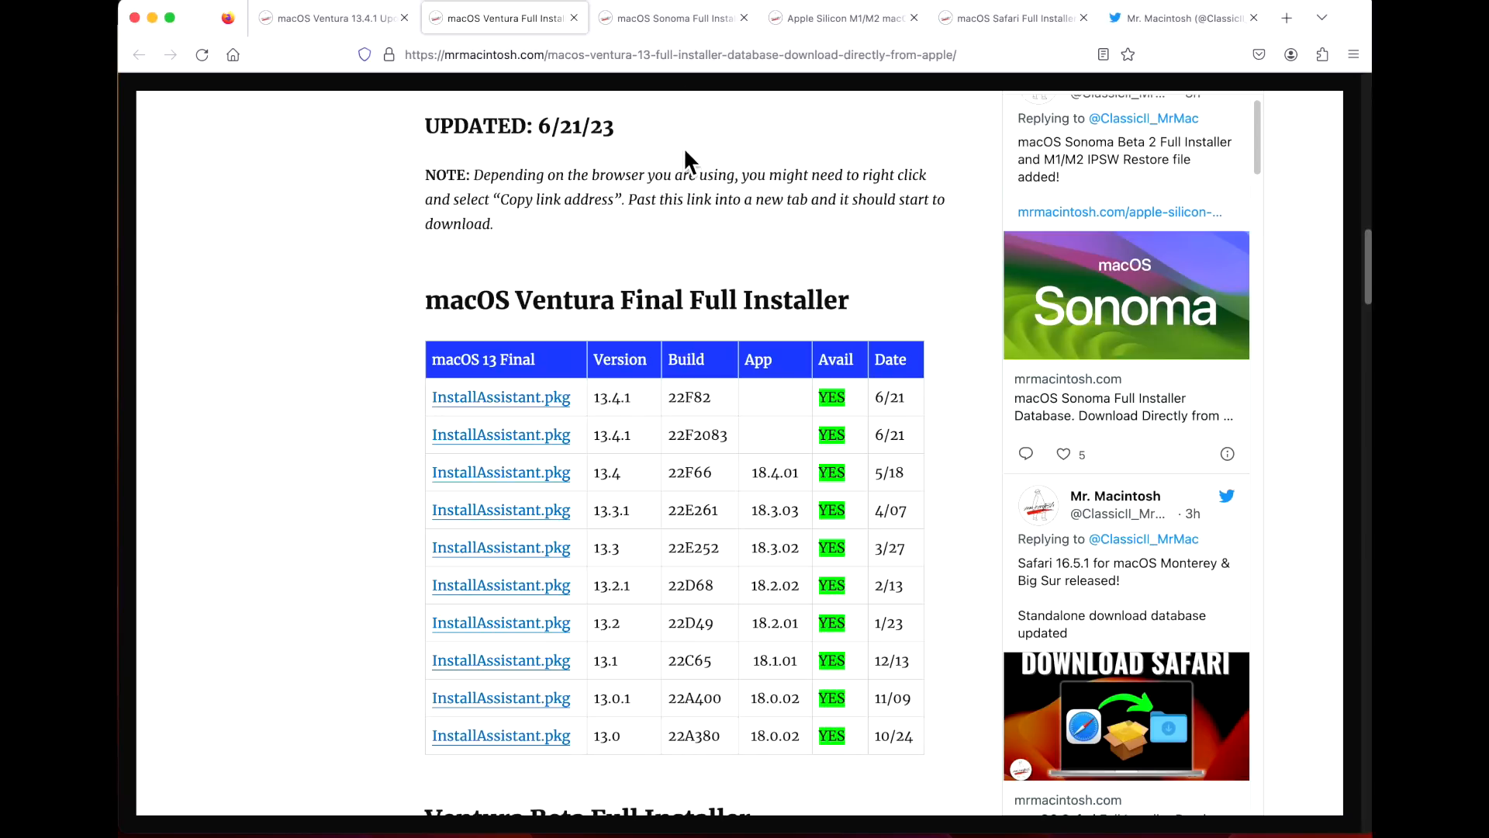
- Open the Sonoma Full Installer Database and scroll to the Beta 1 and Beta 2 (23A5276g) packages
{"action": "left_click", "coordinate": [669, 17]}
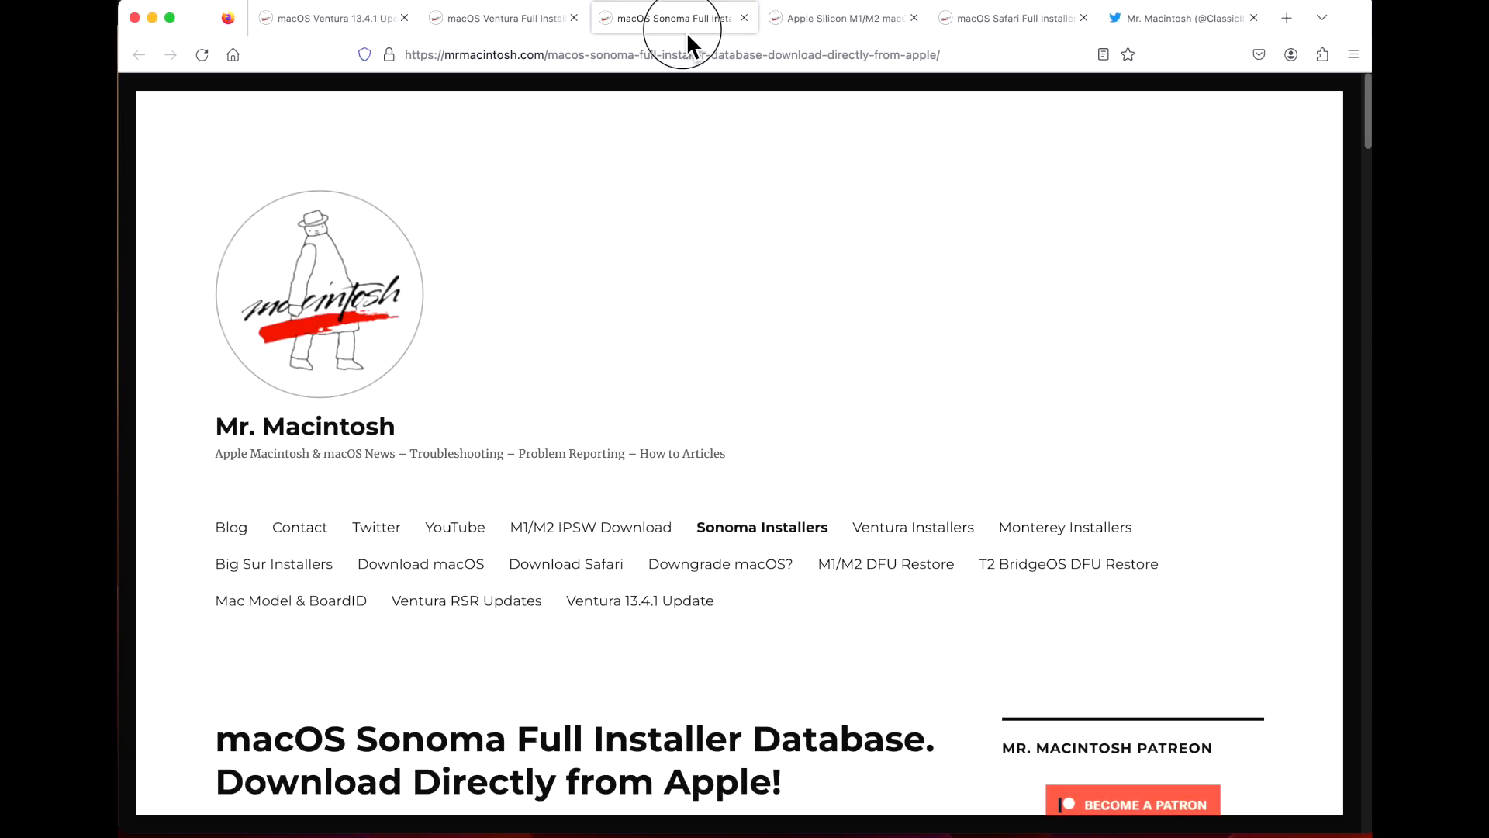
{"action": "scroll", "scroll_direction": "down", "scroll_amount": 3}
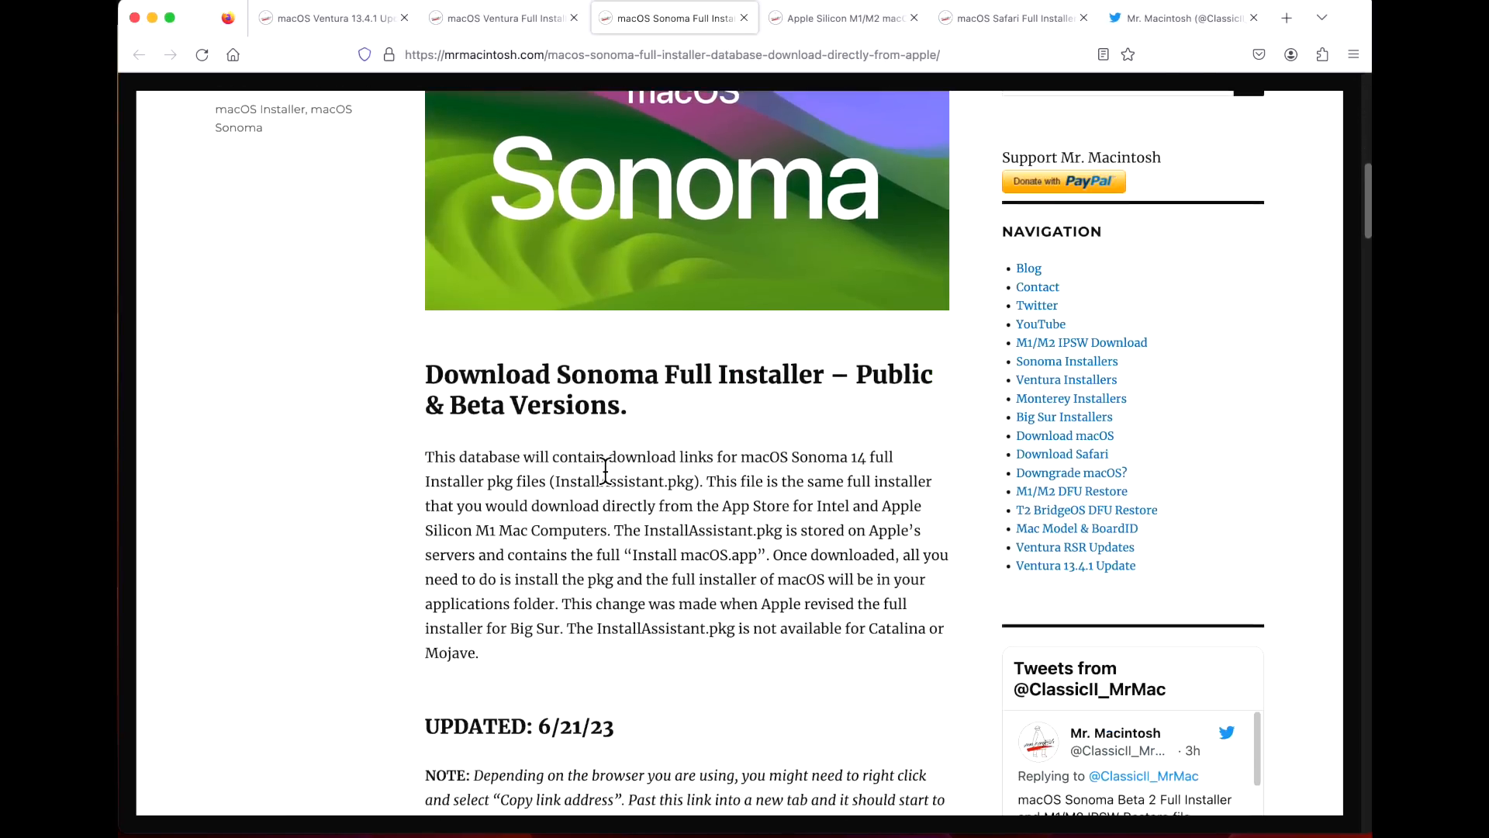
{"action": "scroll", "scroll_direction": "down", "scroll_amount": 3}
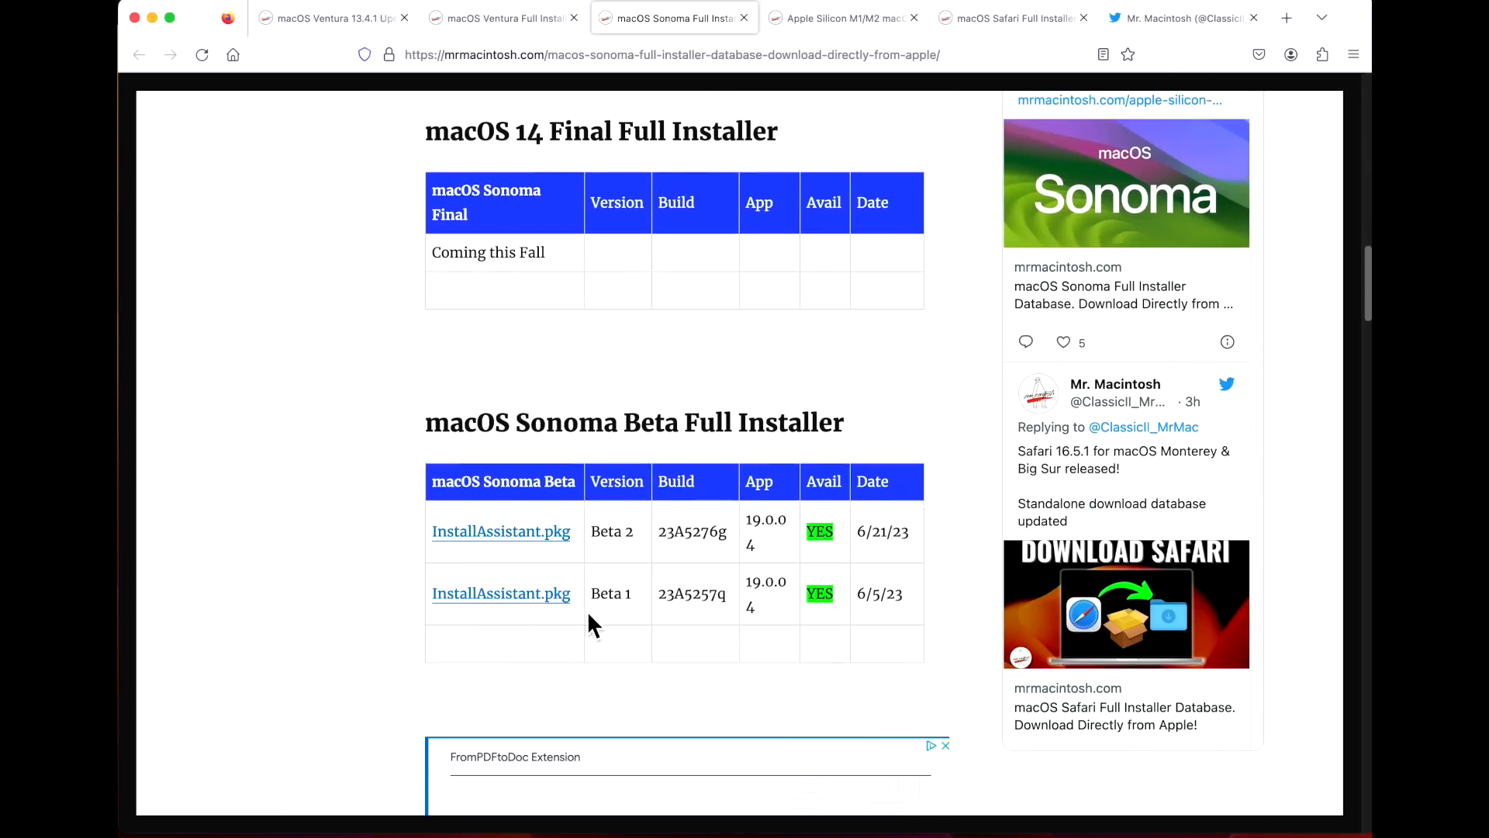
{"action": "mouse_move", "coordinate": [839, 17]}
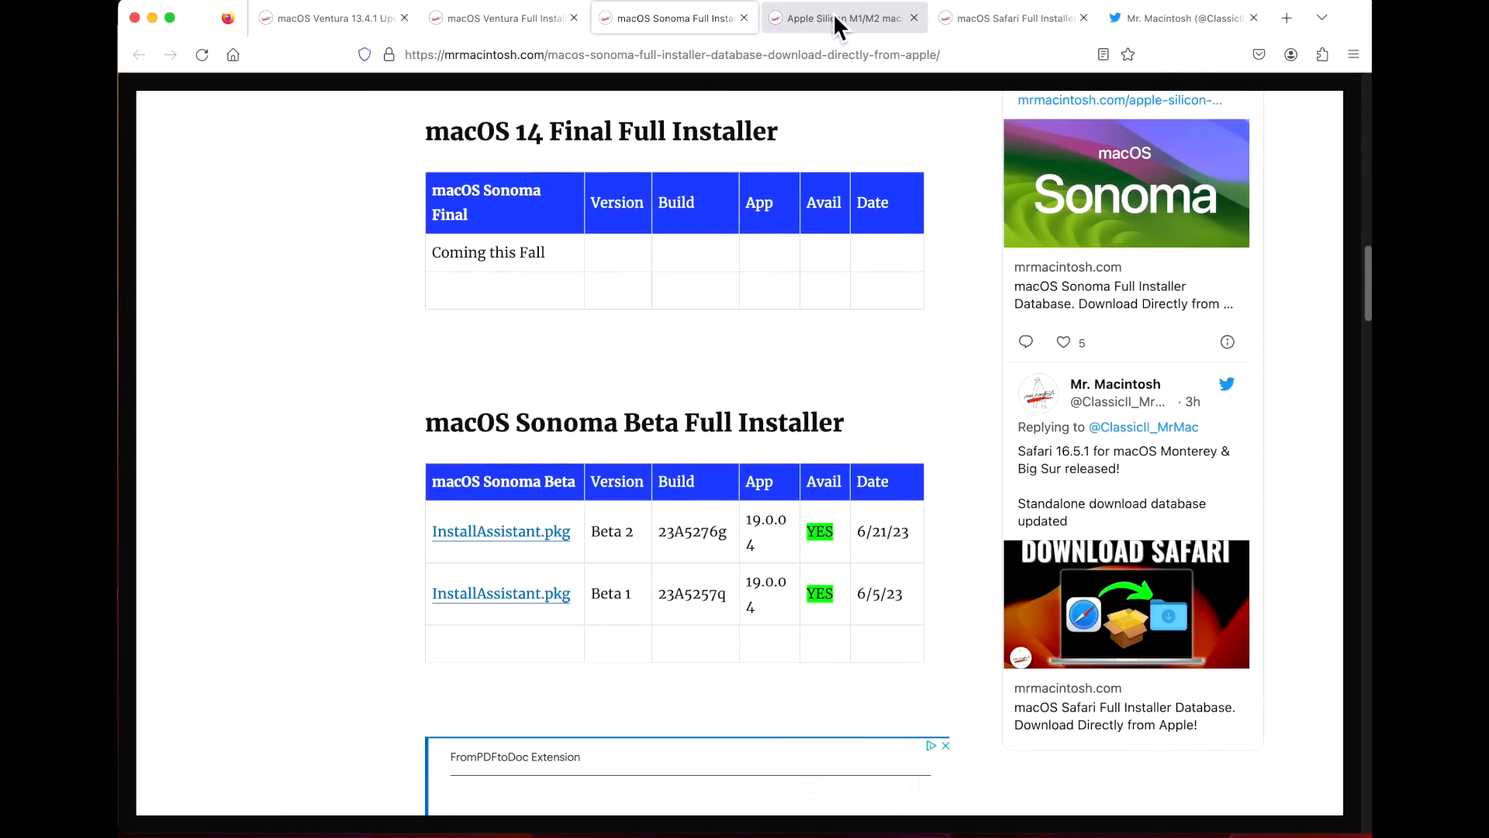
- Switch to the Apple Silicon IPSW database listing Ventura 13.4.1 restore files 22F82 and 22F2083
{"action": "left_click", "coordinate": [840, 17]}
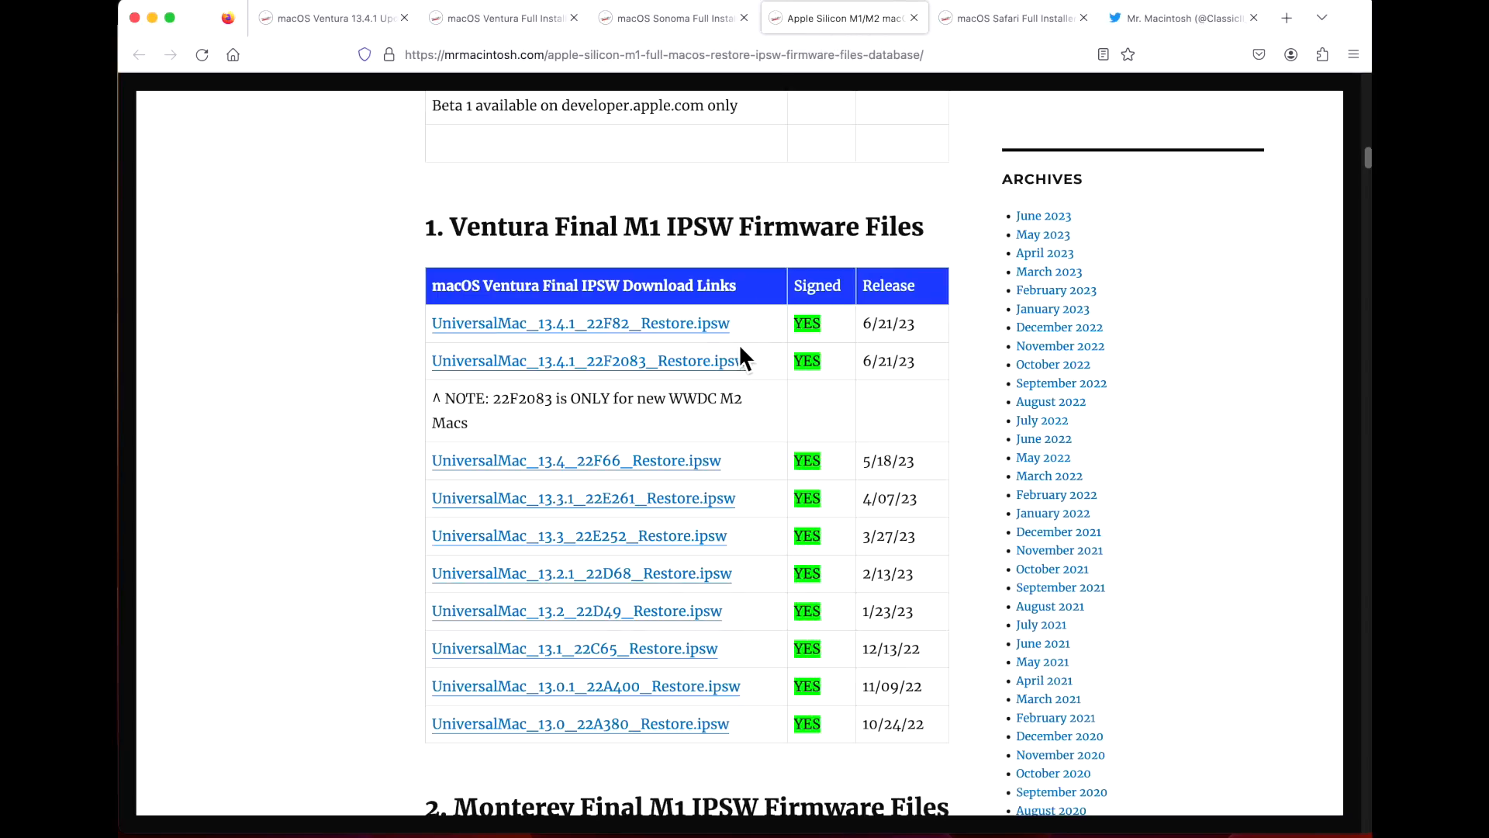
{"action": "mouse_move", "coordinate": [748, 342]}
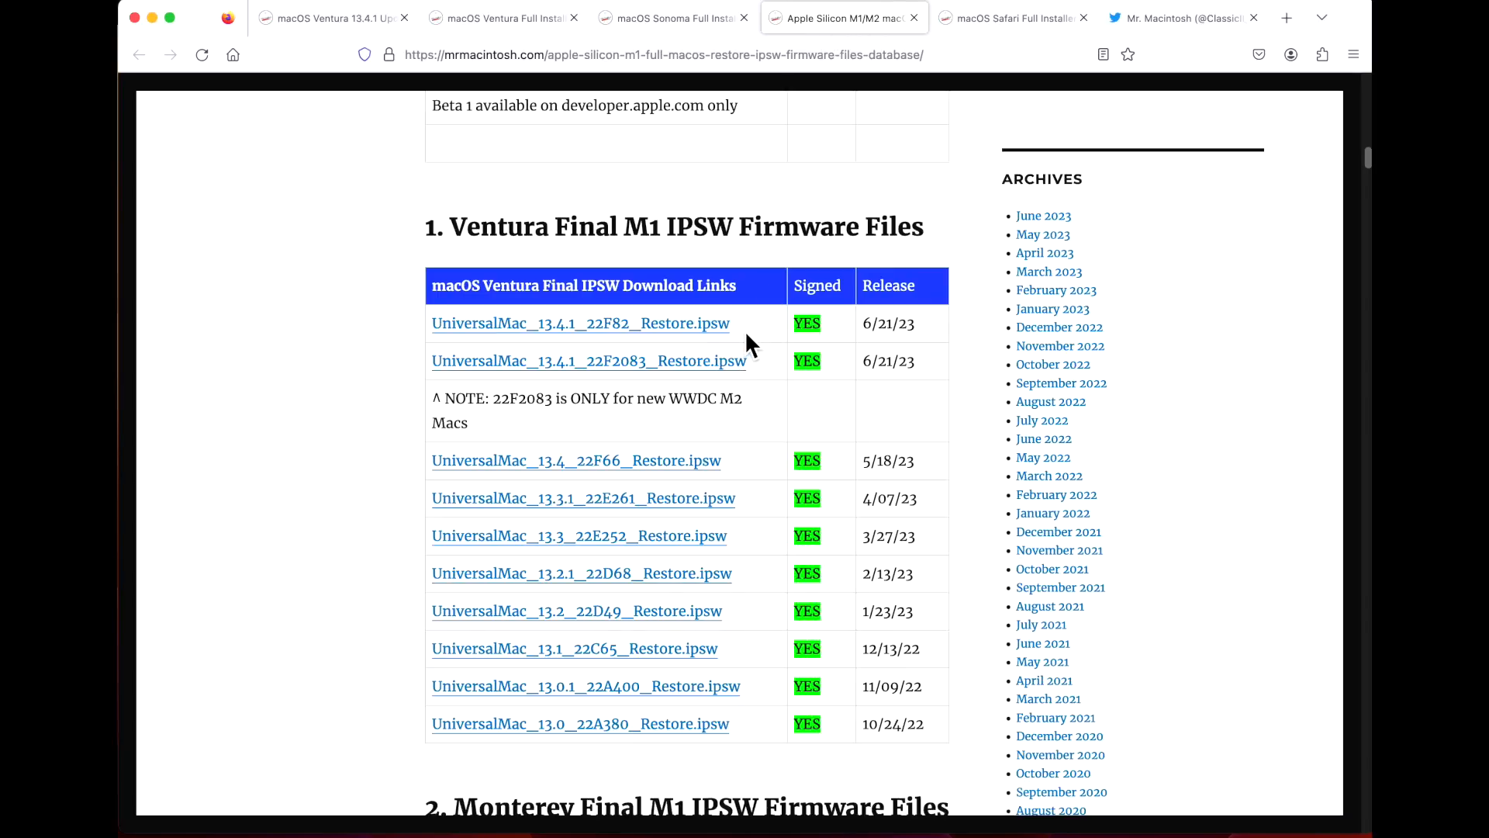
{"action": "mouse_move", "coordinate": [716, 394]}
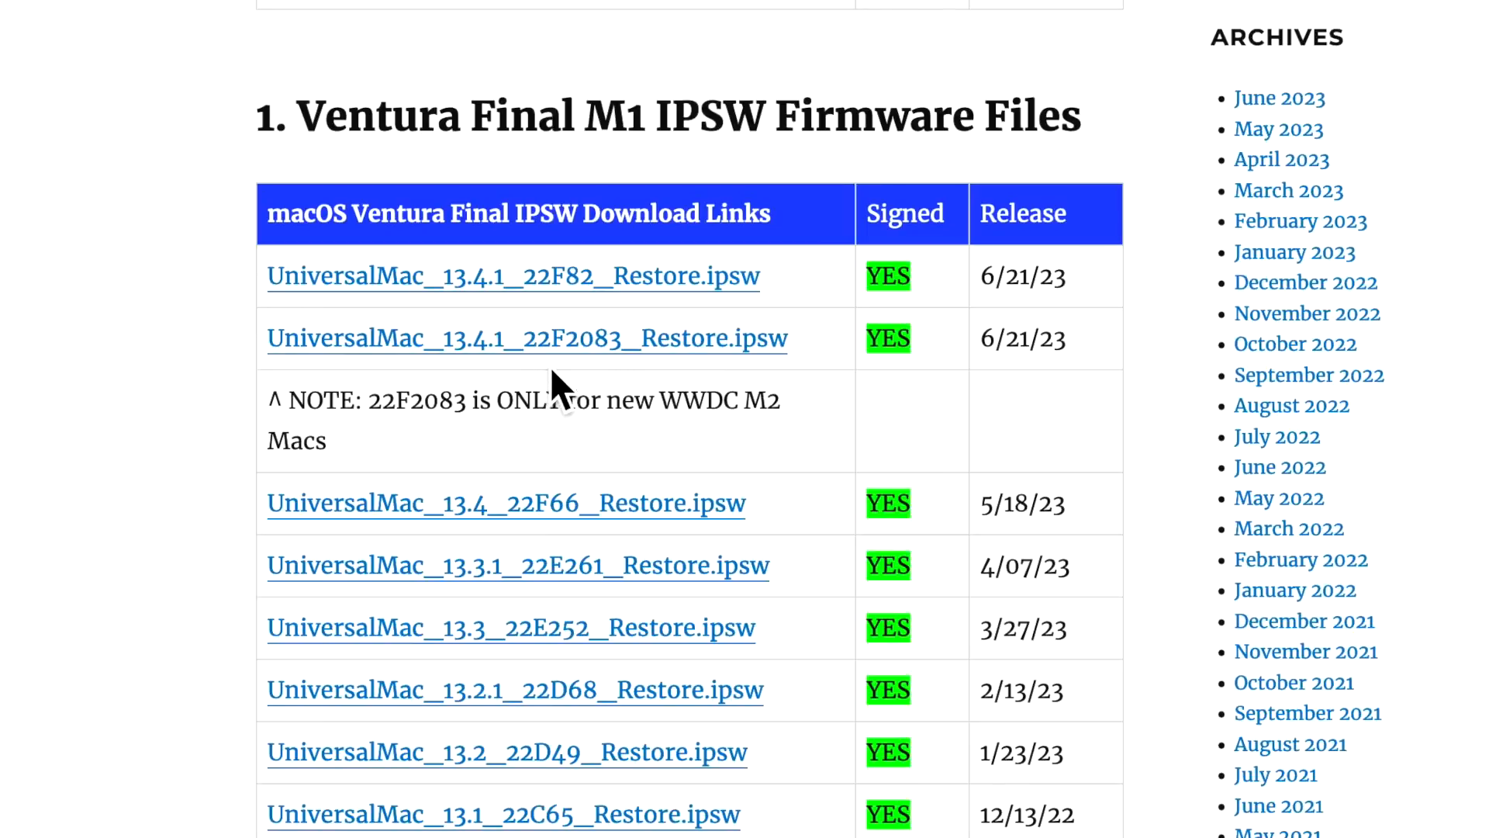
{"action": "mouse_move", "coordinate": [565, 399]}
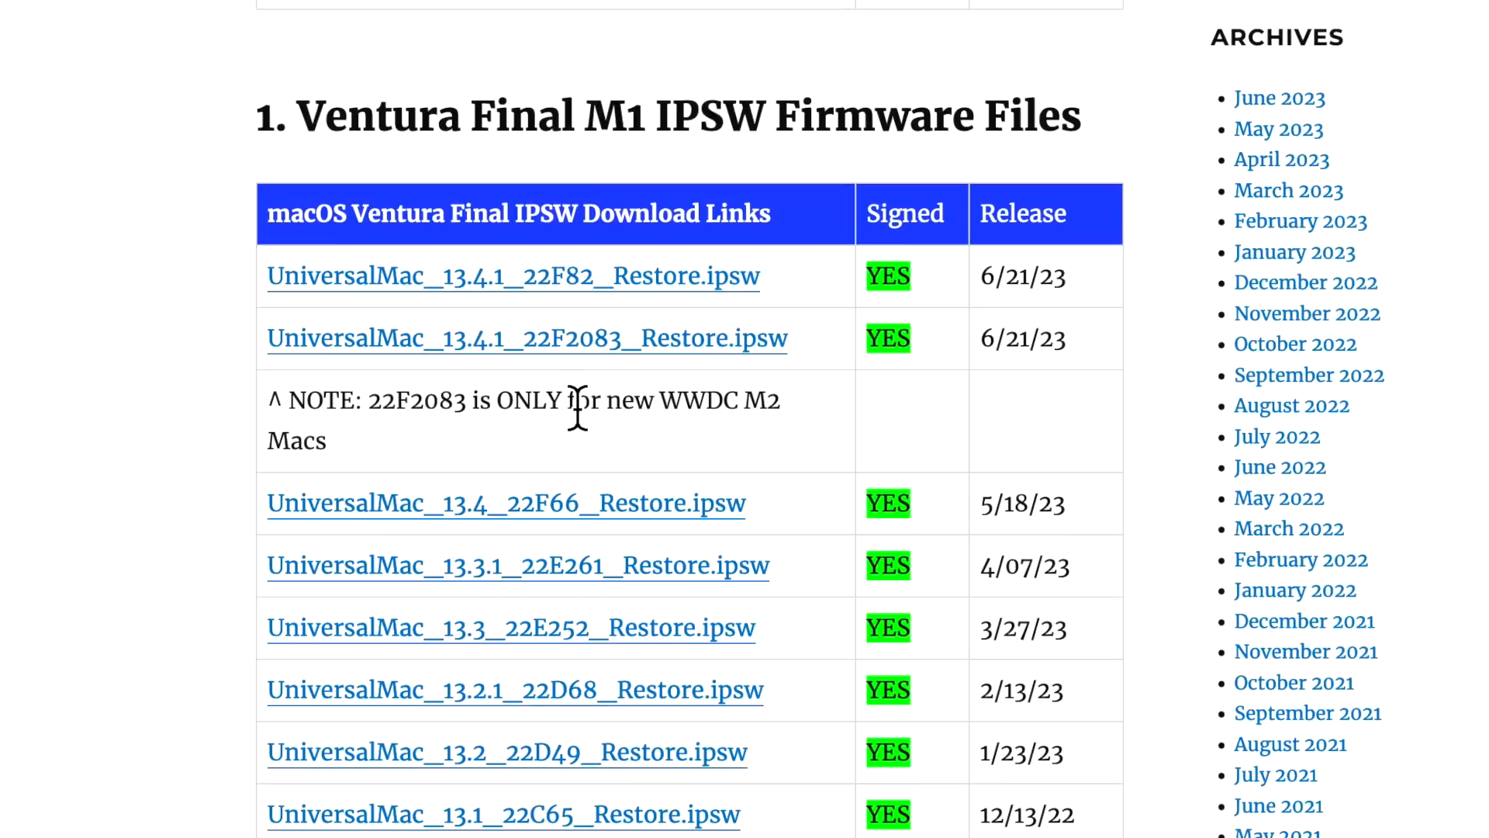
{"action": "left_click", "coordinate": [526, 338]}
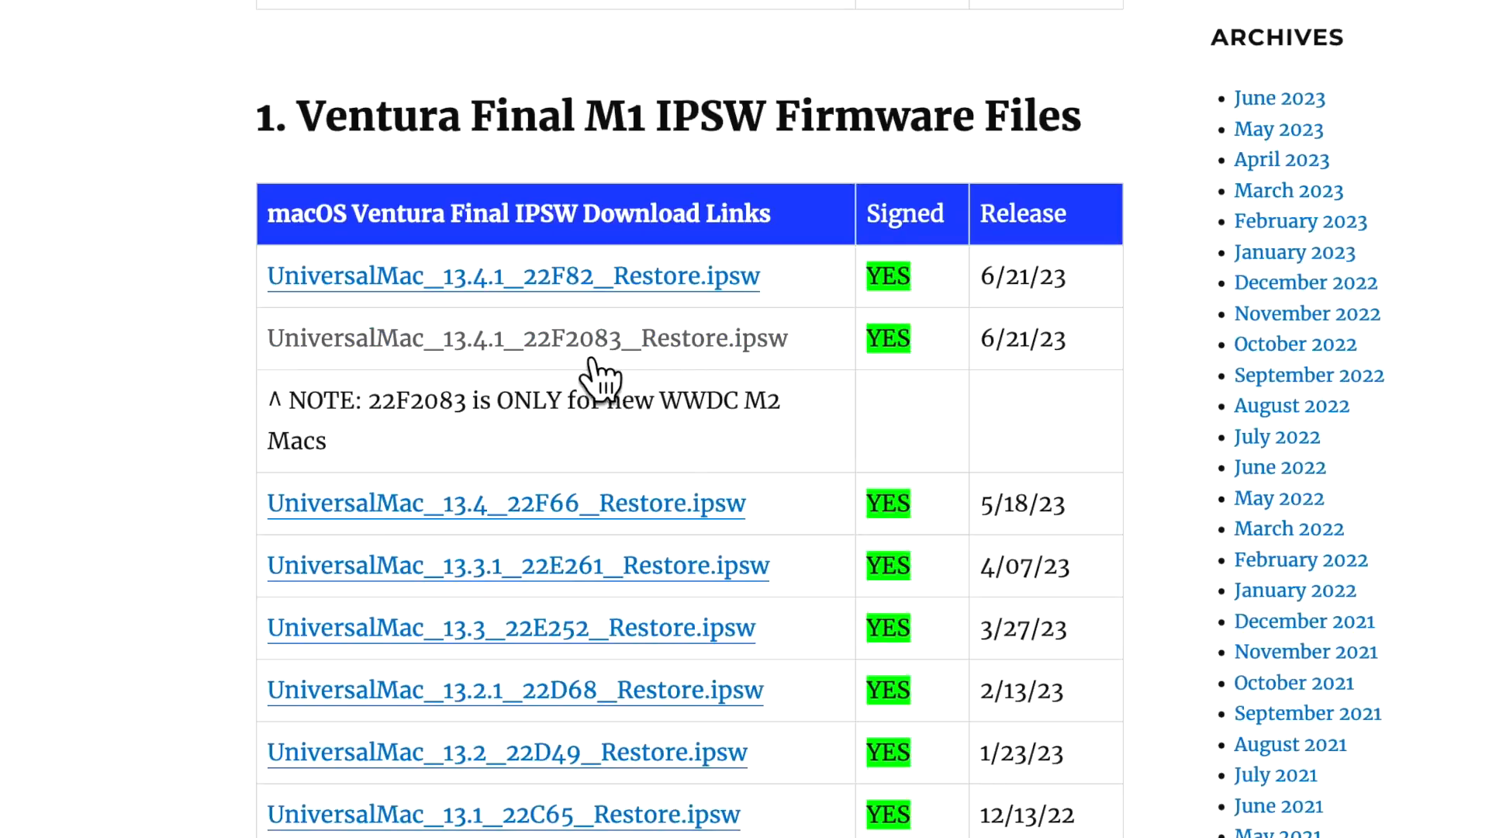
{"action": "mouse_move", "coordinate": [636, 380]}
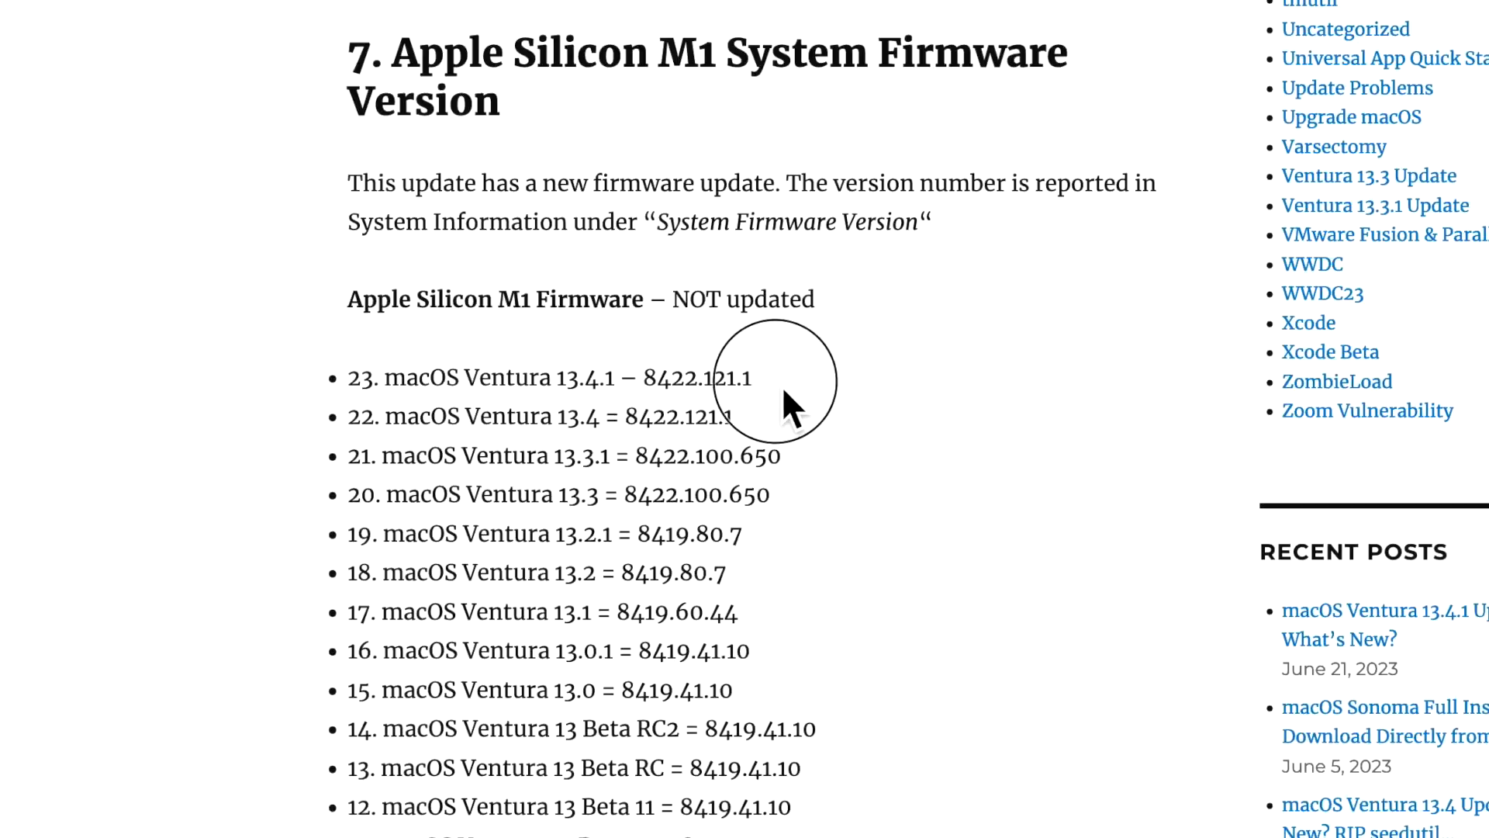
- Highlight firmware version 8422.121.1, then scroll down to the Safari 16.5.1 update section
{"action": "double_click", "coordinate": [701, 378]}
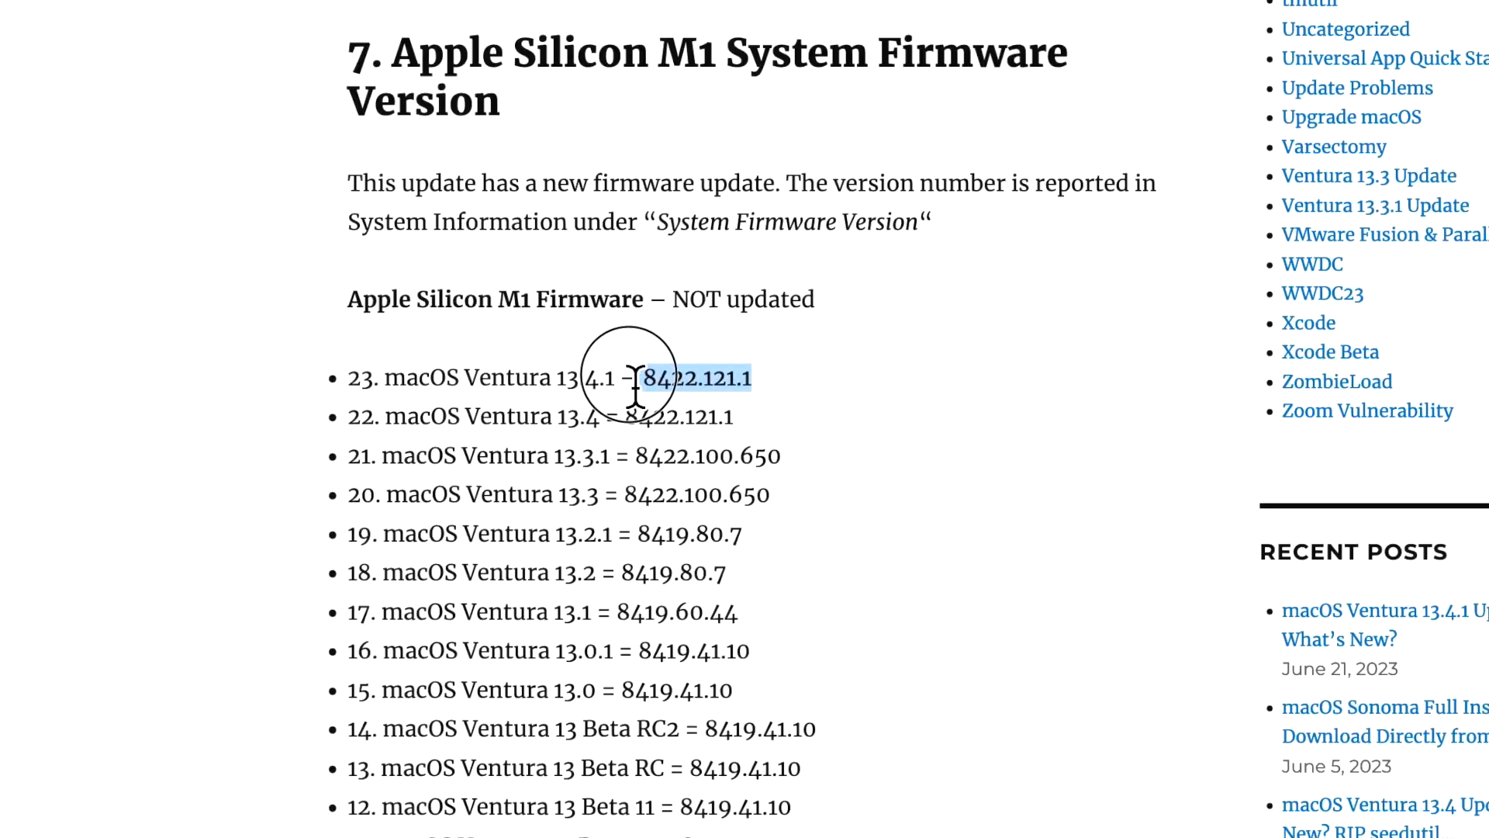
{"action": "mouse_move", "coordinate": [769, 442]}
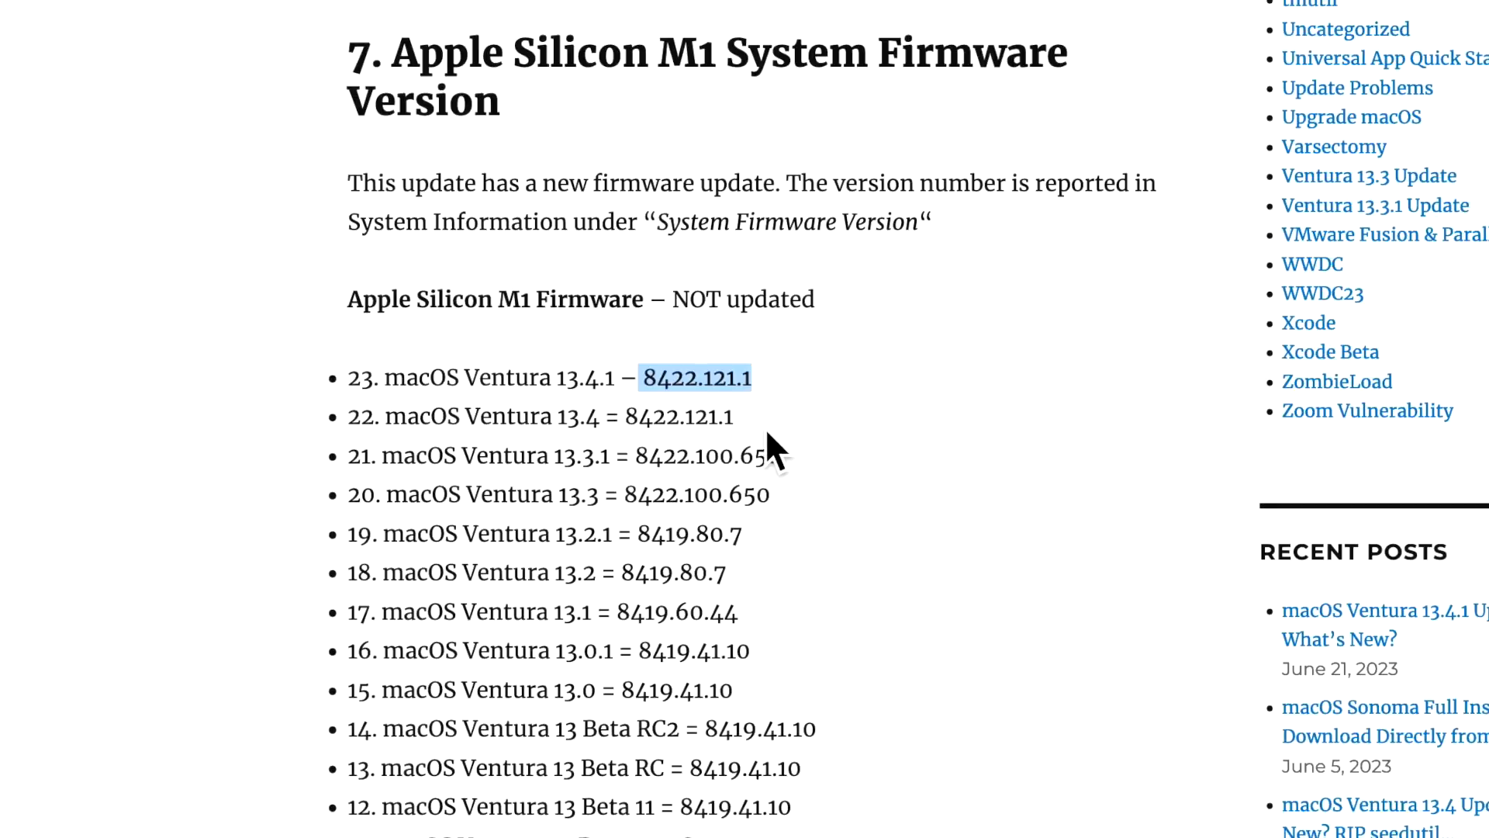
{"action": "scroll", "scroll_direction": "down", "scroll_amount": 3}
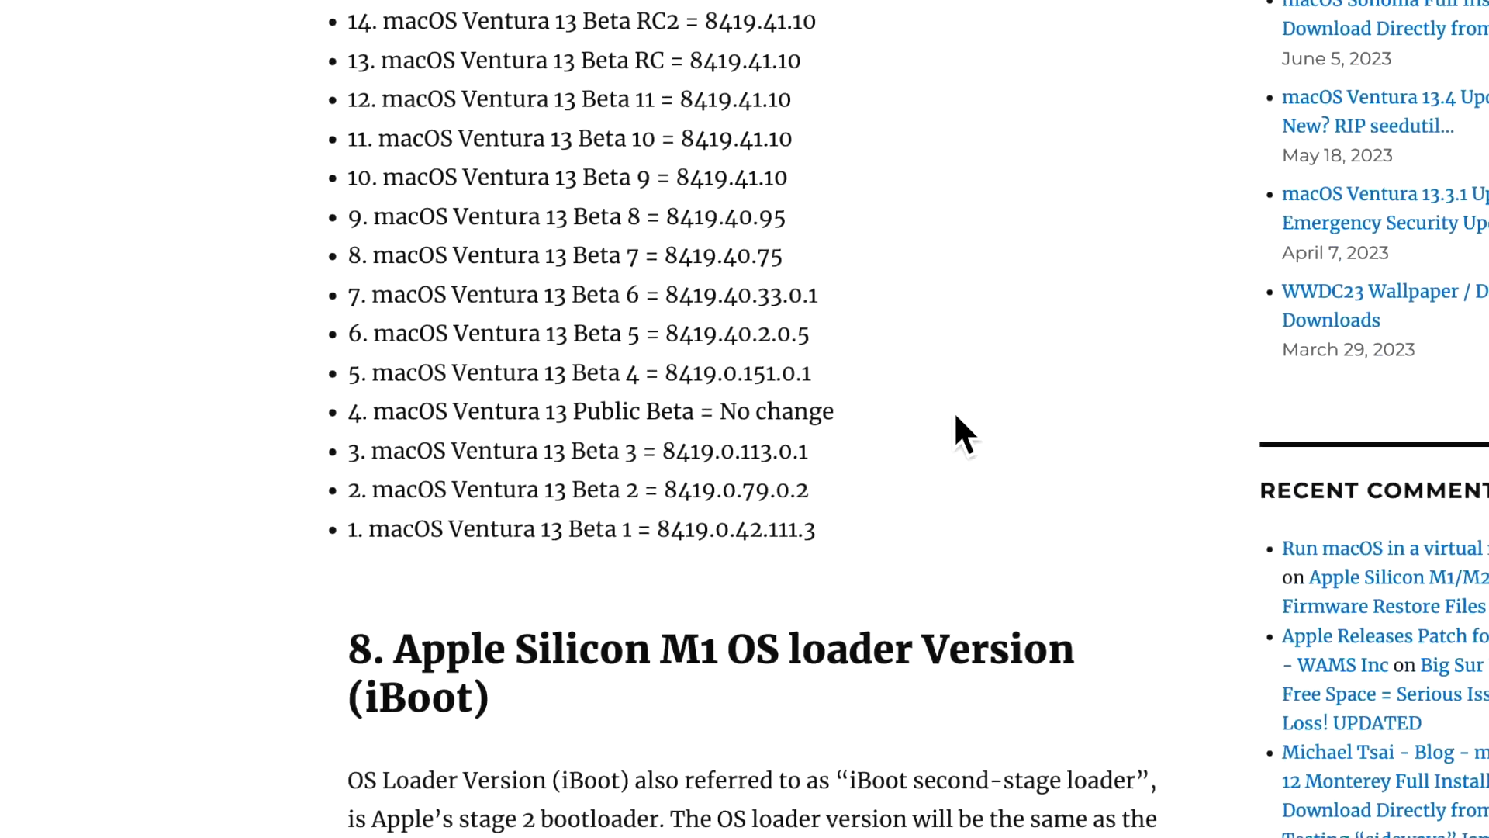
{"action": "scroll", "scroll_direction": "down", "scroll_amount": 3}
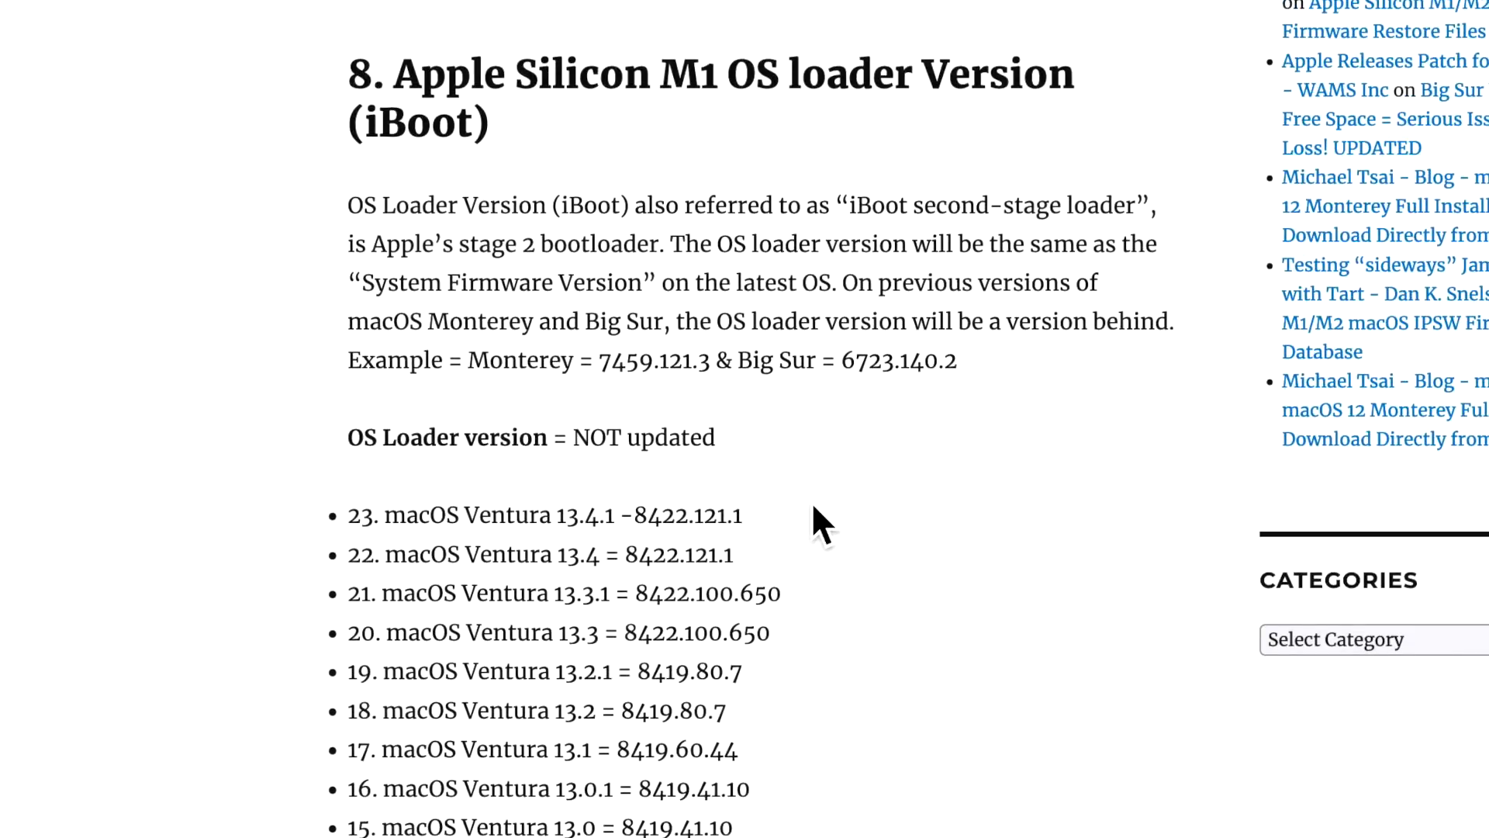
{"action": "mouse_move", "coordinate": [769, 555]}
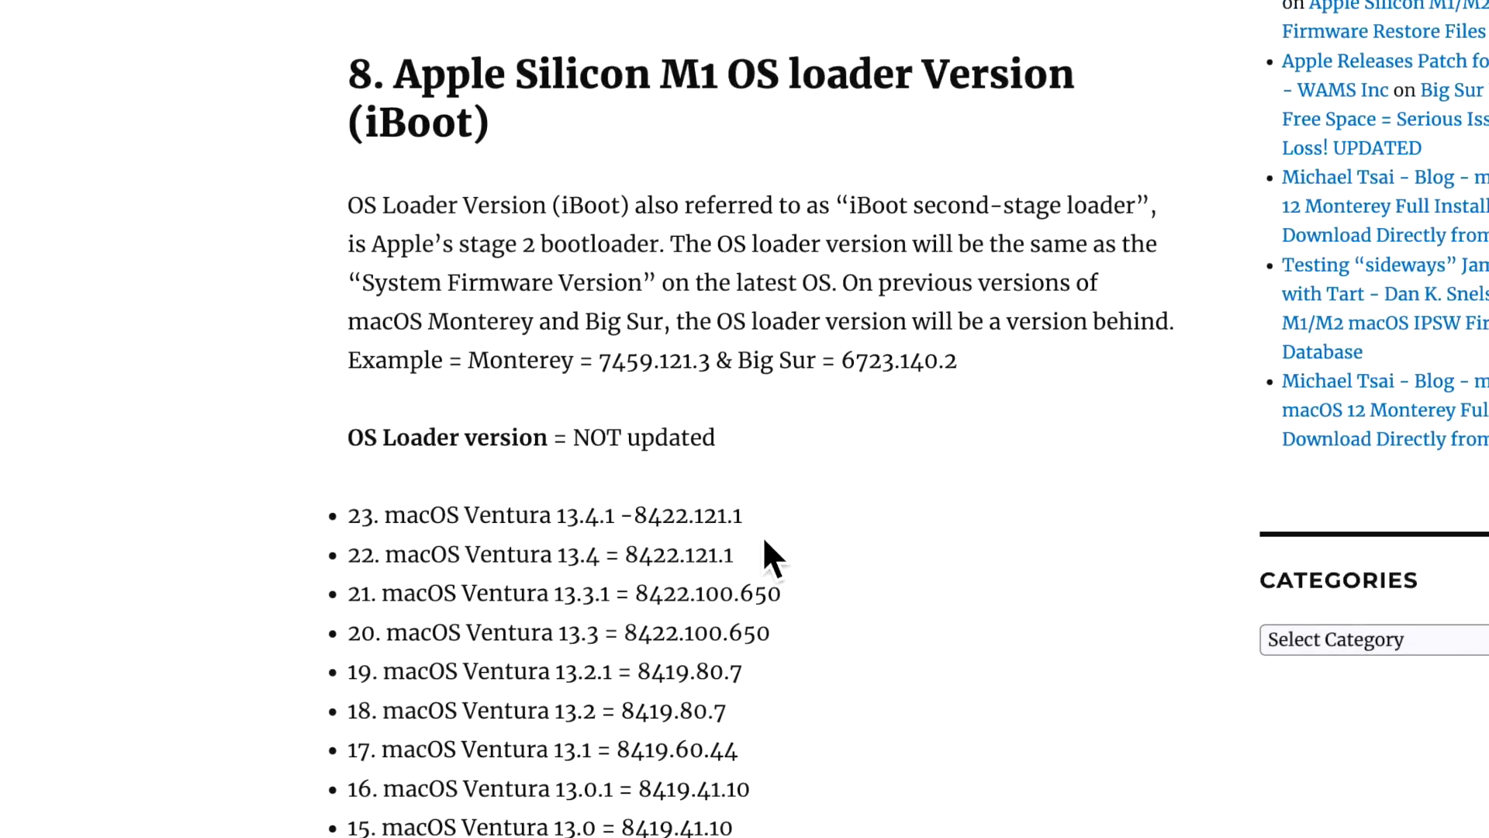
{"action": "scroll", "scroll_direction": "down", "scroll_amount": 3}
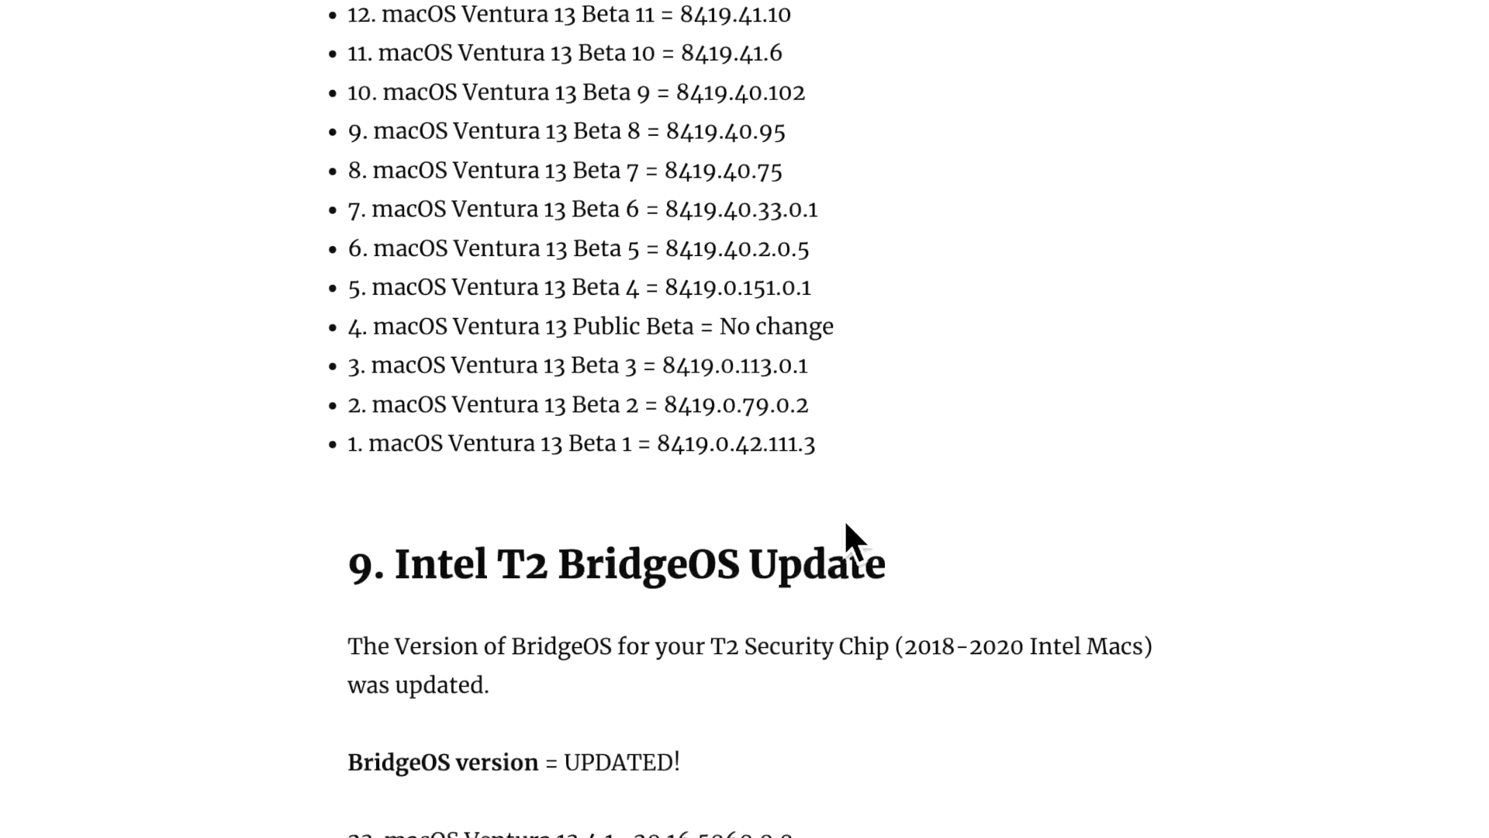
{"action": "scroll", "scroll_direction": "down", "scroll_amount": 3}
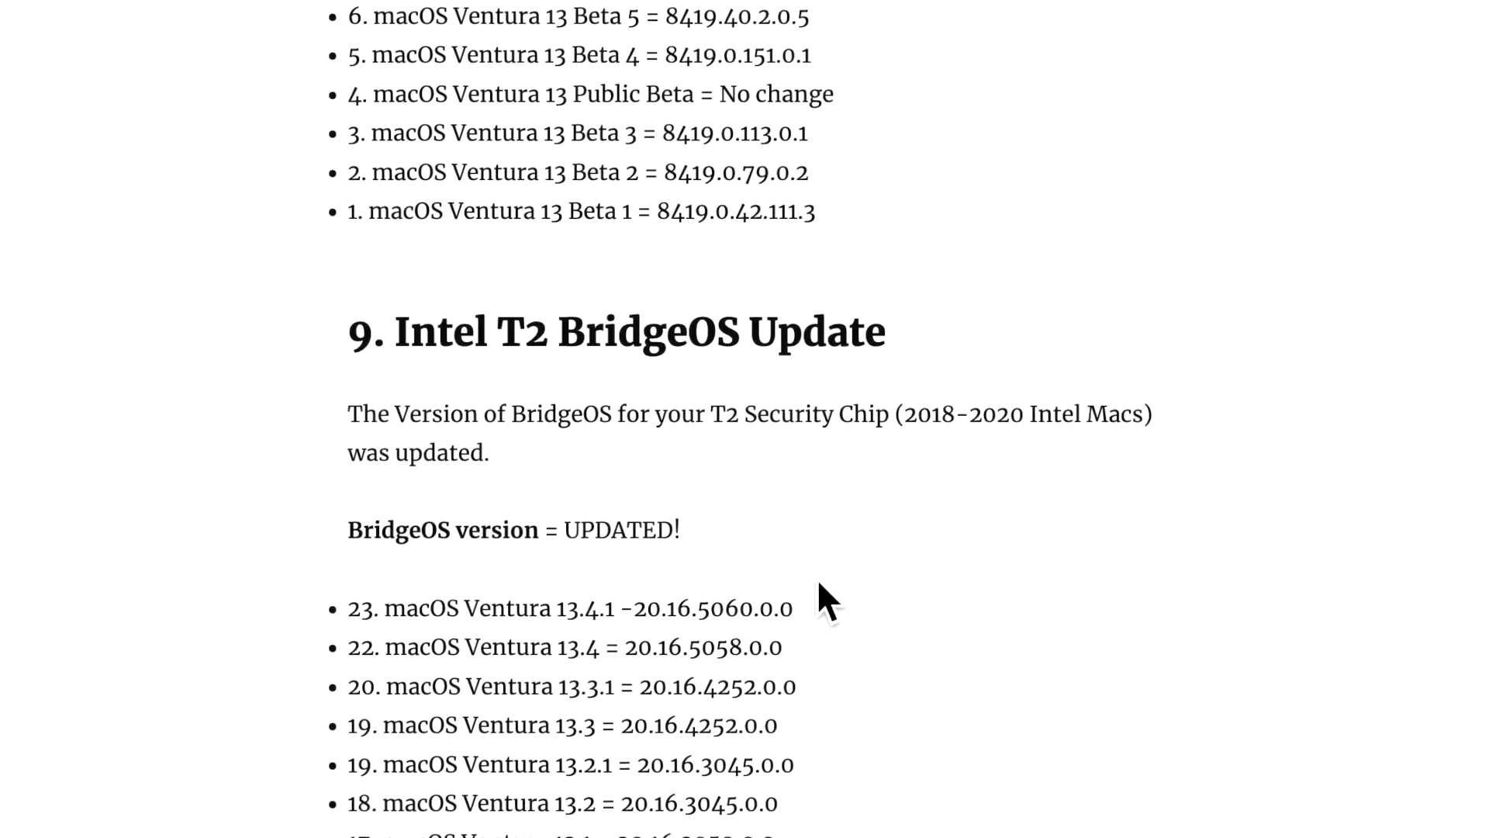
{"action": "scroll", "scroll_direction": "down", "scroll_amount": 3}
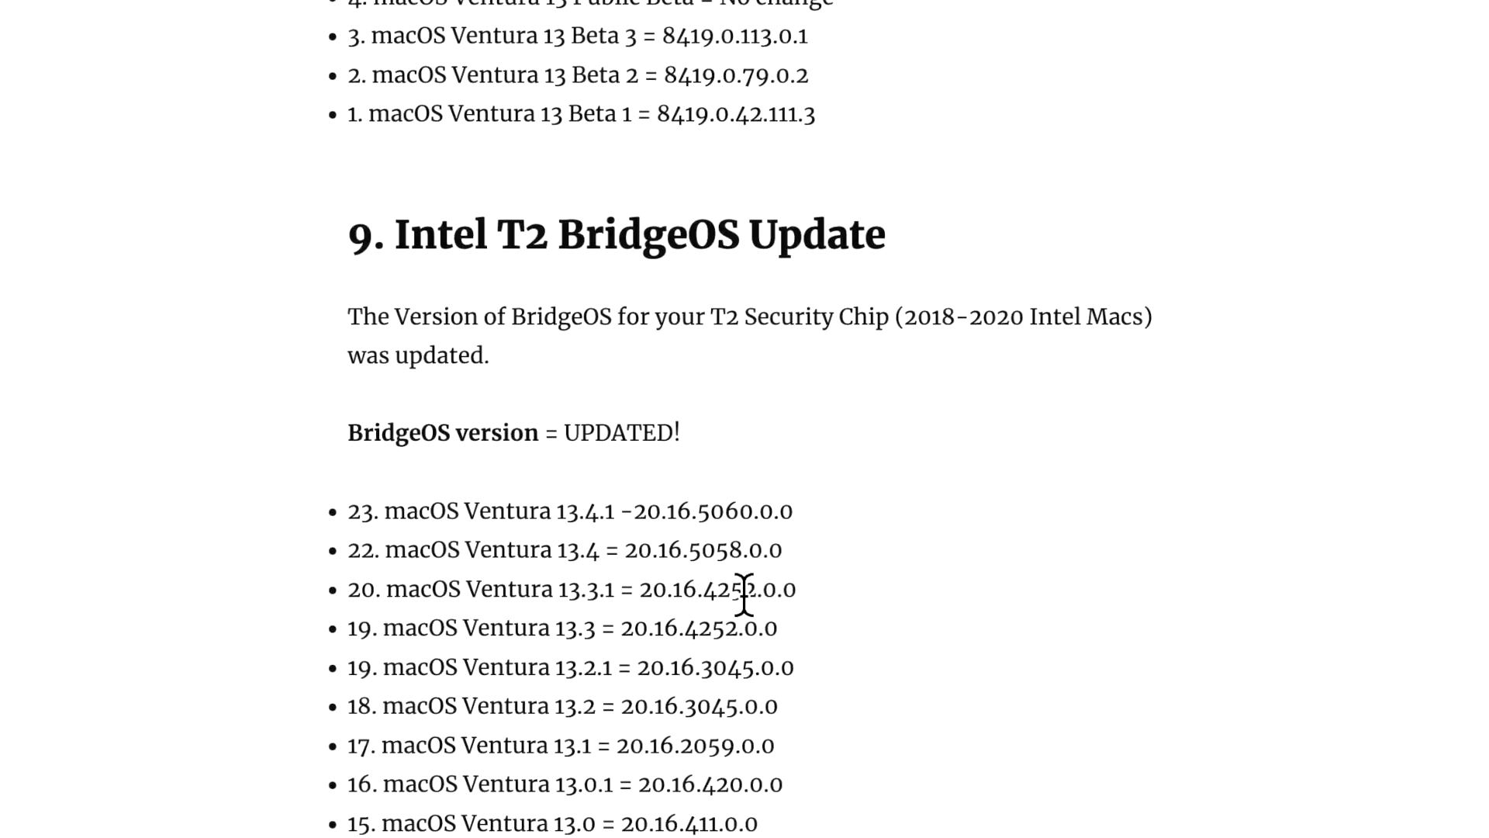
{"action": "scroll", "scroll_direction": "down", "scroll_amount": 3}
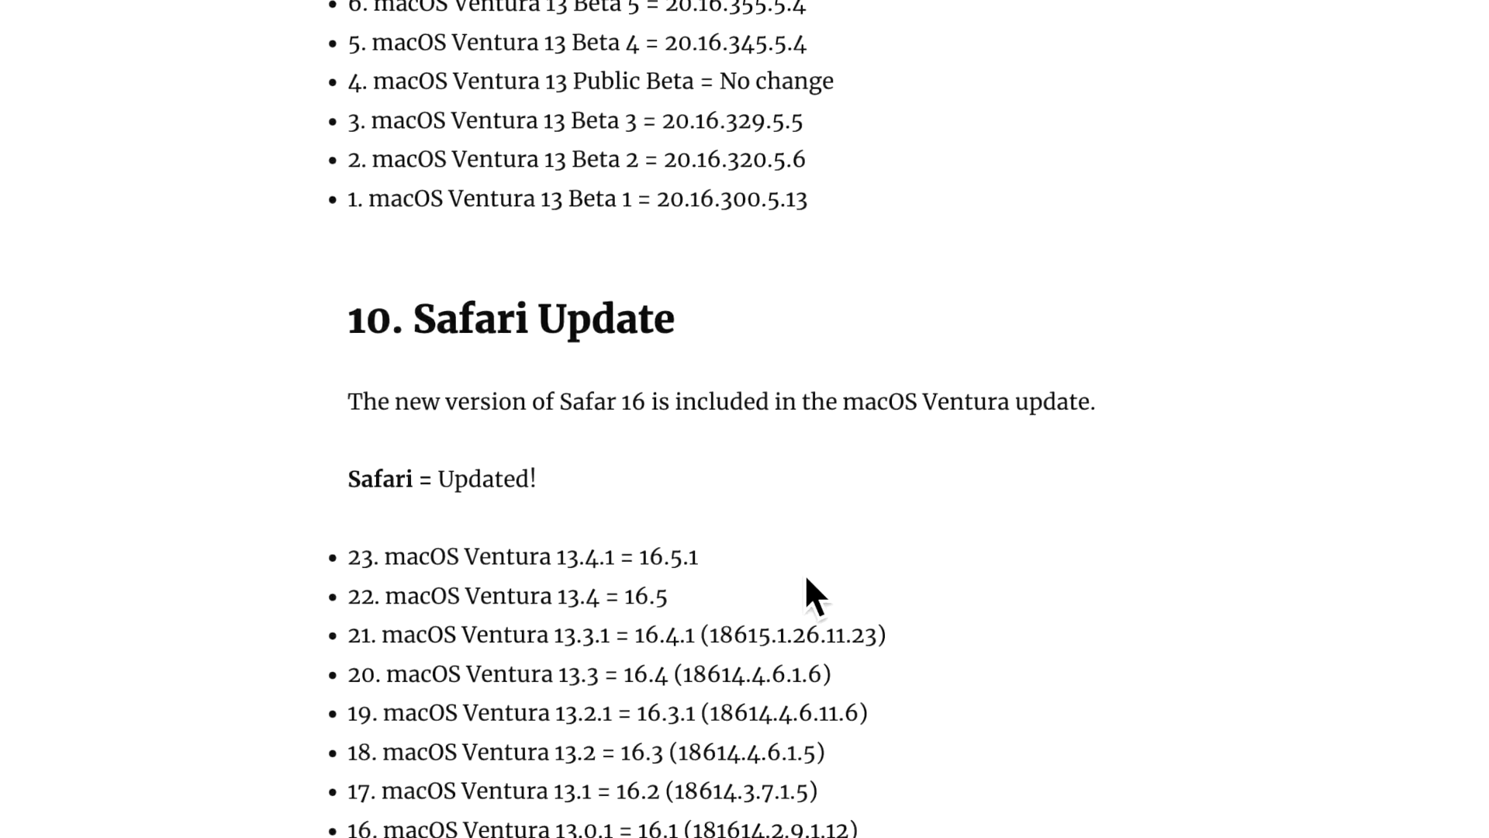
{"action": "mouse_move", "coordinate": [615, 603]}
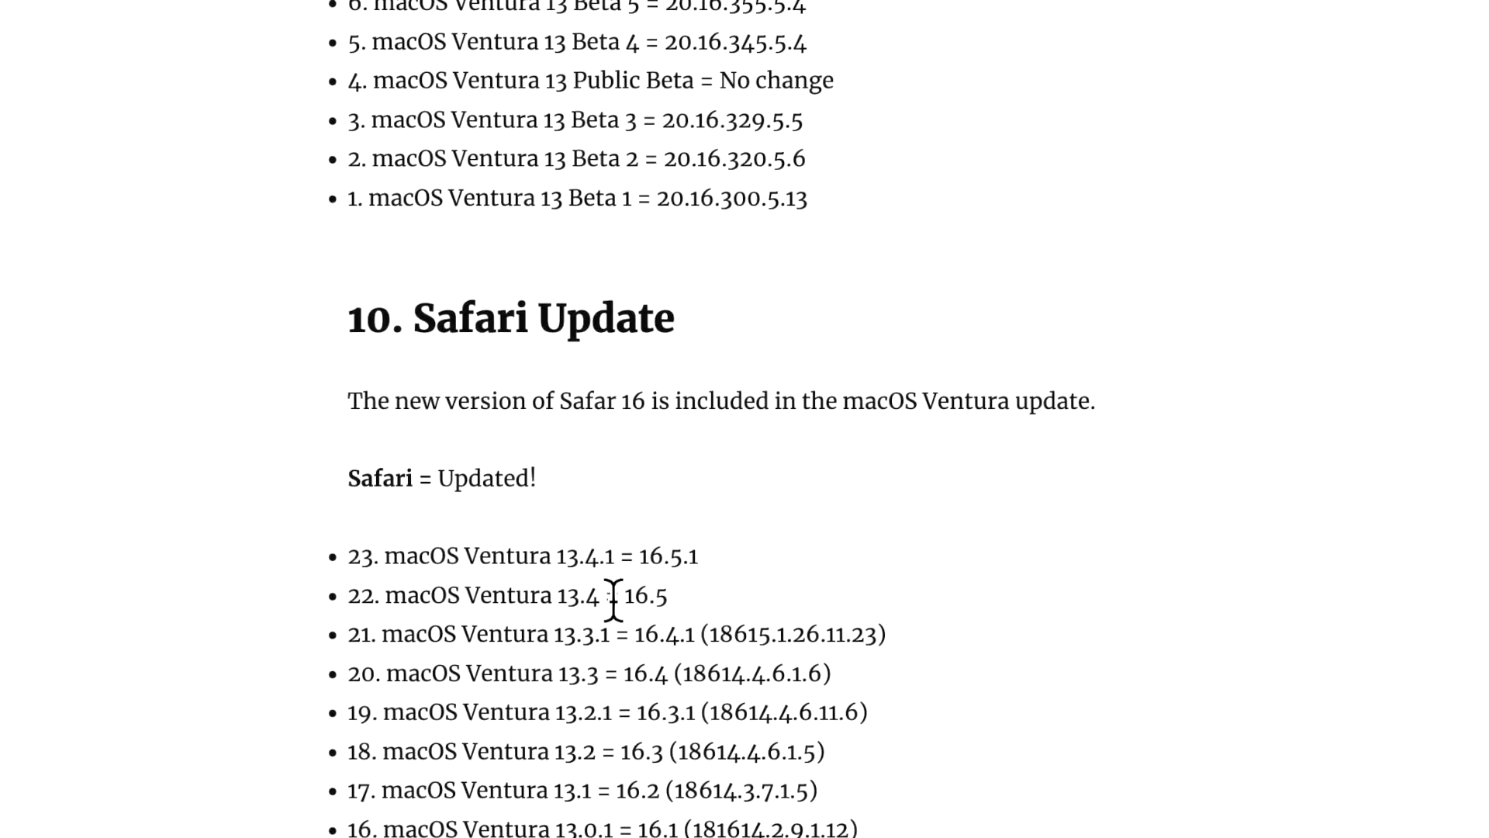
- Scroll through the download notes on the macOS Safari Full Installer Database page
{"action": "scroll", "scroll_direction": "up", "scroll_amount": 3}
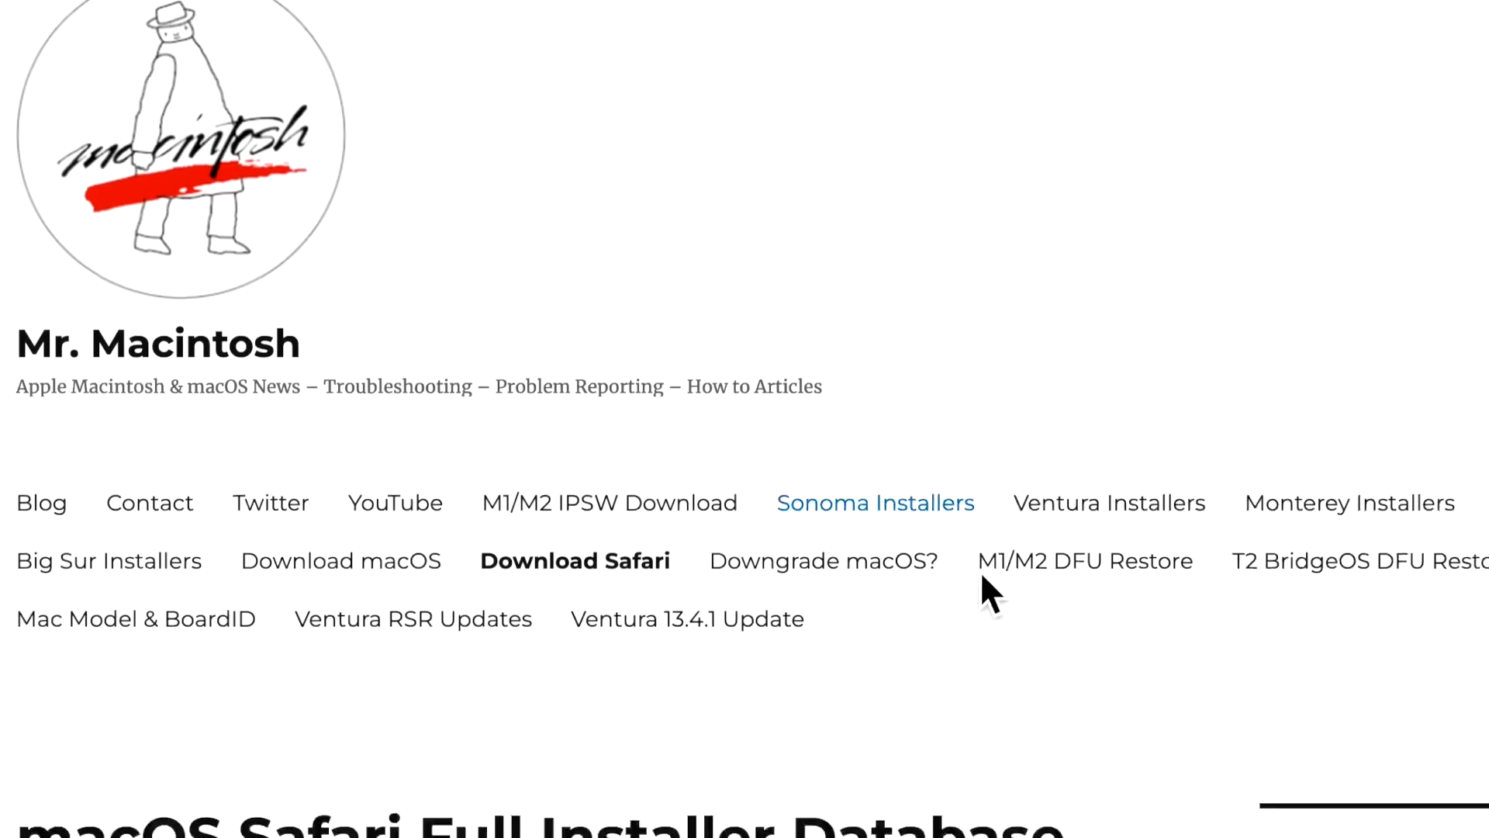
{"action": "scroll", "scroll_direction": "down", "scroll_amount": 3}
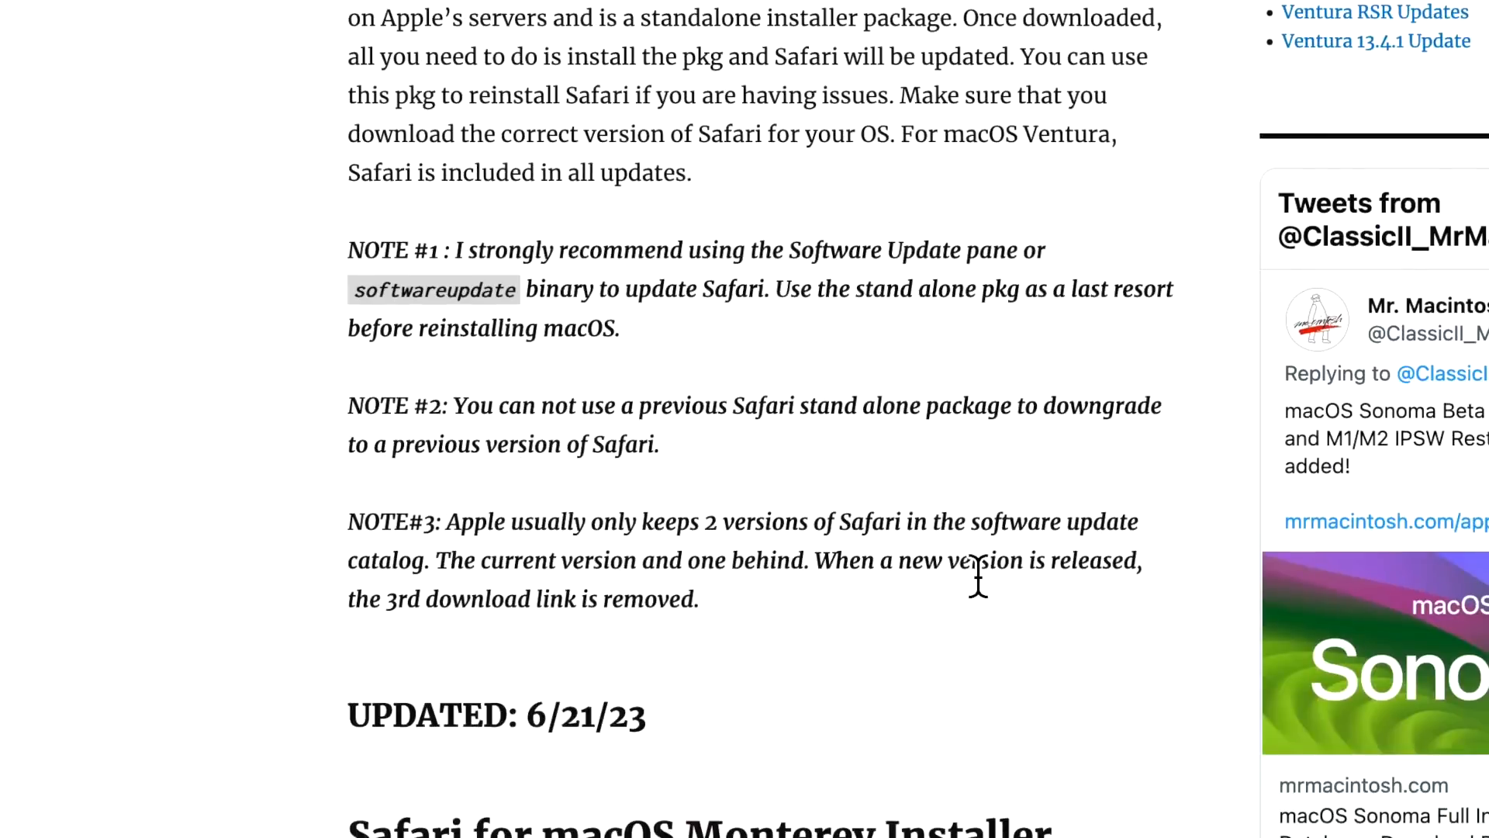
{"action": "scroll", "scroll_direction": "down", "scroll_amount": 3}
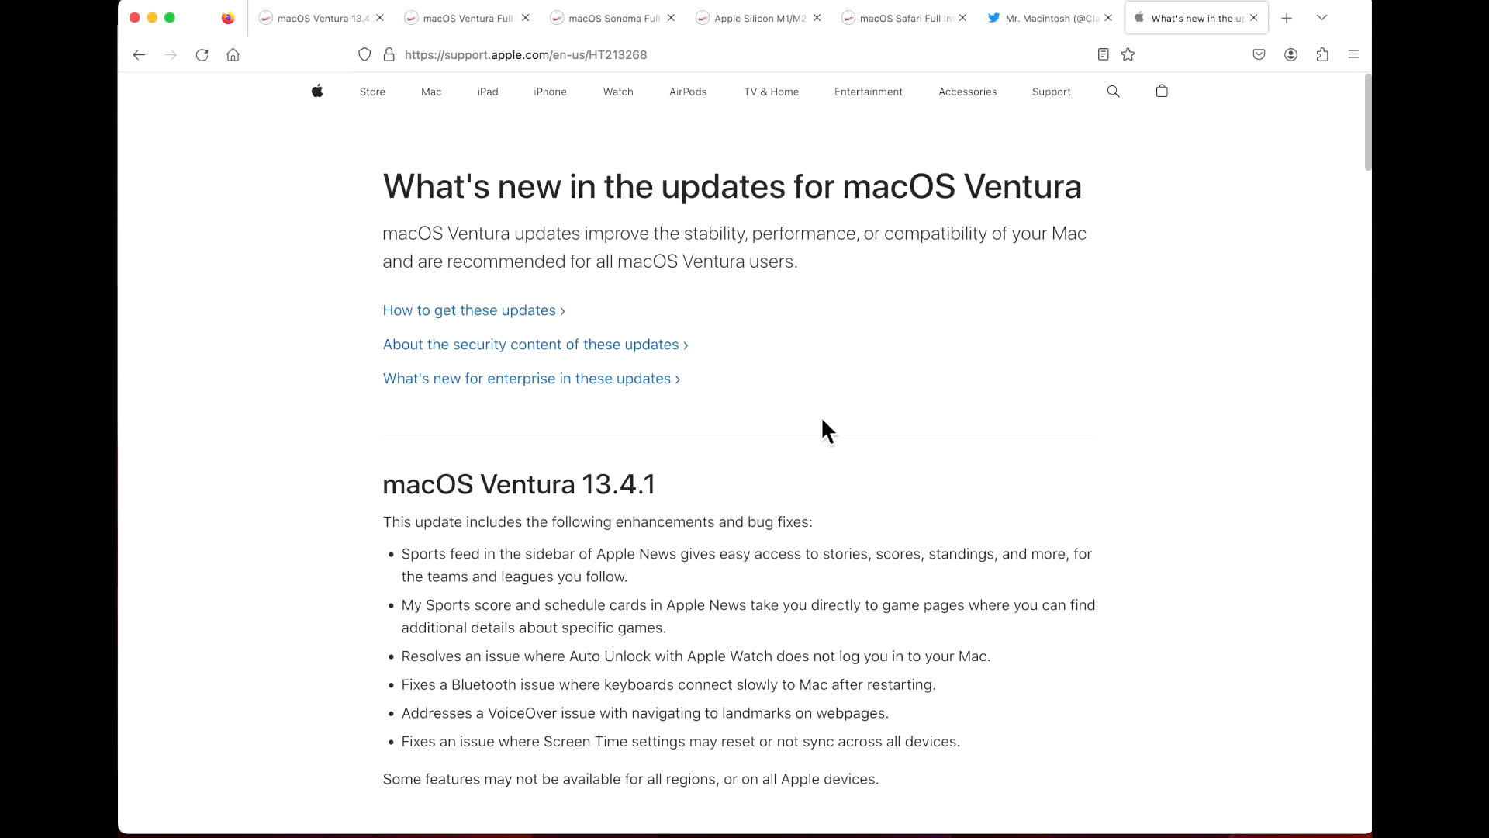
{"action": "mouse_move", "coordinate": [786, 435]}
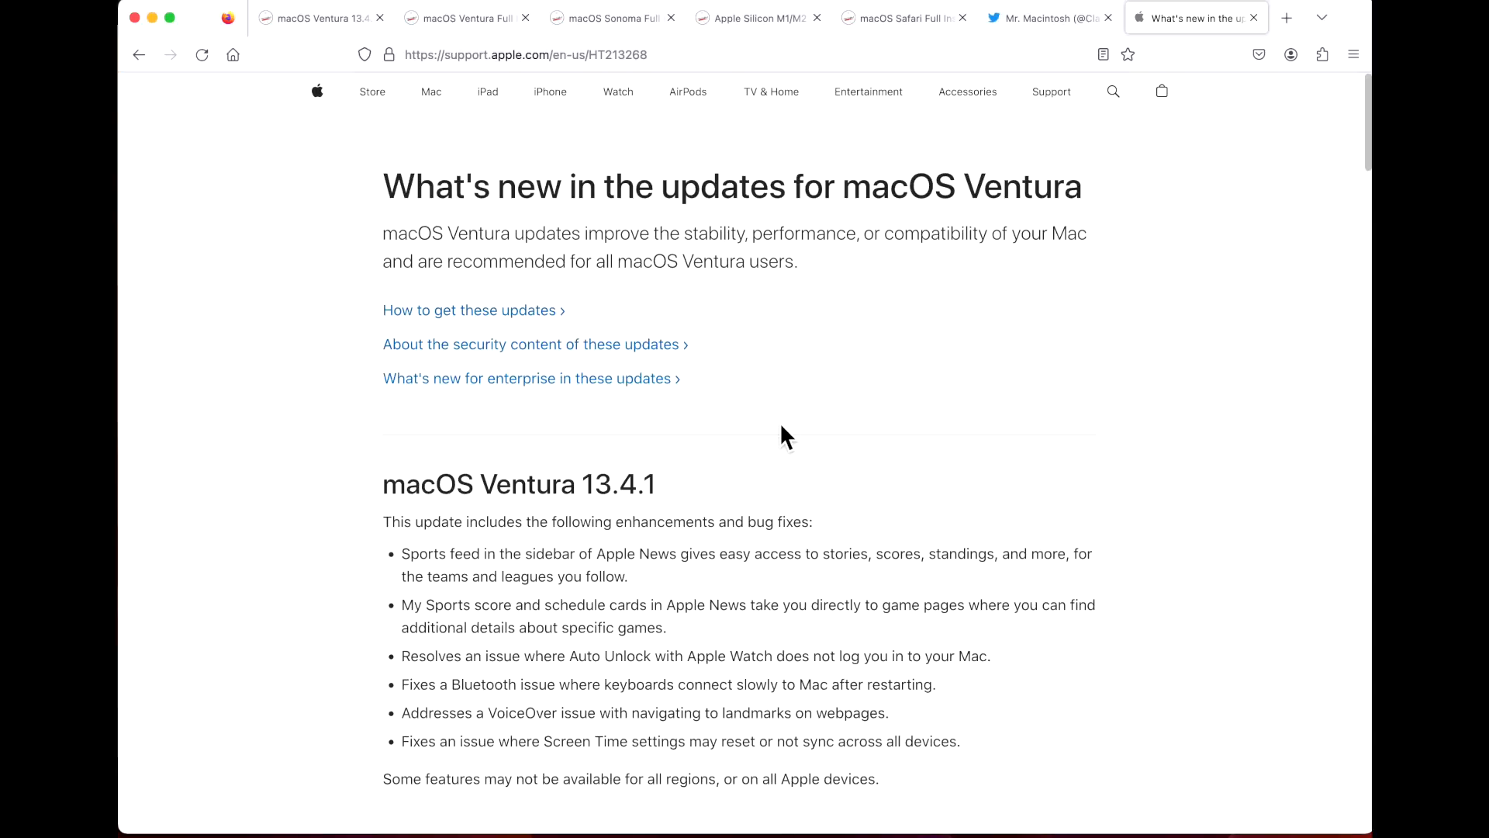
{"action": "mouse_move", "coordinate": [792, 429]}
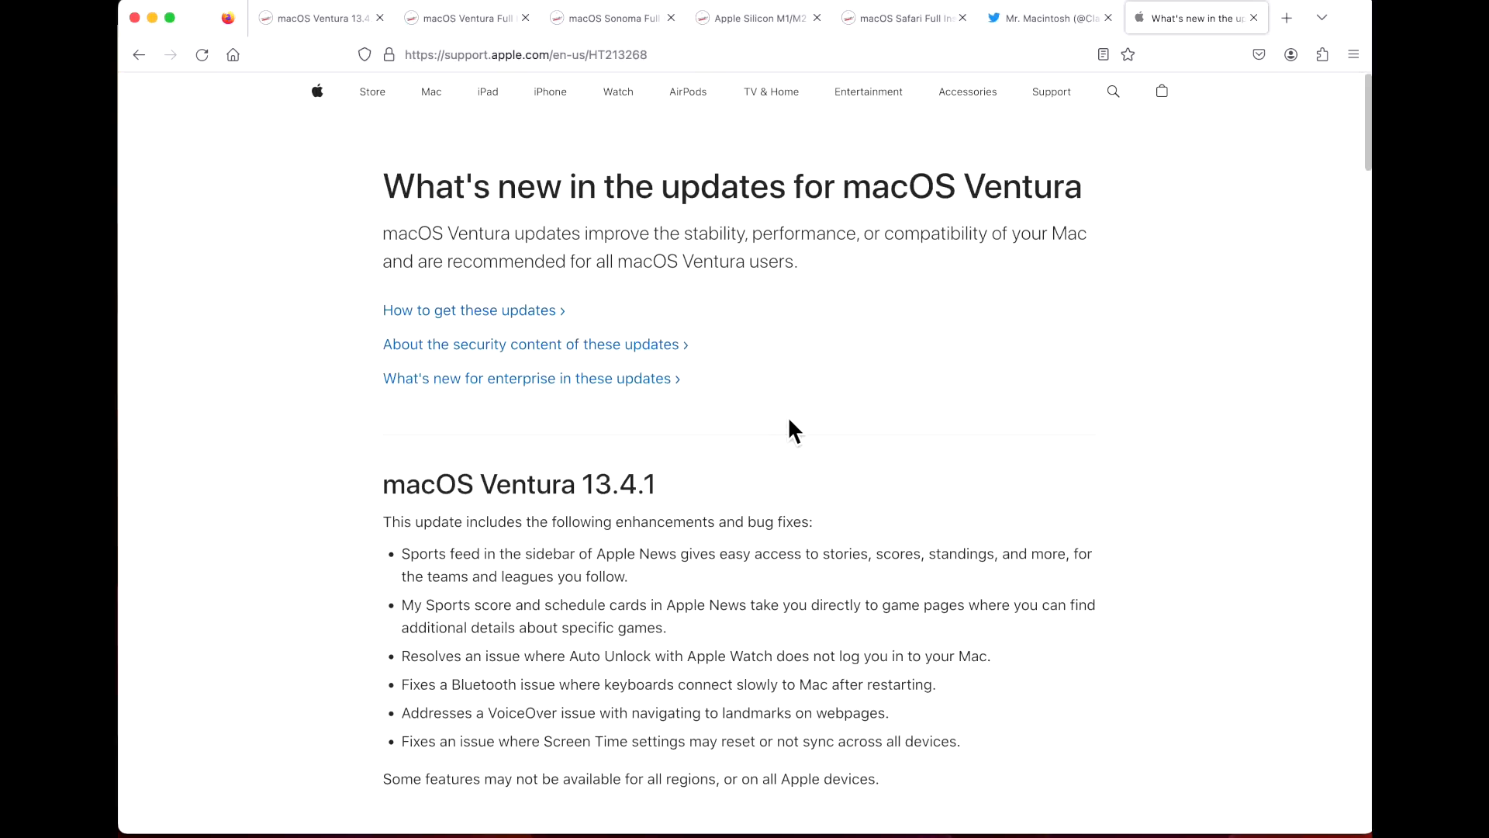
{"action": "mouse_move", "coordinate": [1074, 769]}
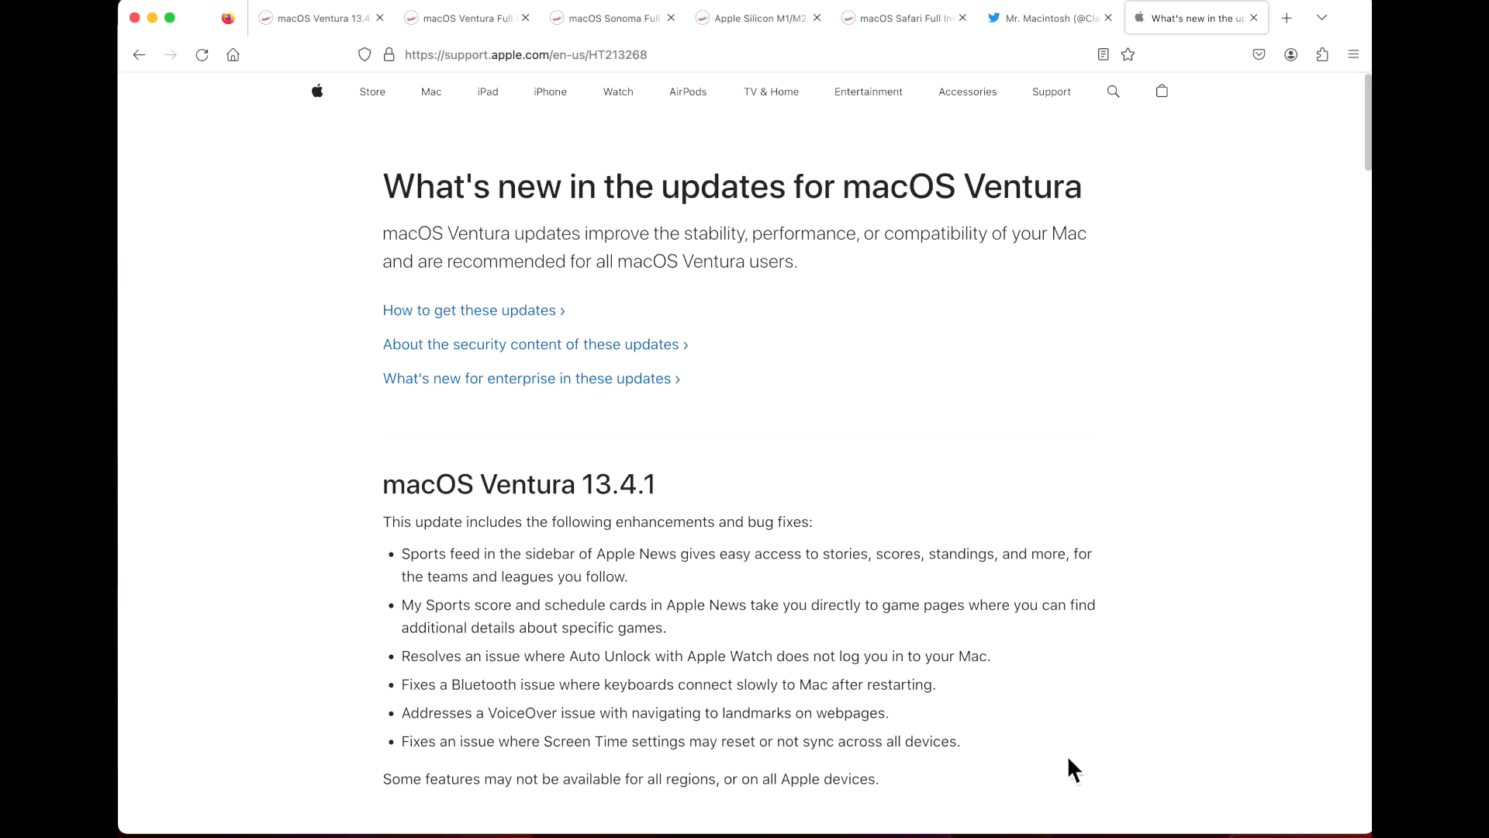
{"action": "mouse_move", "coordinate": [1034, 727]}
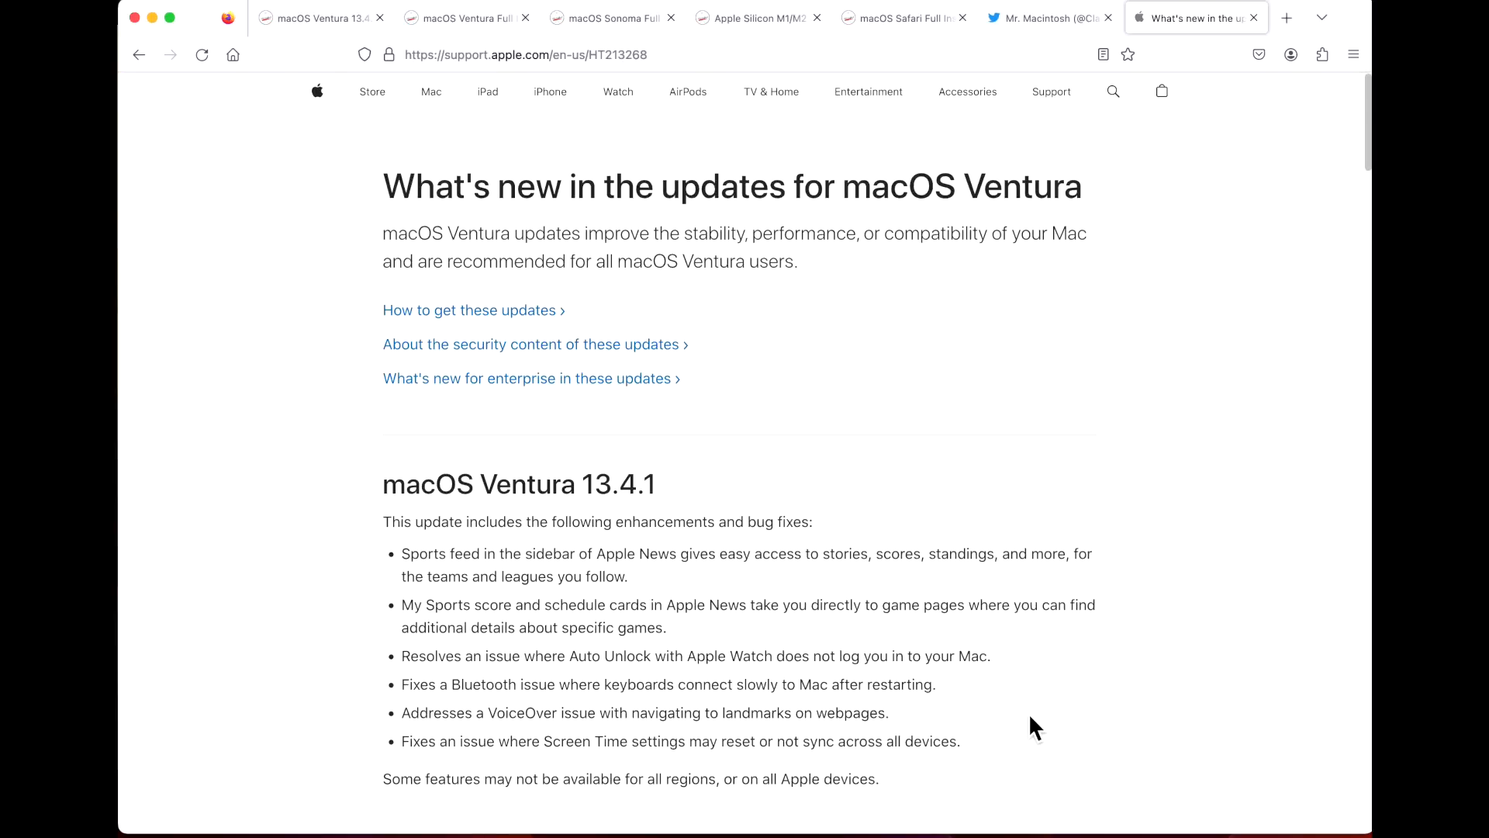
{"action": "mouse_move", "coordinate": [1004, 652]}
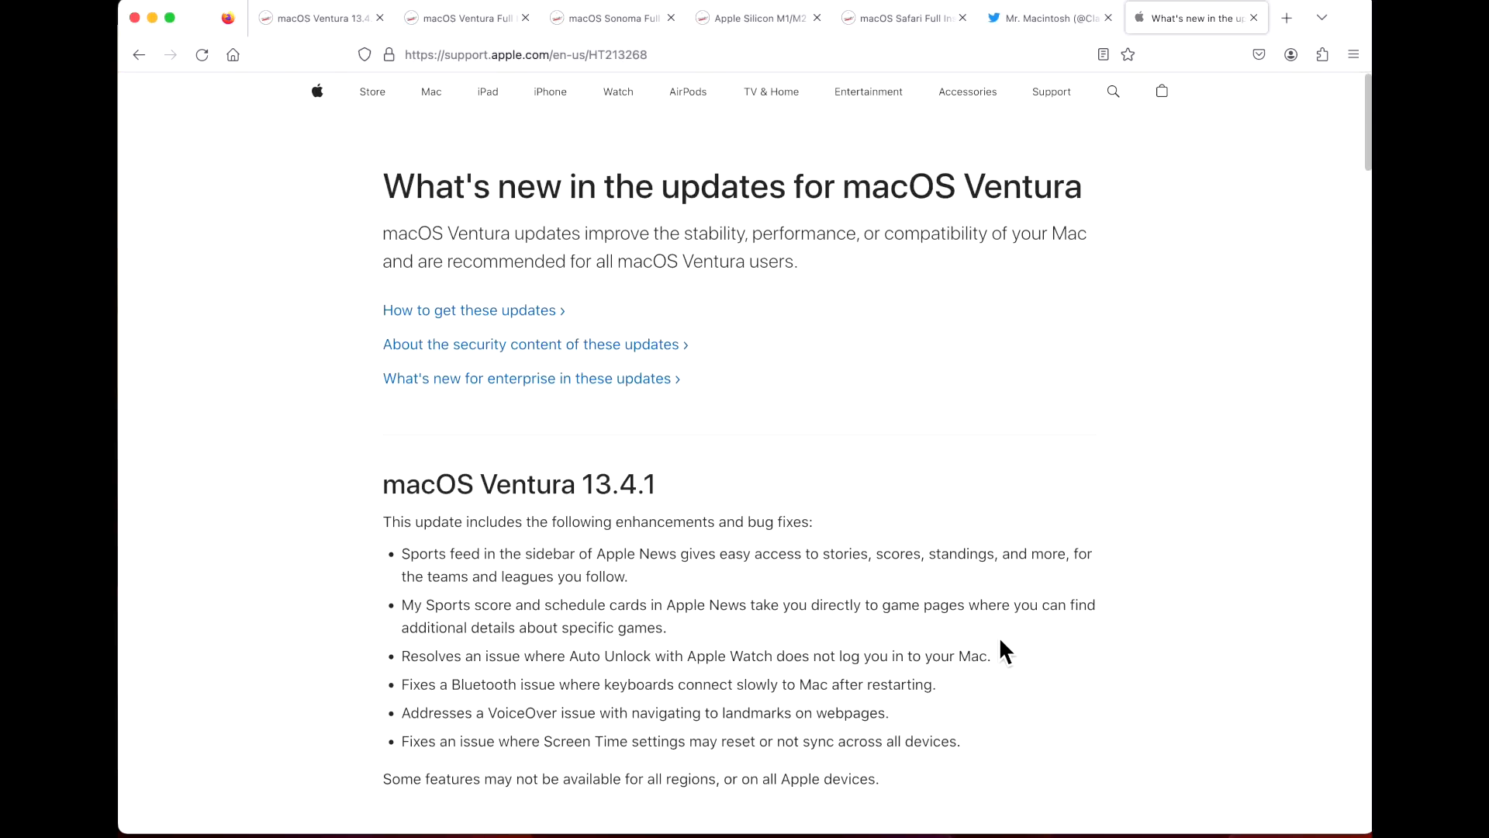
{"action": "mouse_move", "coordinate": [721, 561]}
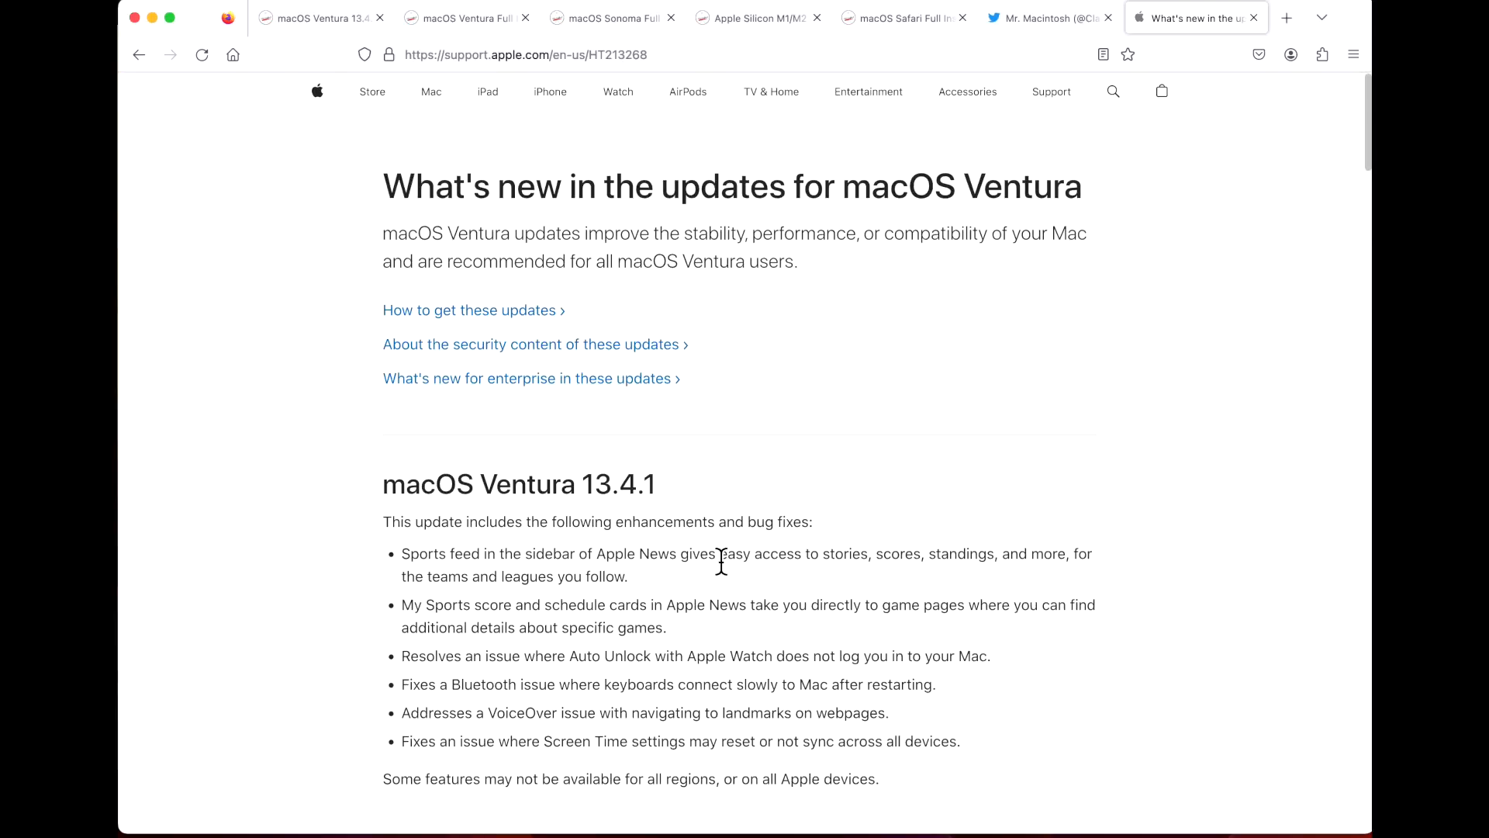
- Review the 13.4.1 fixes on Apple's 'What's new in the updates for macOS Ventura' page
{"action": "scroll", "scroll_direction": "down", "scroll_amount": 3}
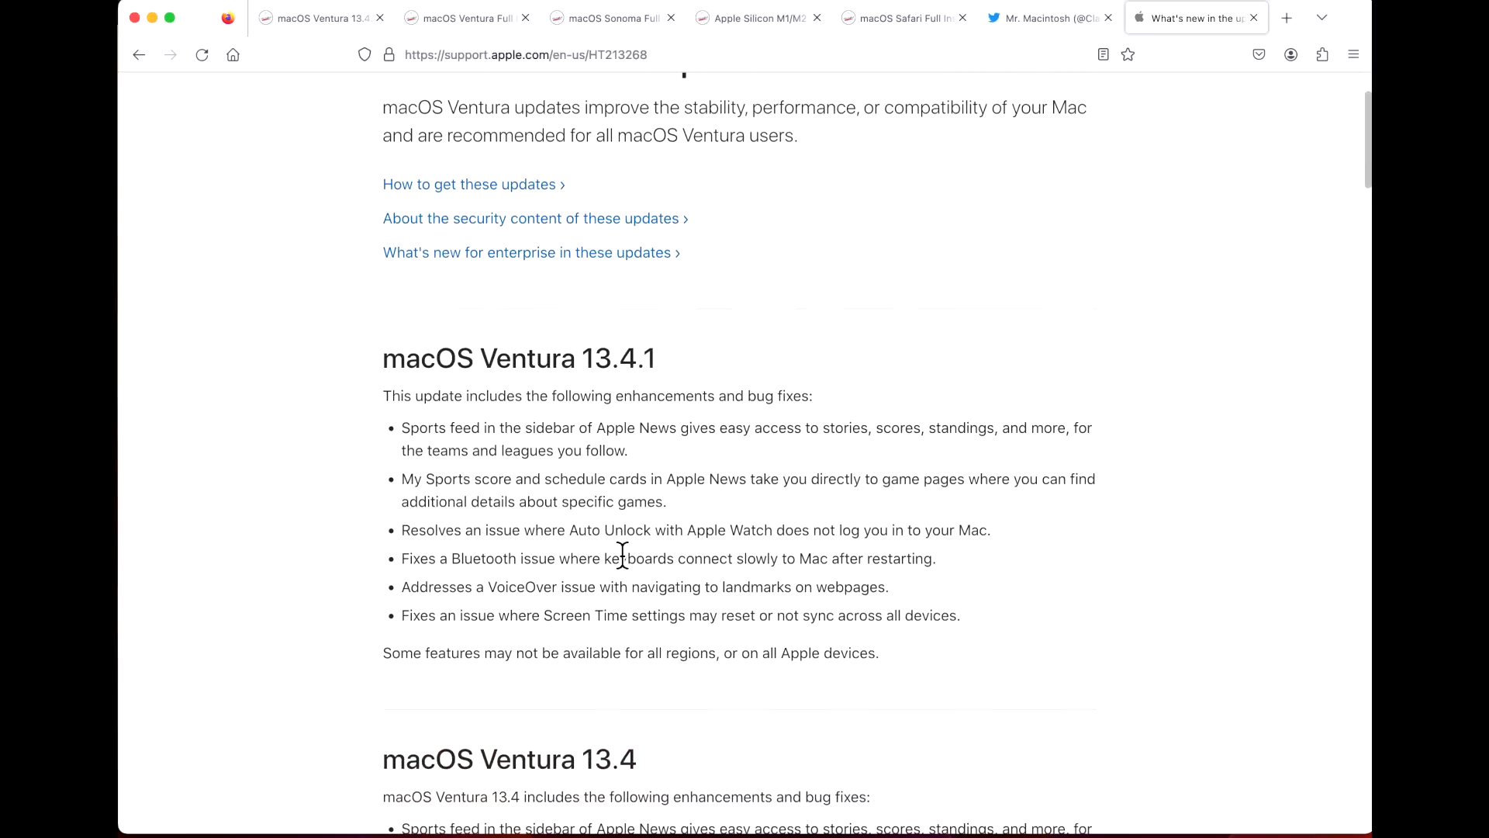
{"action": "scroll", "scroll_direction": "up", "scroll_amount": 3}
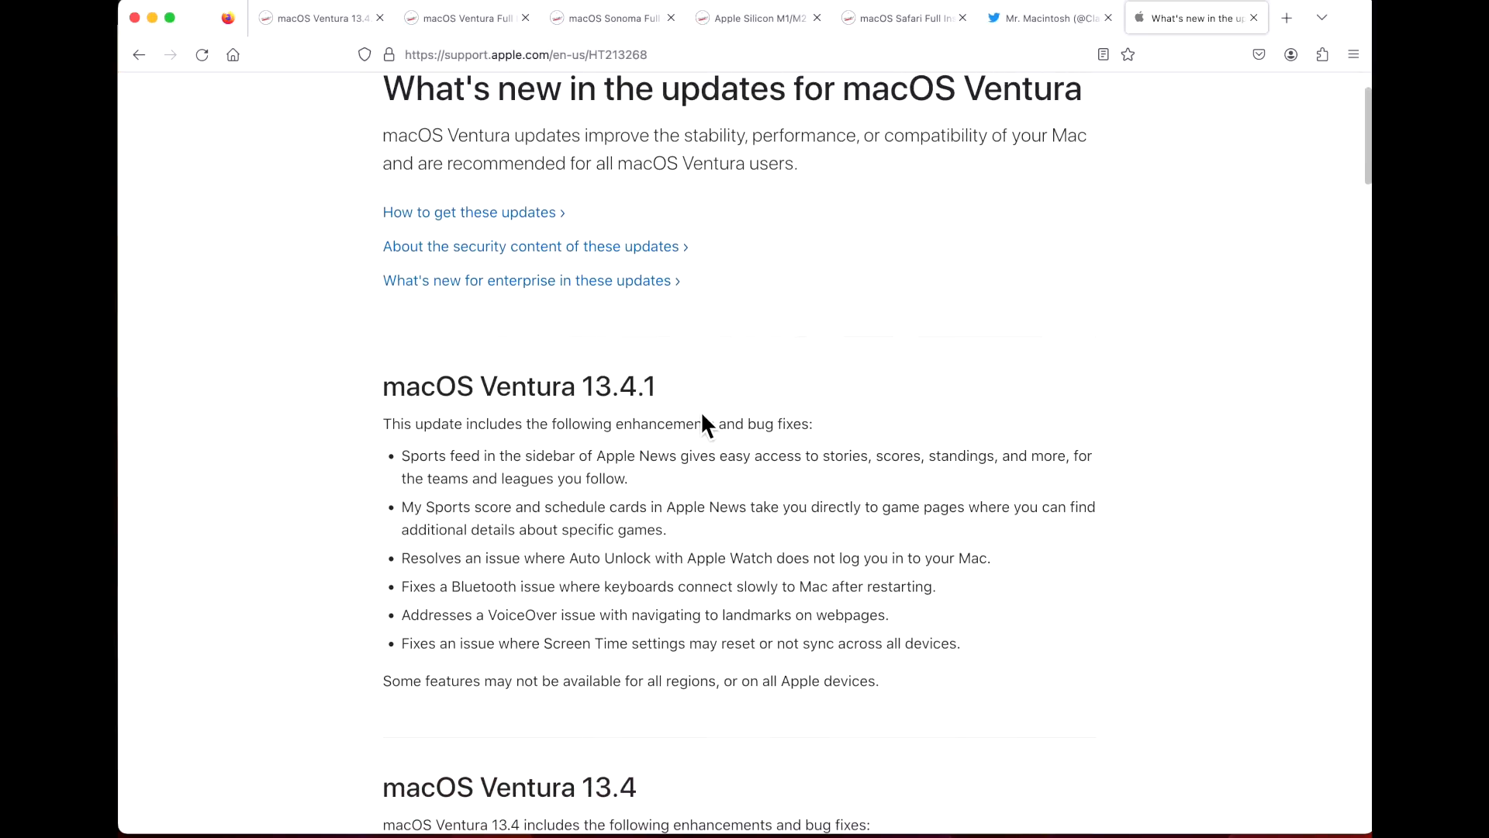
{"action": "left_click", "coordinate": [1045, 17]}
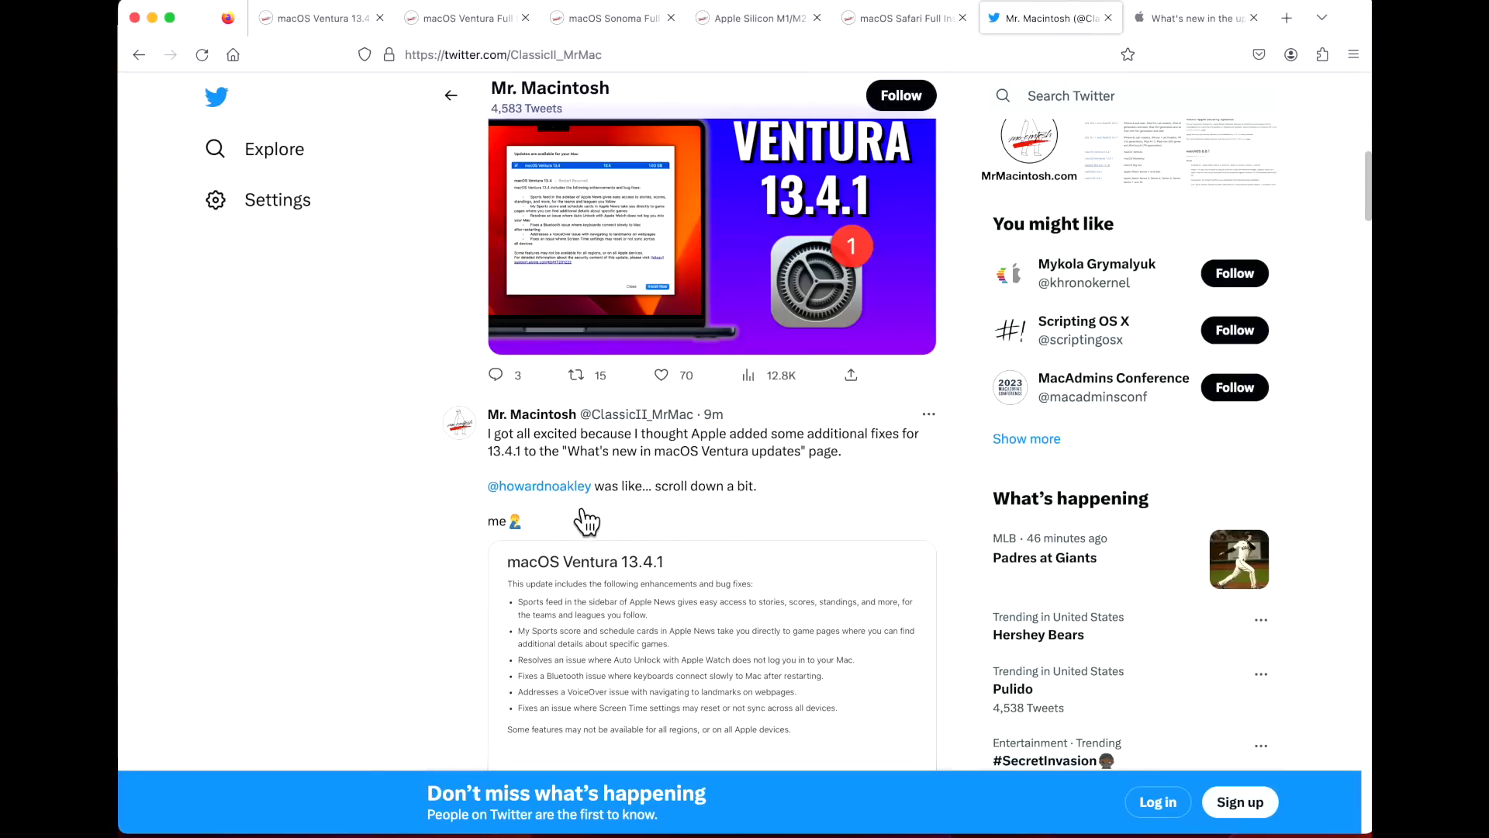
- Scroll Mr. Macintosh's Twitter feed to the tweet comparing 13.4.1 and 13.4 release notes
{"action": "scroll", "scroll_direction": "down", "scroll_amount": 3}
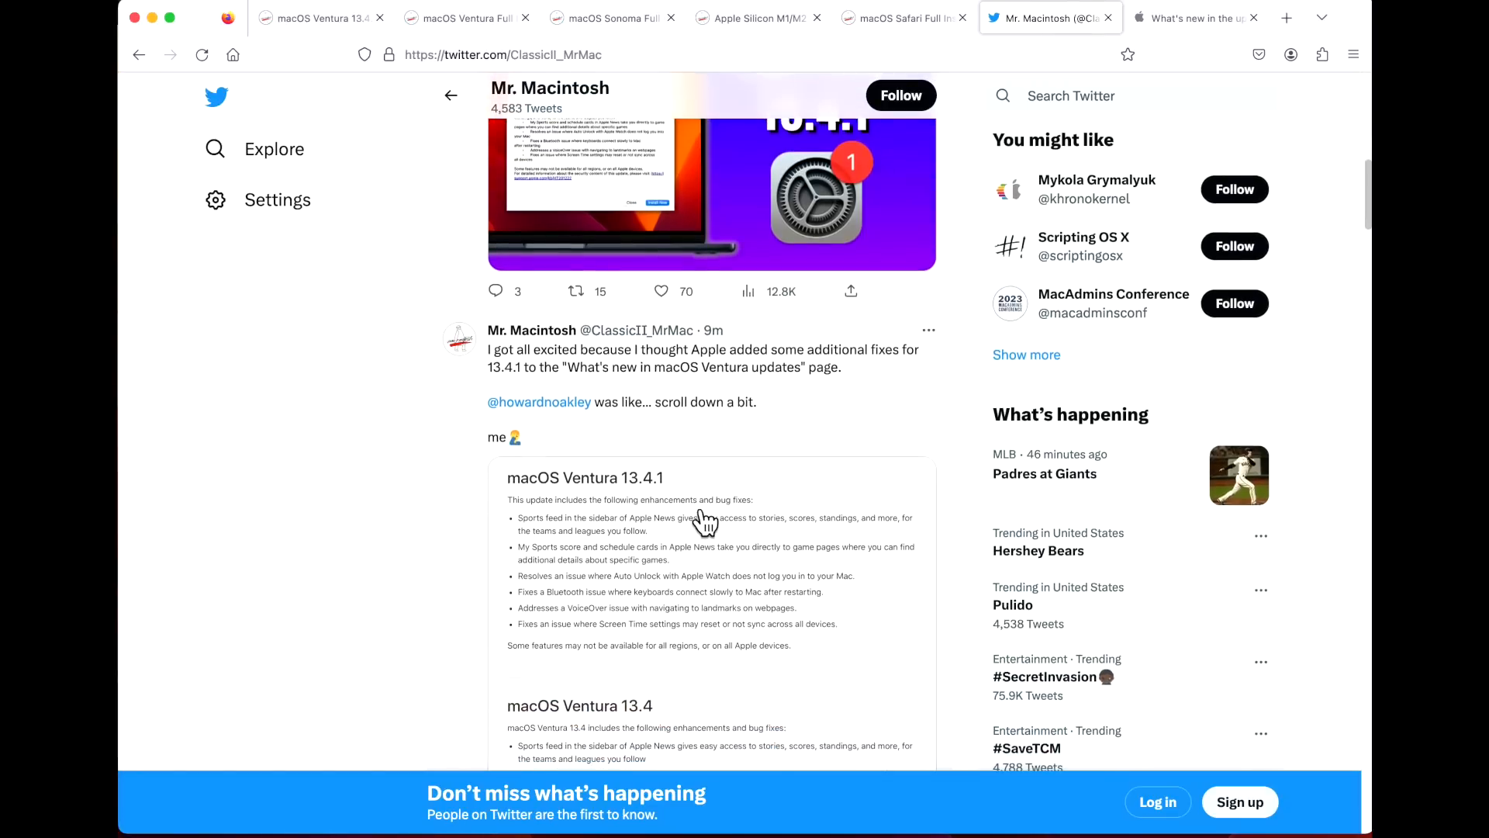
{"action": "scroll", "scroll_direction": "down", "scroll_amount": 3}
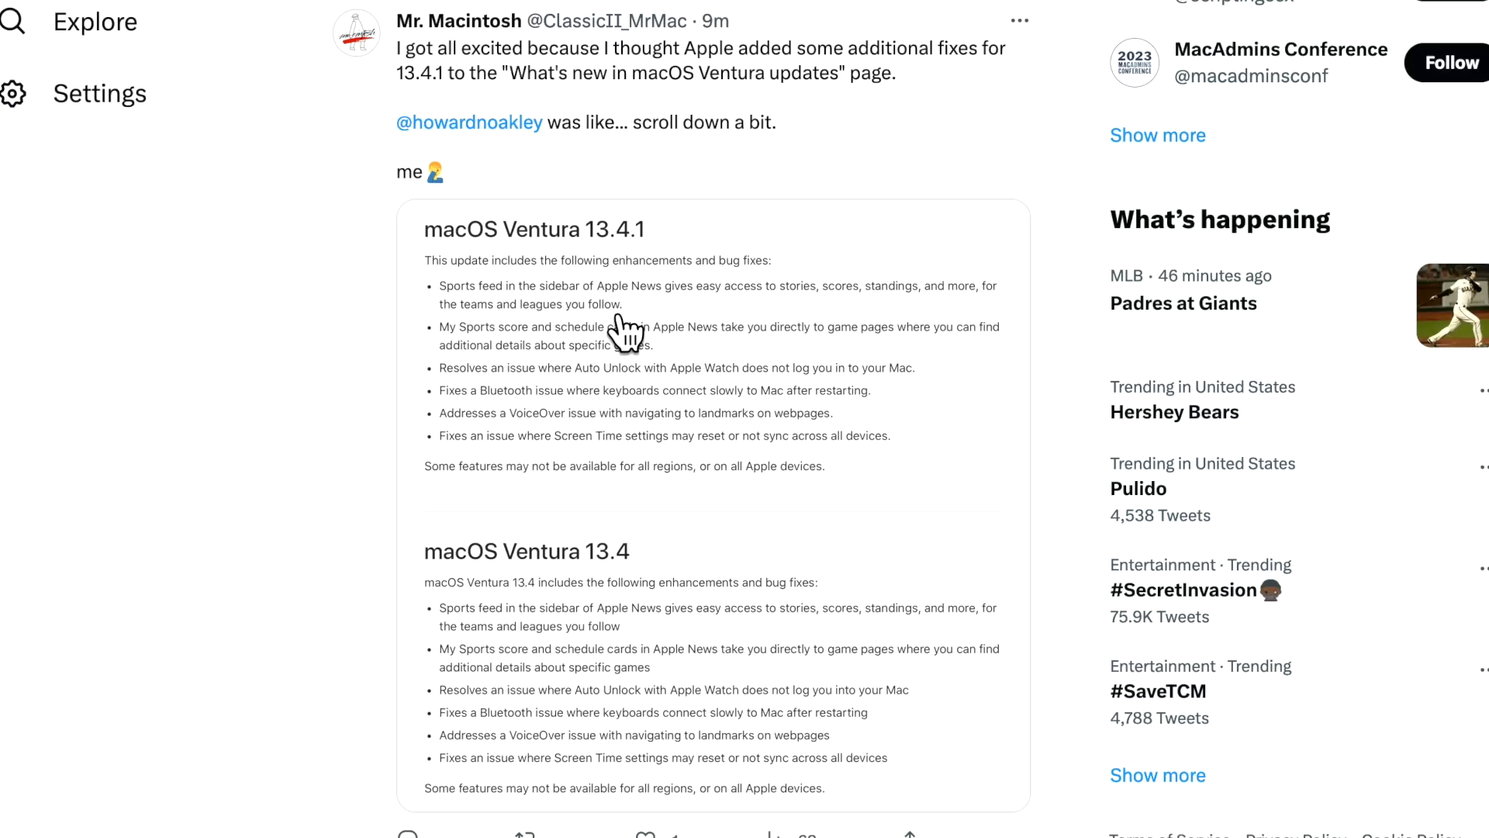
{"action": "mouse_move", "coordinate": [664, 394]}
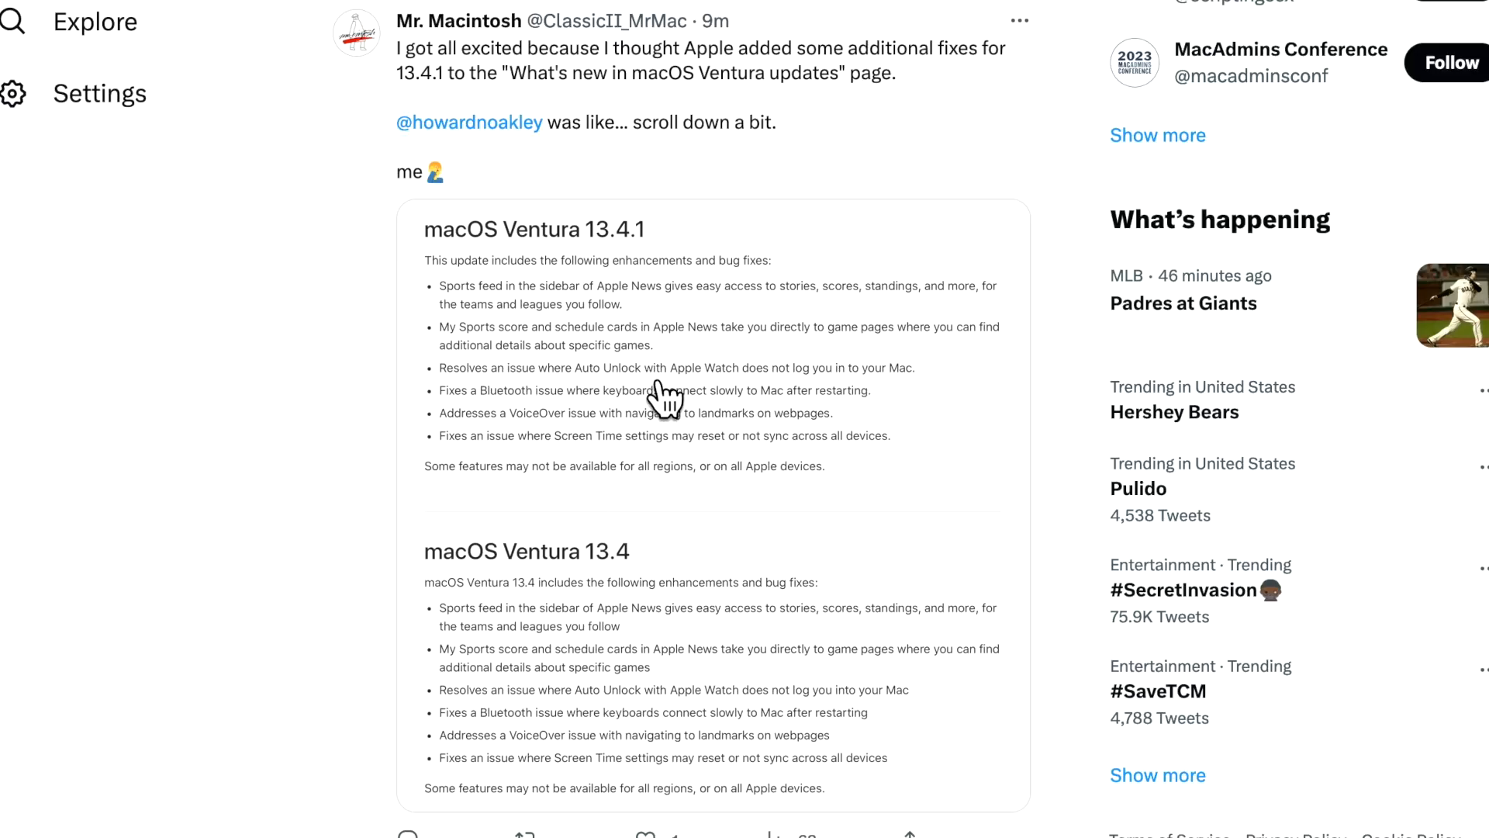
{"action": "mouse_move", "coordinate": [661, 409]}
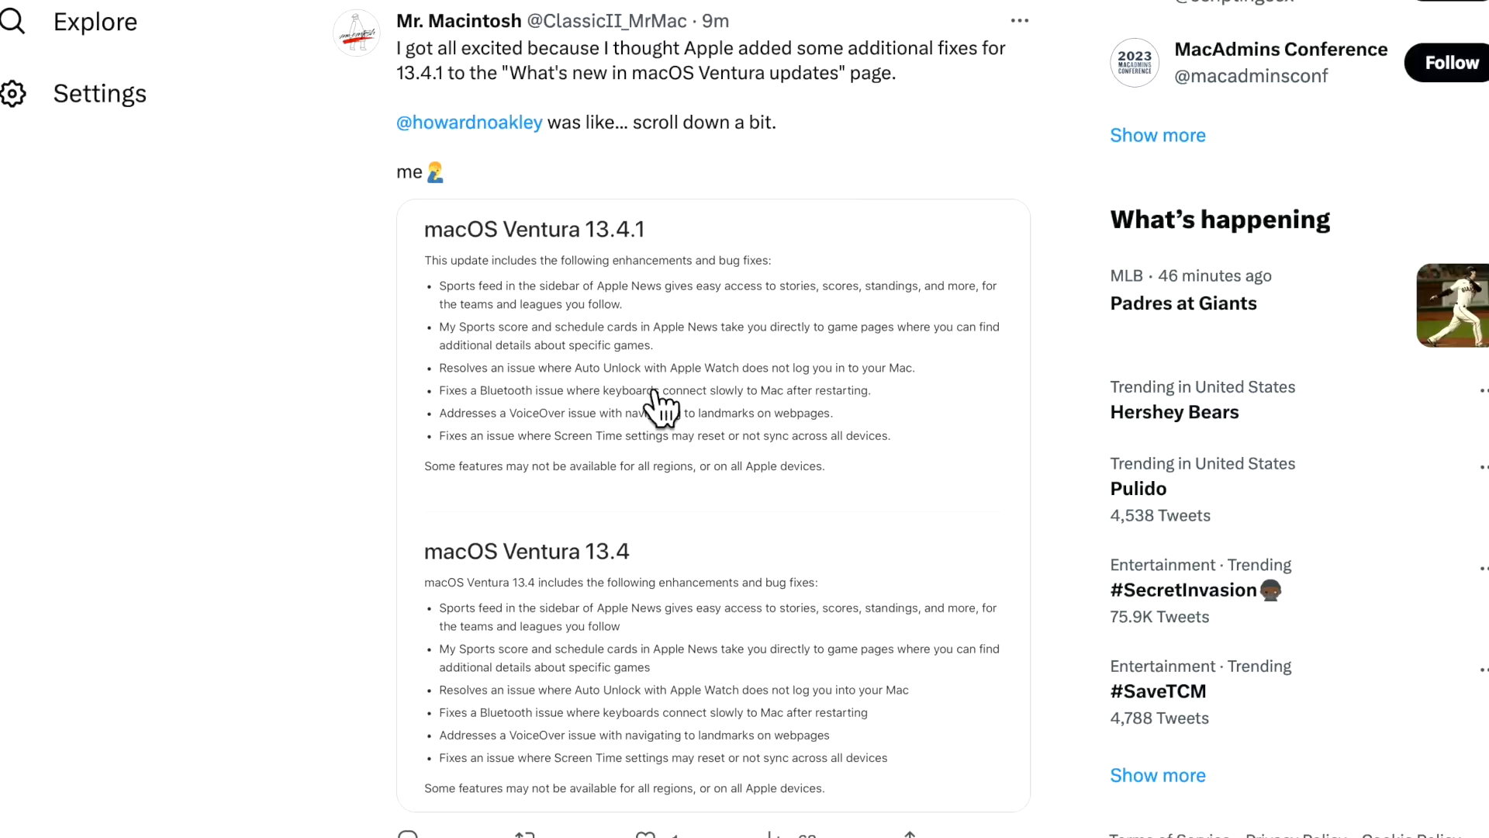
{"action": "mouse_move", "coordinate": [788, 399]}
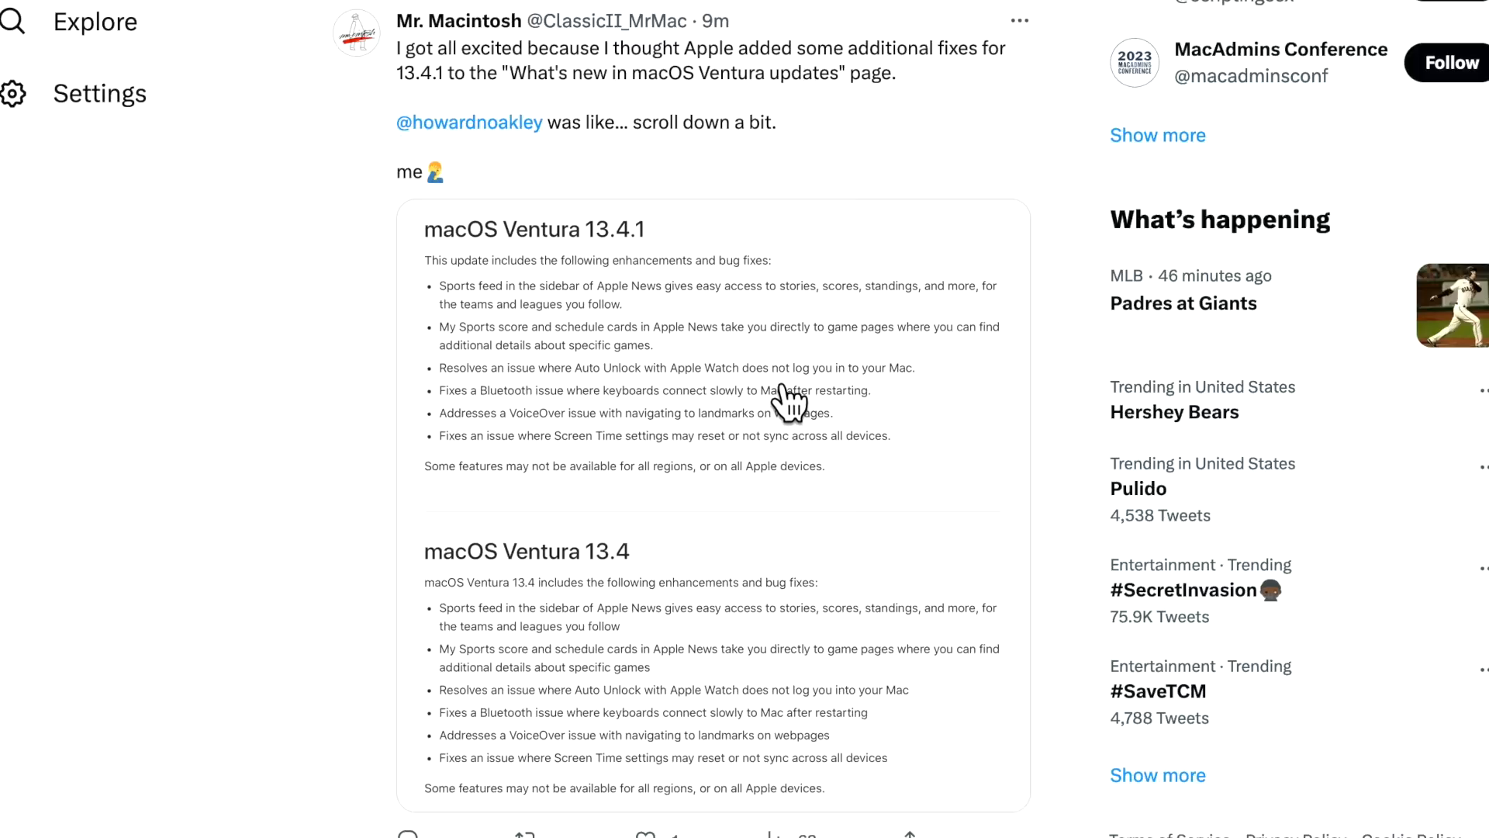
{"action": "mouse_move", "coordinate": [755, 451]}
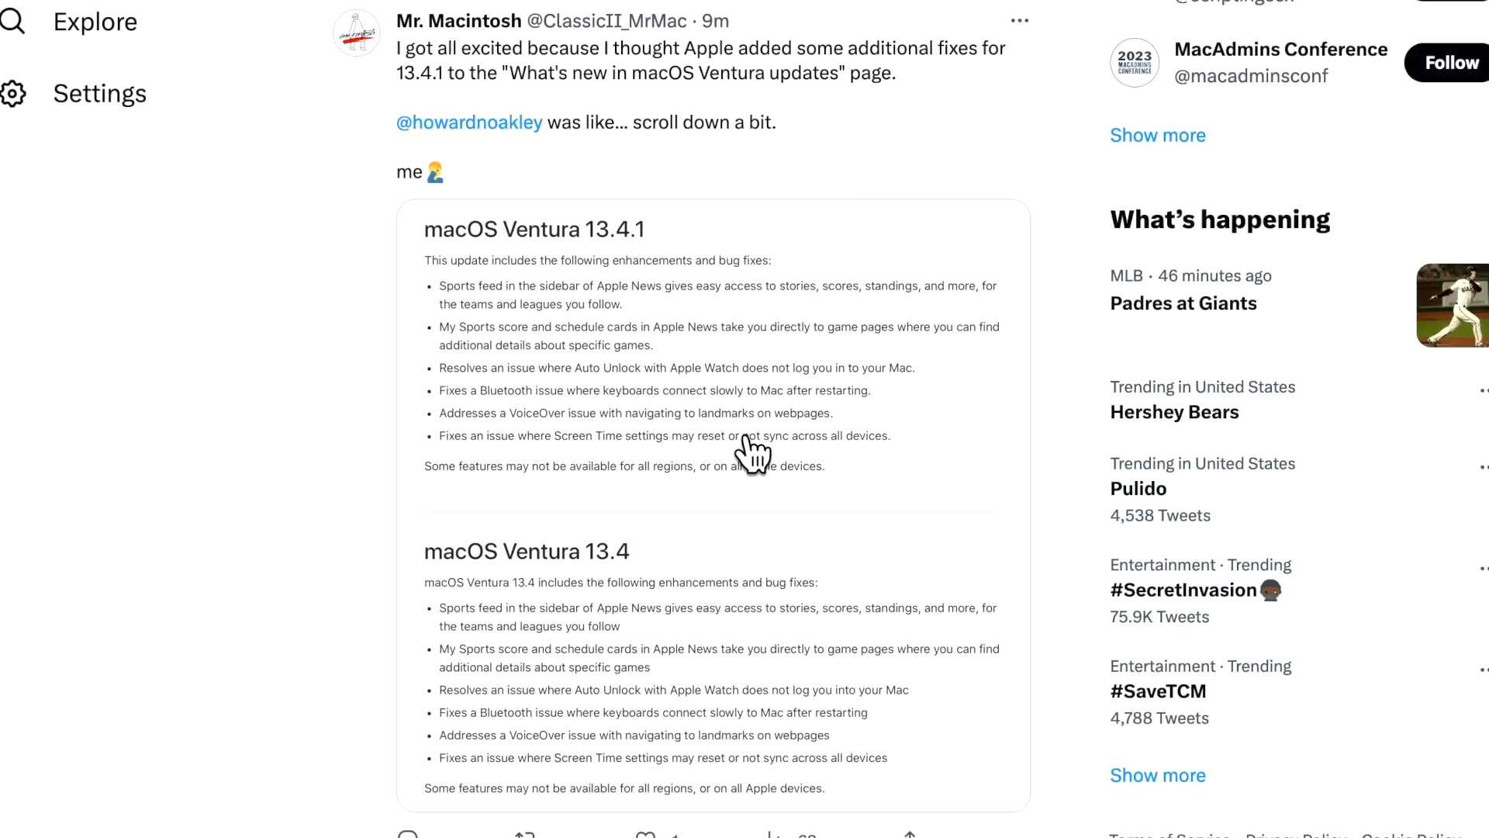
{"action": "mouse_move", "coordinate": [659, 398]}
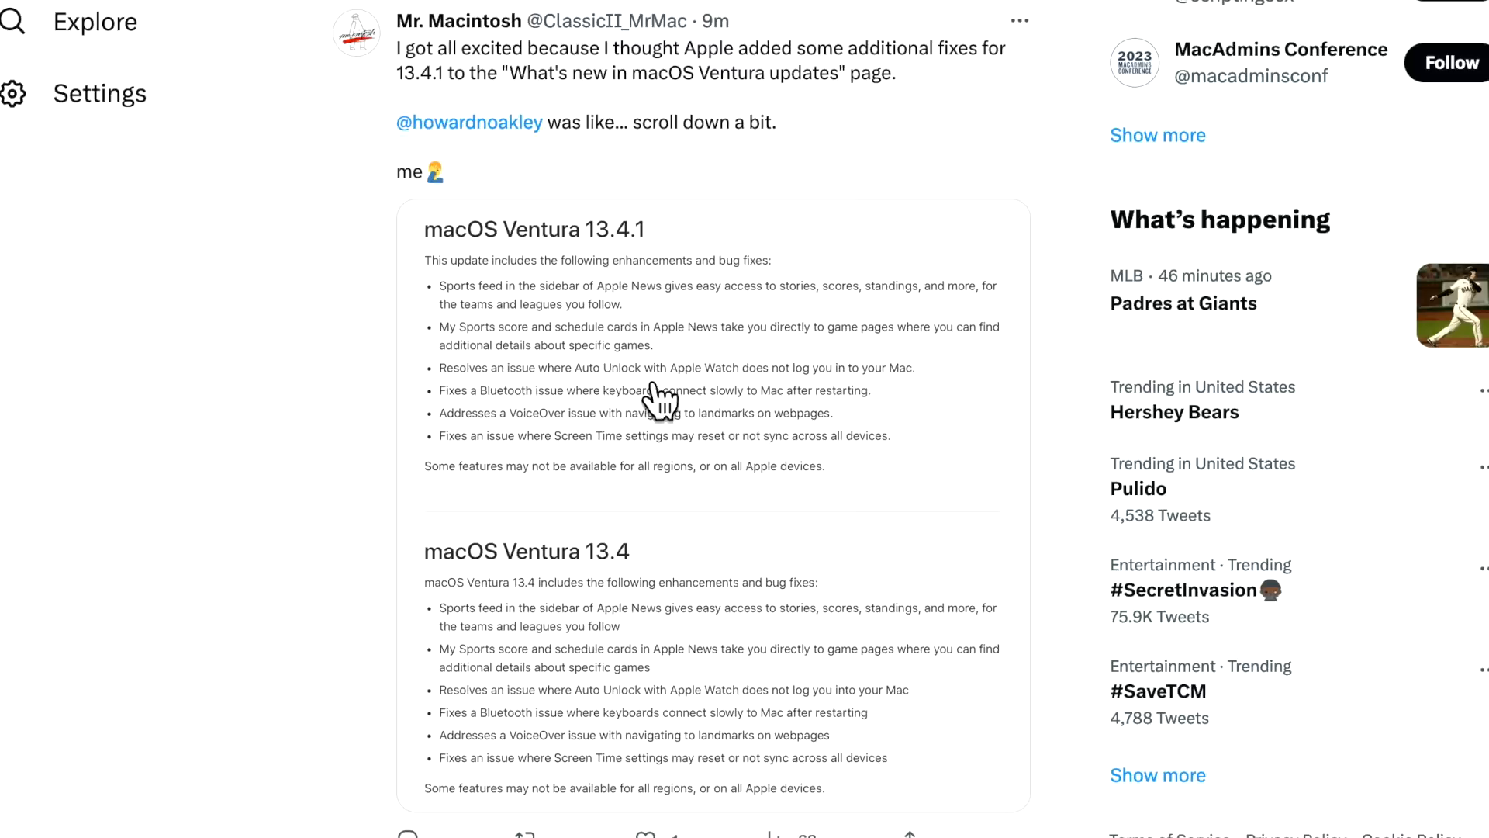
{"action": "mouse_move", "coordinate": [693, 555]}
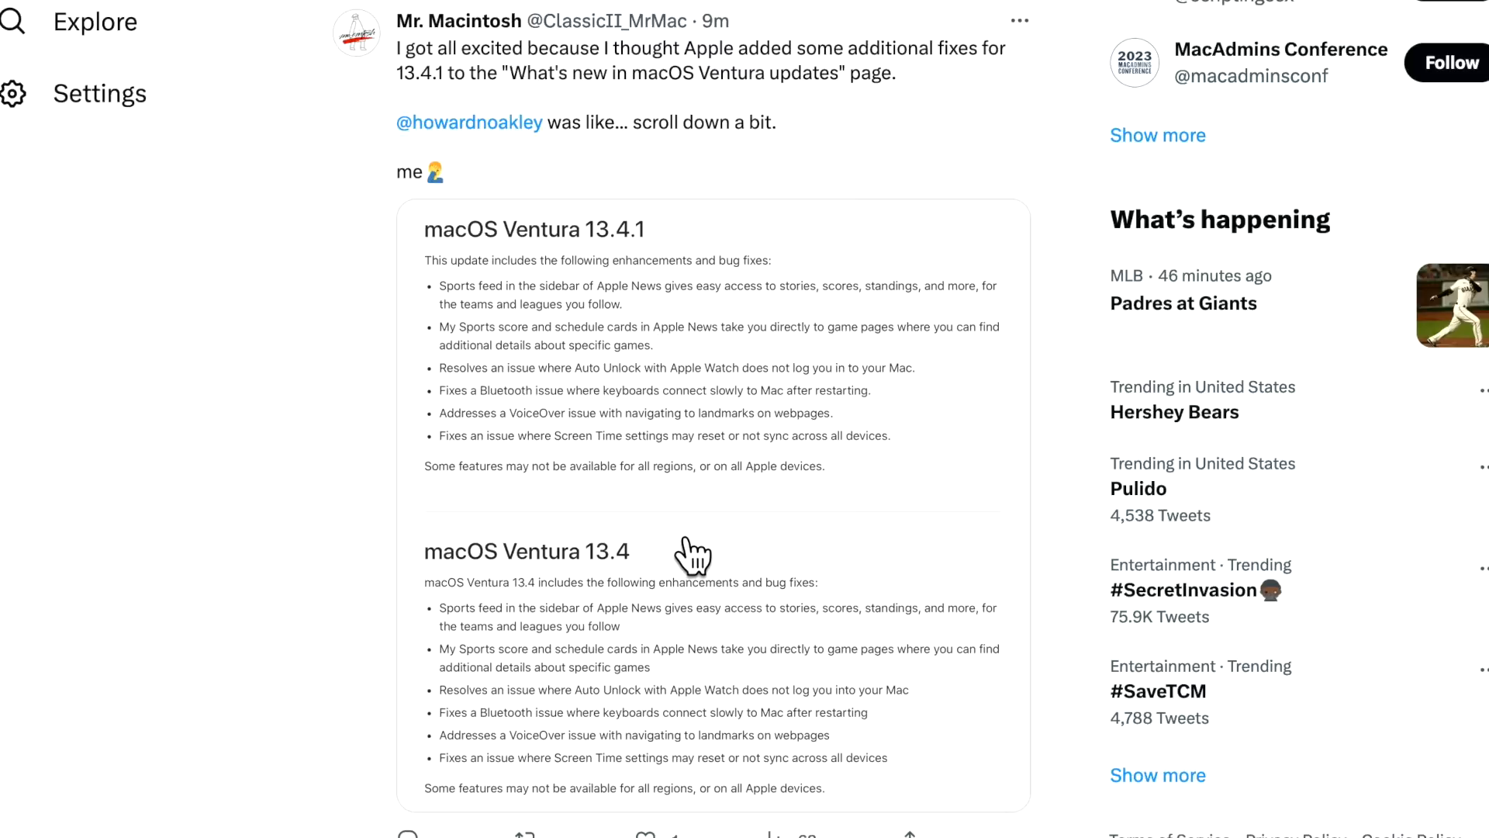
{"action": "mouse_move", "coordinate": [695, 547]}
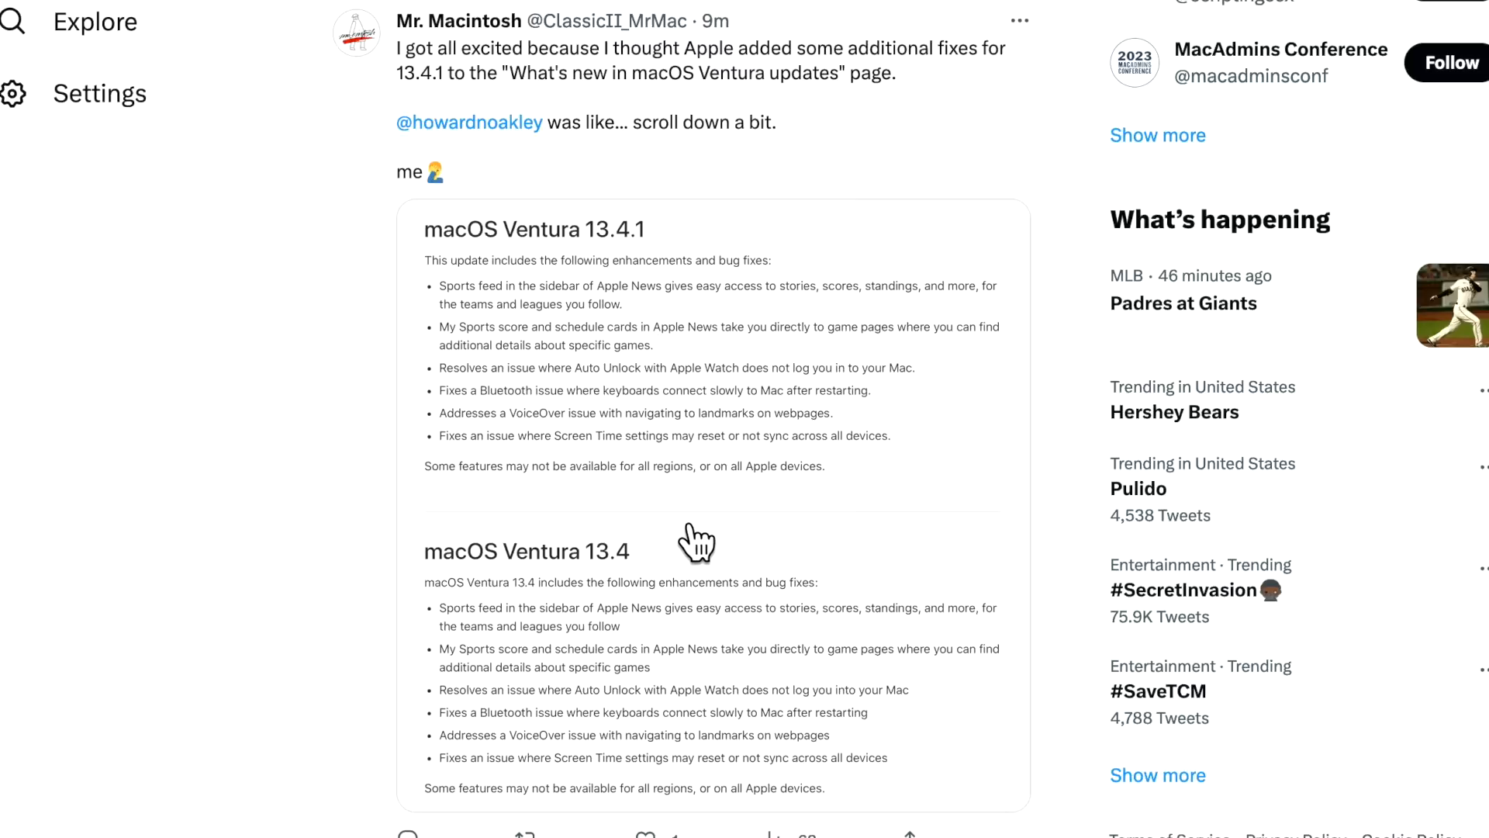
{"action": "left_click", "coordinate": [1203, 17]}
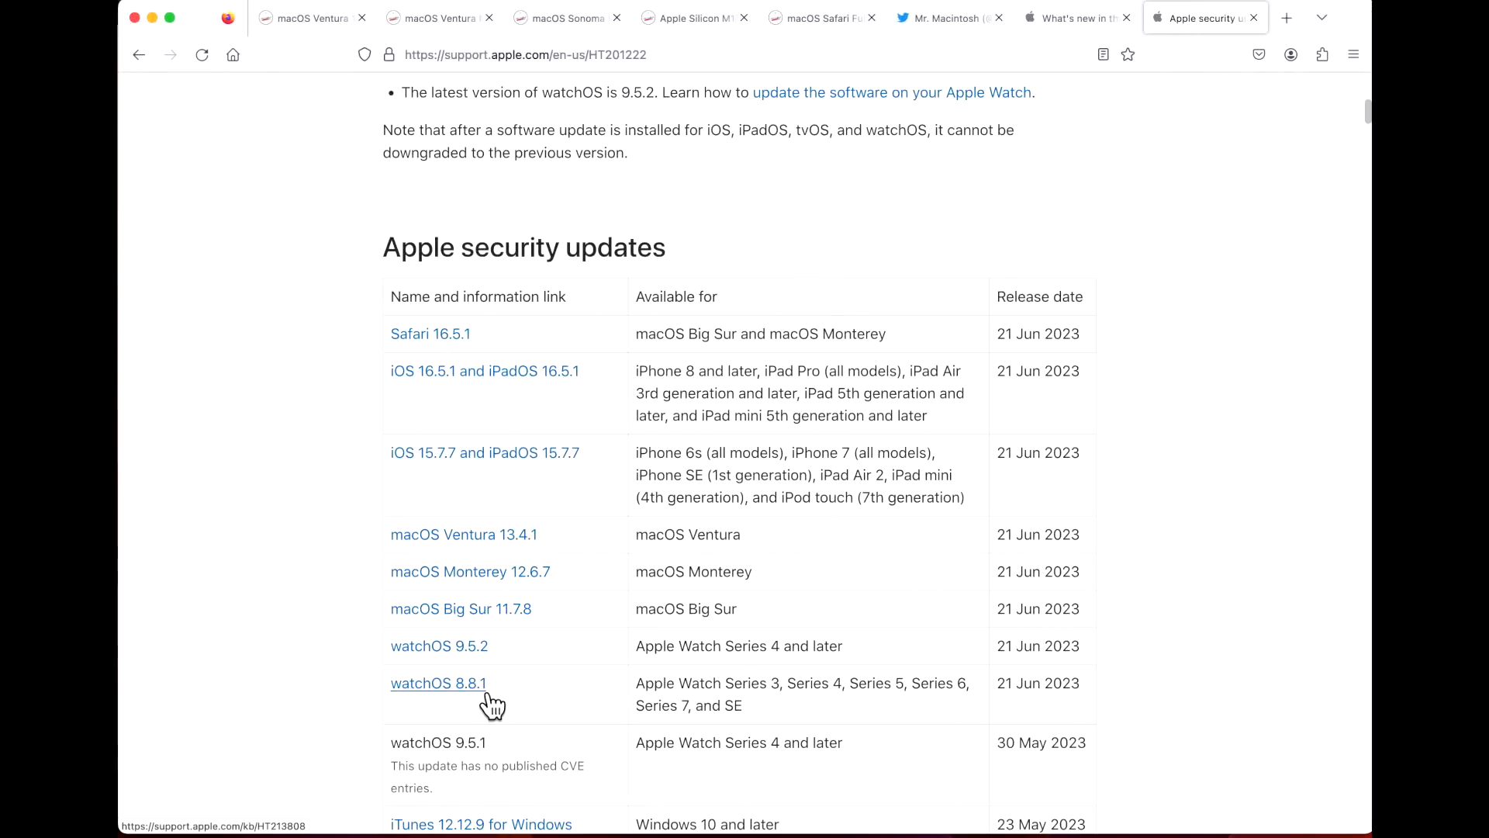
{"action": "mouse_move", "coordinate": [686, 647]}
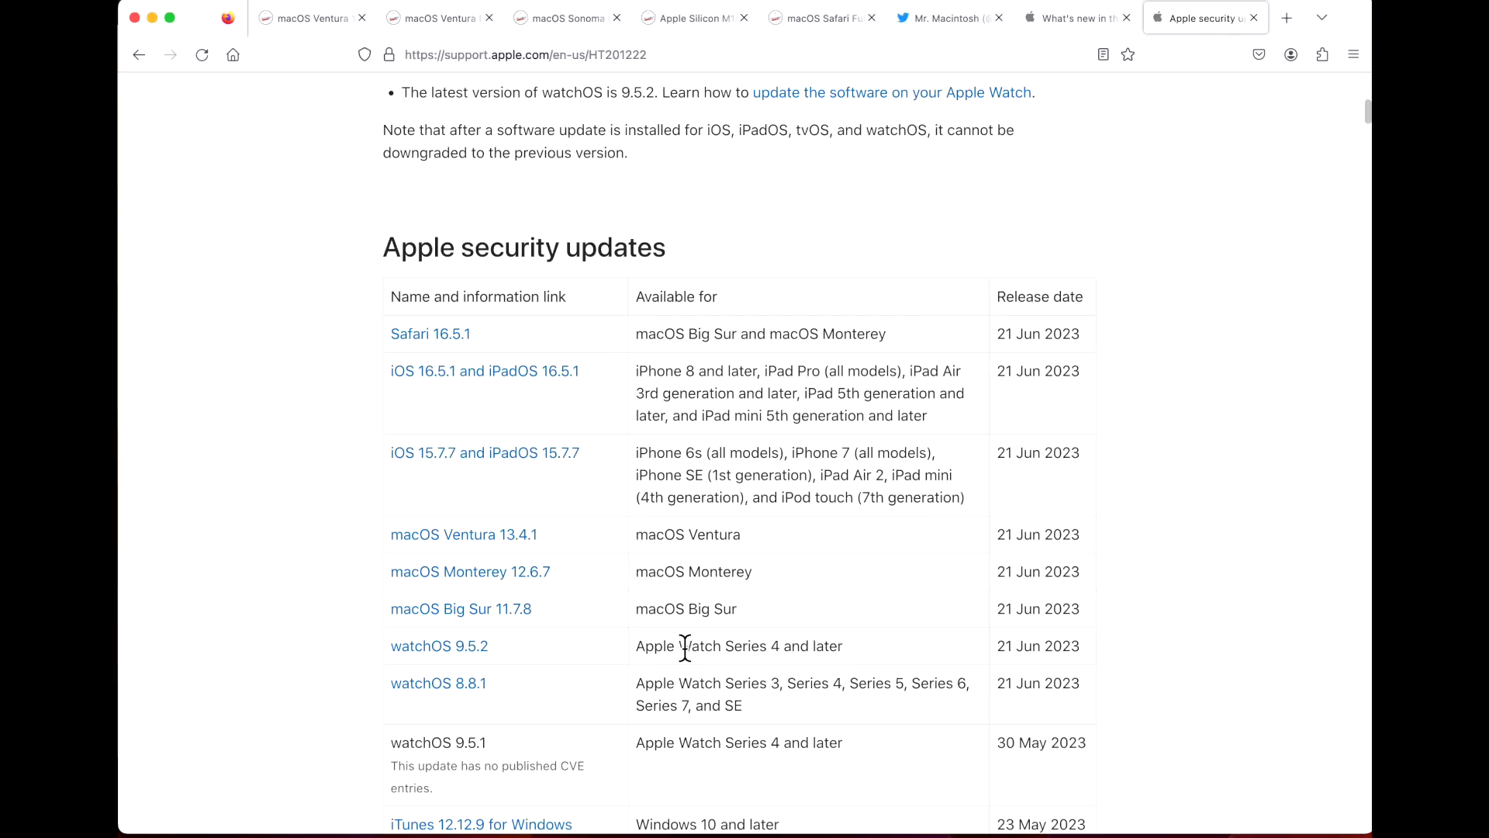
{"action": "mouse_move", "coordinate": [530, 612]}
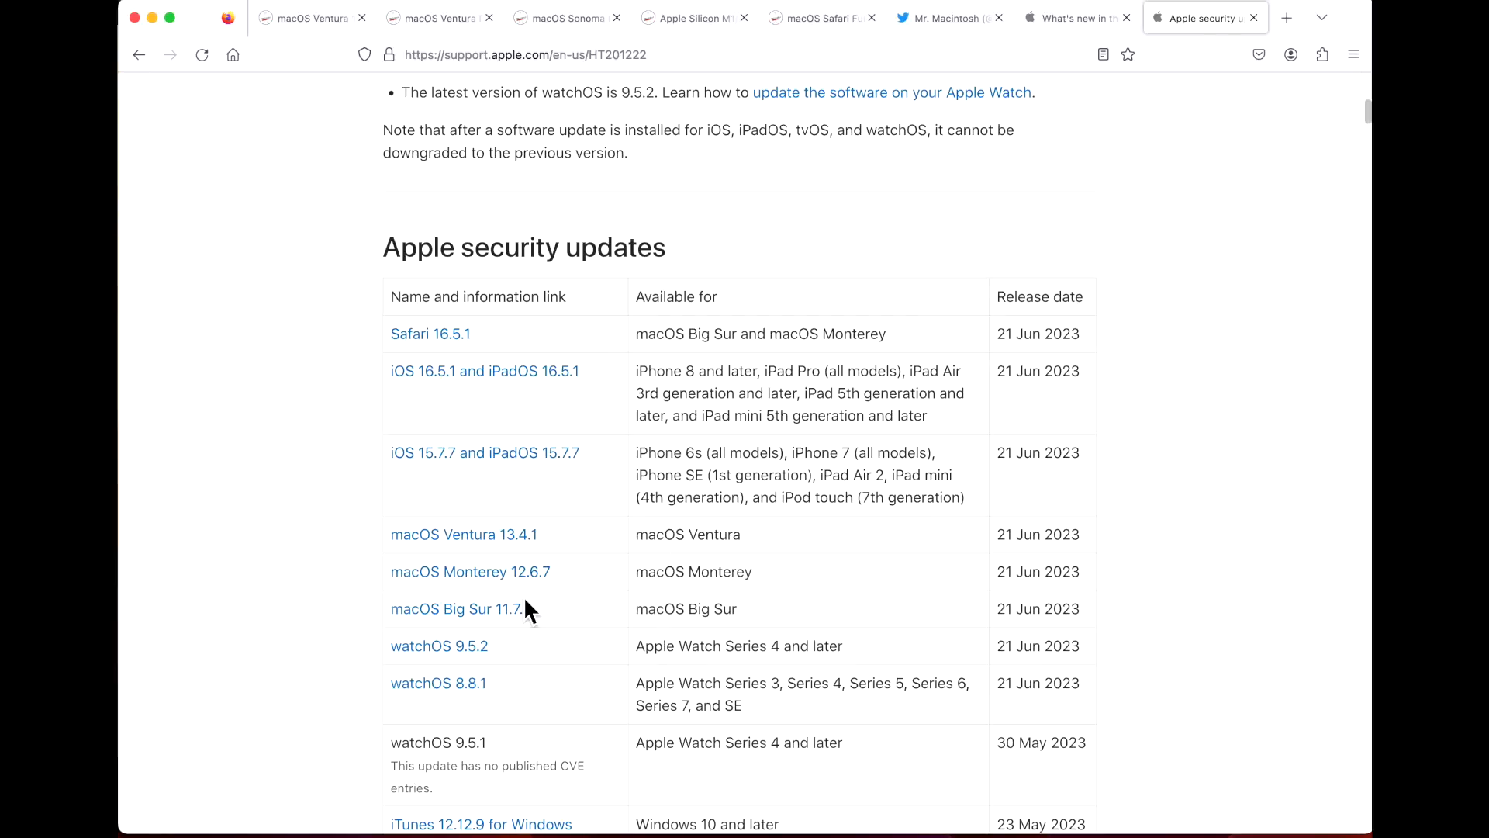
{"action": "mouse_move", "coordinate": [528, 570]}
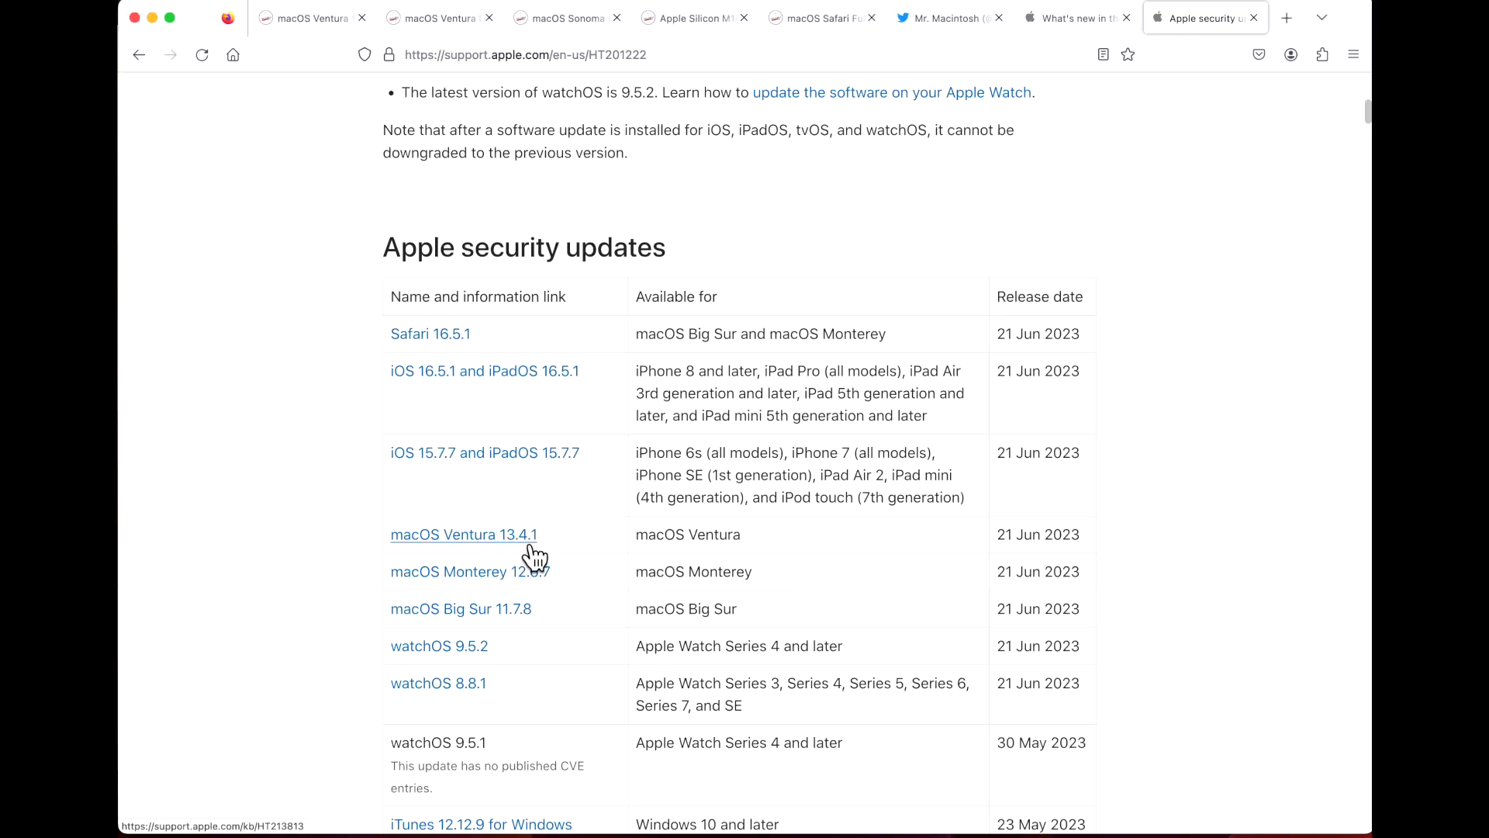
- Open the macOS Ventura 13.4.1 entry from Apple's security updates table
{"action": "left_click", "coordinate": [462, 534]}
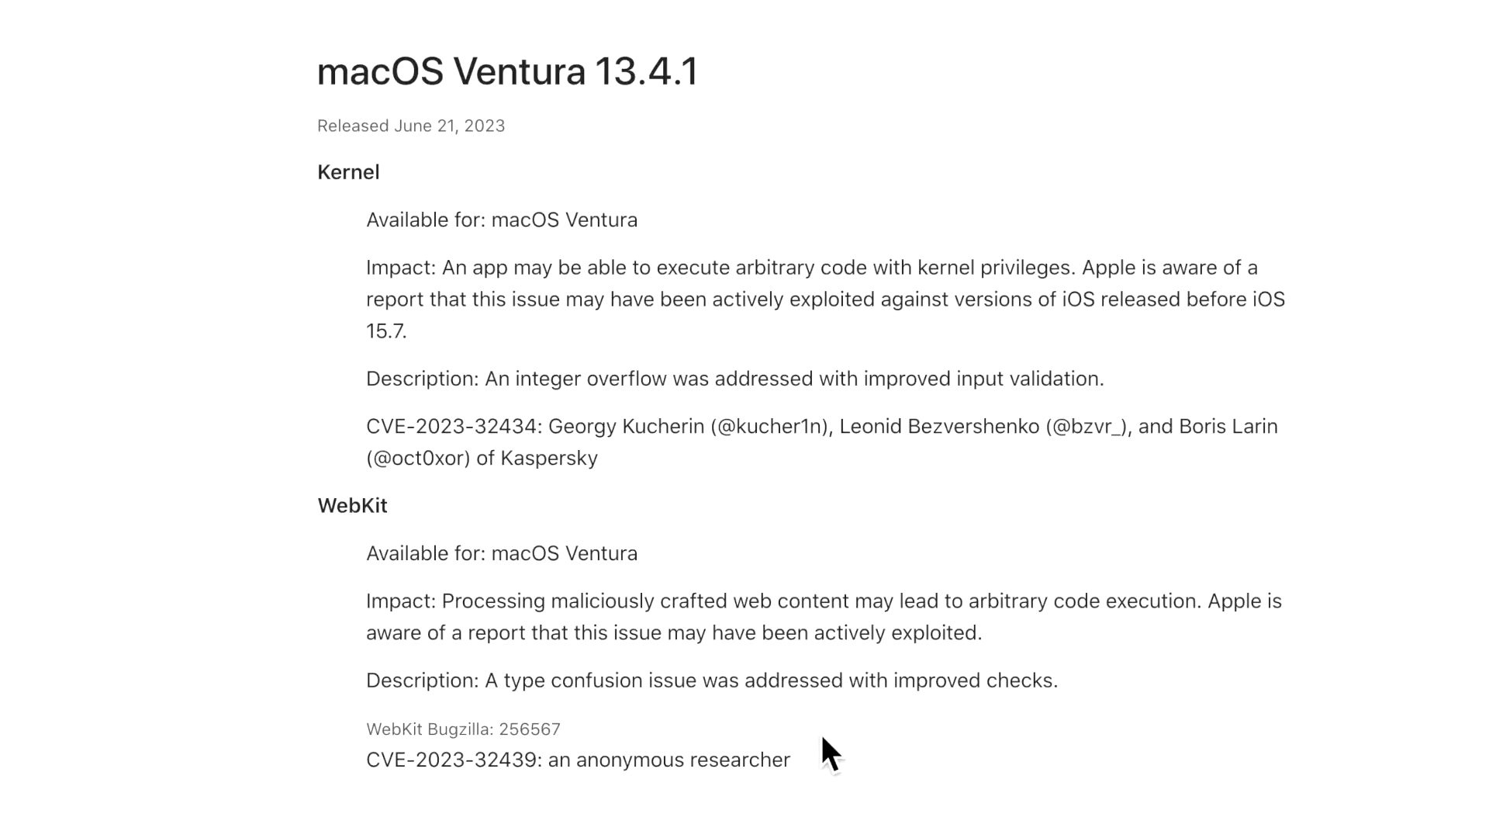
{"action": "mouse_move", "coordinate": [858, 613]}
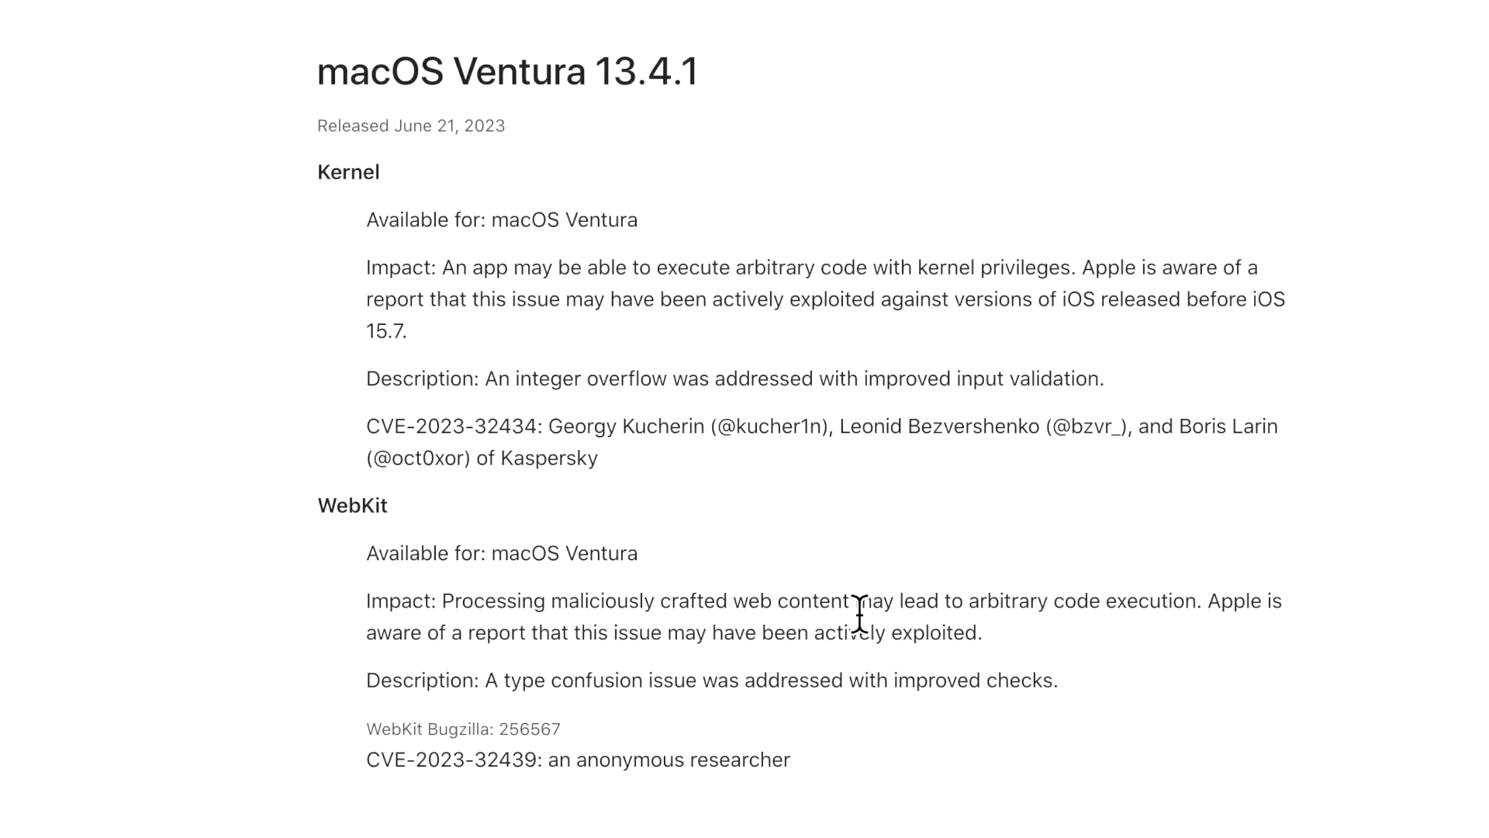
{"action": "mouse_move", "coordinate": [940, 484]}
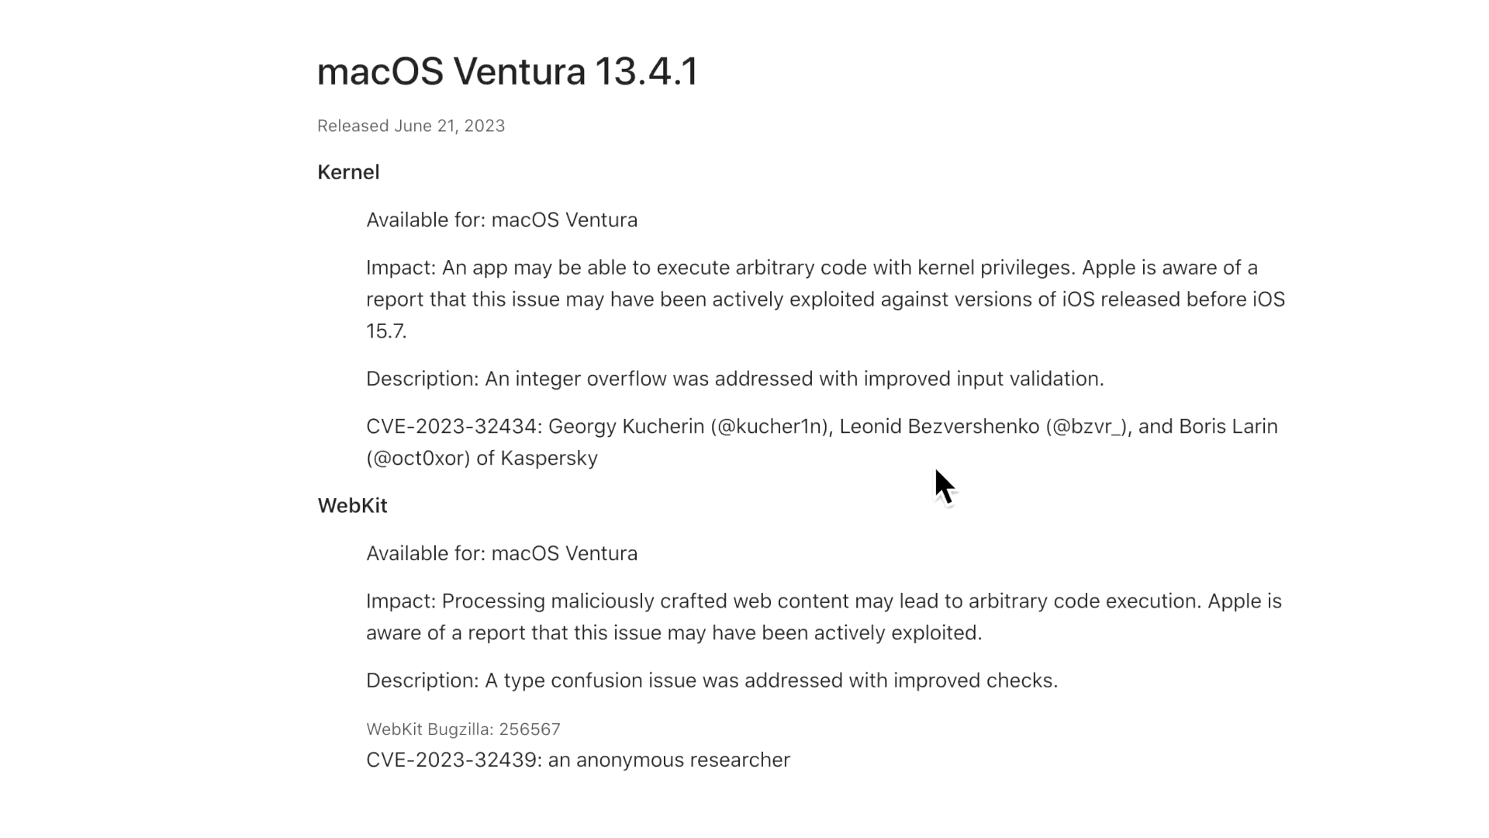
{"action": "mouse_move", "coordinate": [743, 507]}
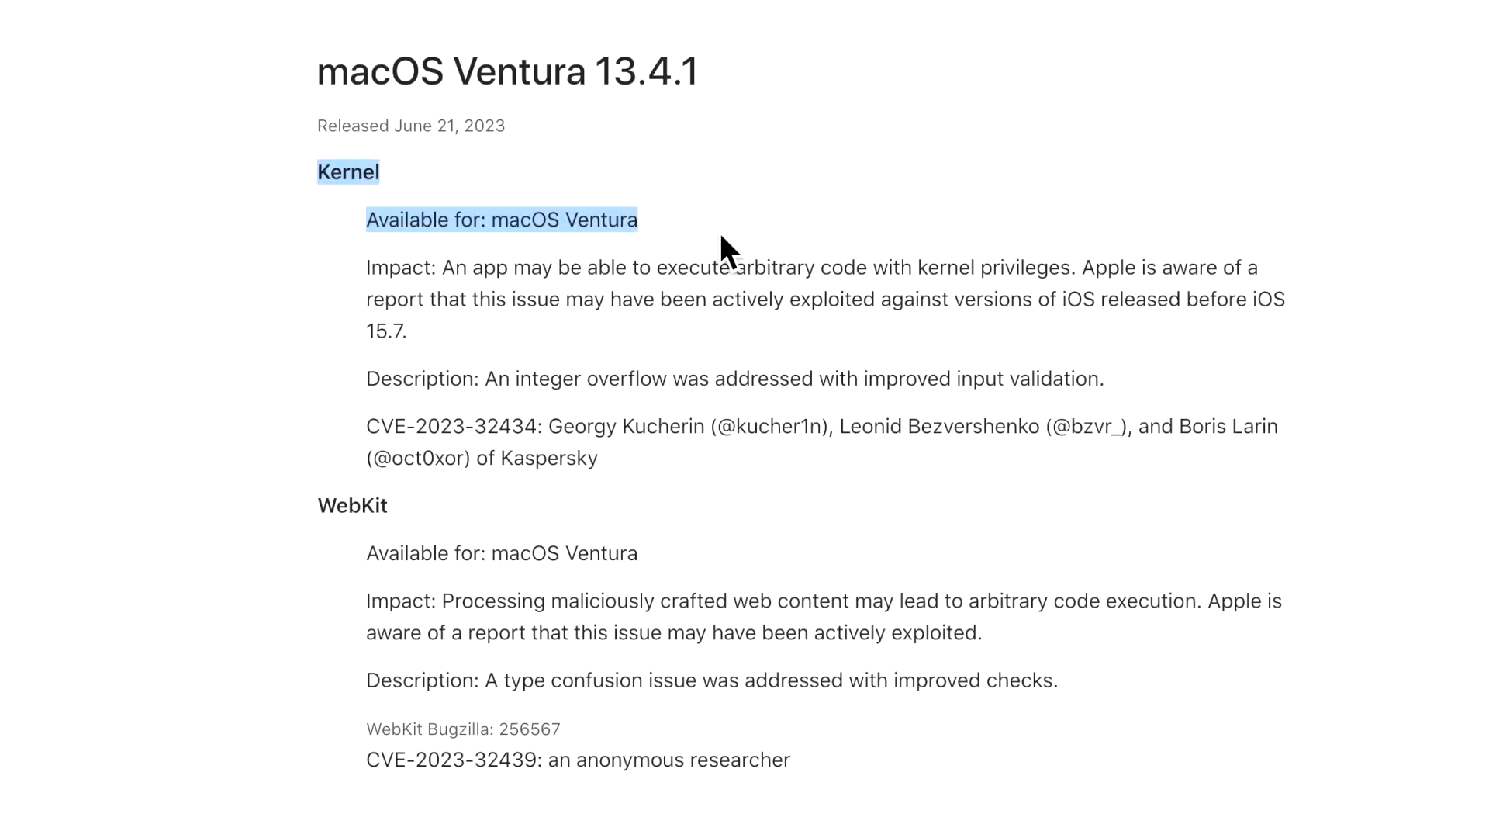
- Read the Kernel and WebKit entries in the macOS Ventura 13.4.1 security notes
{"action": "left_click", "coordinate": [770, 340]}
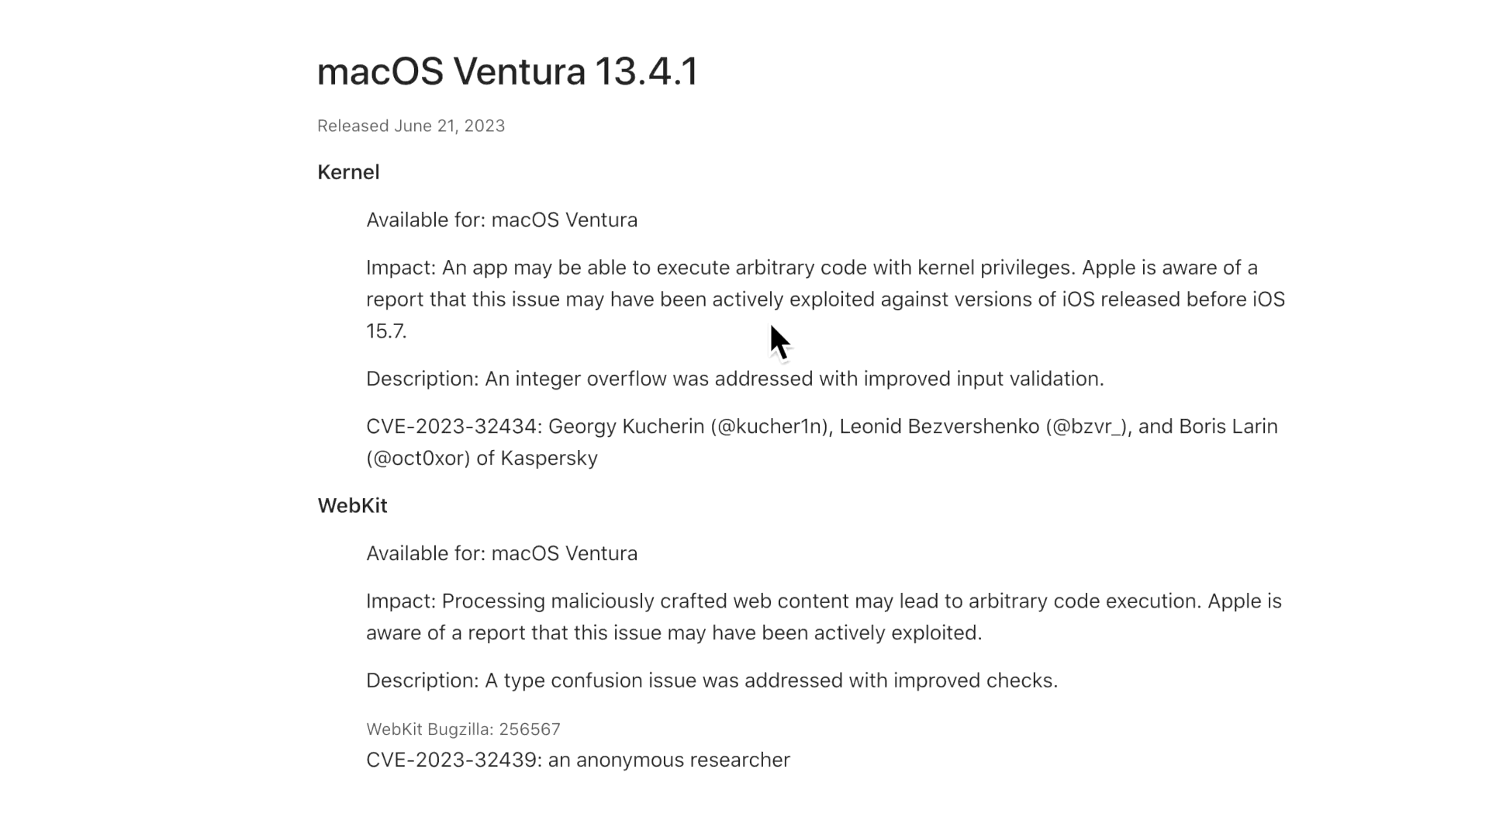
{"action": "mouse_move", "coordinate": [503, 308]}
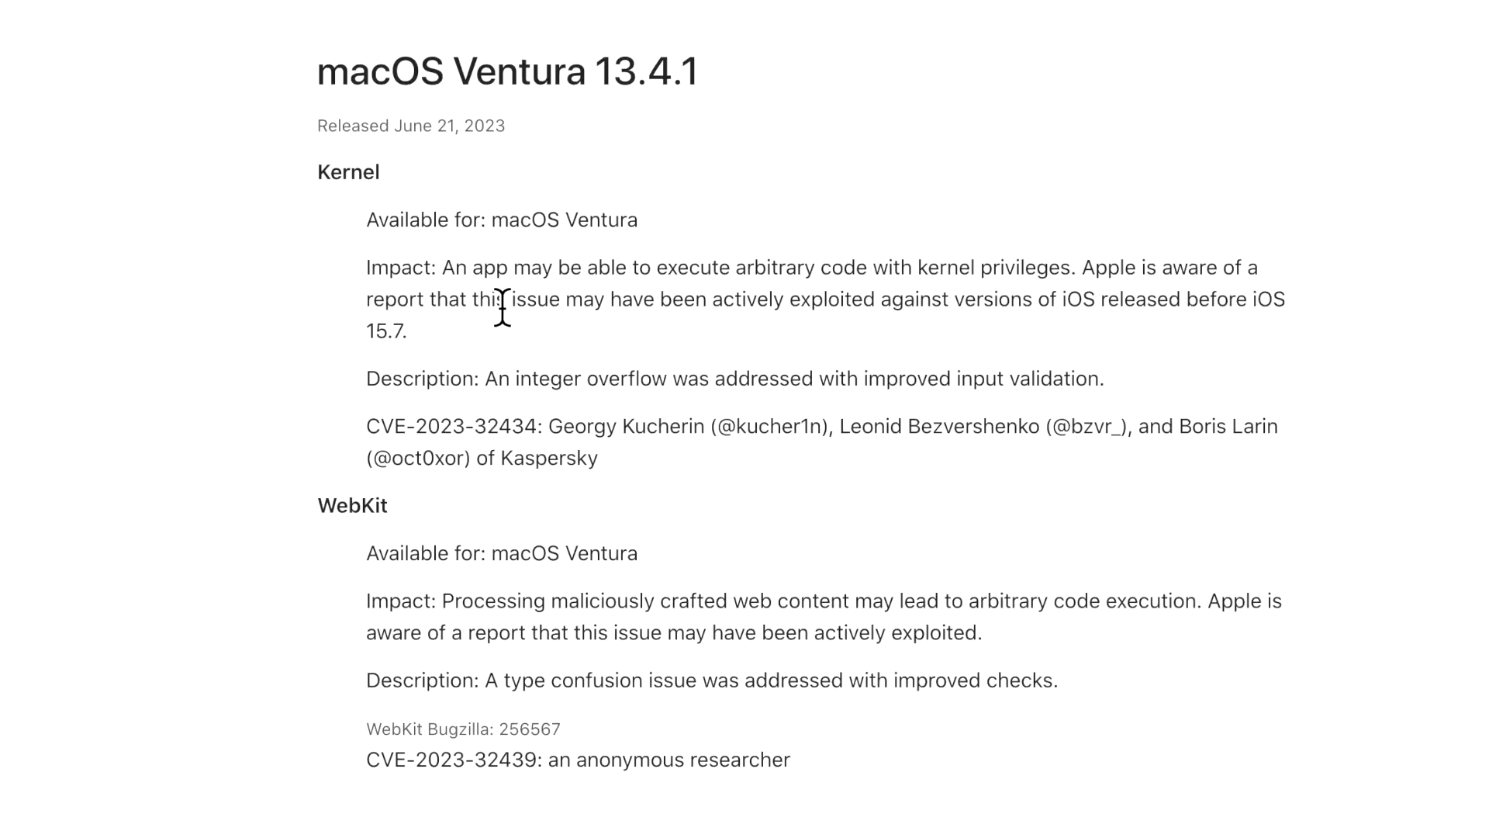
{"action": "mouse_move", "coordinate": [636, 320]}
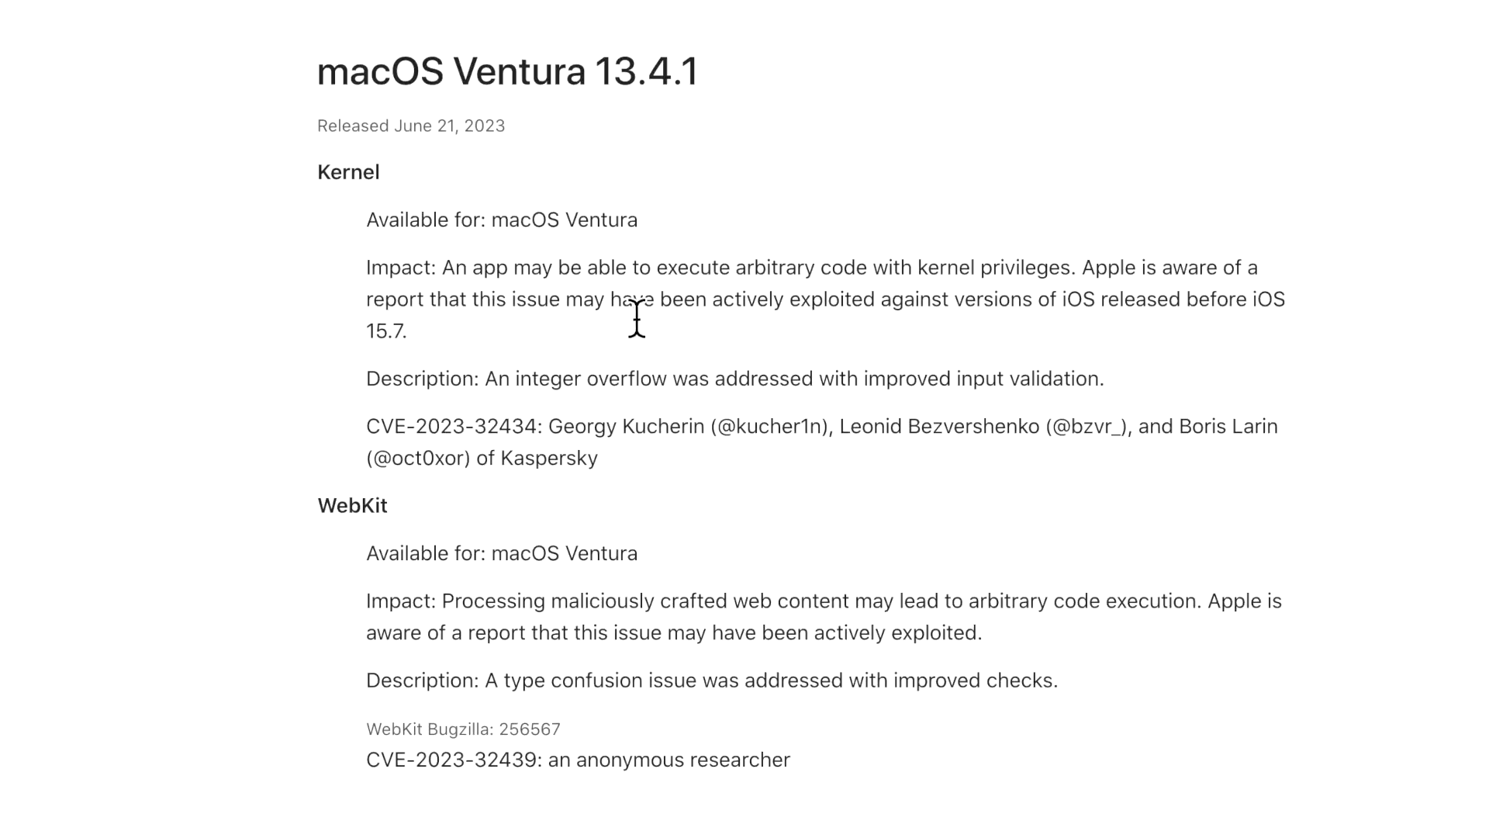
{"action": "mouse_move", "coordinate": [873, 316]}
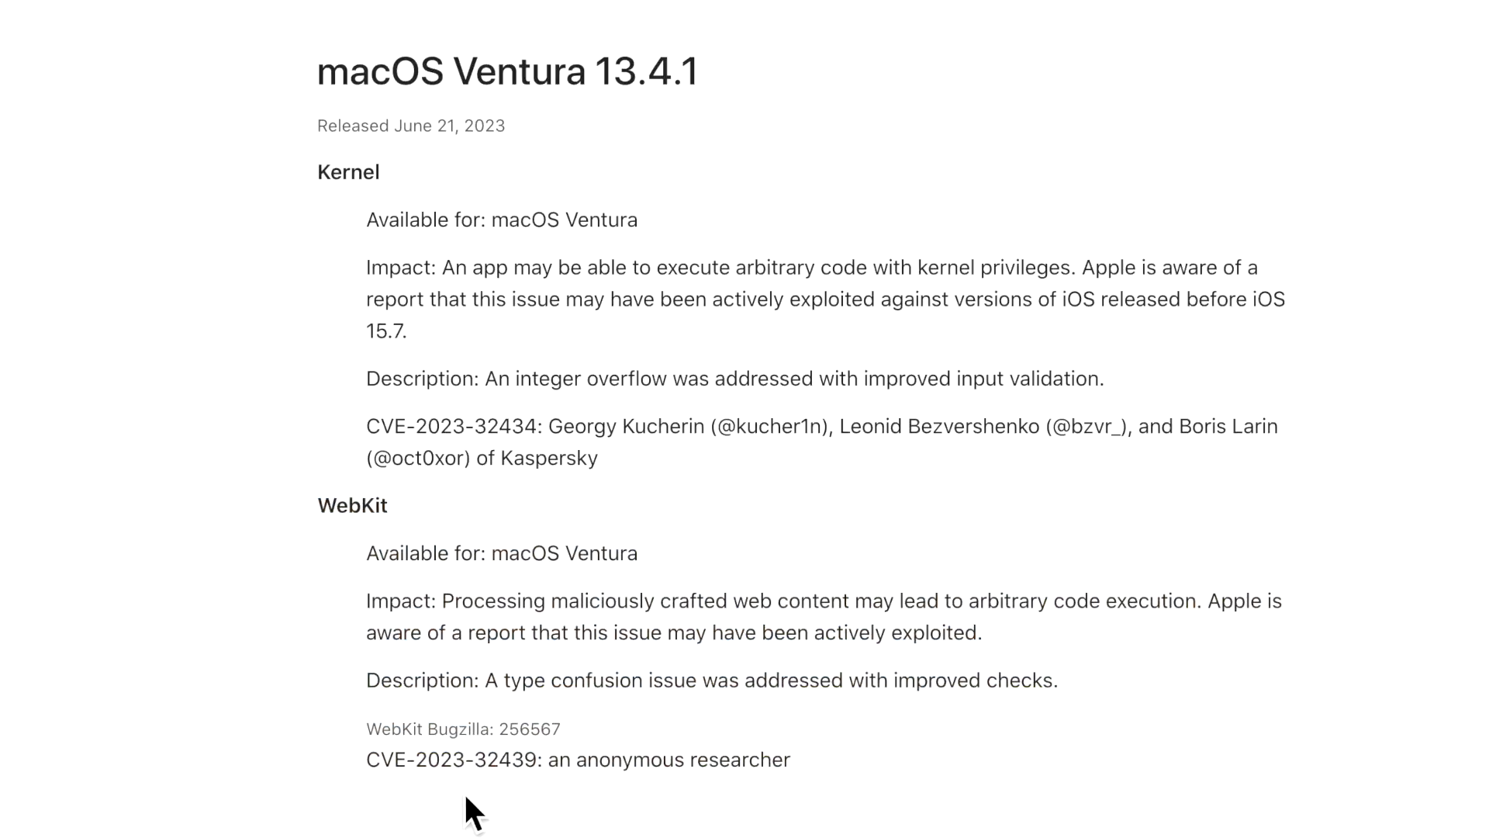
{"action": "mouse_move", "coordinate": [538, 798]}
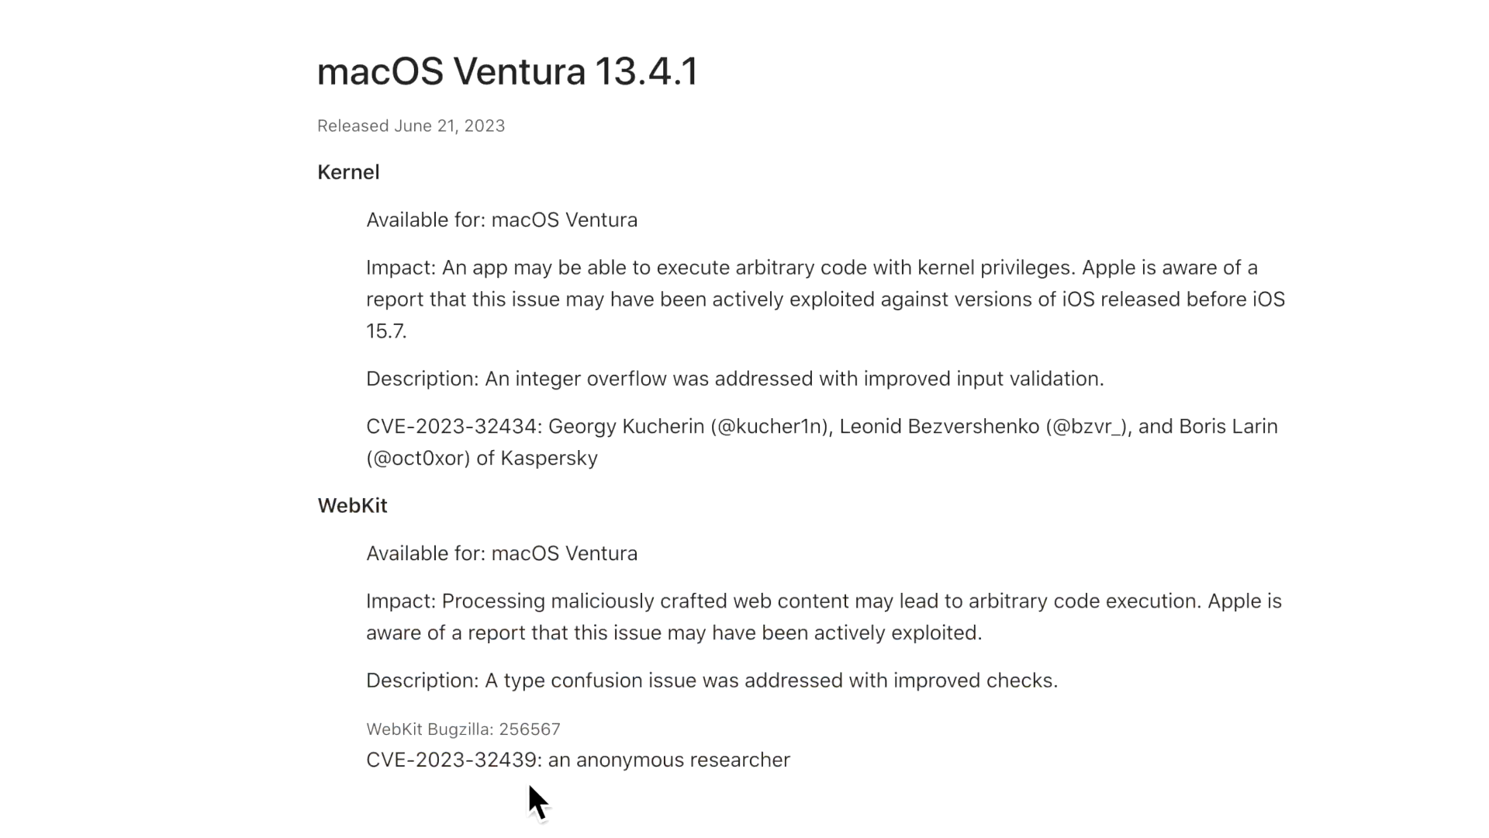
{"action": "mouse_move", "coordinate": [615, 653]}
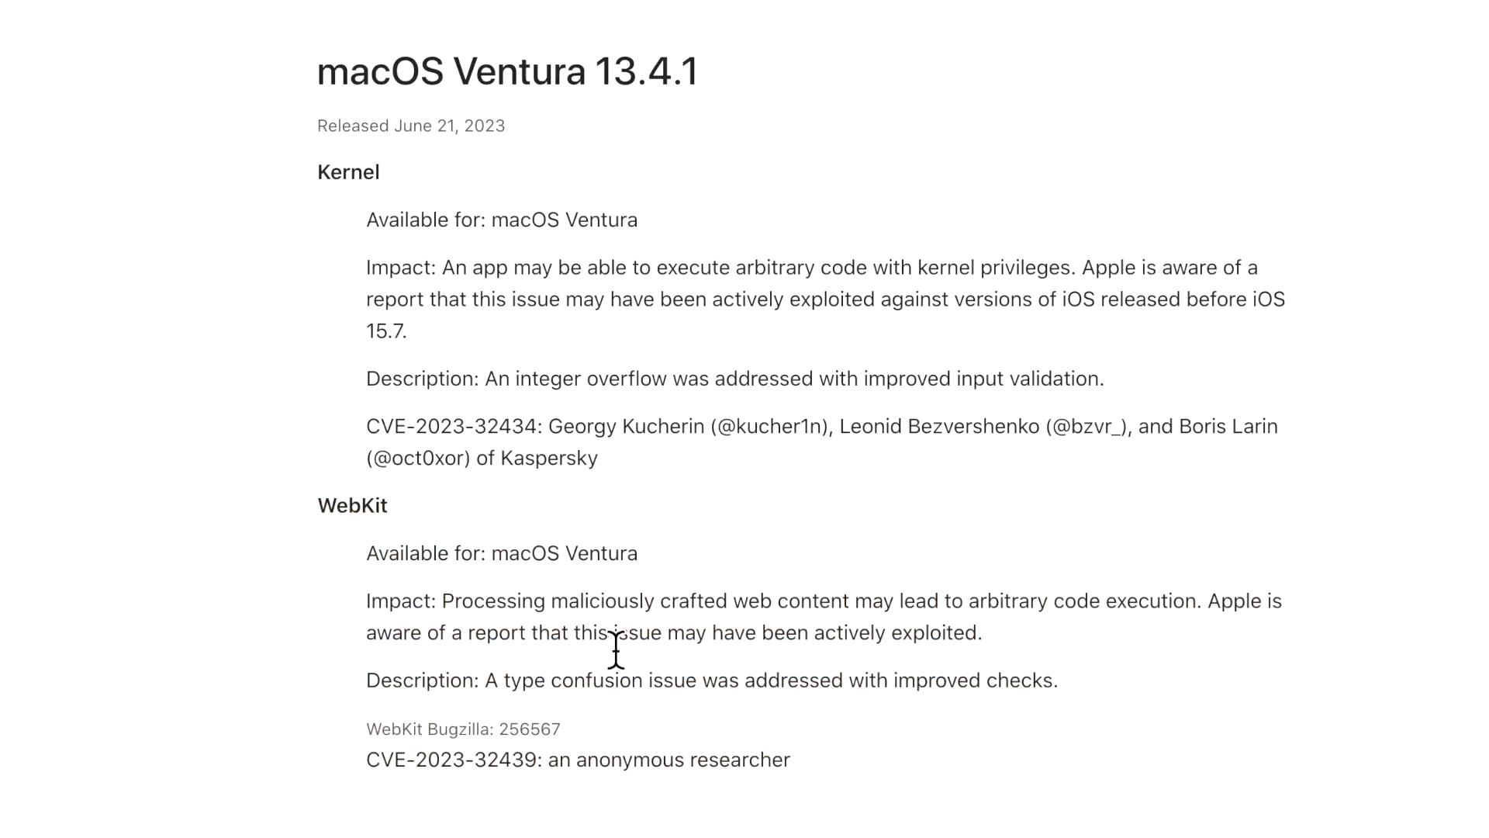
{"action": "mouse_move", "coordinate": [970, 651]}
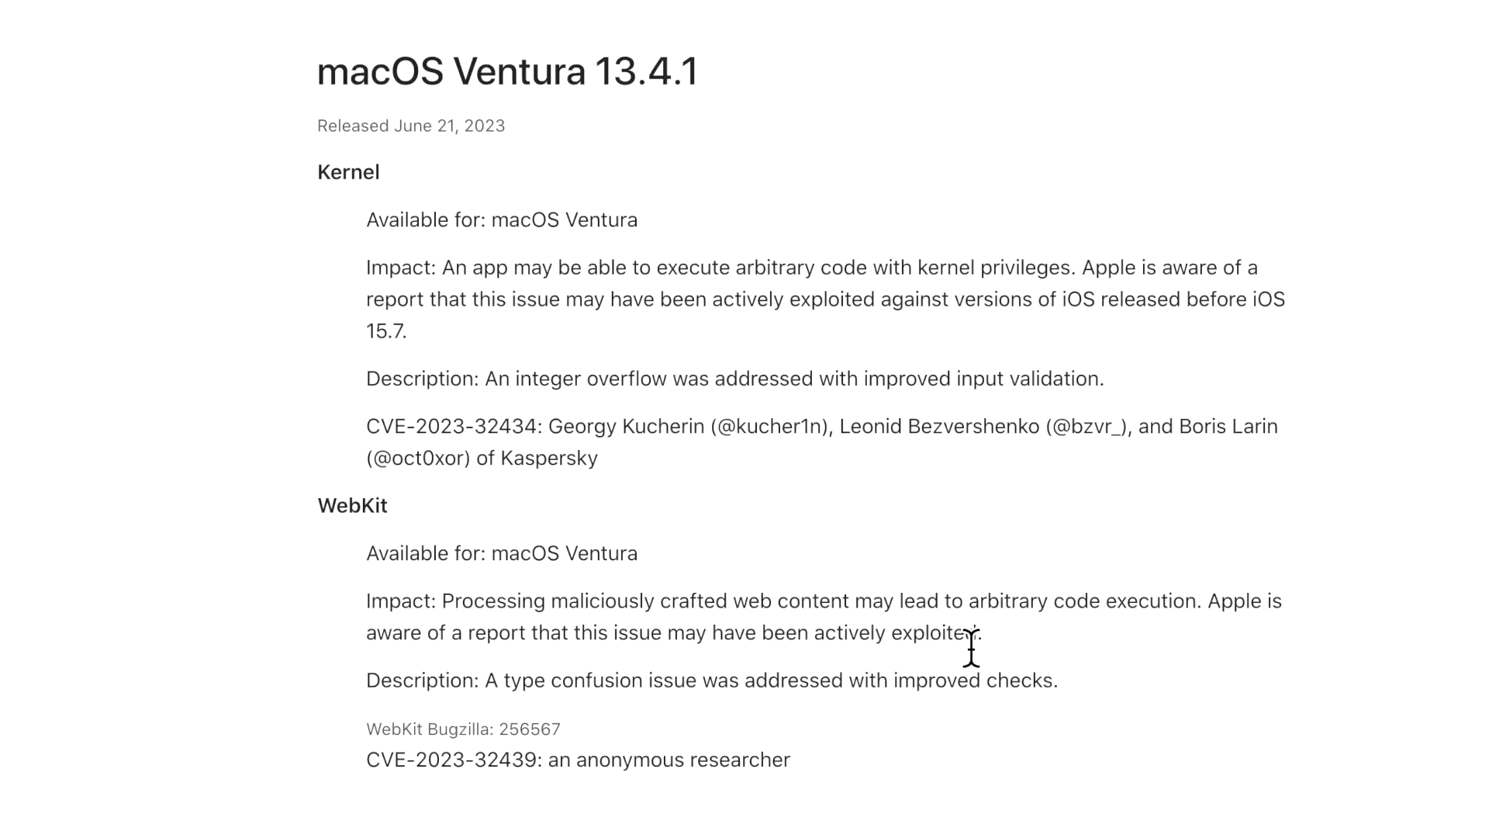
{"action": "mouse_move", "coordinate": [1258, 622]}
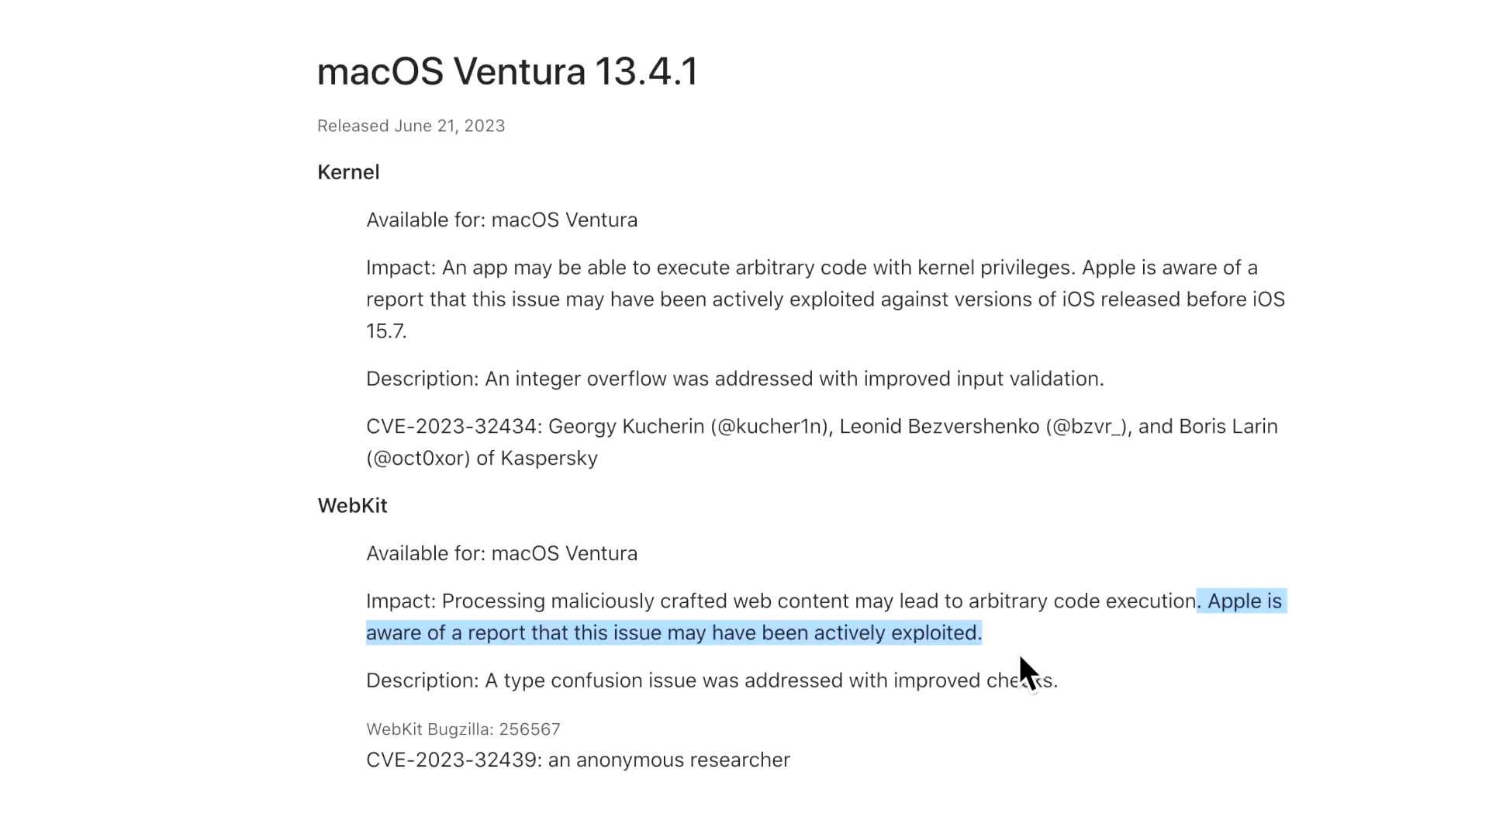
{"action": "left_click", "coordinate": [1007, 674]}
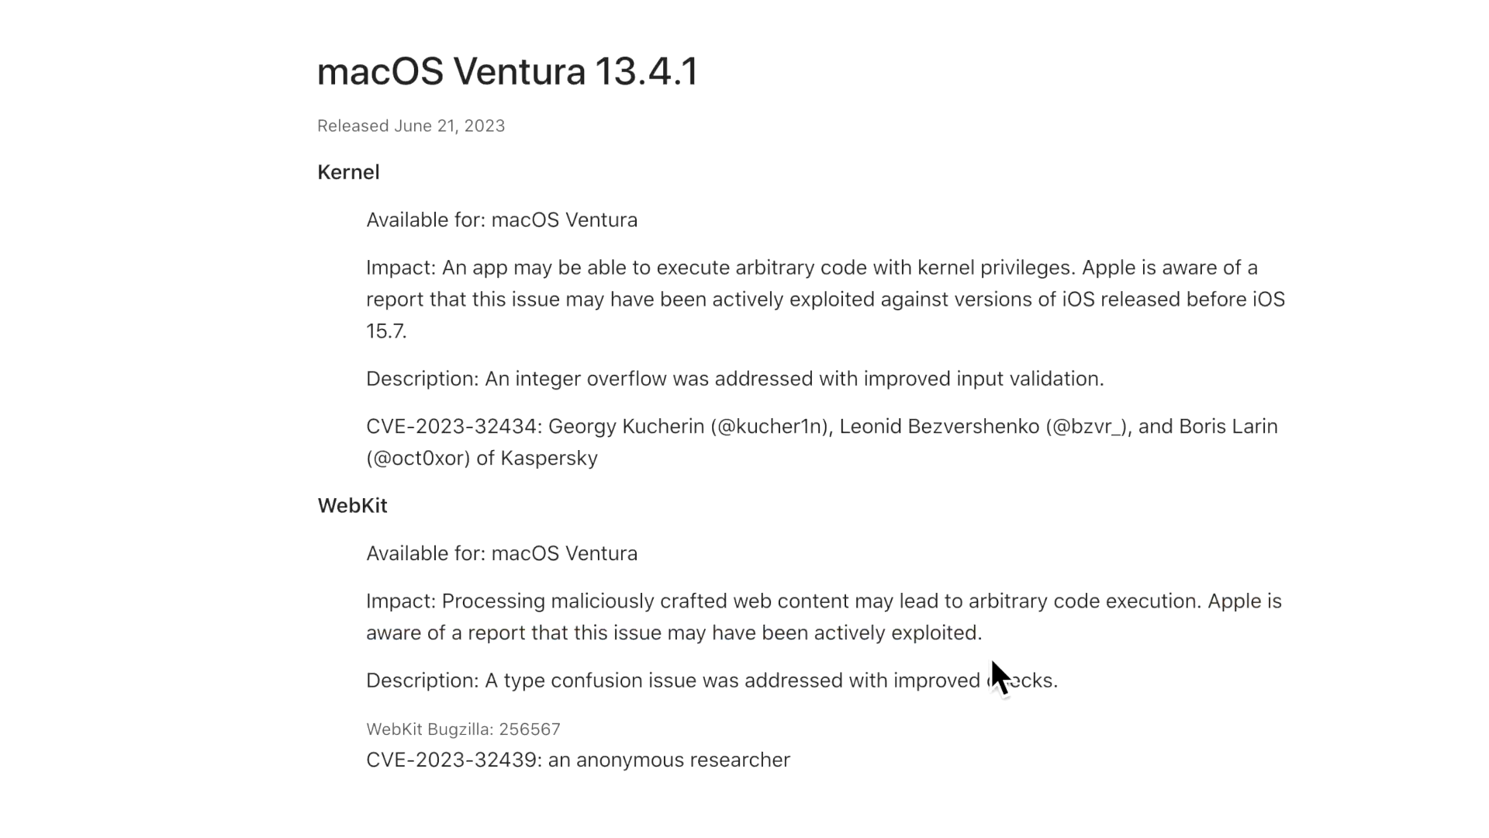
{"action": "mouse_move", "coordinate": [983, 646]}
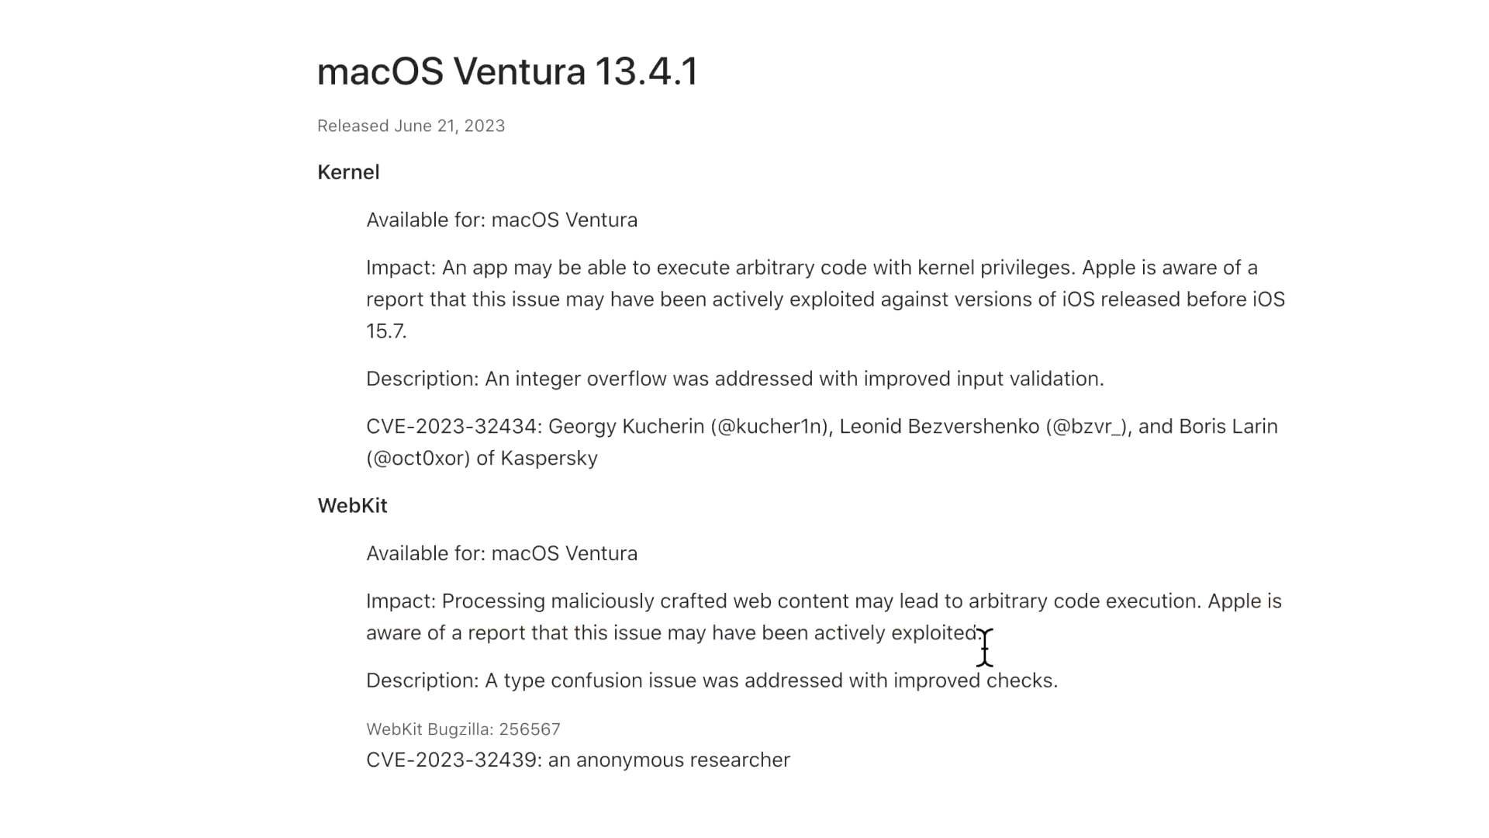
{"action": "mouse_move", "coordinate": [798, 360]}
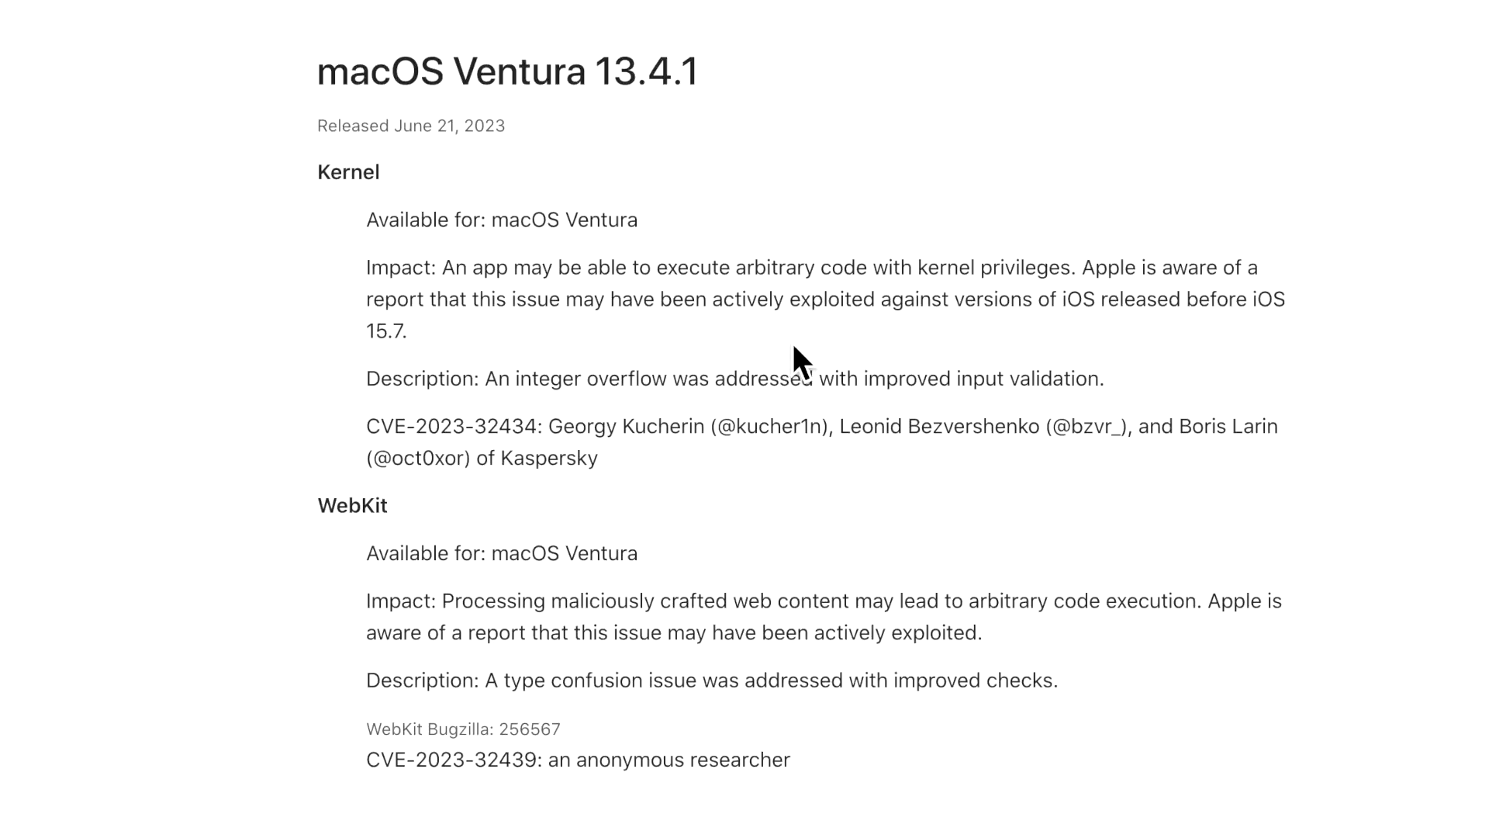
{"action": "mouse_move", "coordinate": [793, 437]}
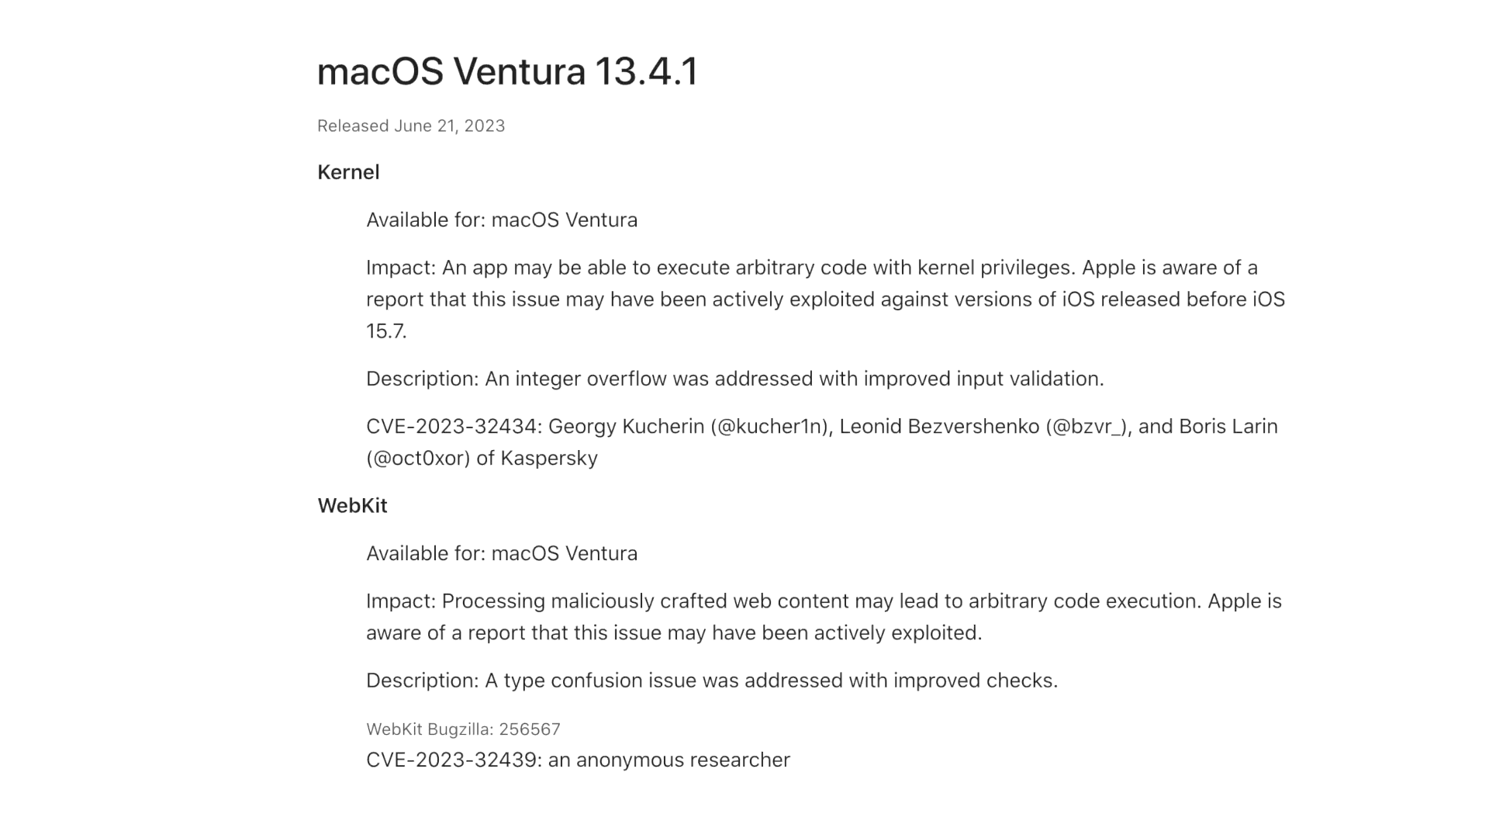
{"action": "scroll", "scroll_direction": "up", "scroll_amount": 3}
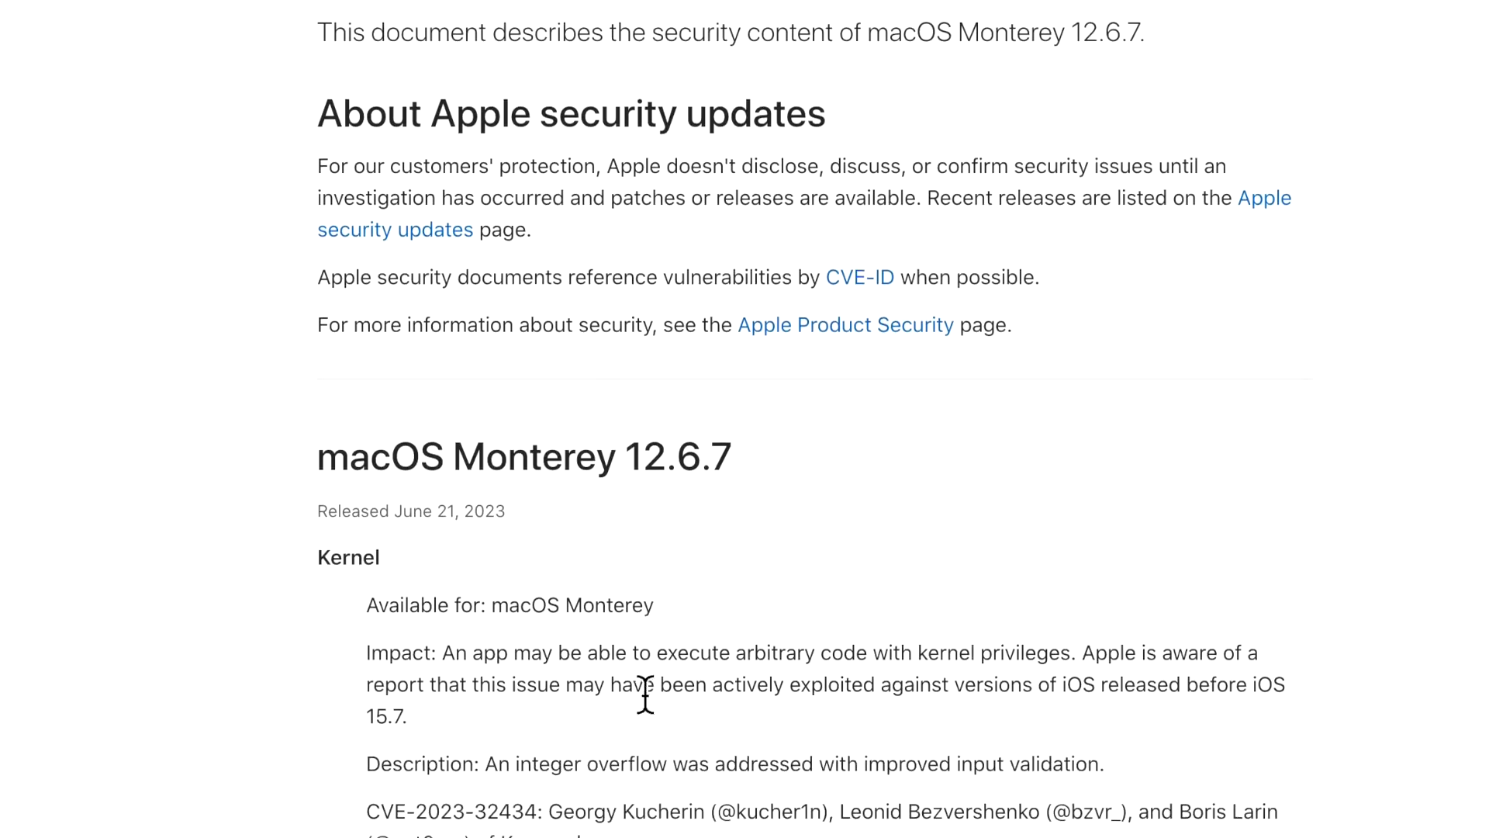
- Open the Safari 16.5.1 security notes and scroll to its WebKit fix, CVE-2023-32439
{"action": "scroll", "scroll_direction": "down", "scroll_amount": 3}
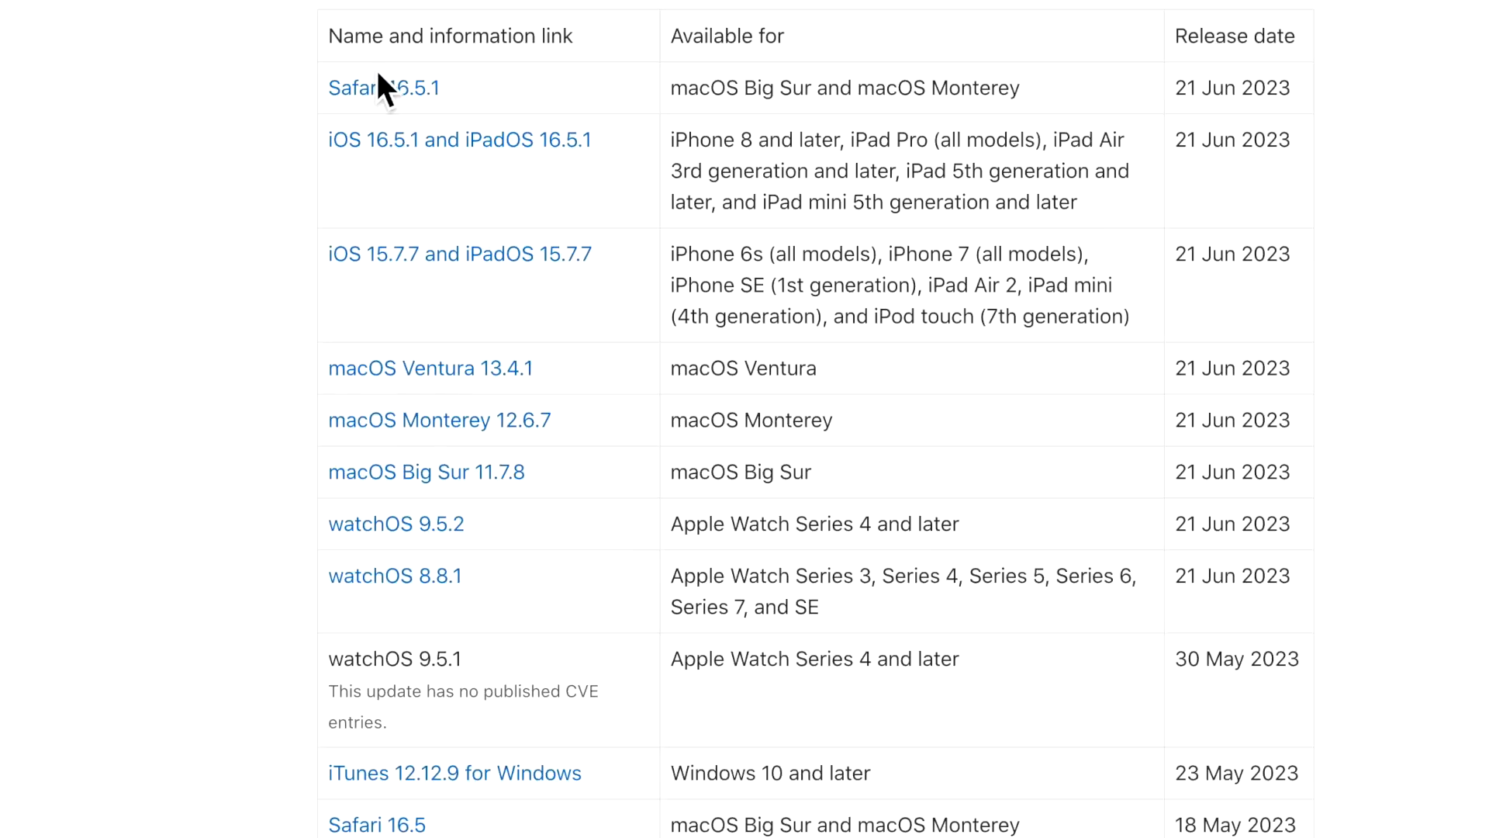
{"action": "left_click", "coordinate": [369, 88]}
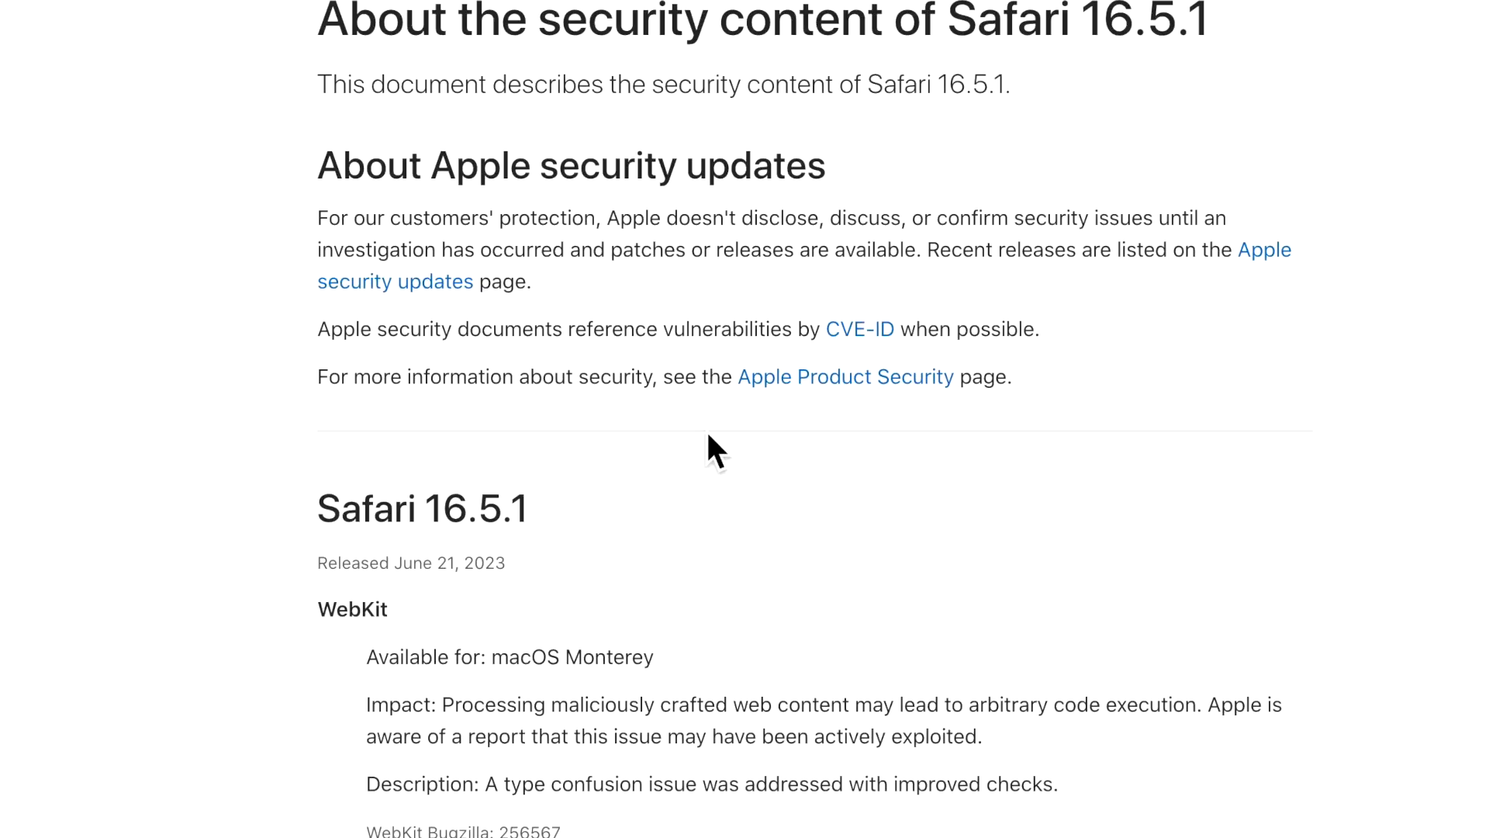
{"action": "scroll", "scroll_direction": "down", "scroll_amount": 3}
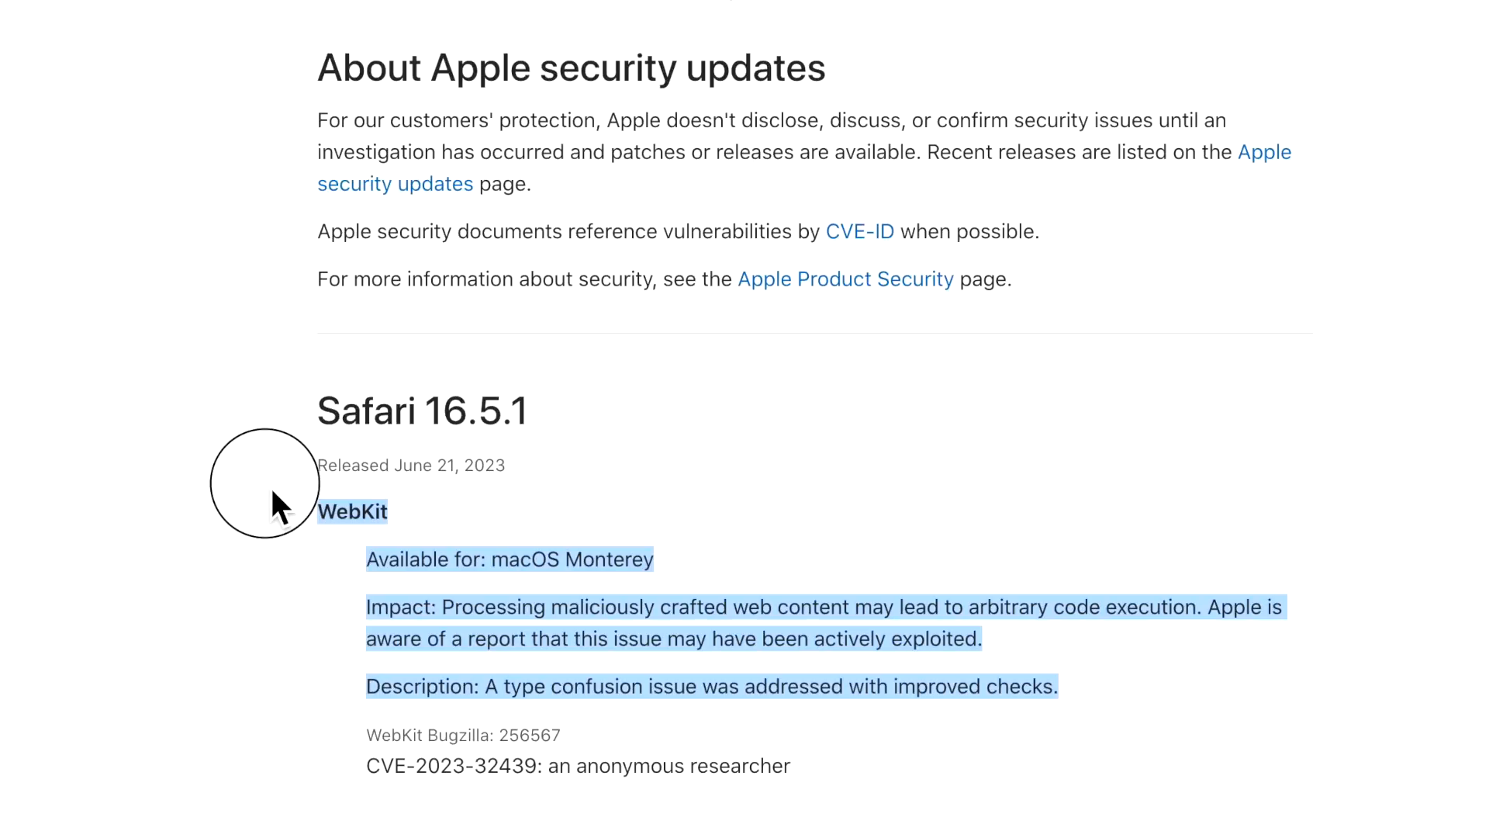
{"action": "mouse_move", "coordinate": [373, 428]}
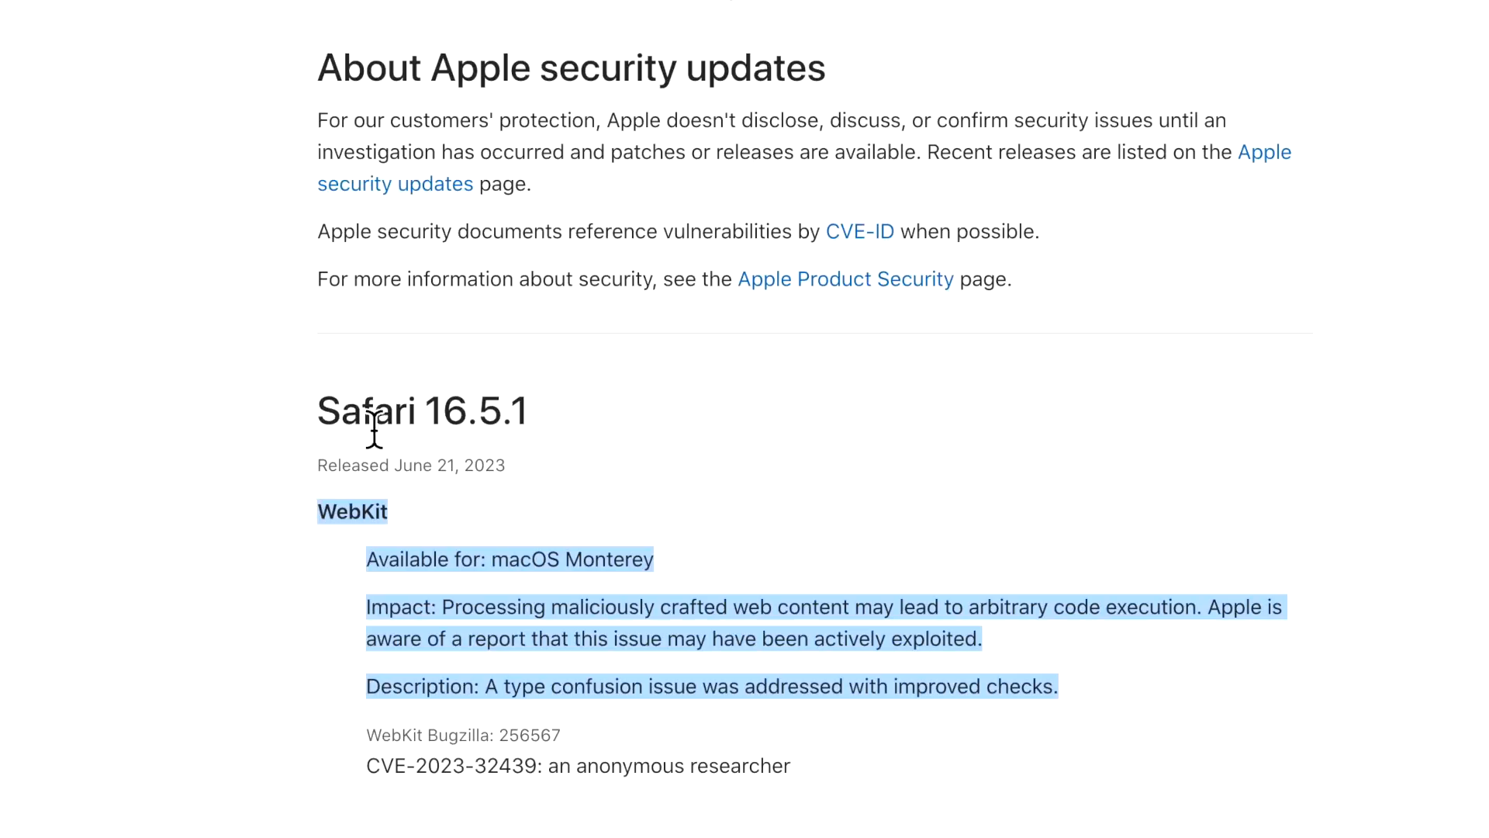
{"action": "mouse_move", "coordinate": [504, 473]}
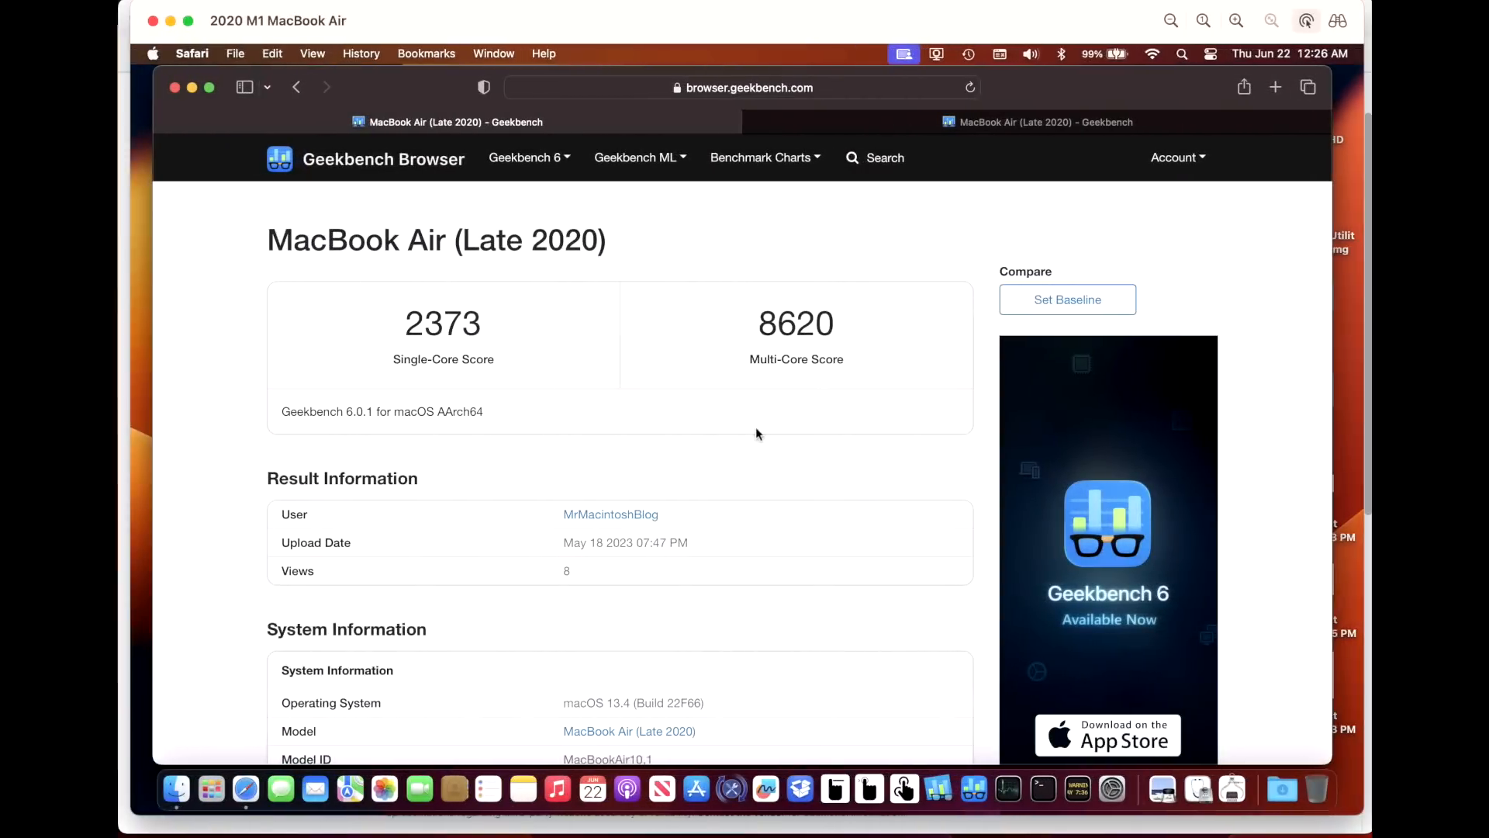
{"action": "mouse_move", "coordinate": [973, 788]}
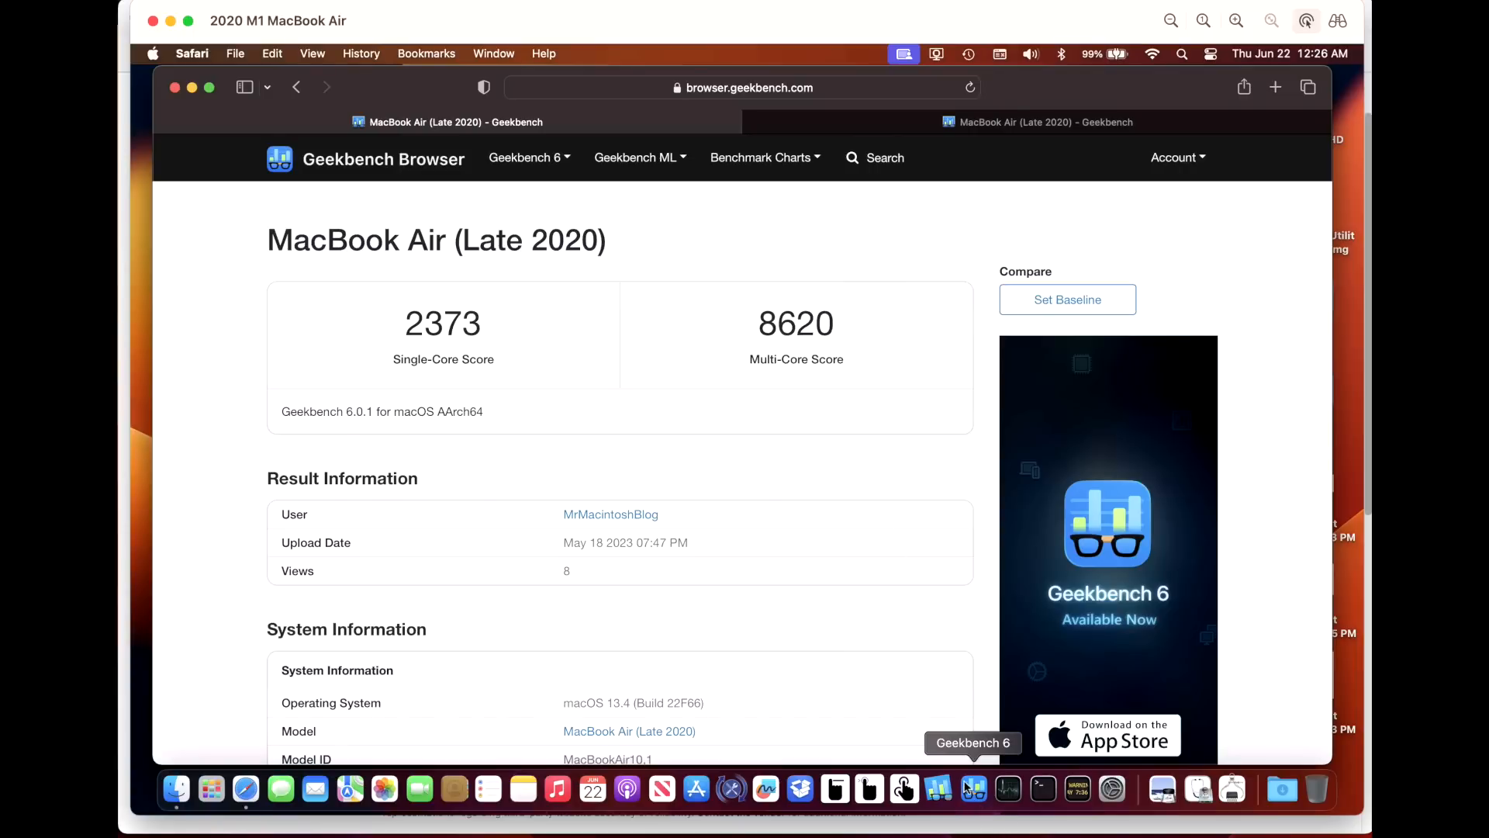
{"action": "mouse_move", "coordinate": [543, 517]}
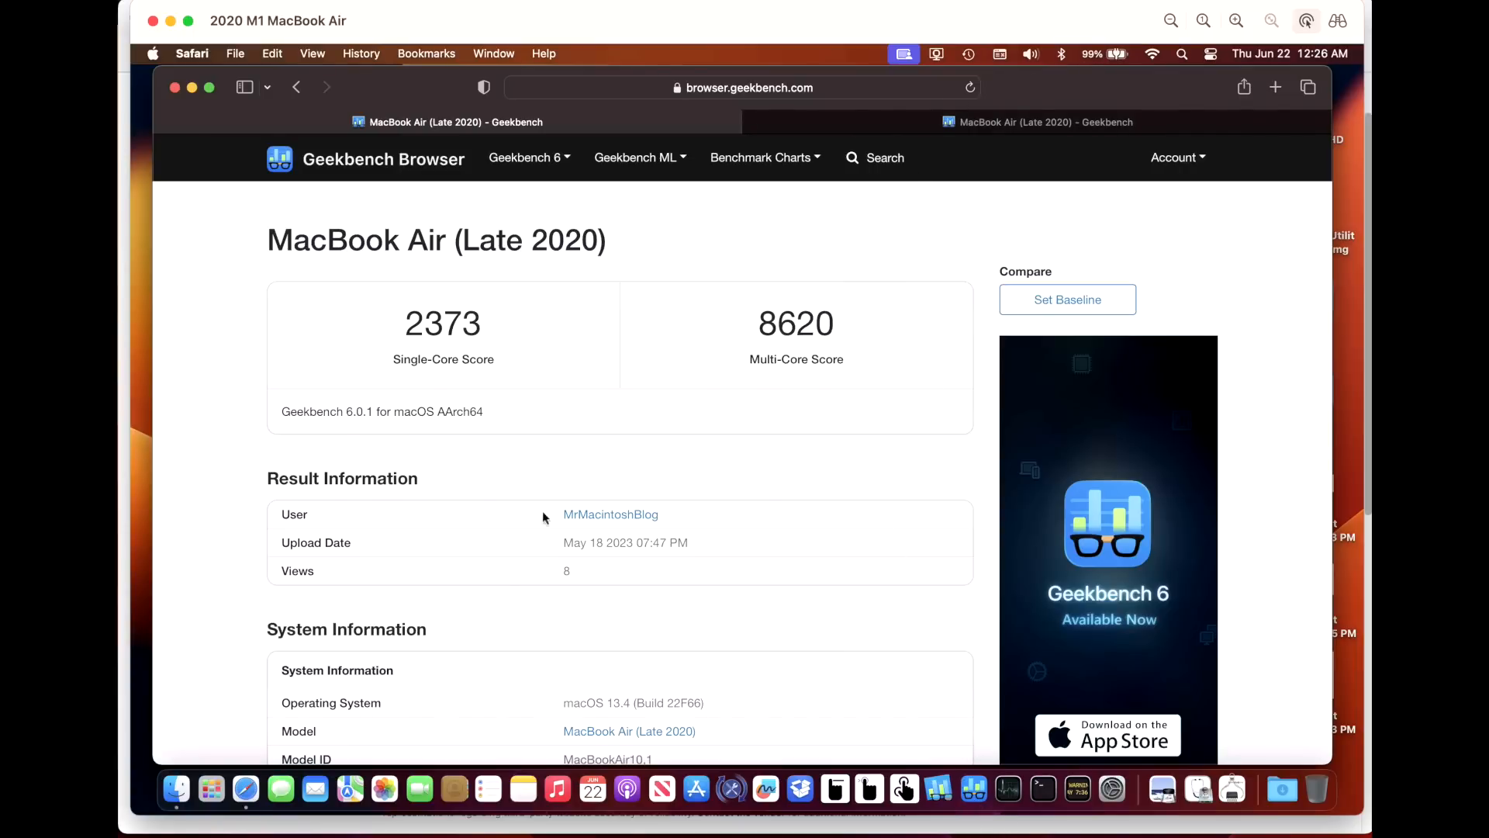
{"action": "mouse_move", "coordinate": [918, 737]}
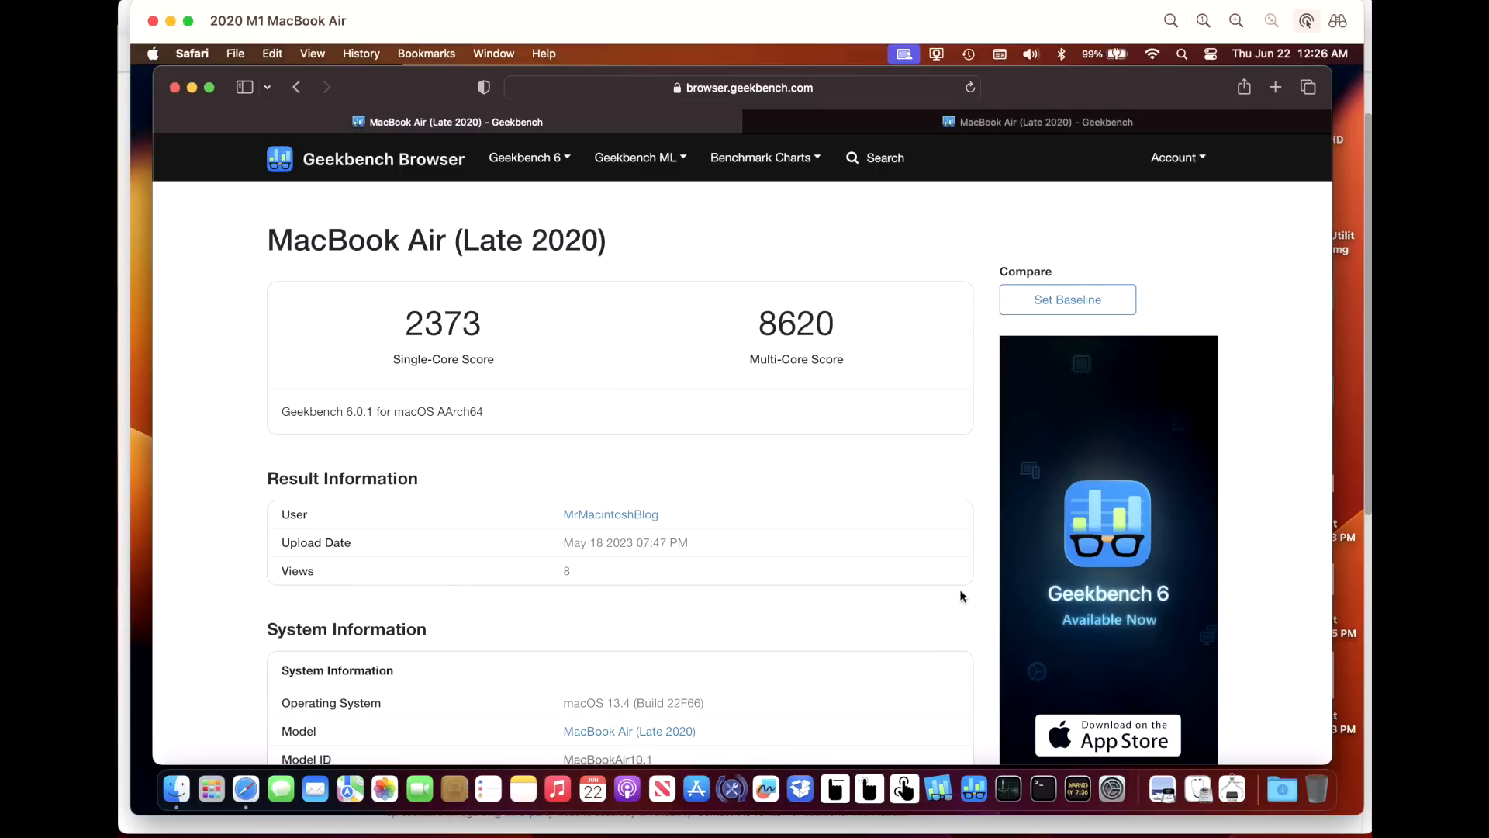
{"action": "mouse_move", "coordinate": [529, 532]}
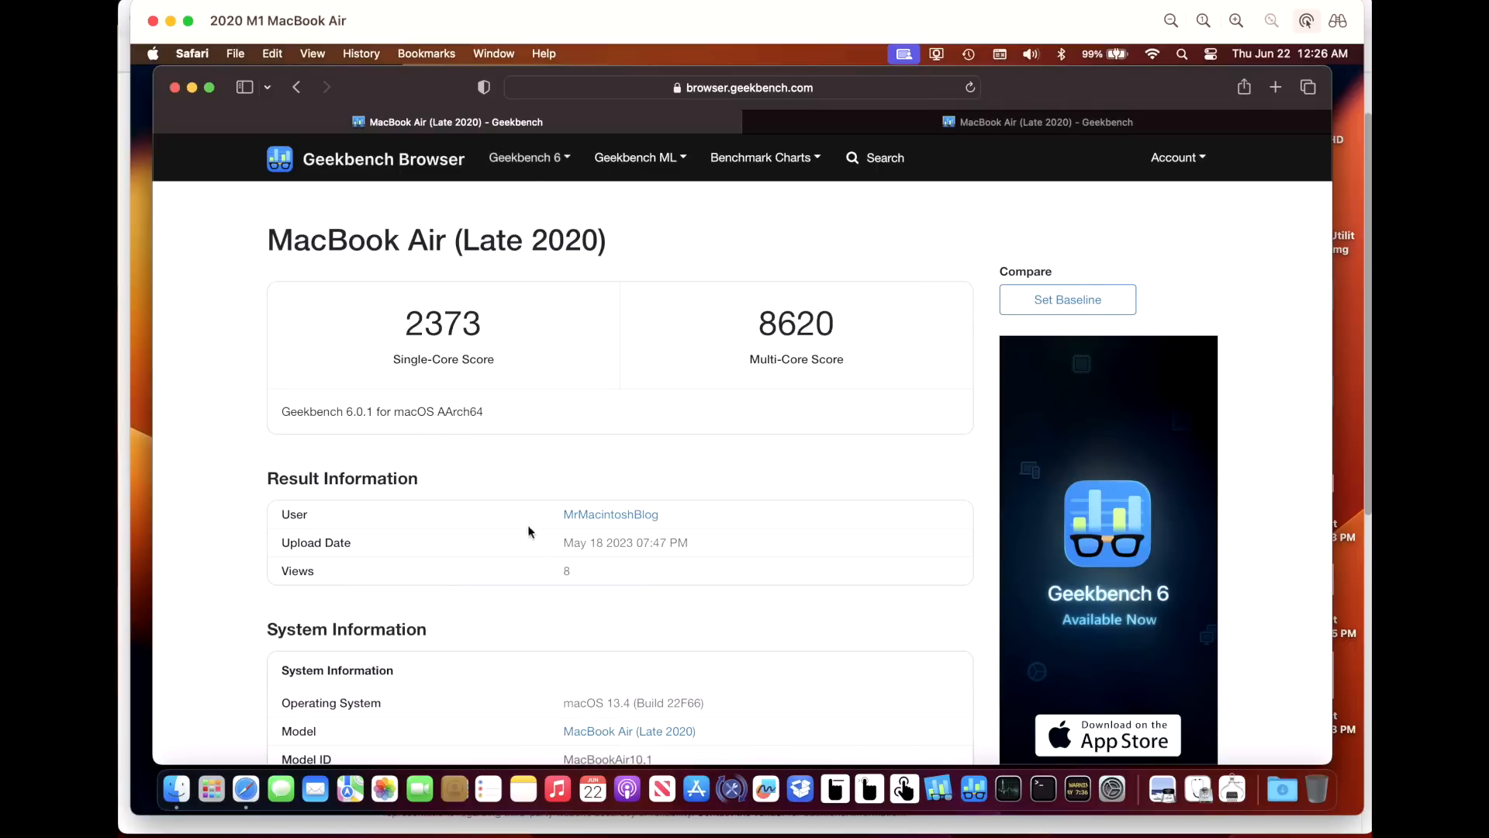
{"action": "mouse_move", "coordinate": [633, 512]}
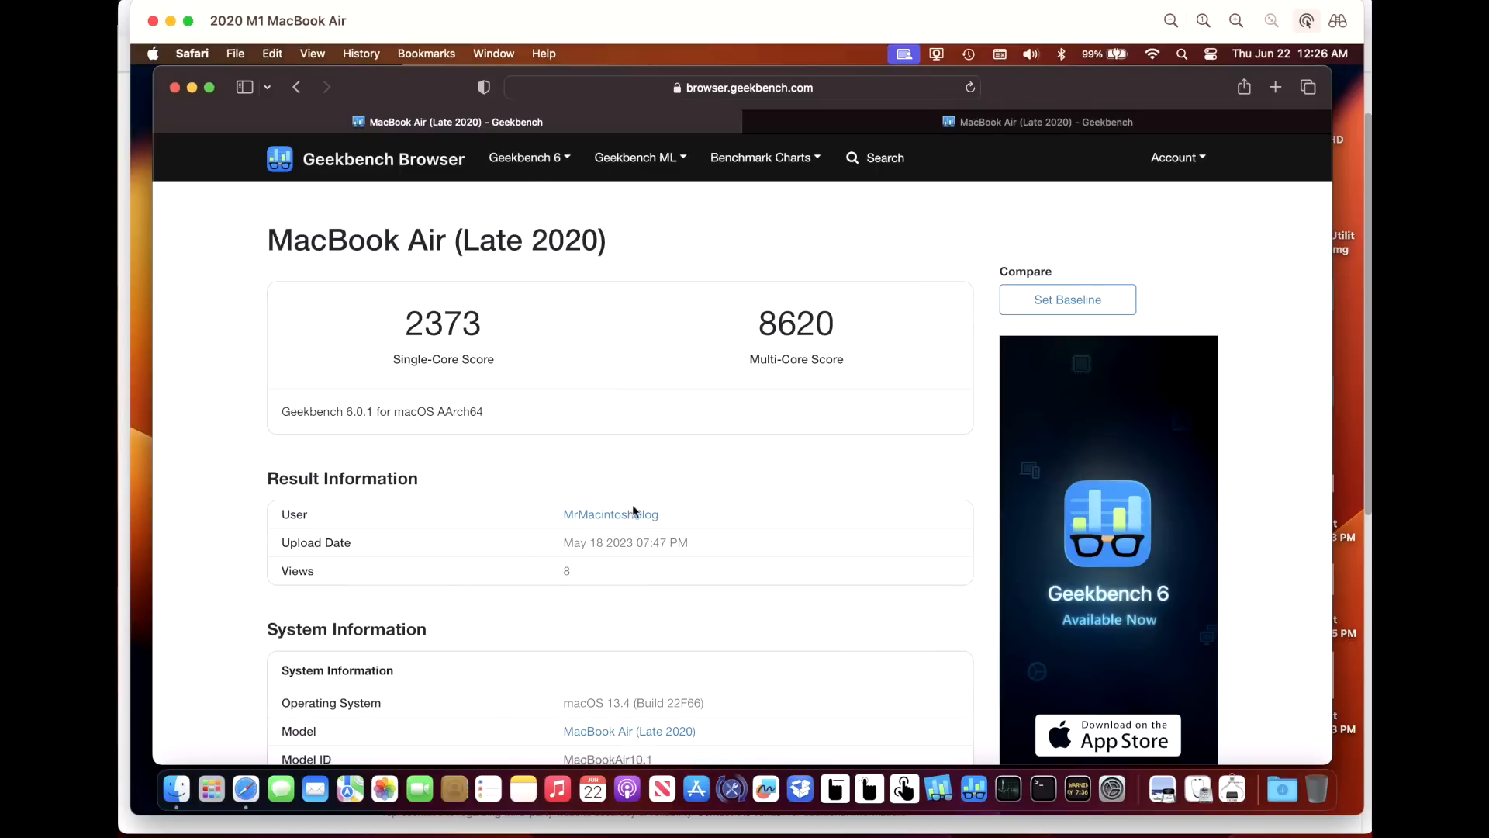
{"action": "mouse_move", "coordinate": [623, 532]}
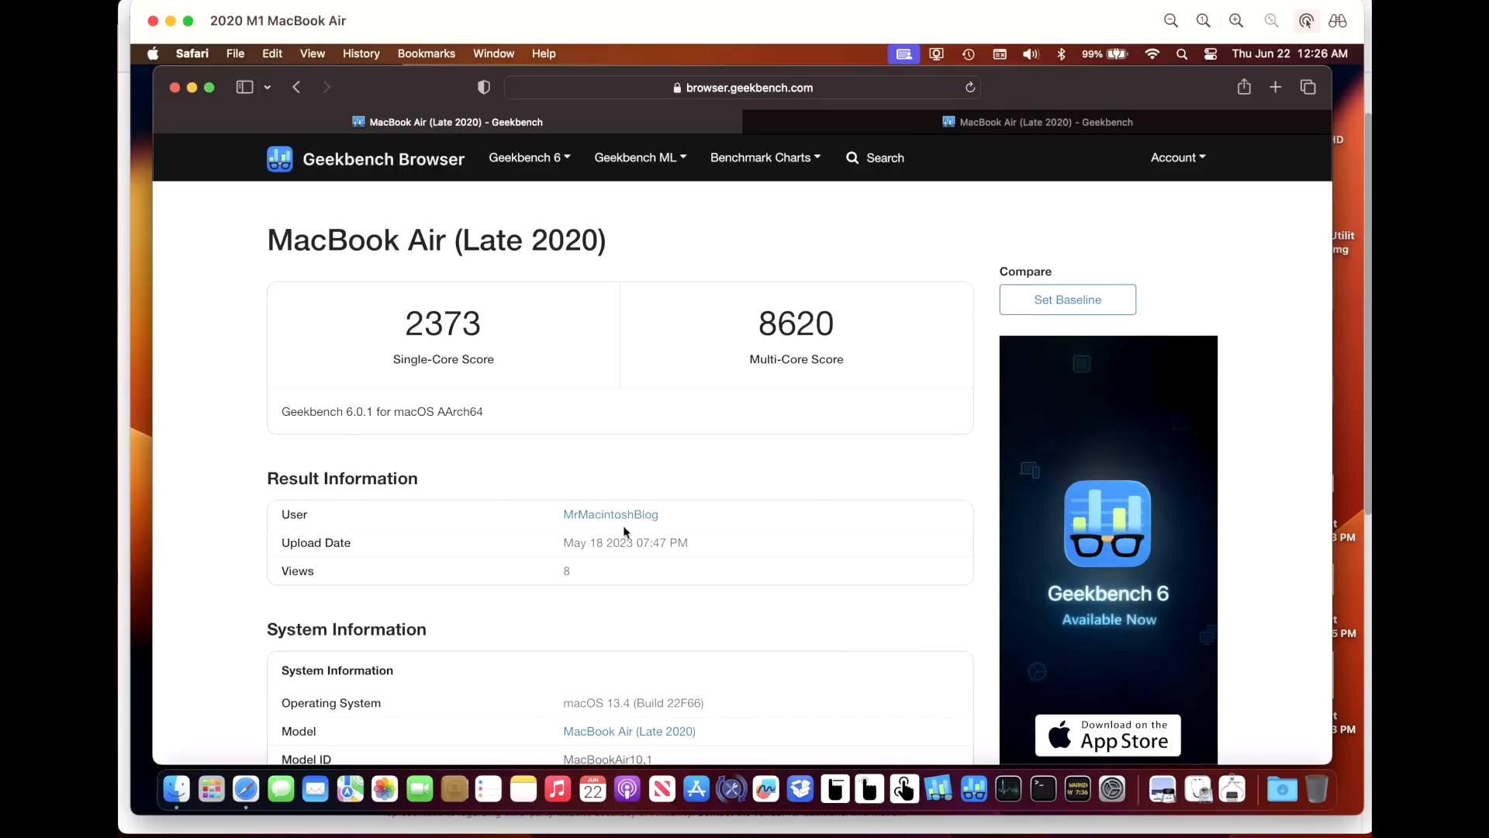
{"action": "mouse_move", "coordinate": [470, 337]}
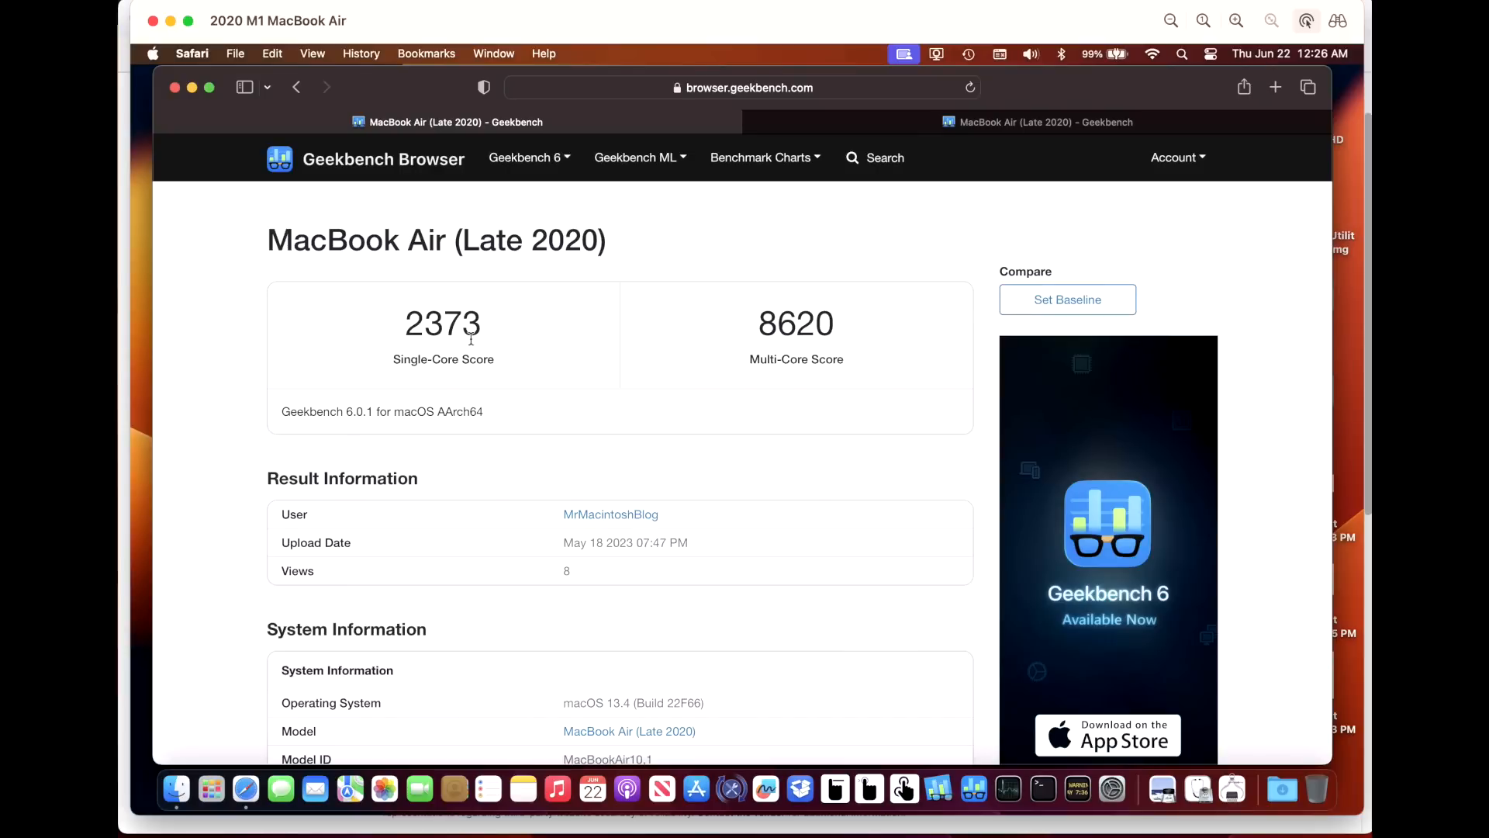
{"action": "mouse_move", "coordinate": [807, 359]}
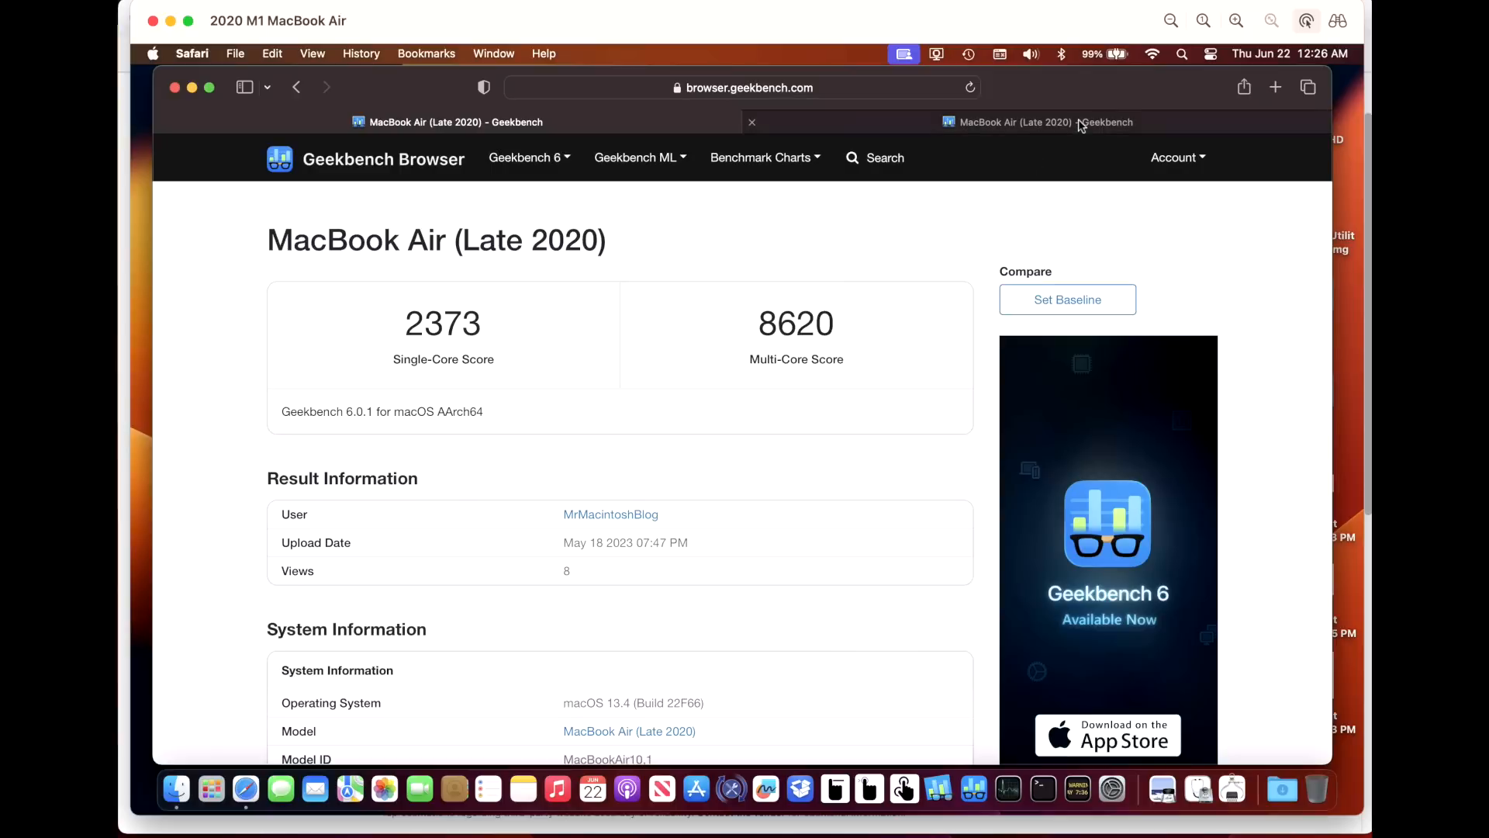
- View the MacBook Air's macOS 13.4.1 Geekbench result: 2358 single-core, 8582 multi-core
{"action": "left_click", "coordinate": [1038, 122]}
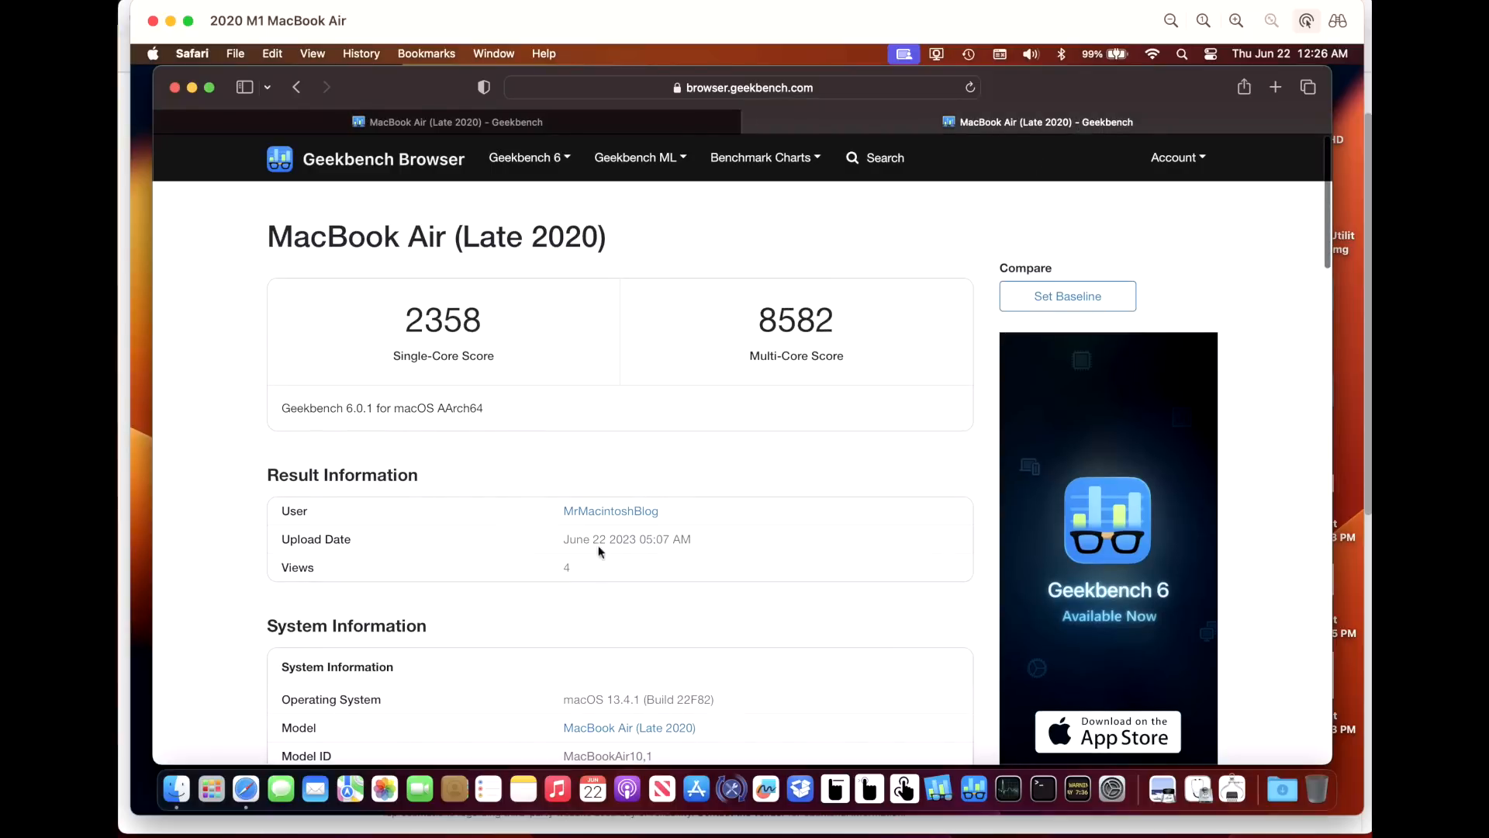
{"action": "mouse_move", "coordinate": [813, 356]}
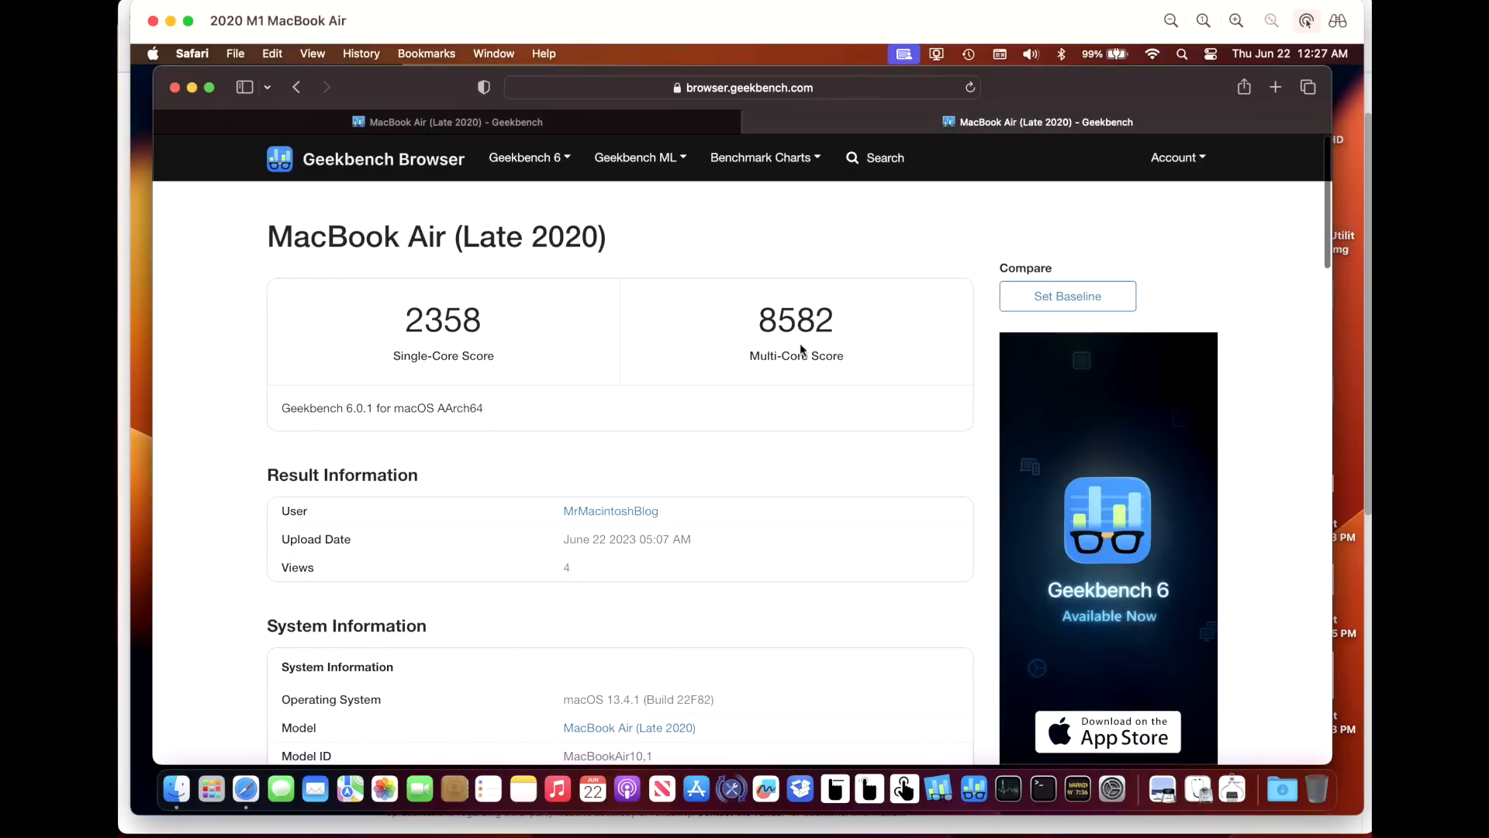
{"action": "mouse_move", "coordinate": [809, 379]}
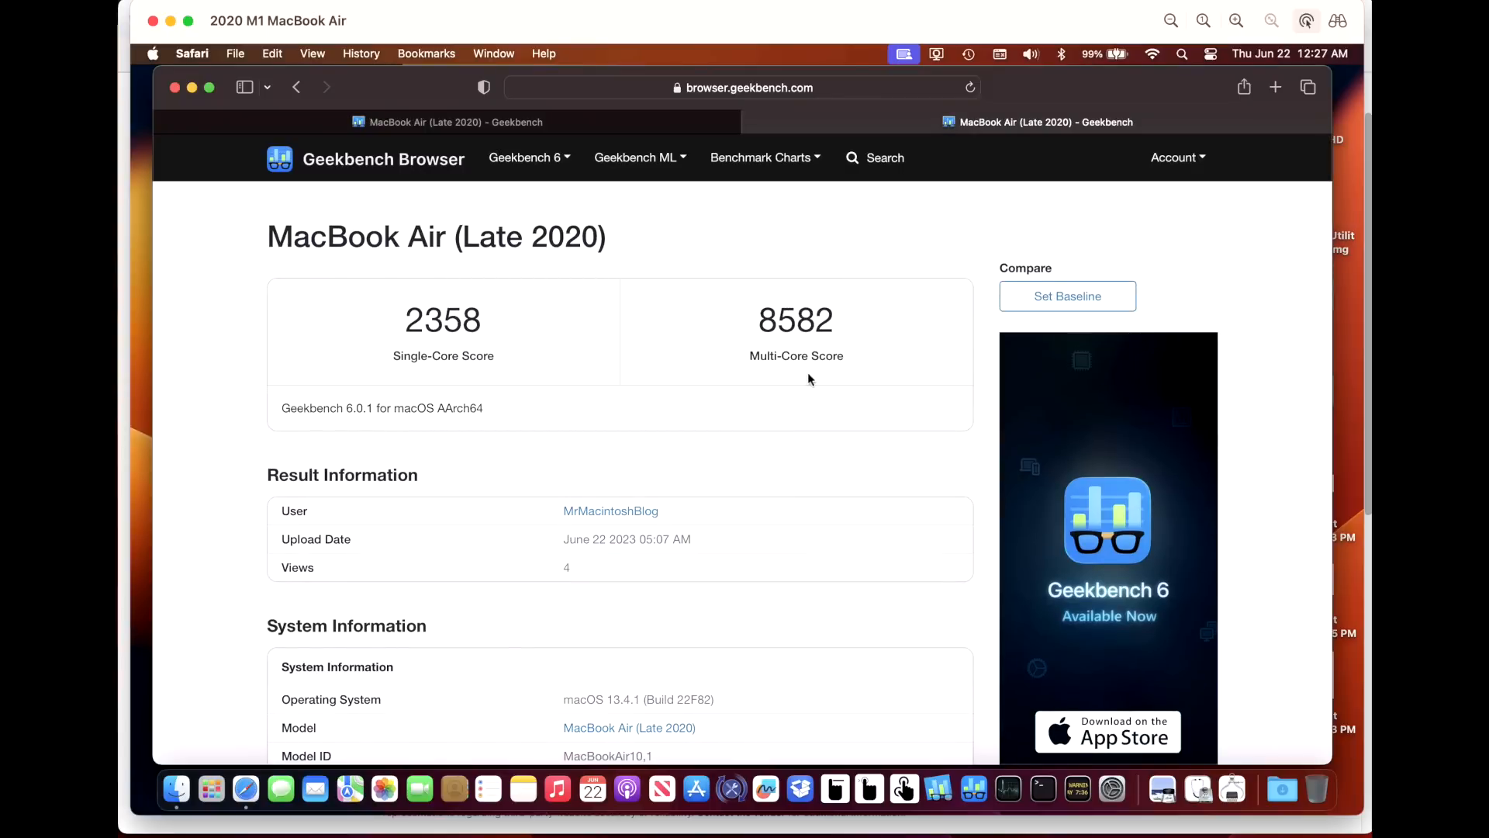
{"action": "mouse_move", "coordinate": [798, 376]}
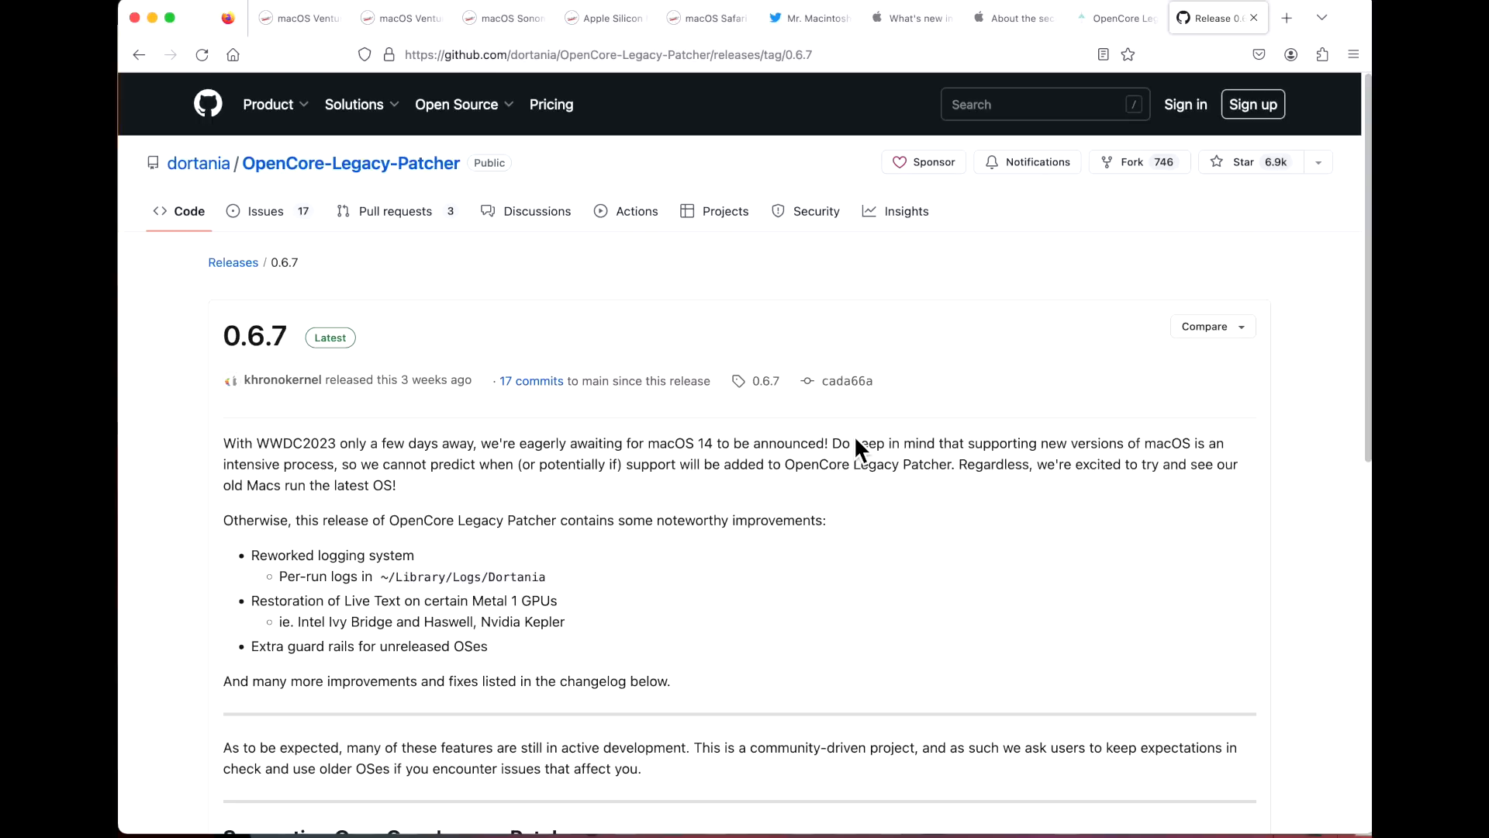
{"action": "mouse_move", "coordinate": [1089, 300]}
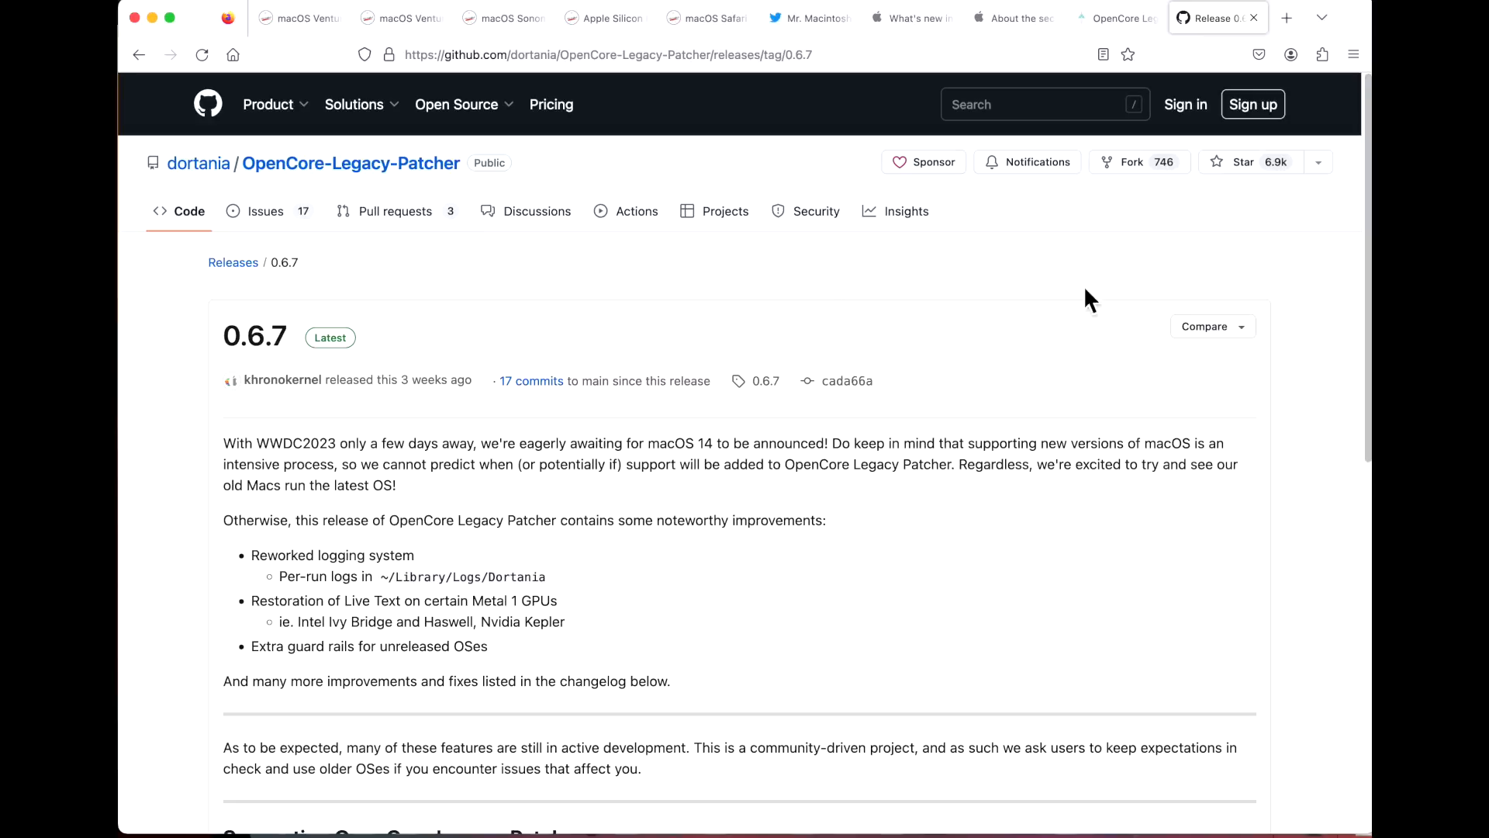
{"action": "mouse_move", "coordinate": [297, 17]}
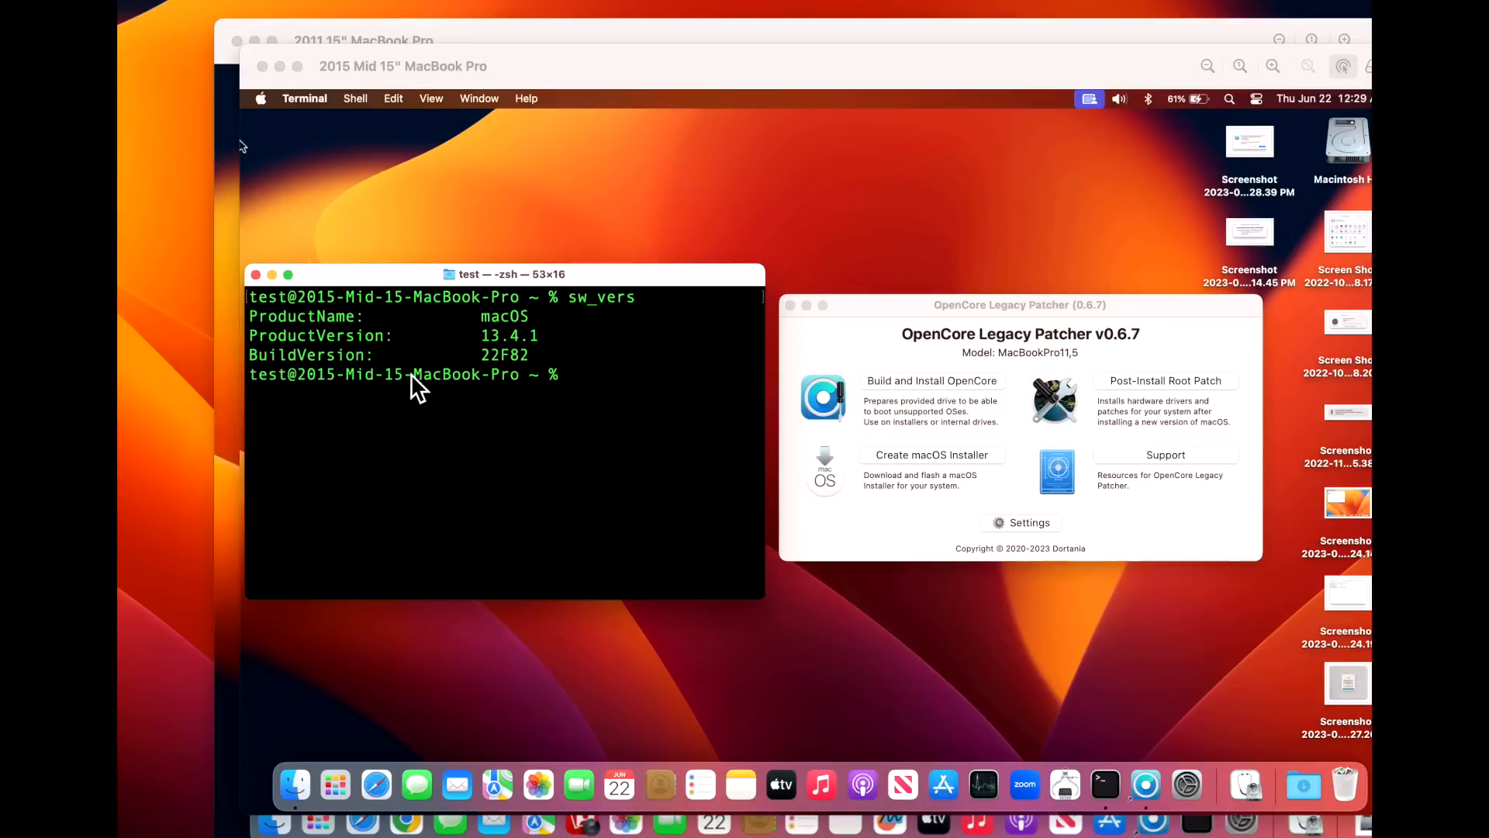
{"action": "mouse_move", "coordinate": [452, 328]}
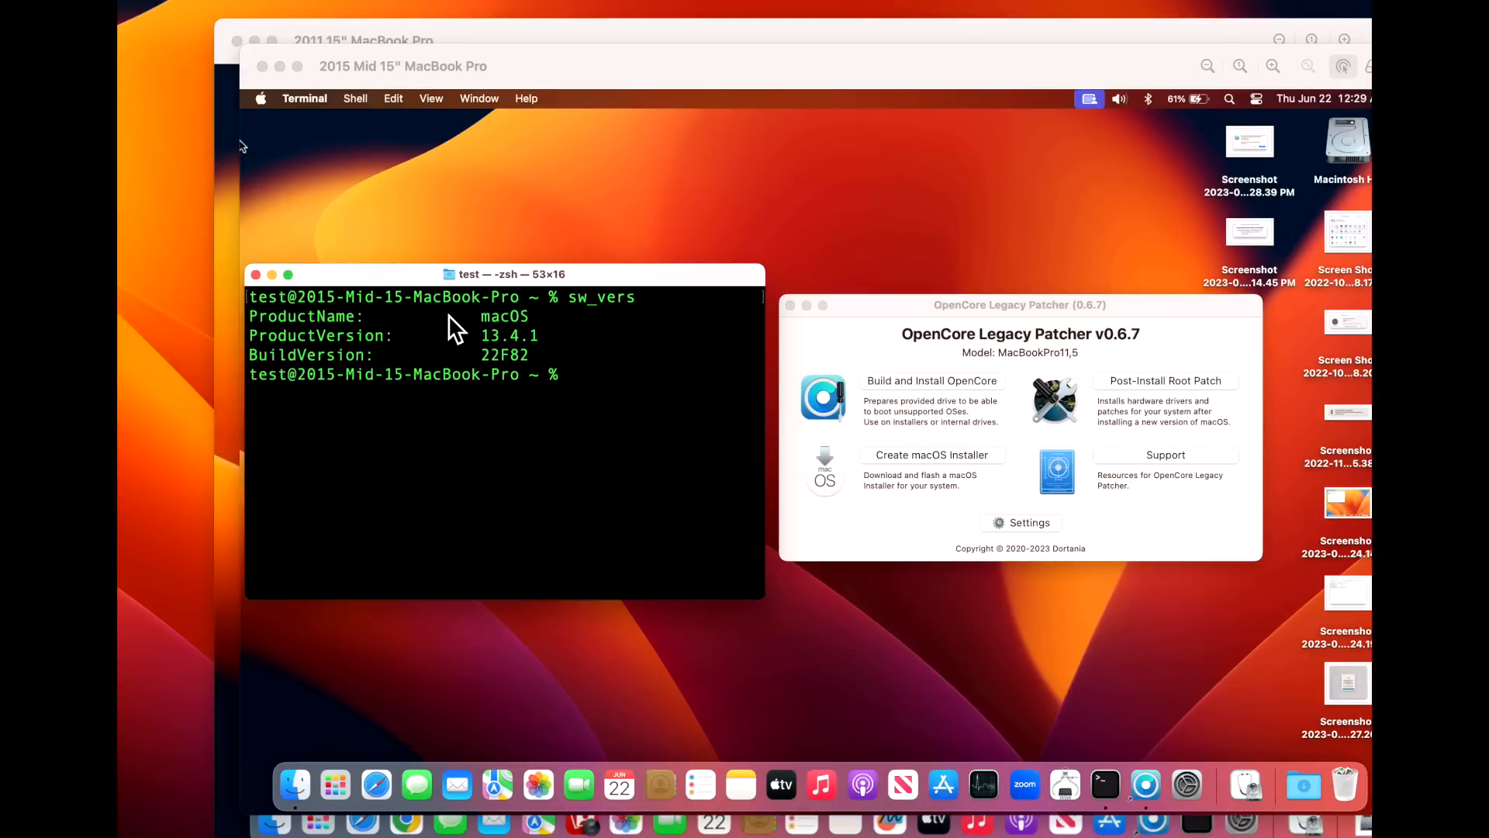
{"action": "mouse_move", "coordinate": [378, 143]}
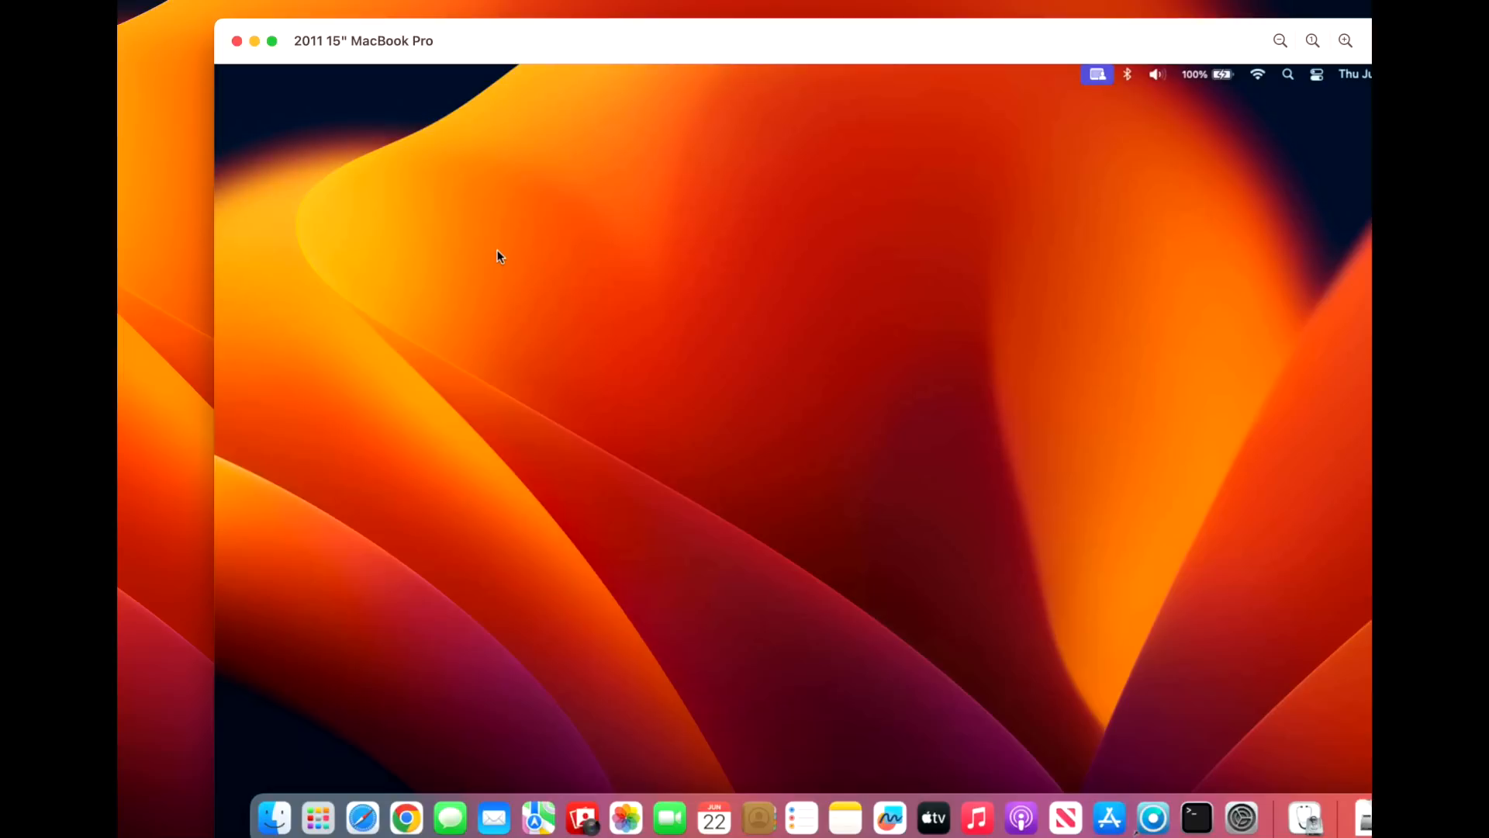
{"action": "mouse_move", "coordinate": [452, 226]}
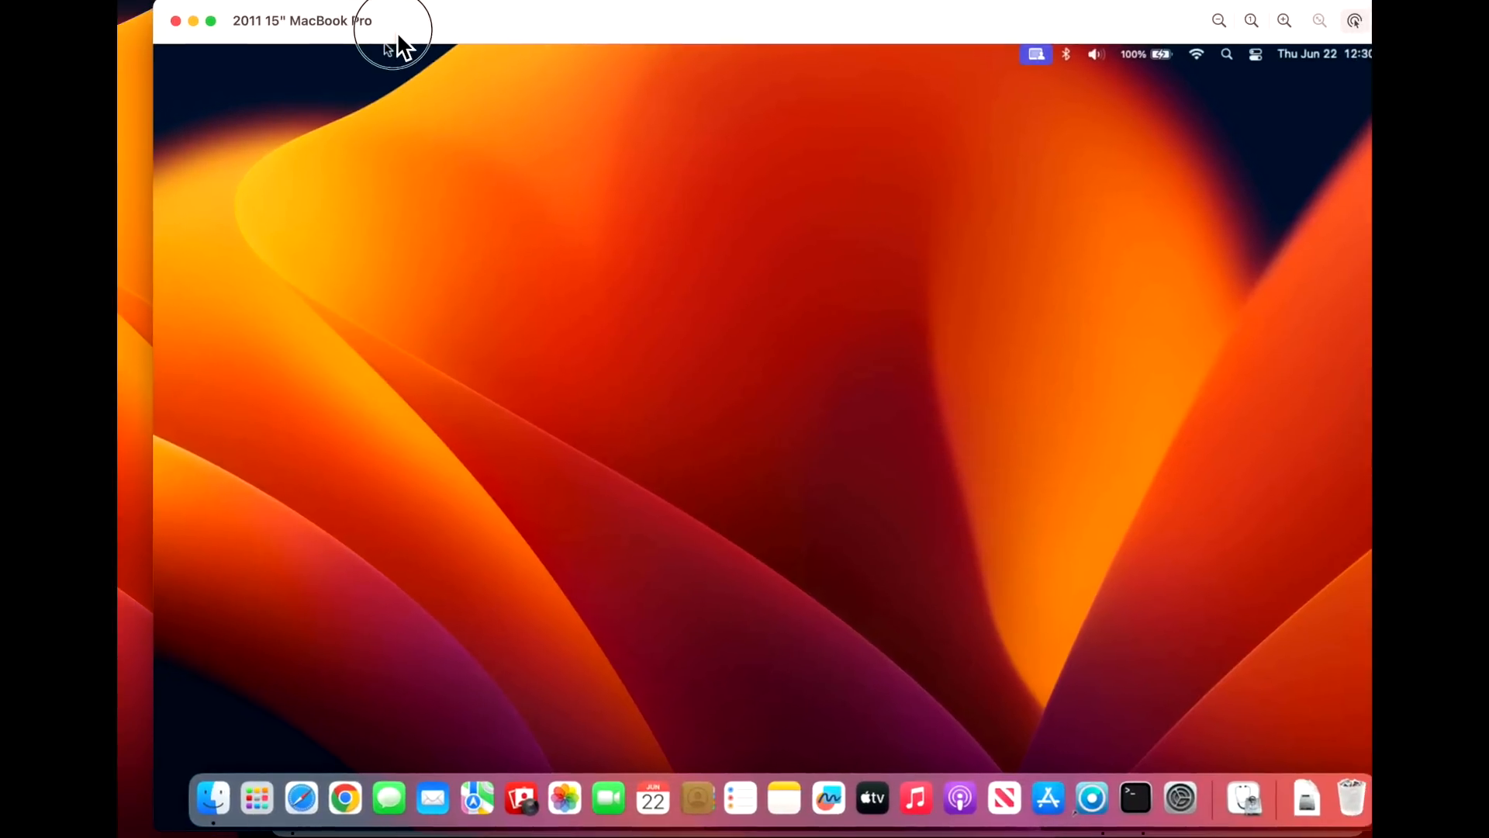
{"action": "mouse_move", "coordinate": [836, 691]}
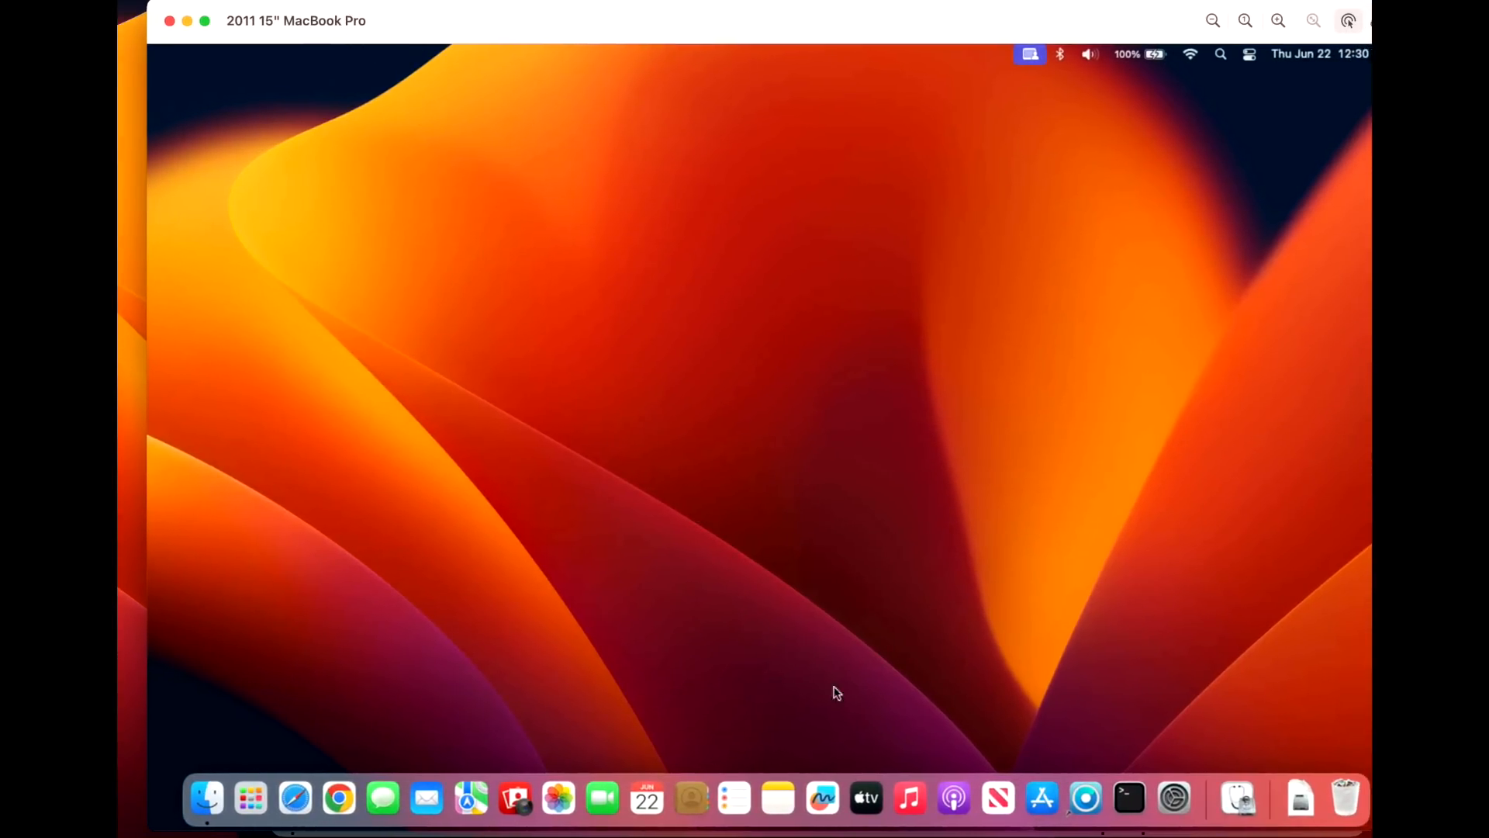
{"action": "mouse_move", "coordinate": [1070, 669]}
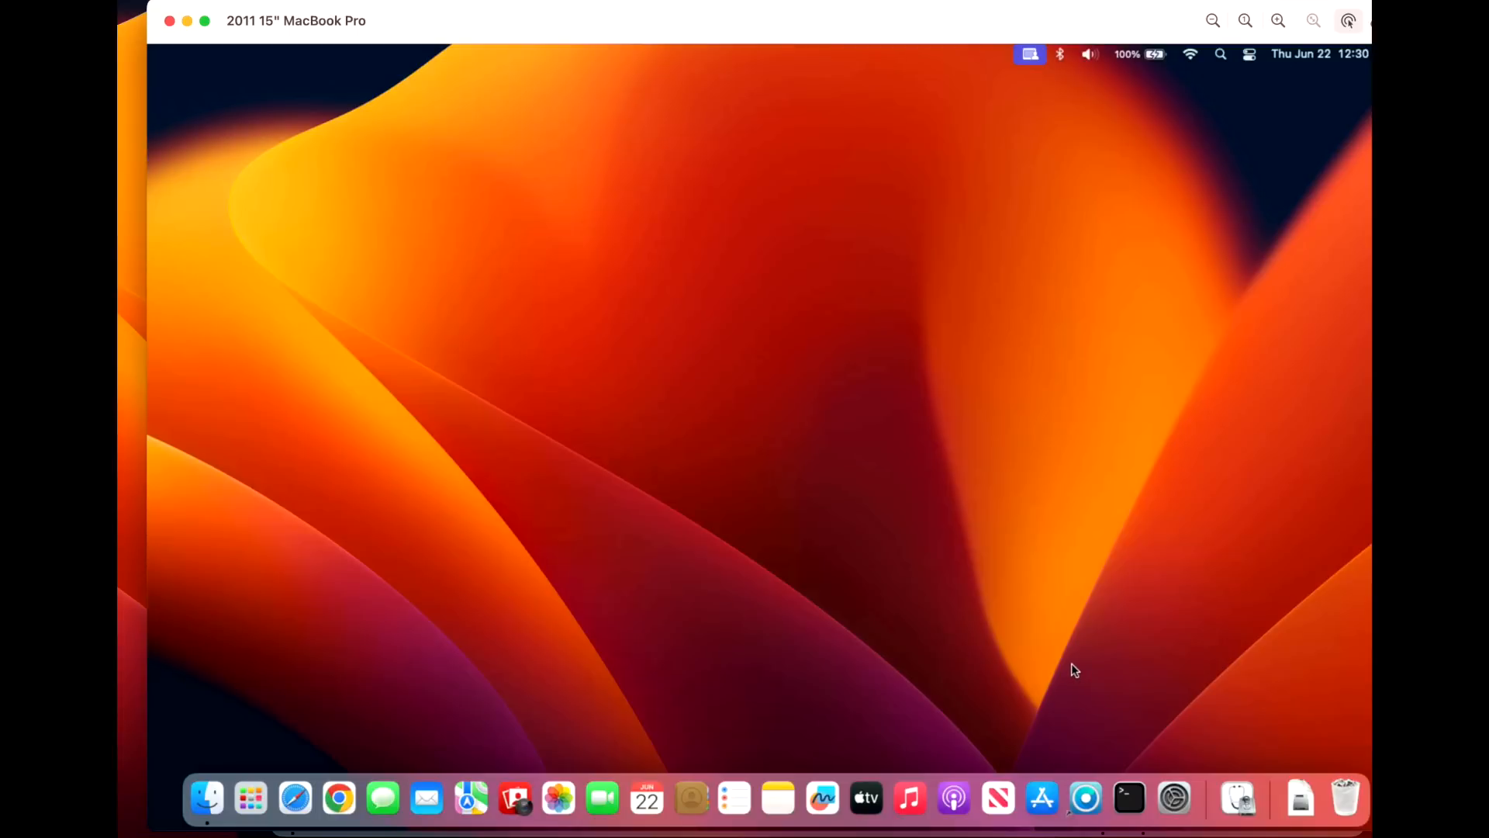
{"action": "mouse_move", "coordinate": [902, 700]}
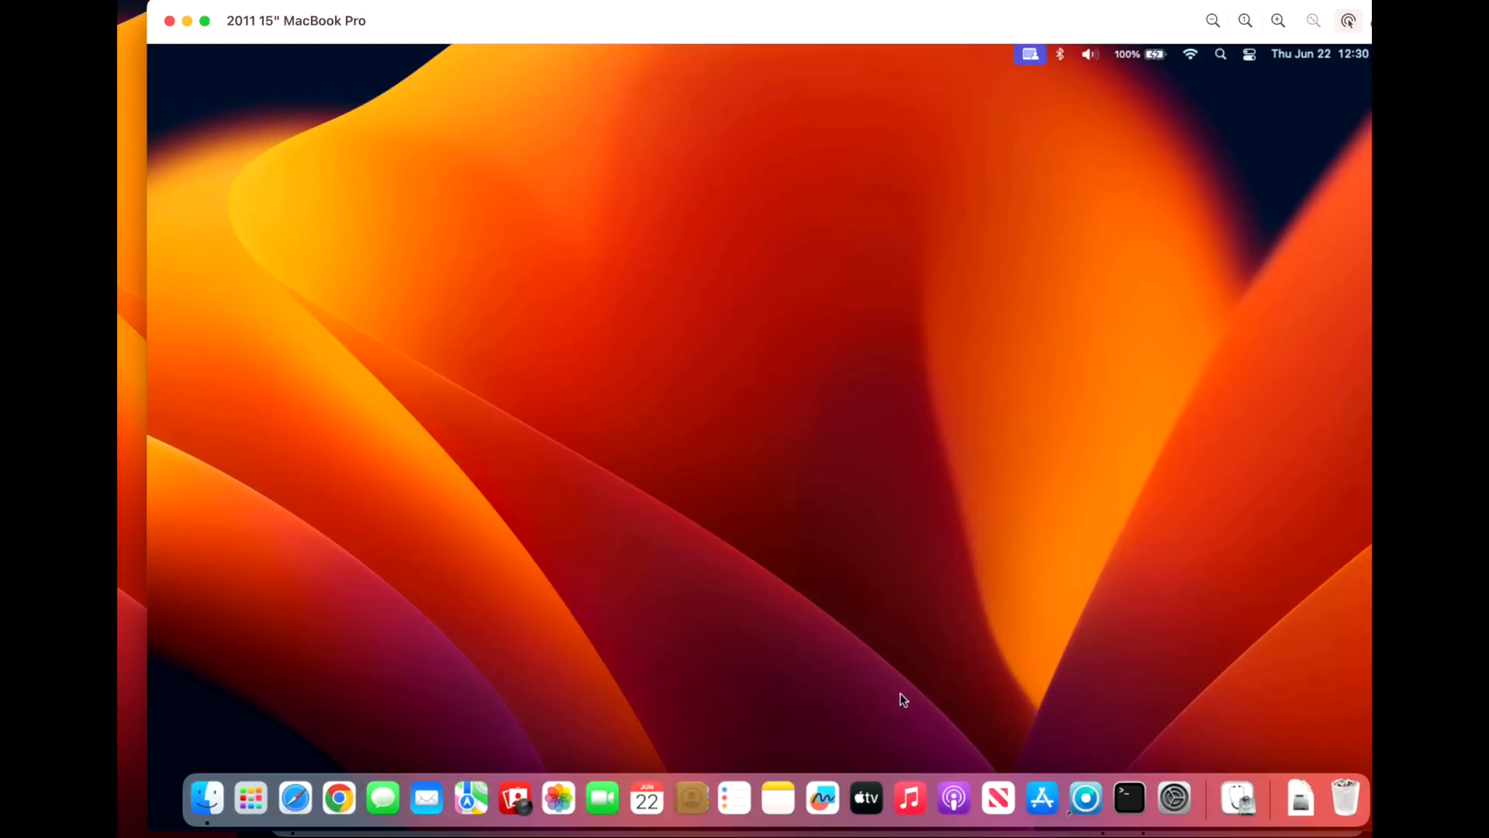
{"action": "mouse_move", "coordinate": [1040, 17]}
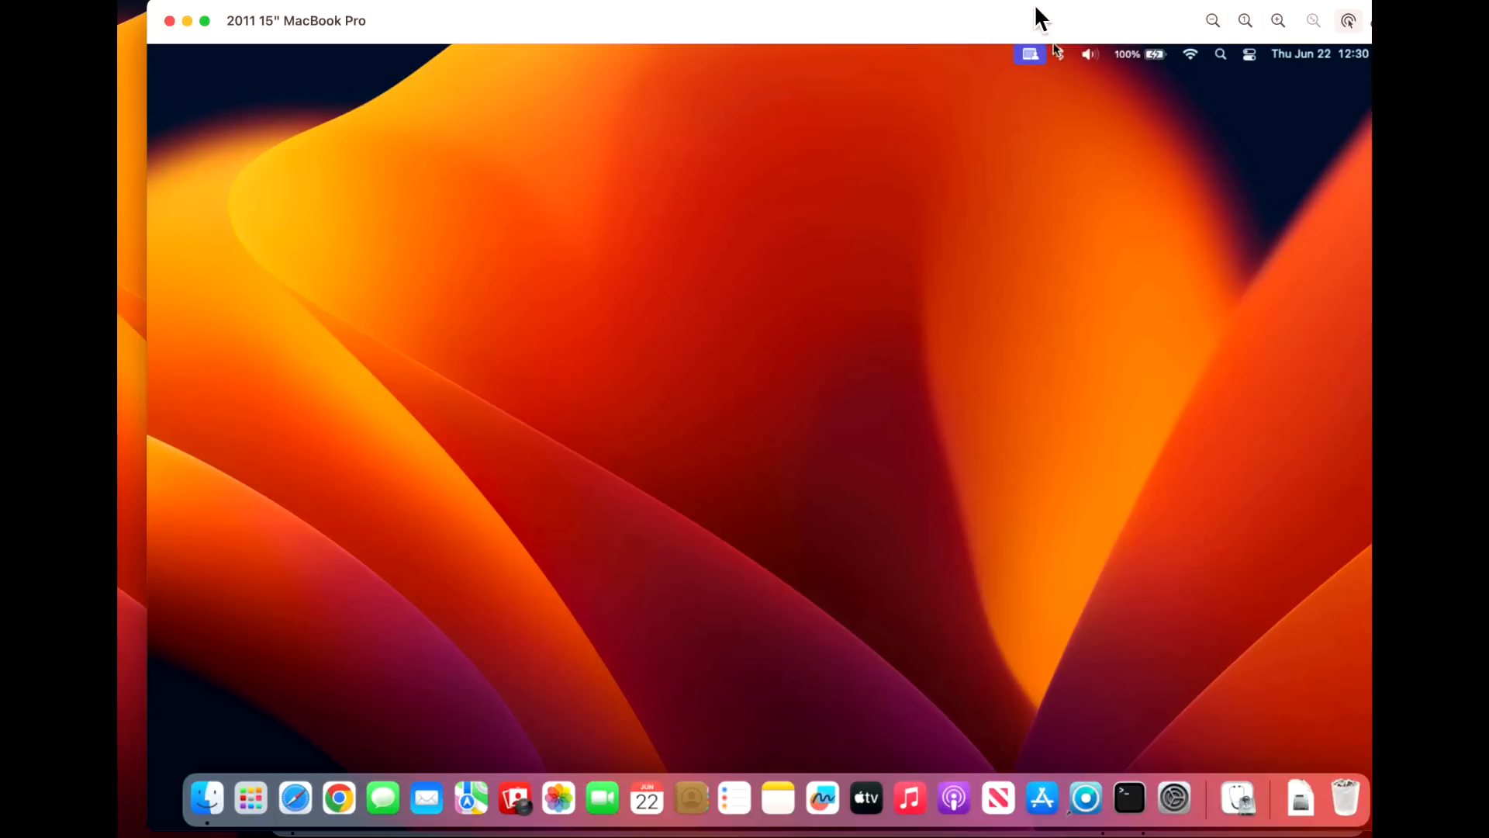
{"action": "mouse_move", "coordinate": [256, 68]}
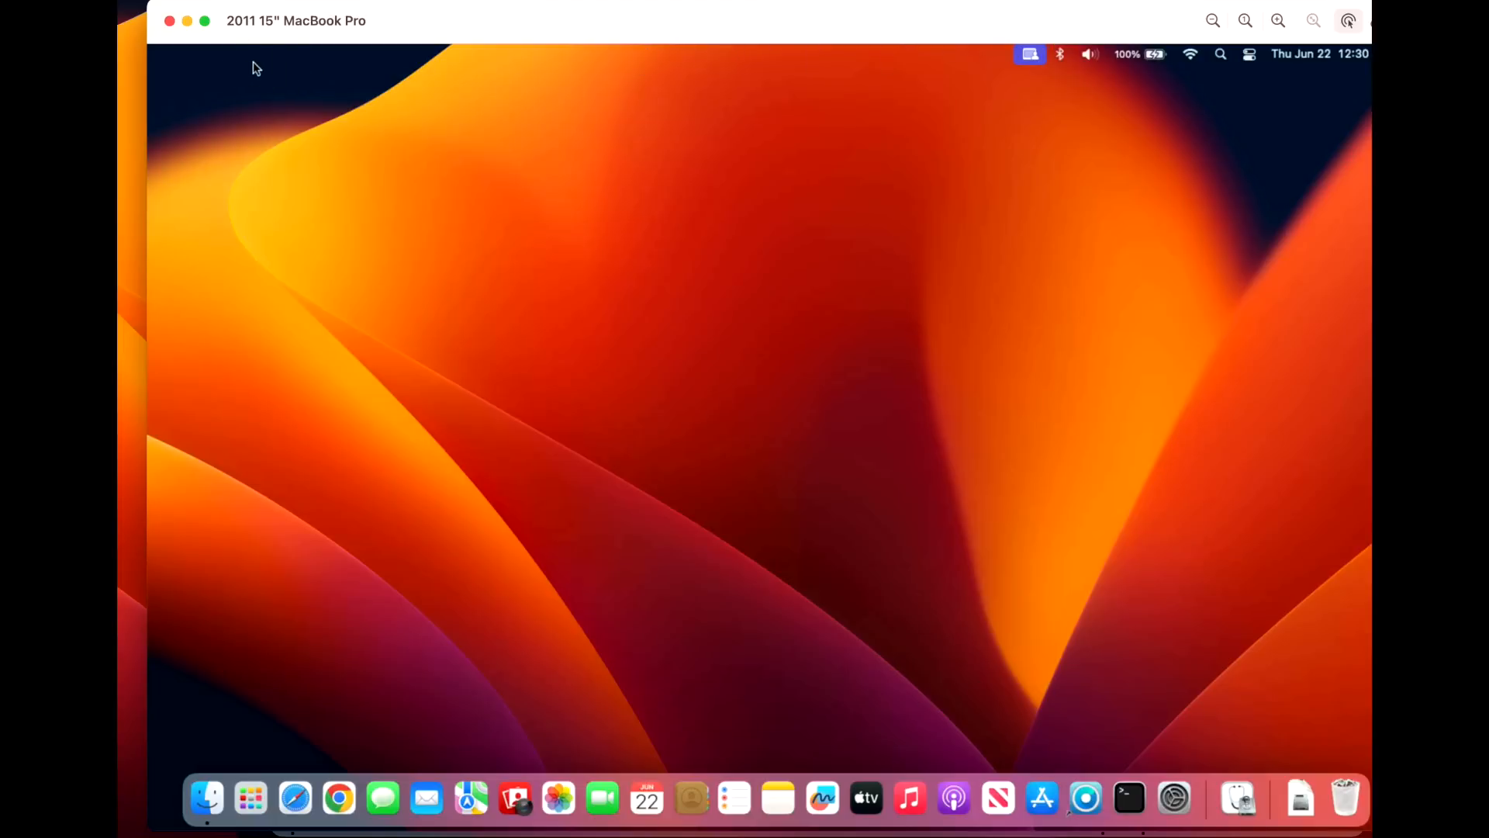
{"action": "mouse_move", "coordinate": [290, 715]}
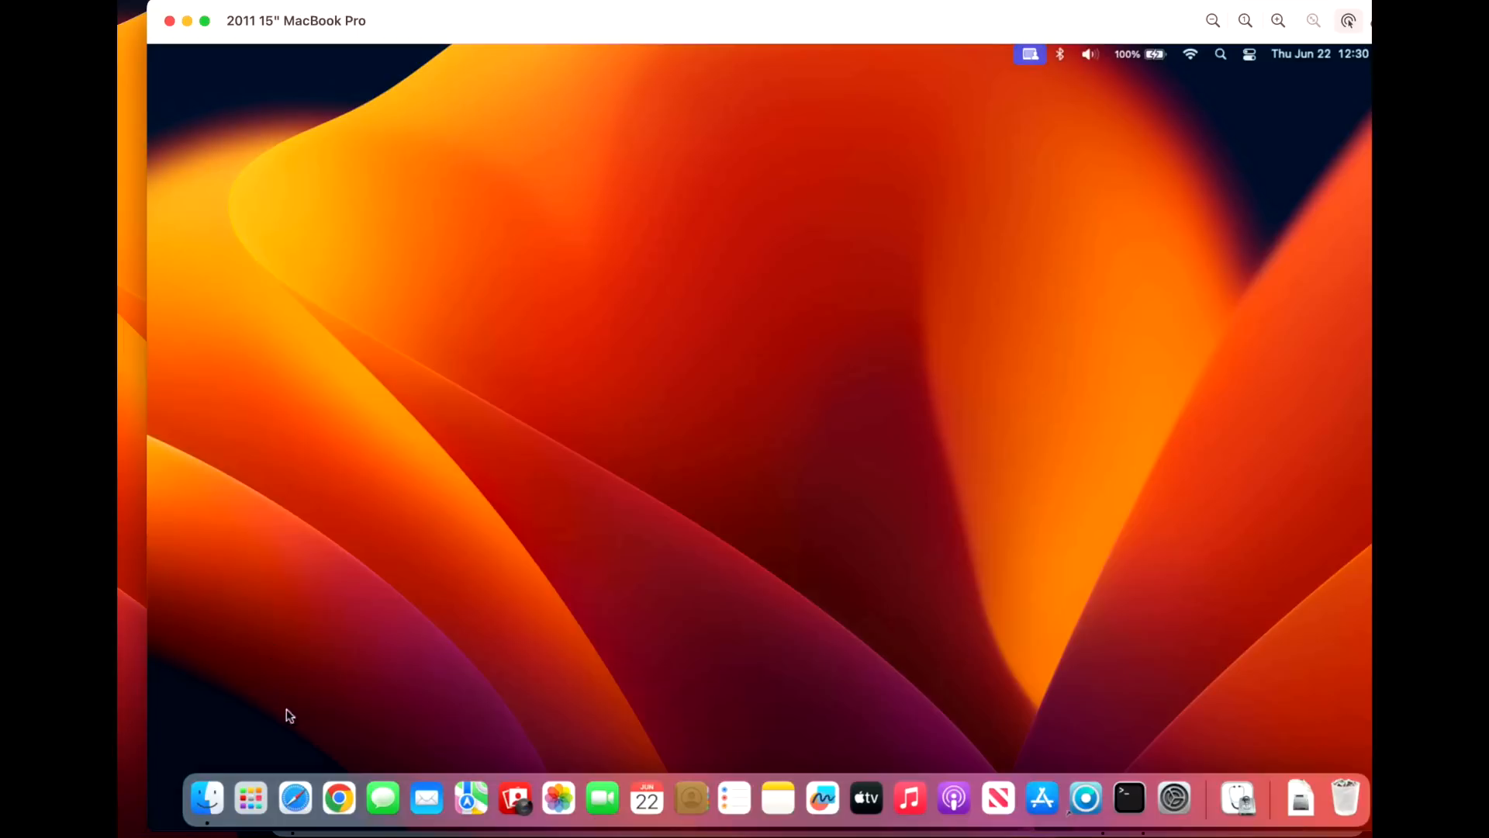
{"action": "mouse_move", "coordinate": [1129, 799]}
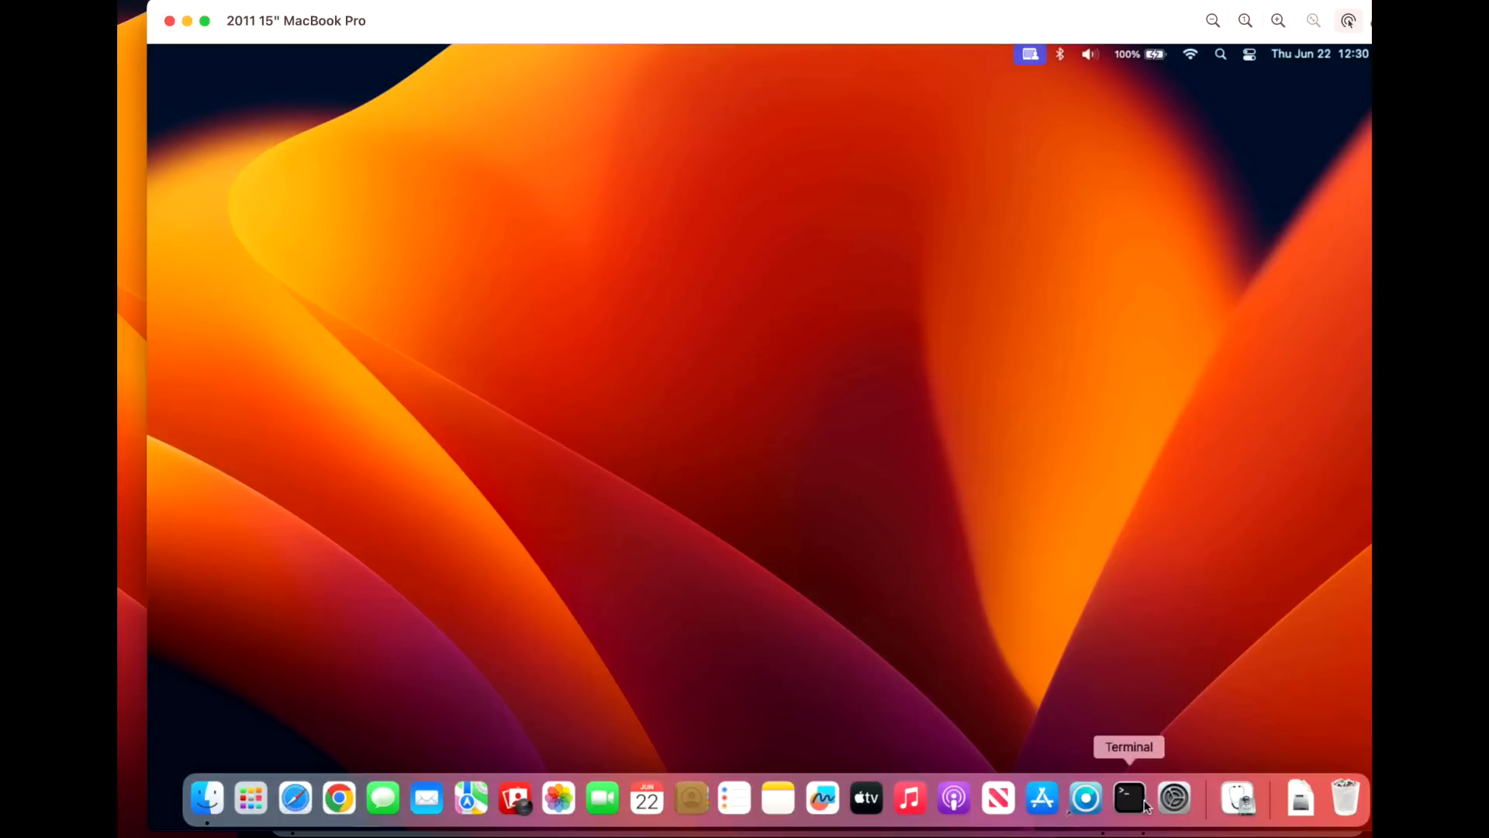
{"action": "mouse_move", "coordinate": [1086, 801]}
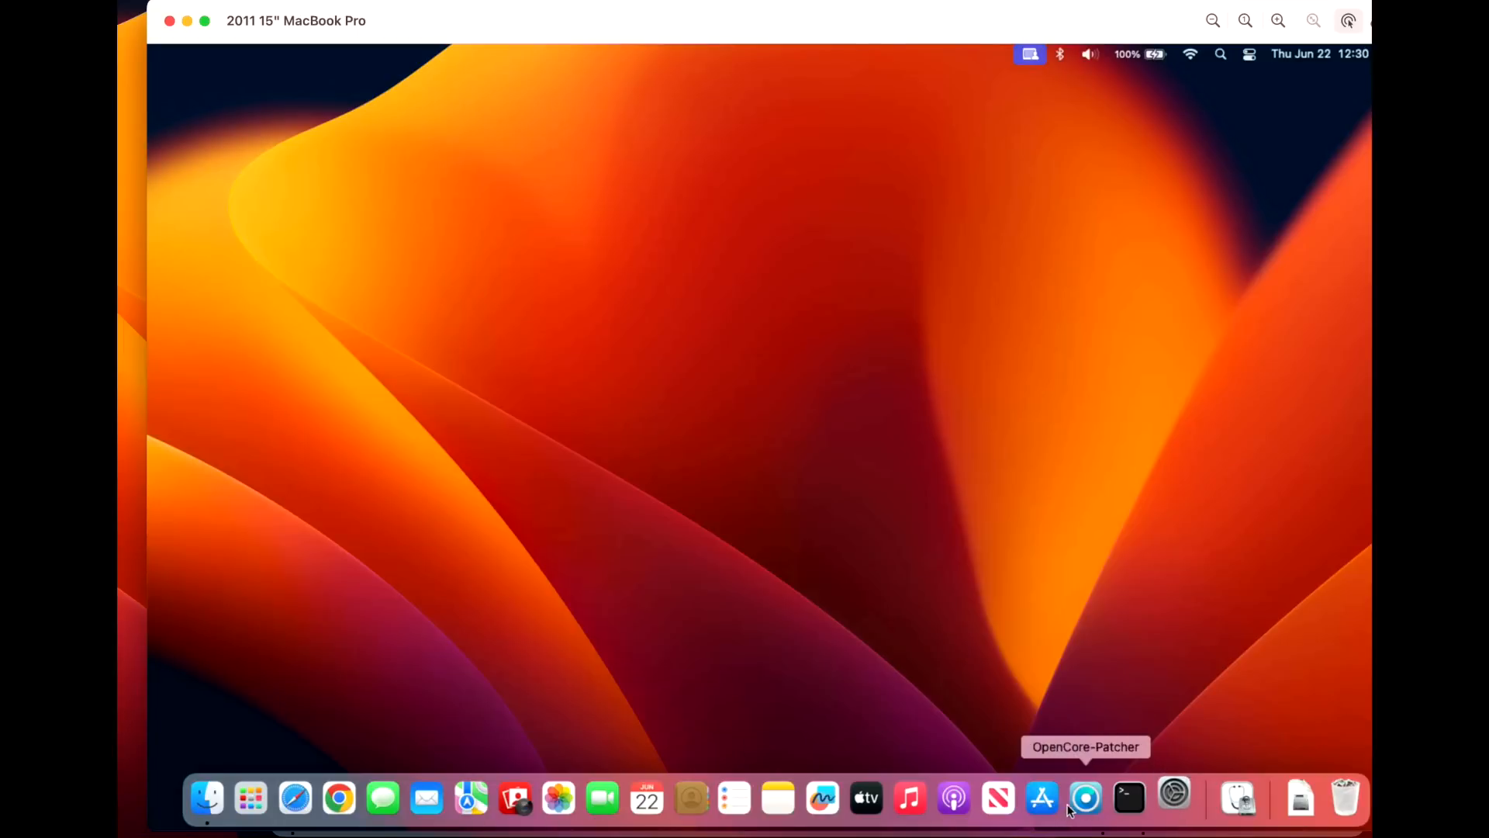
{"action": "mouse_move", "coordinate": [568, 639]}
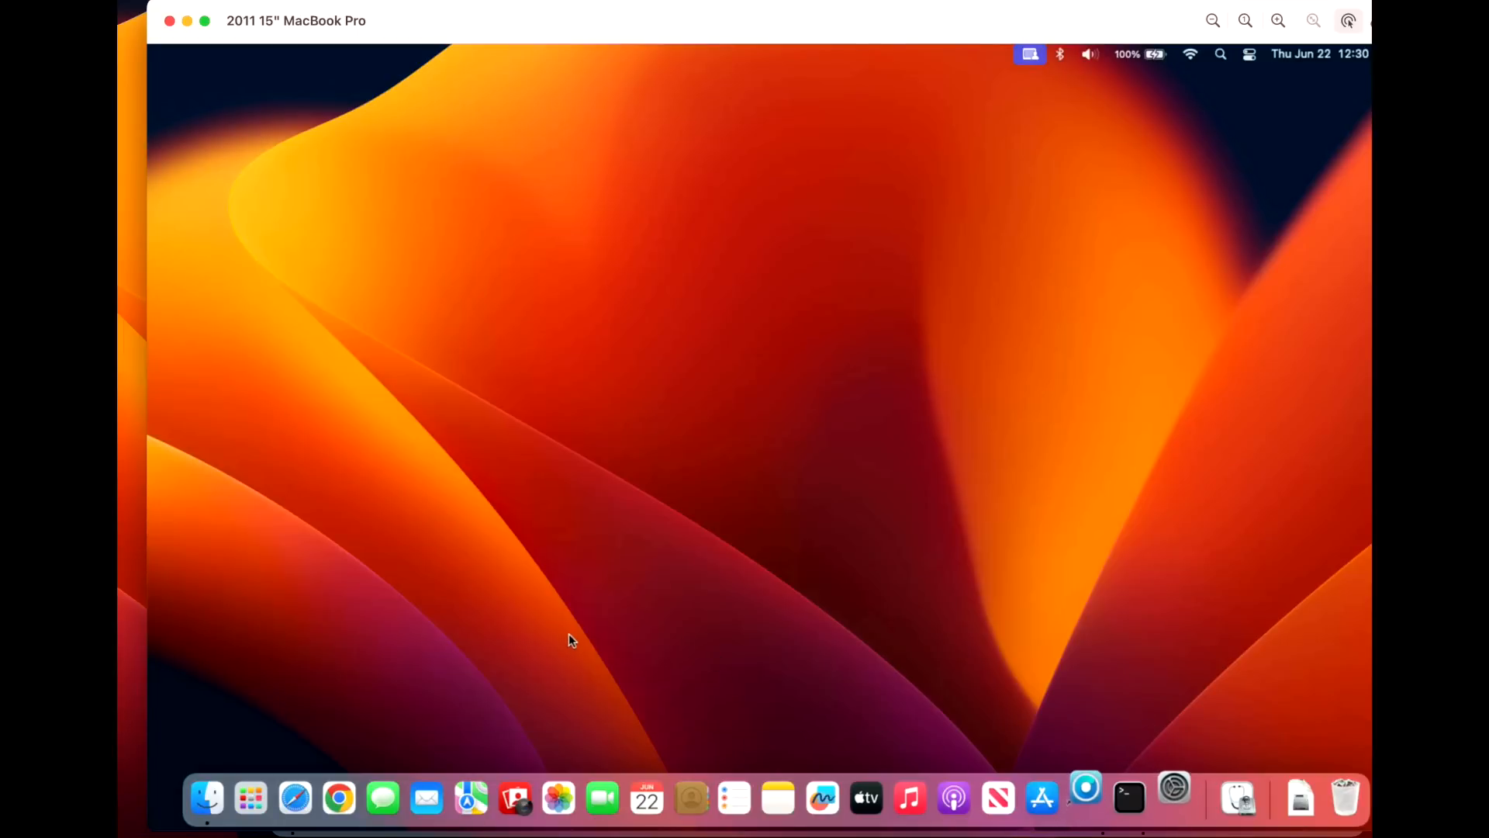
{"action": "mouse_move", "coordinate": [594, 554]}
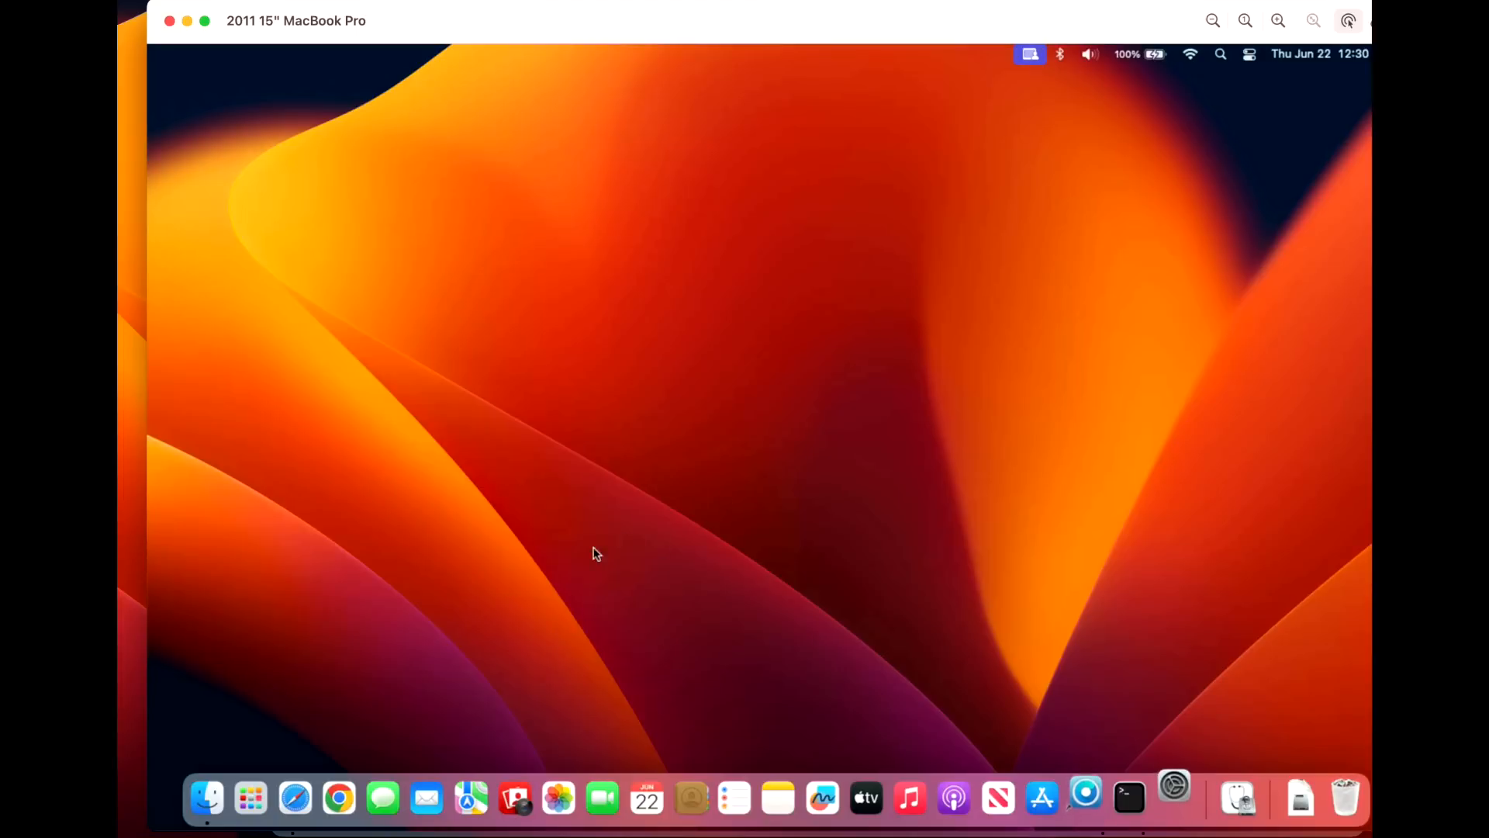
{"action": "mouse_move", "coordinate": [295, 798]}
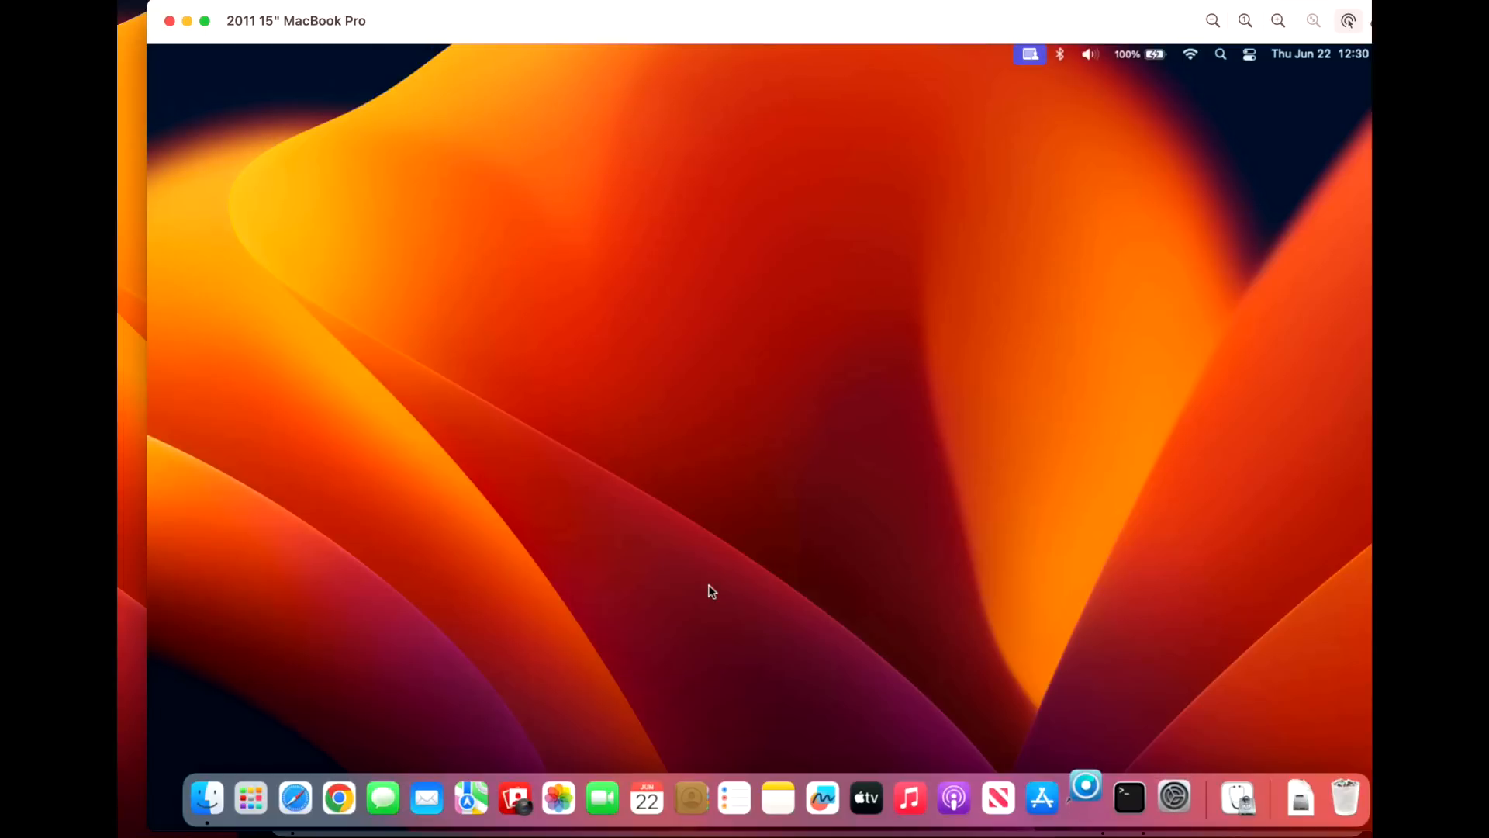
{"action": "mouse_move", "coordinate": [618, 50]}
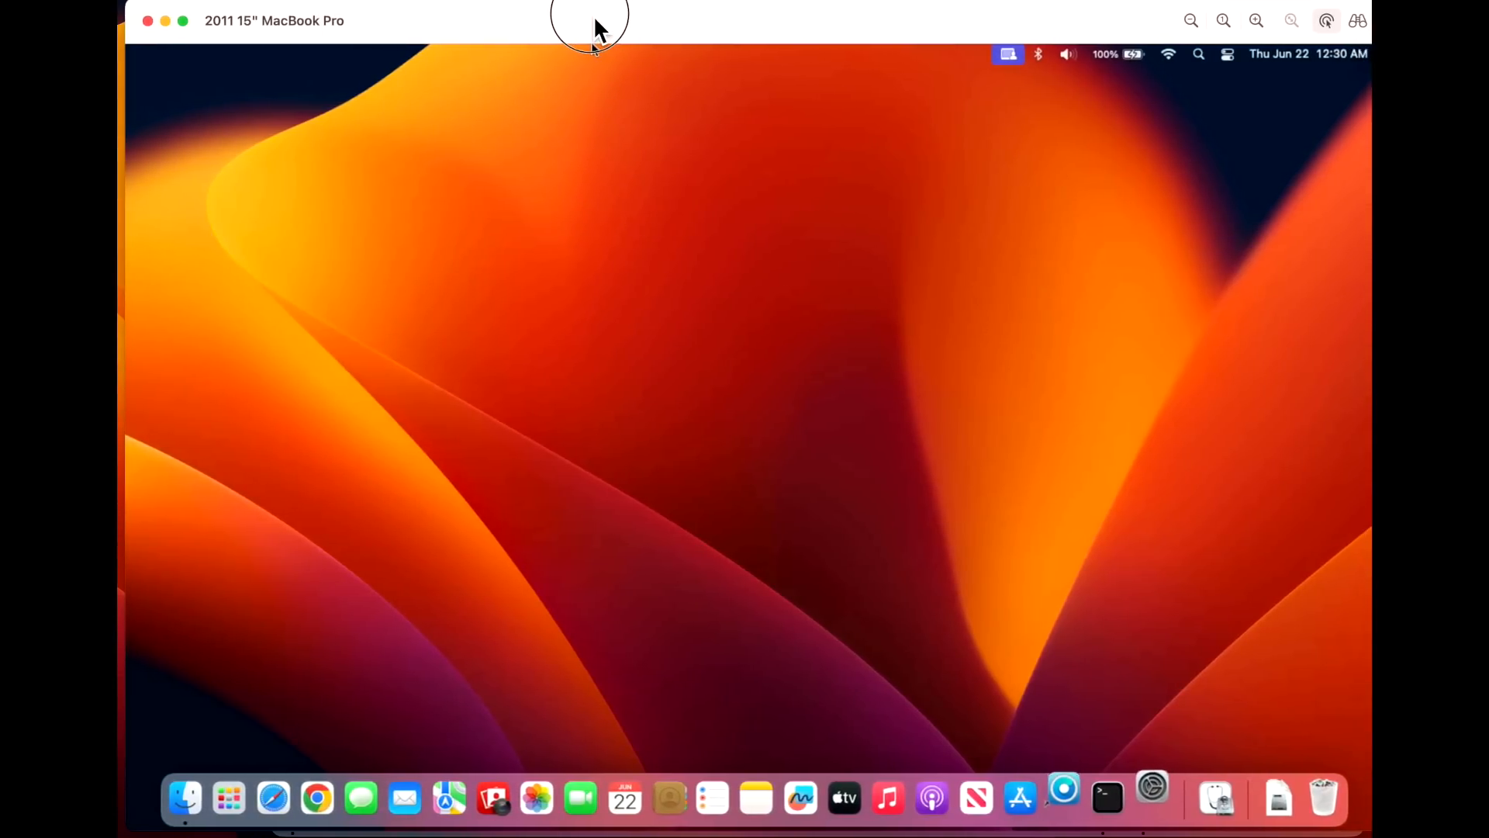
{"action": "mouse_move", "coordinate": [388, 513]}
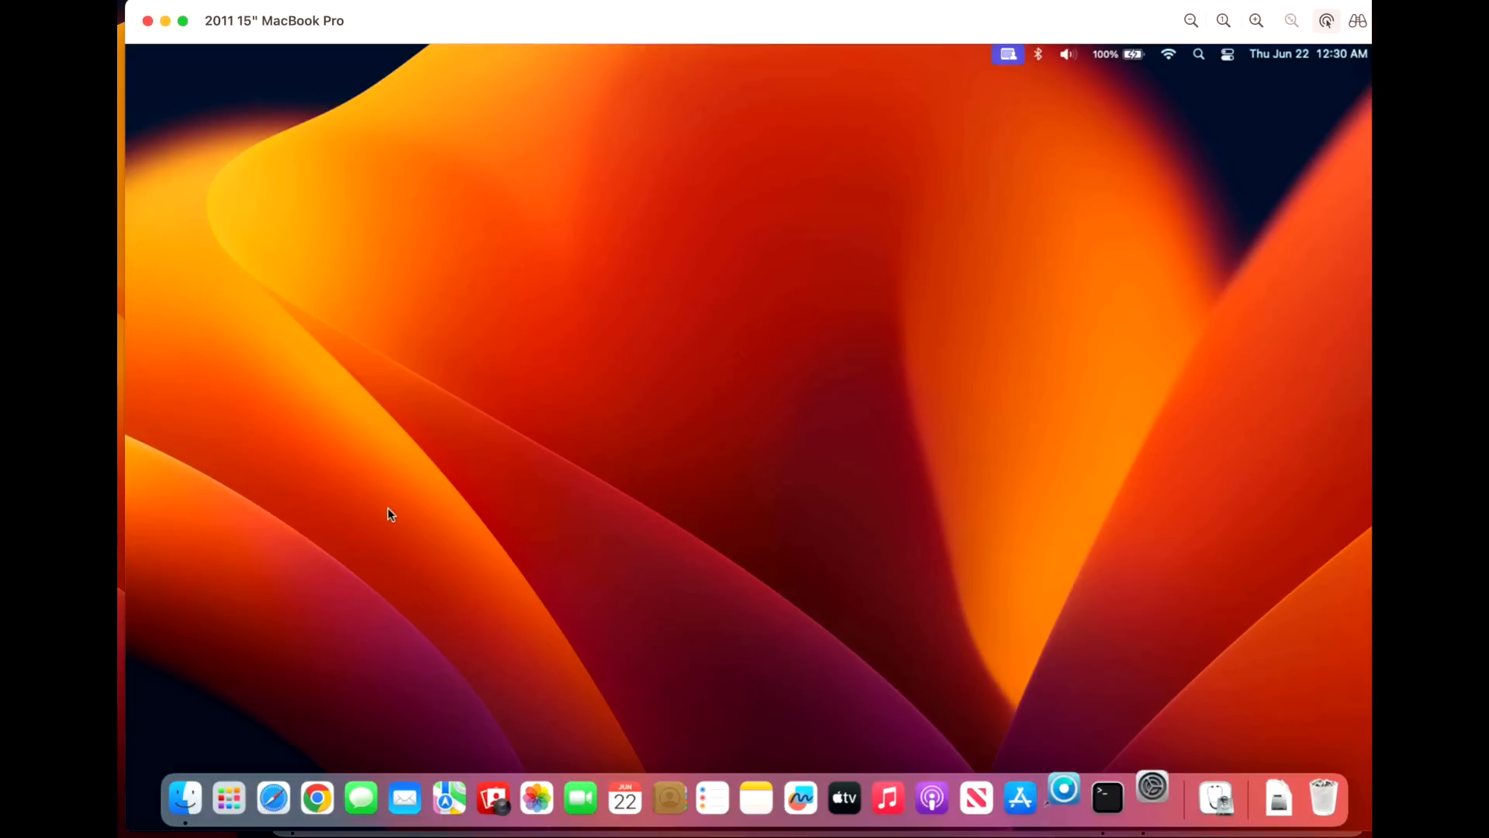
{"action": "mouse_move", "coordinate": [394, 82]}
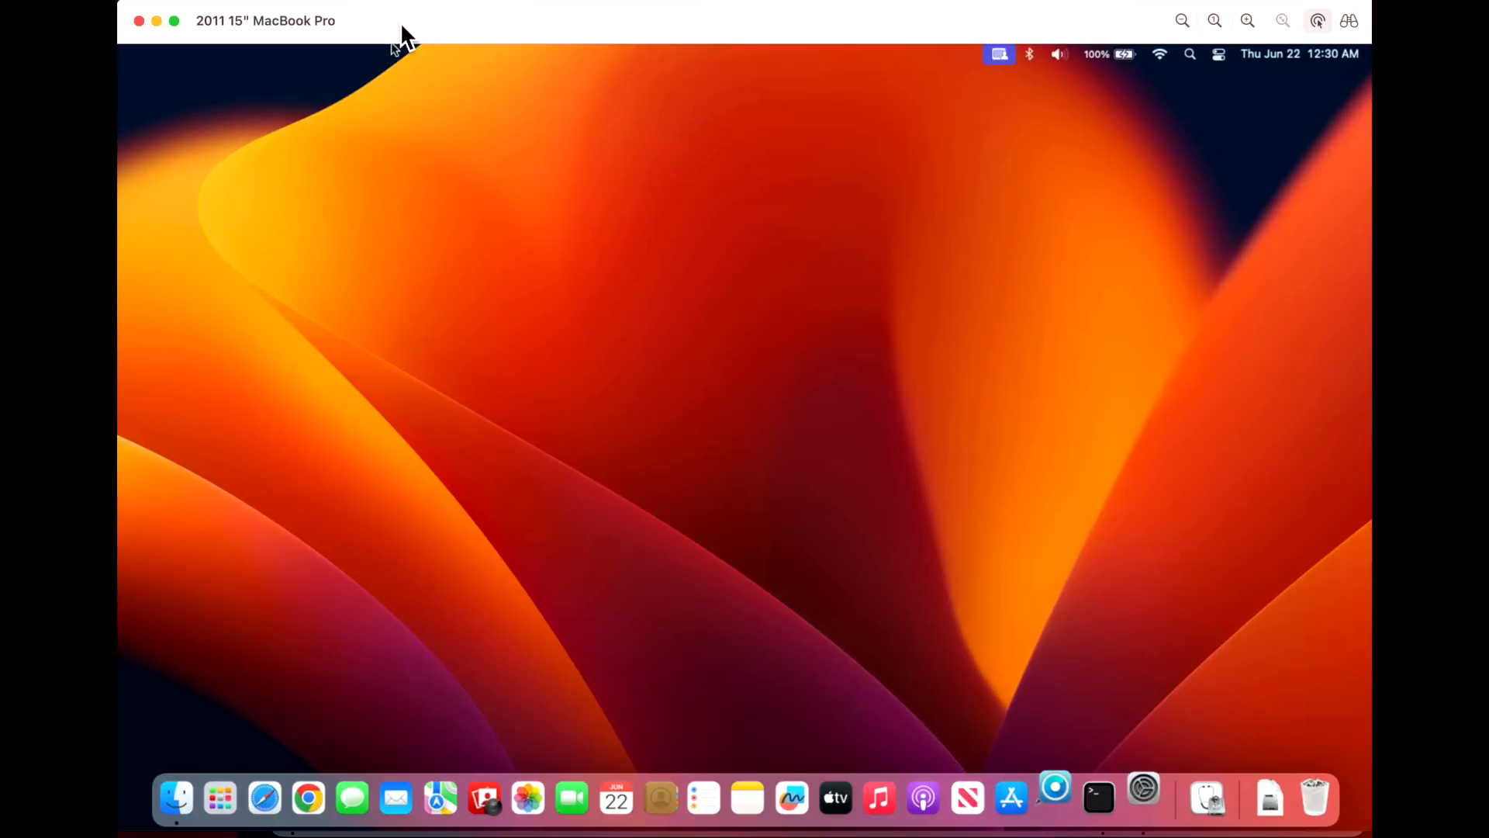
{"action": "mouse_move", "coordinate": [546, 470]}
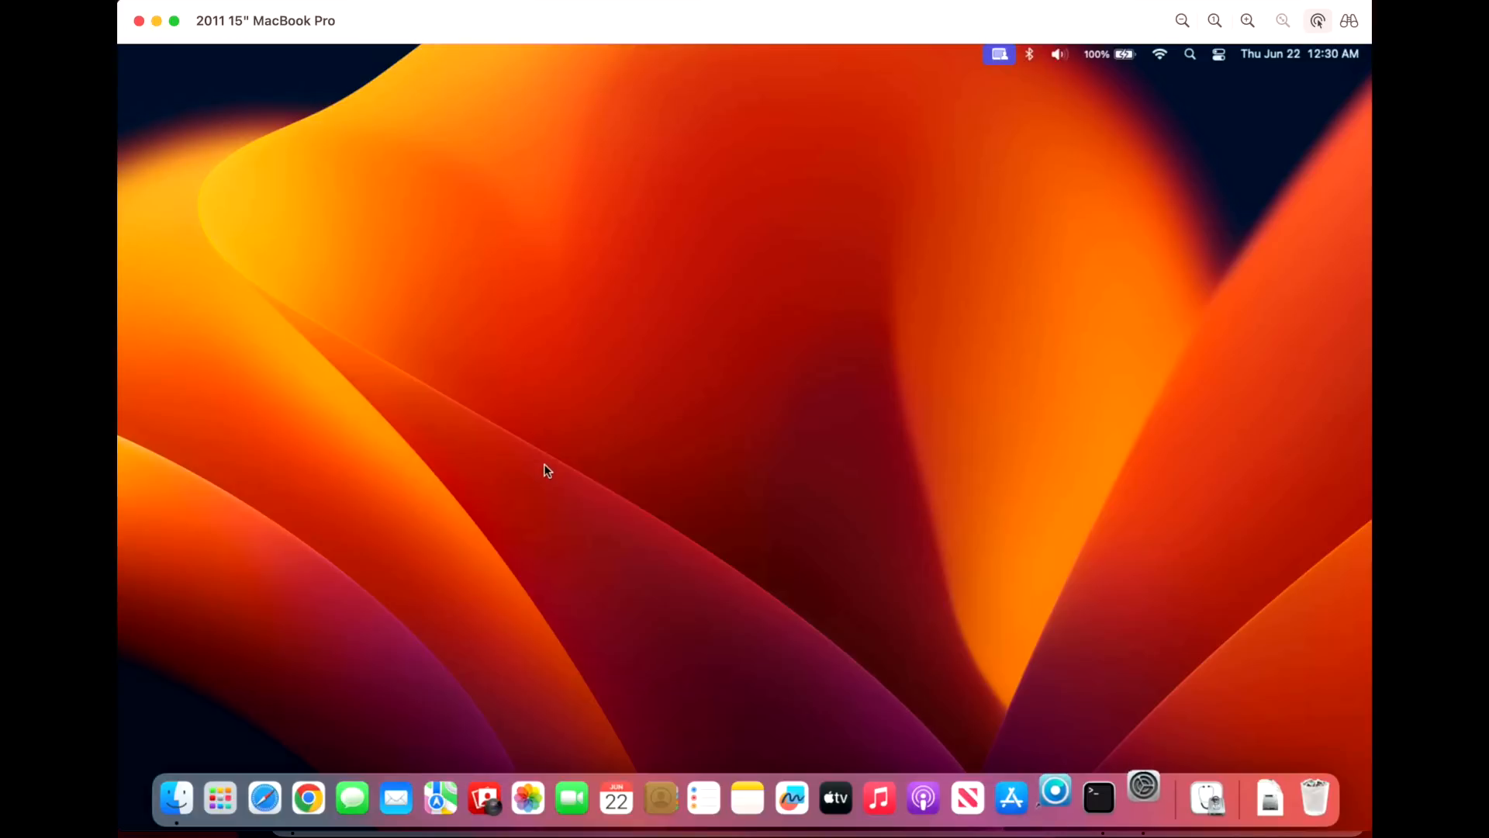
{"action": "mouse_move", "coordinate": [551, 490]}
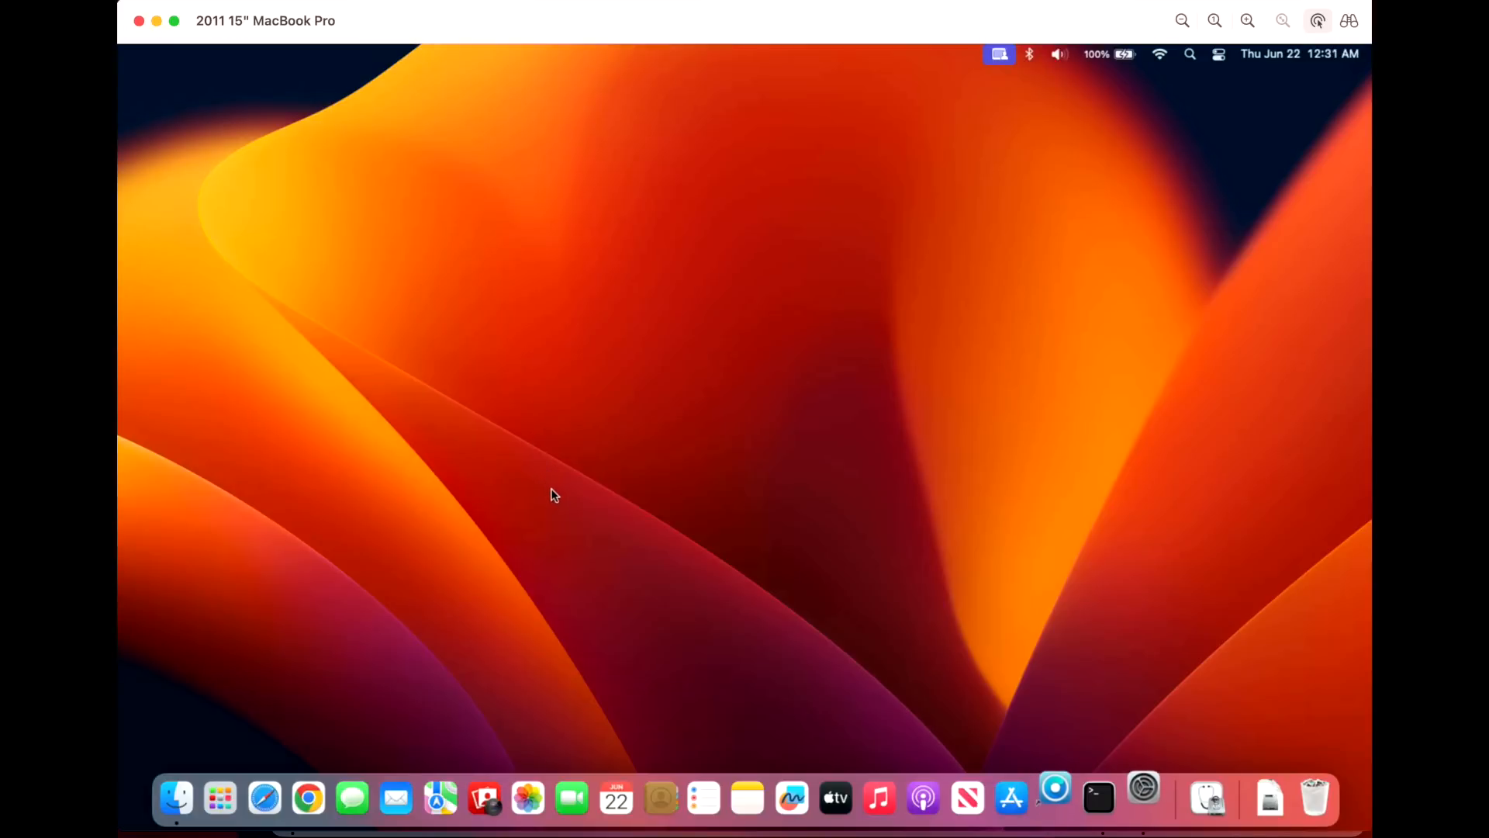
{"action": "mouse_move", "coordinate": [545, 558]}
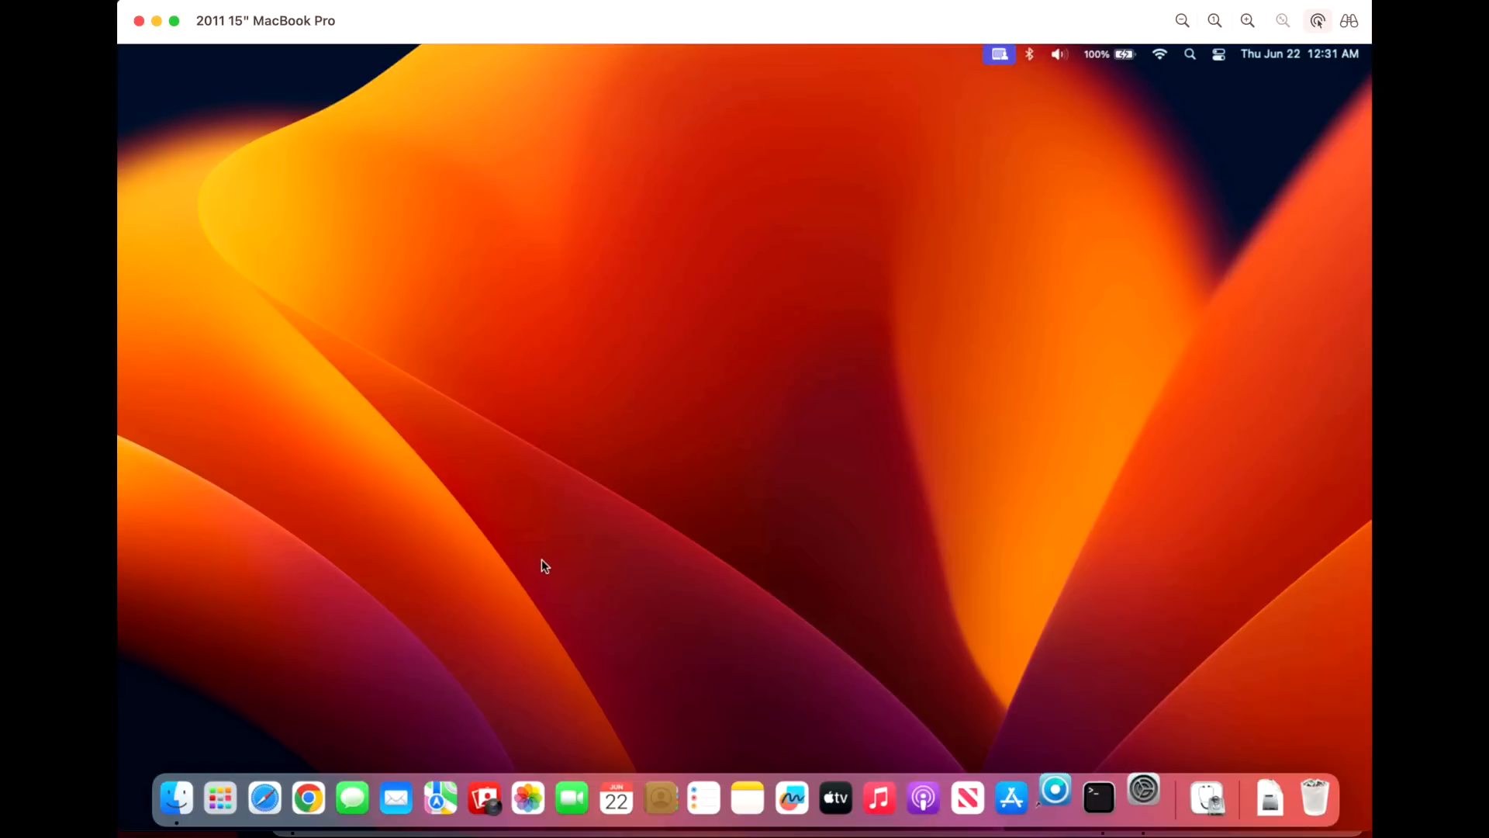
{"action": "mouse_move", "coordinate": [544, 575]}
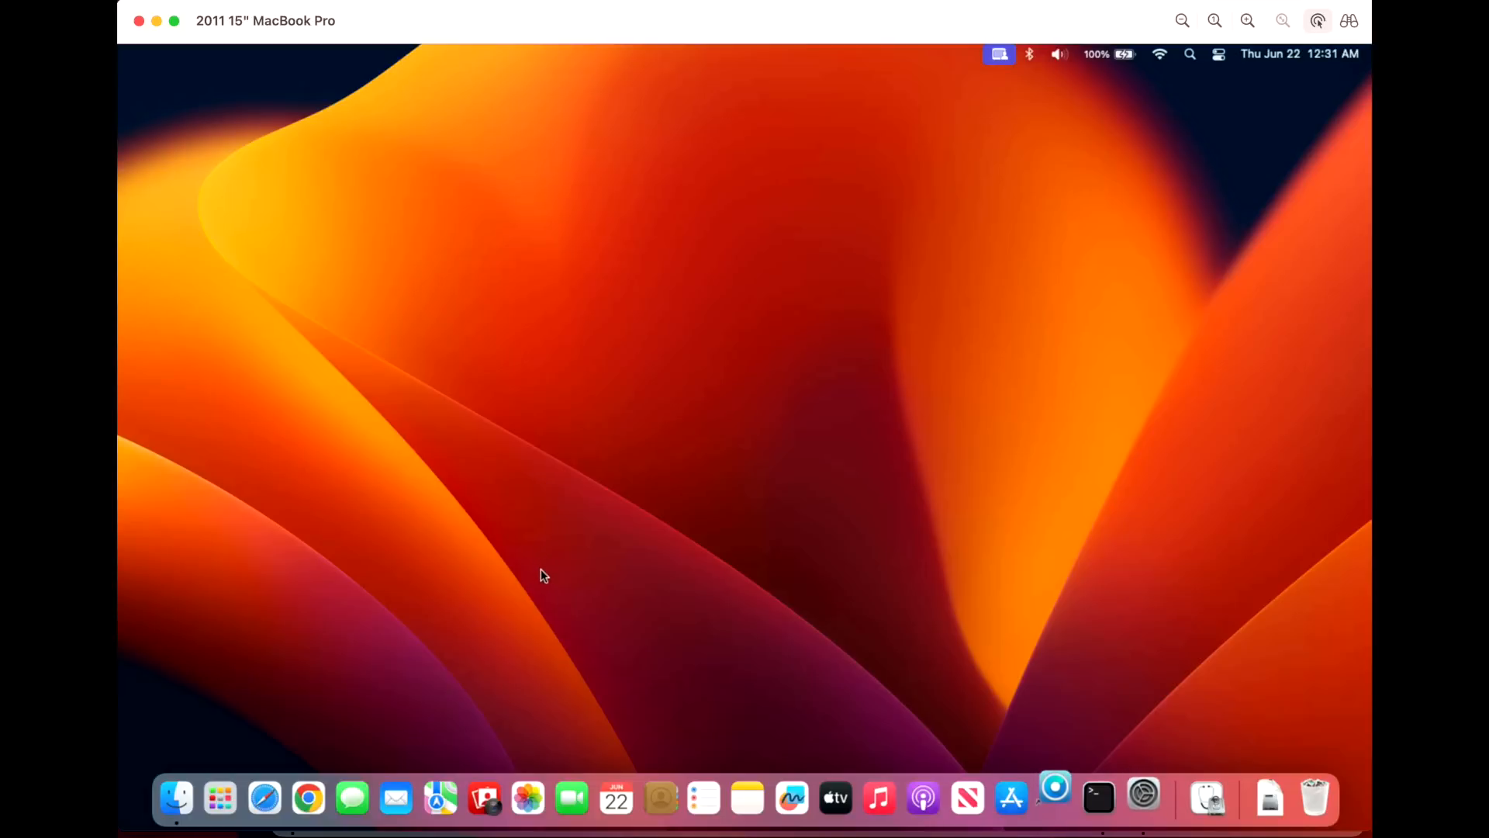
{"action": "mouse_move", "coordinate": [450, 724]}
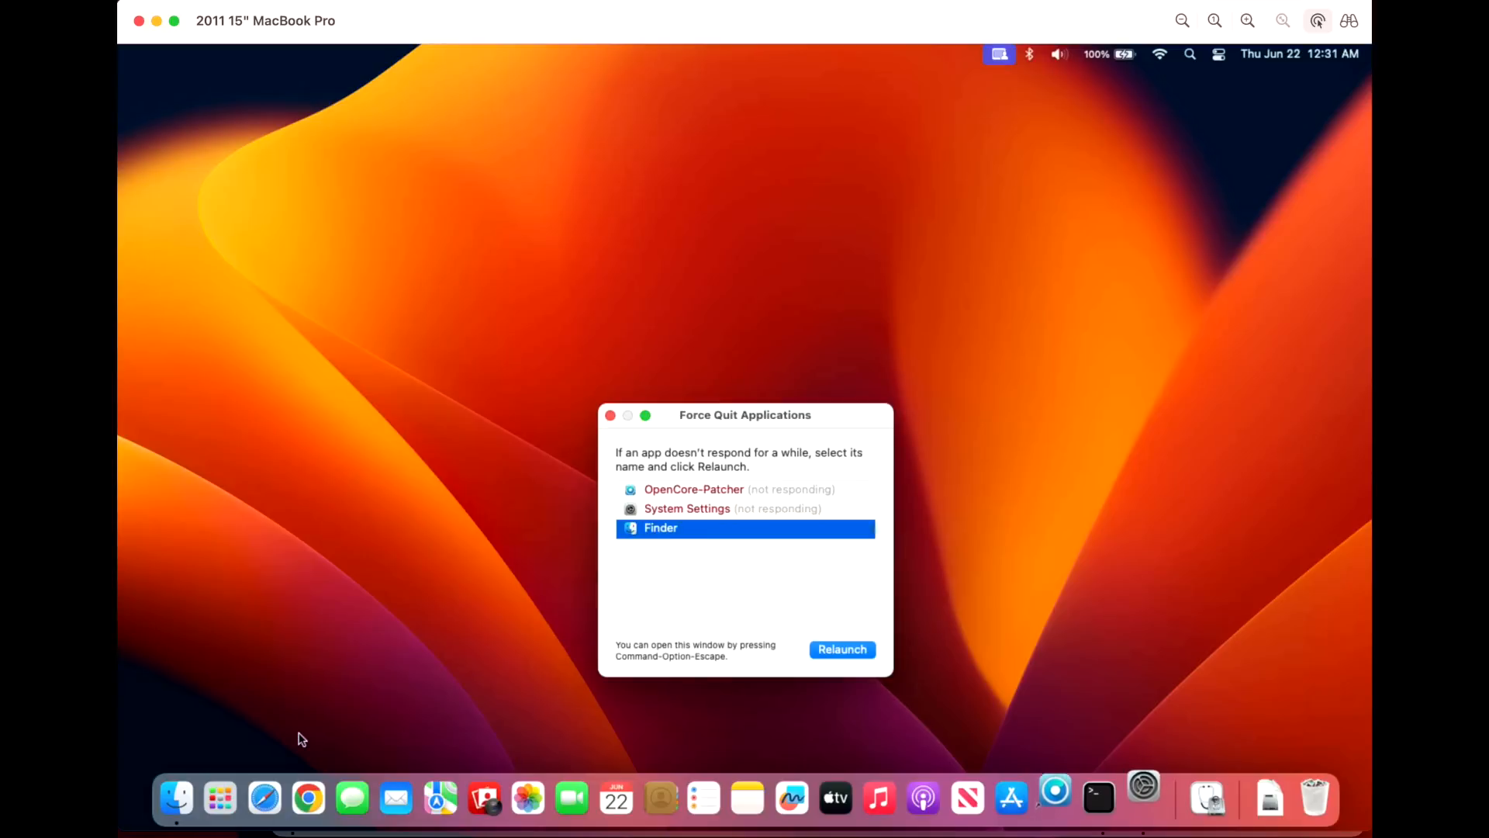
{"action": "mouse_move", "coordinate": [724, 498]}
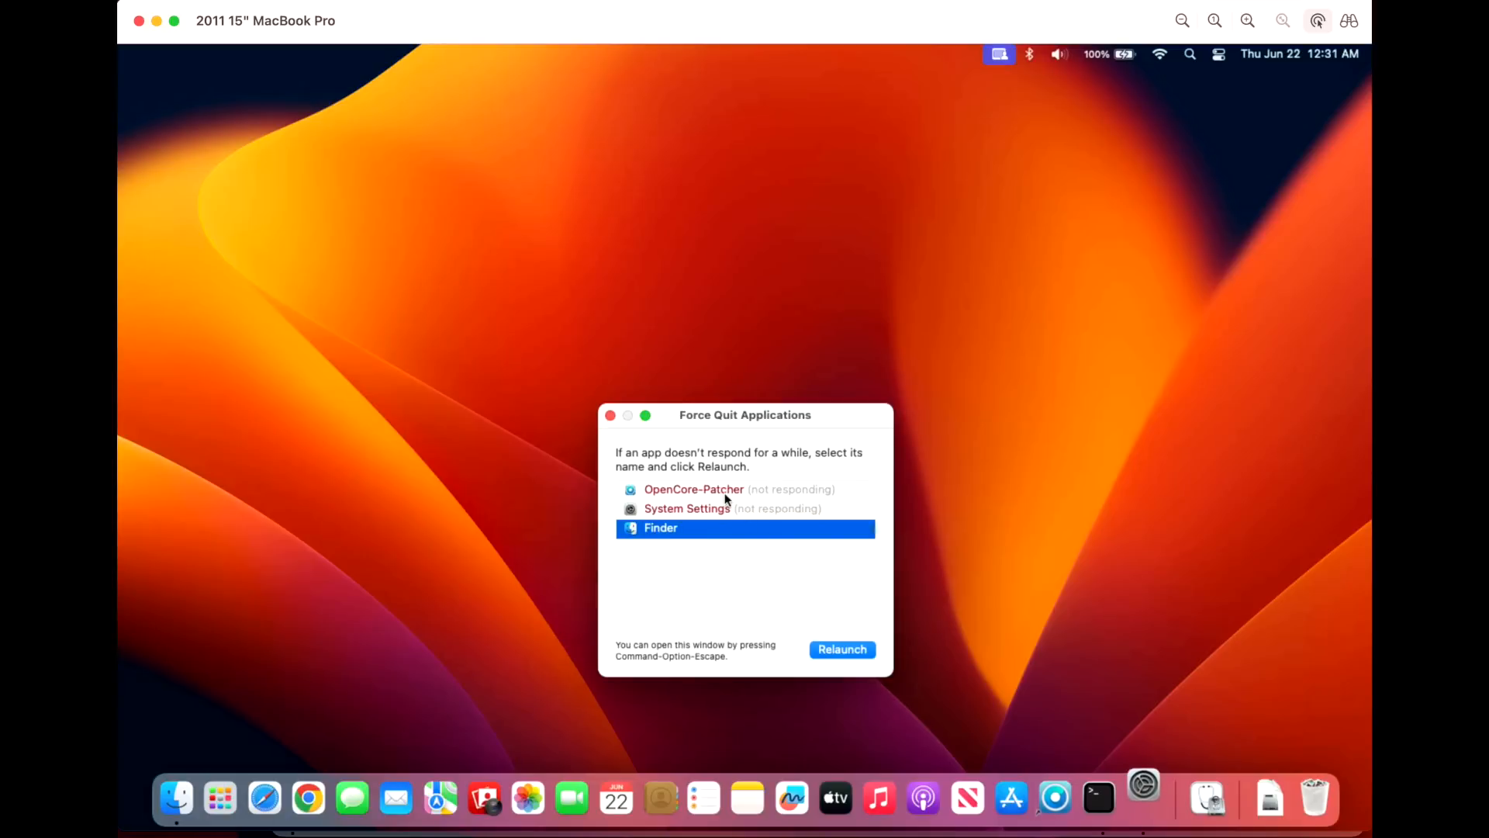
- Force quit System Settings and OpenCore-Patcher, then dismiss the crash report prompt
{"action": "left_click", "coordinate": [686, 508]}
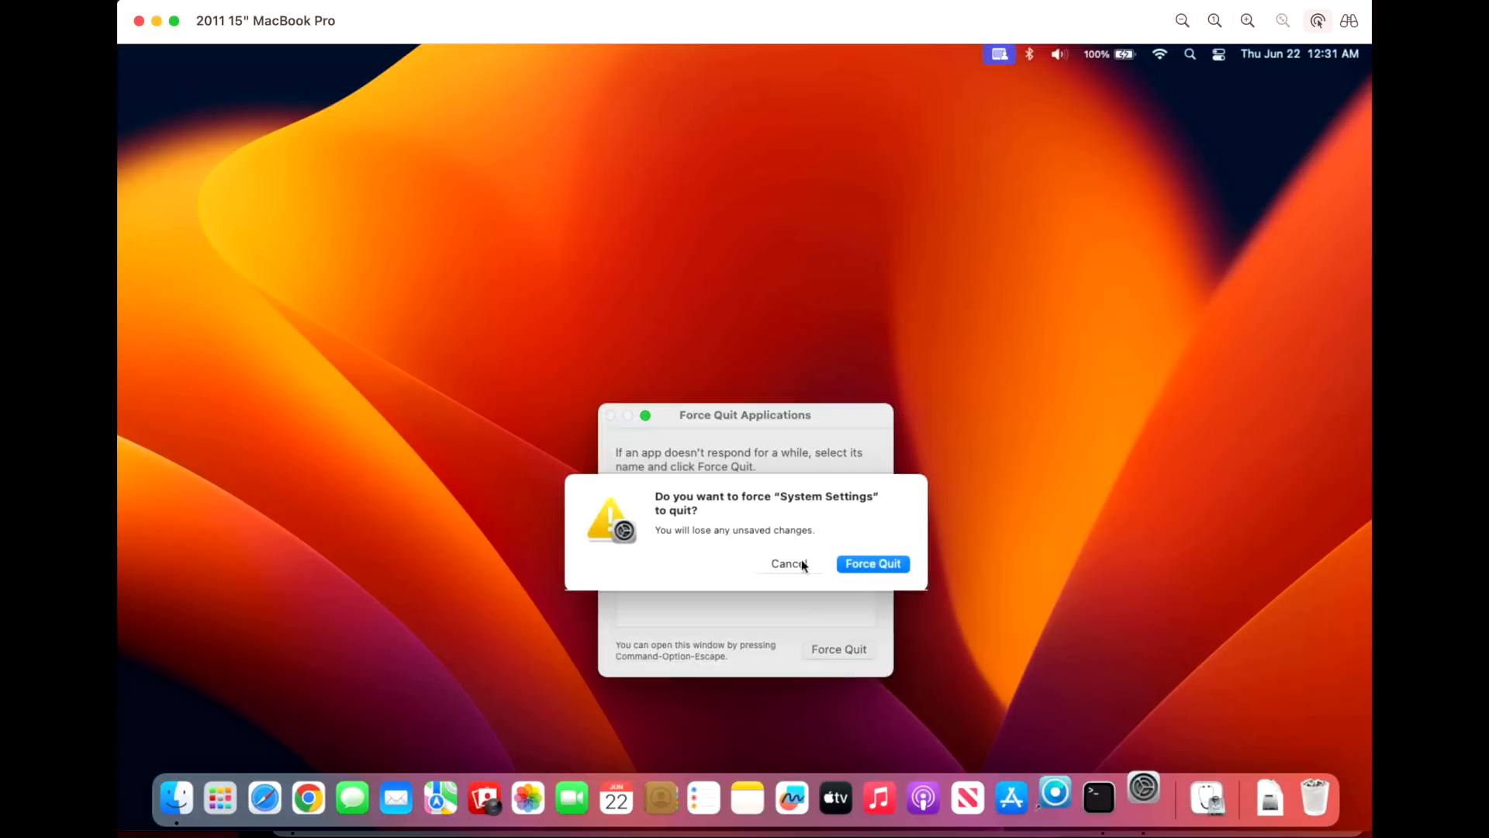
{"action": "left_click", "coordinate": [790, 563]}
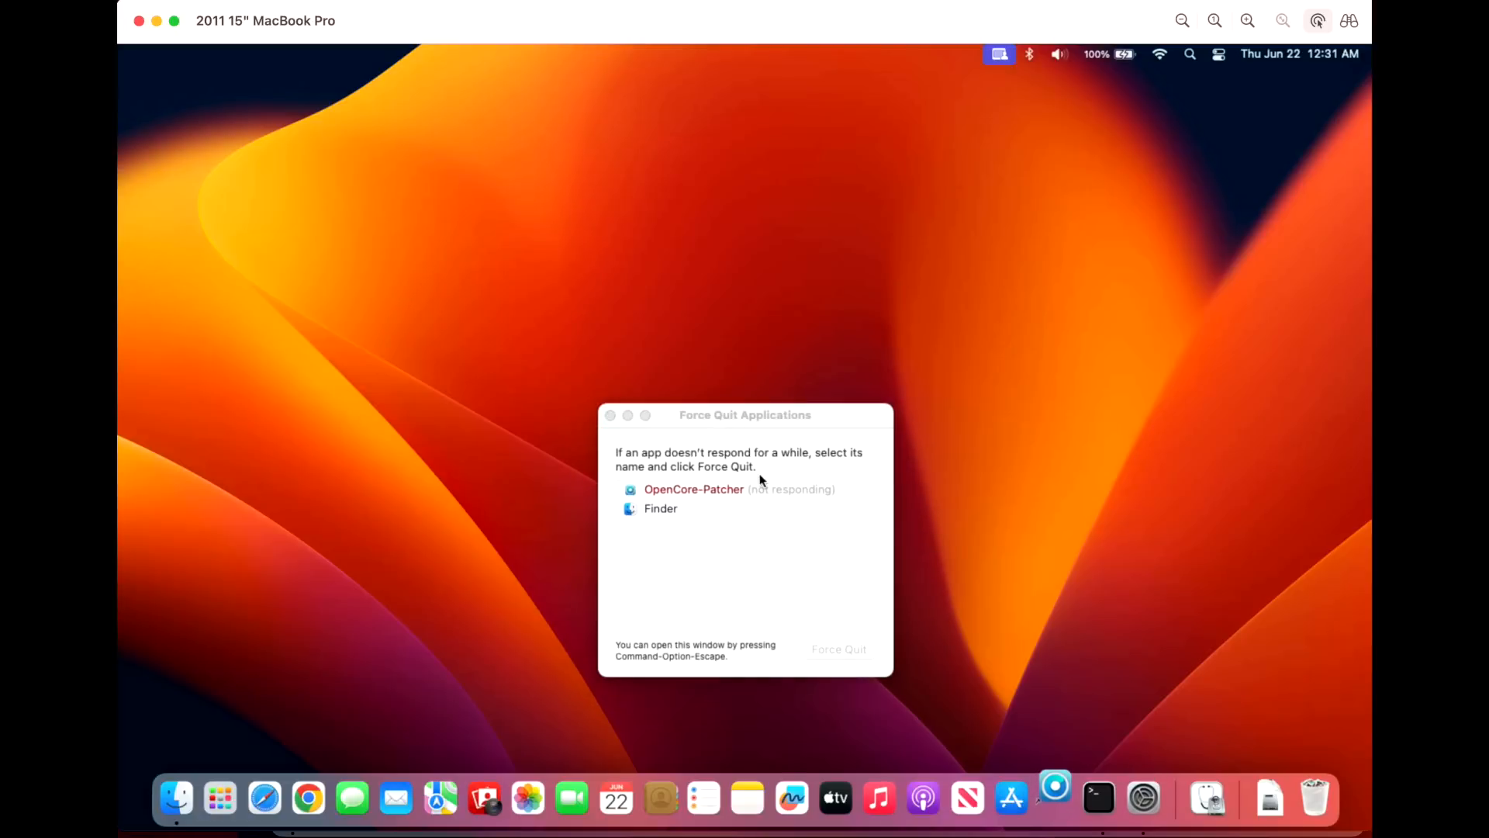
{"action": "left_click", "coordinate": [839, 648]}
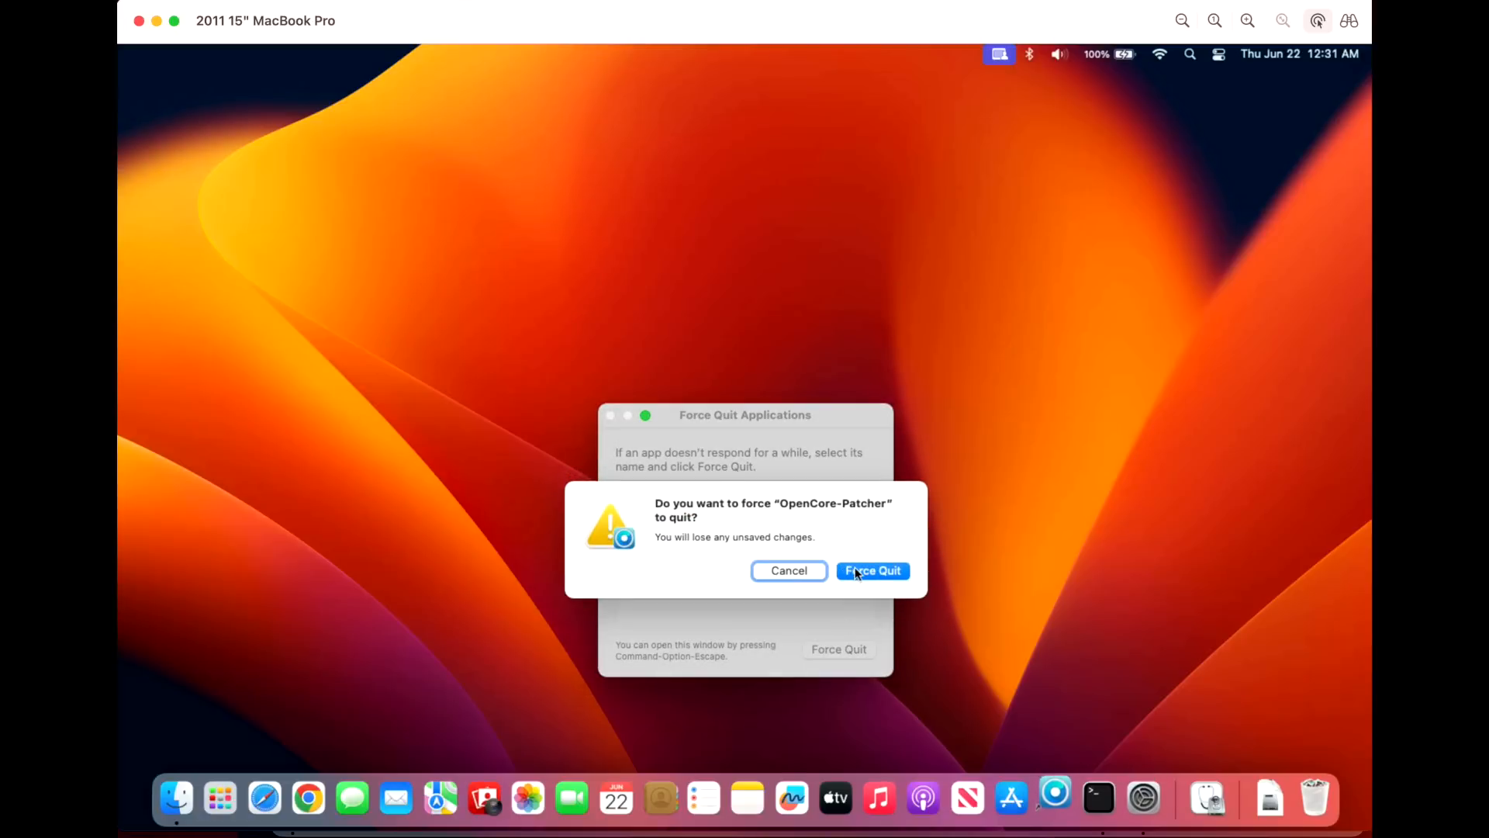
{"action": "left_click", "coordinate": [871, 571]}
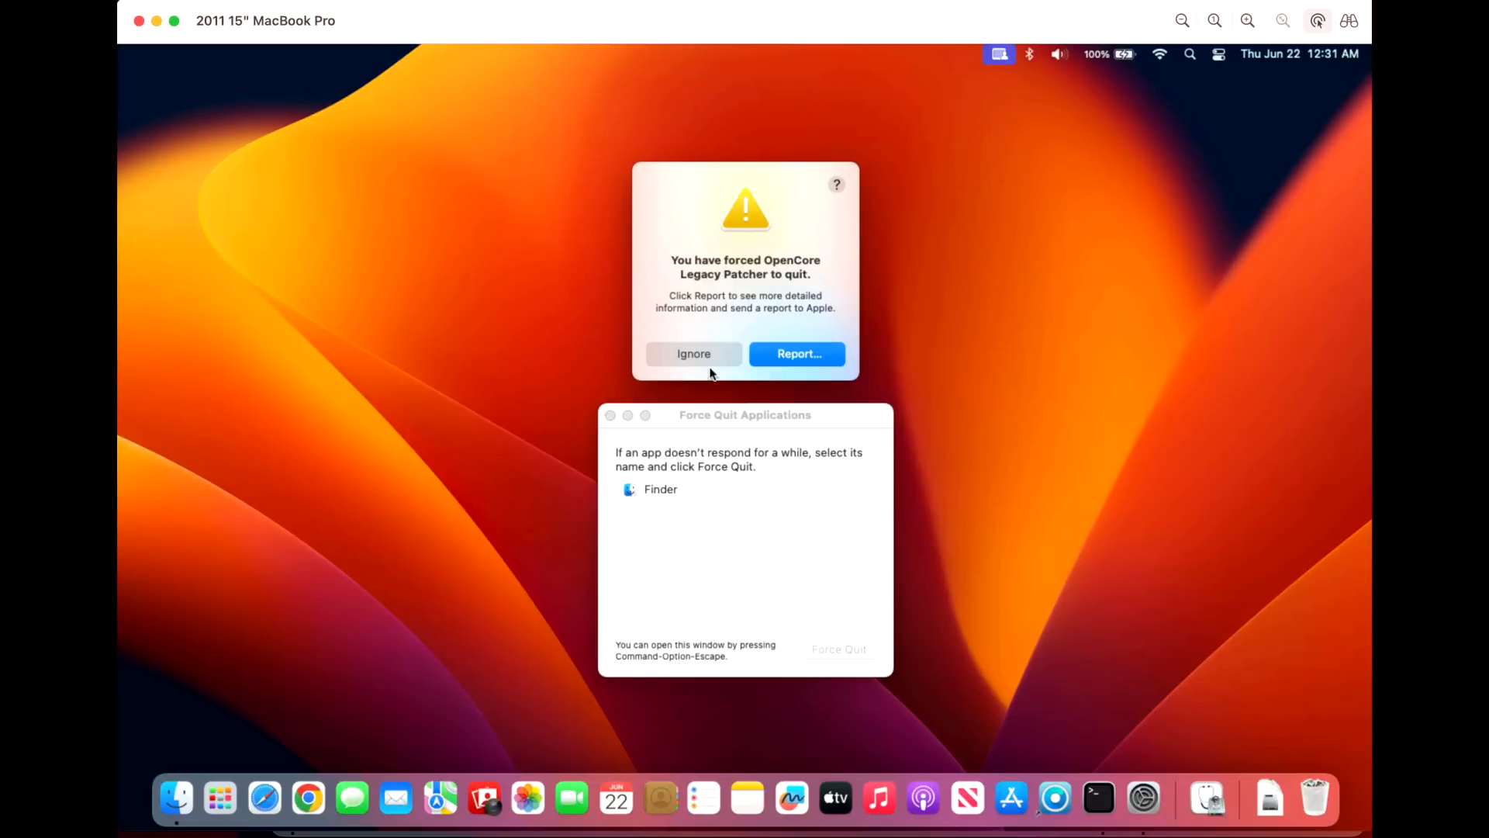
{"action": "left_click", "coordinate": [694, 354]}
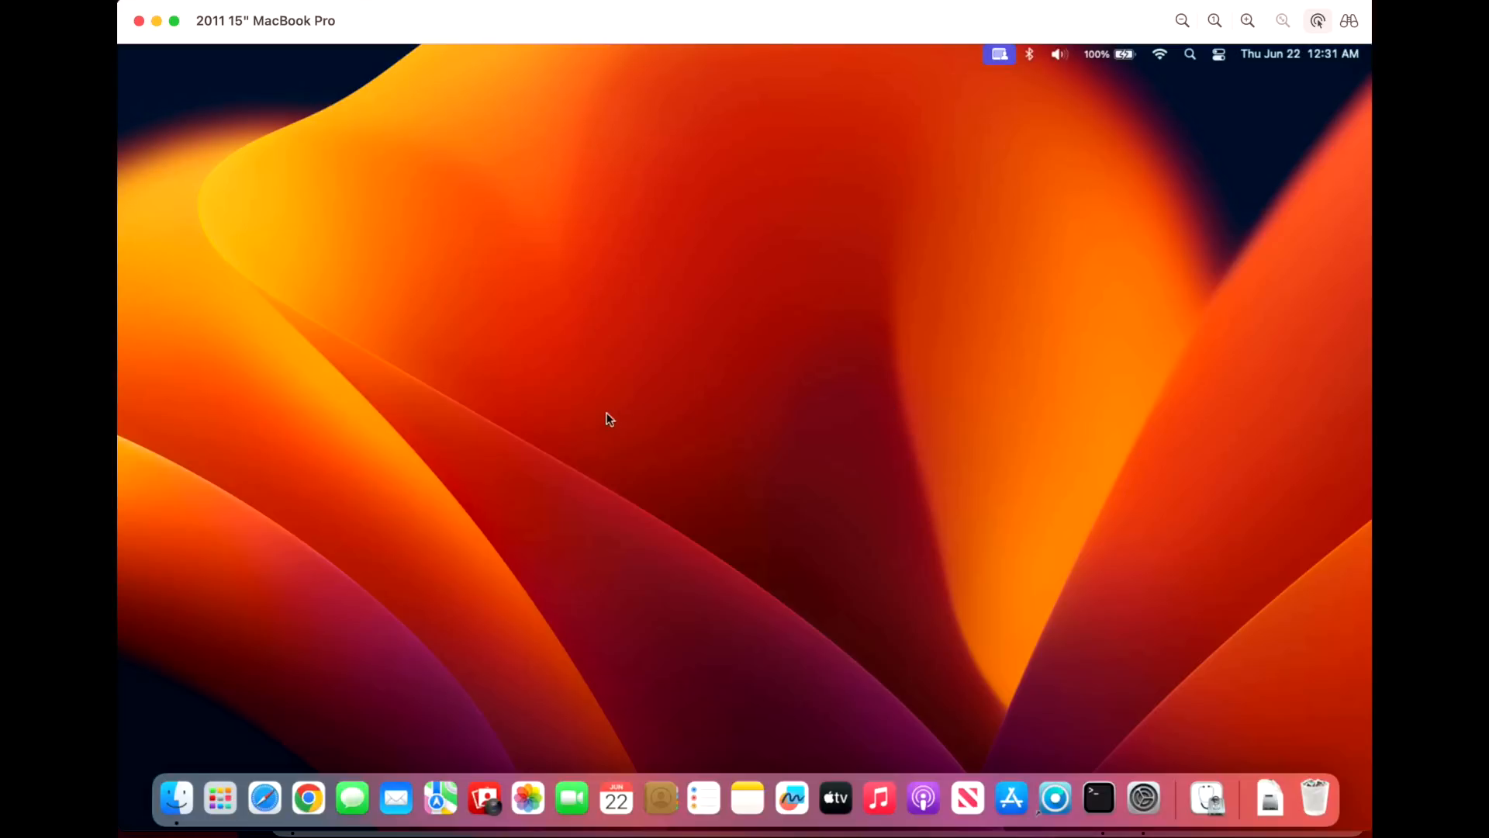
{"action": "mouse_move", "coordinate": [694, 419]}
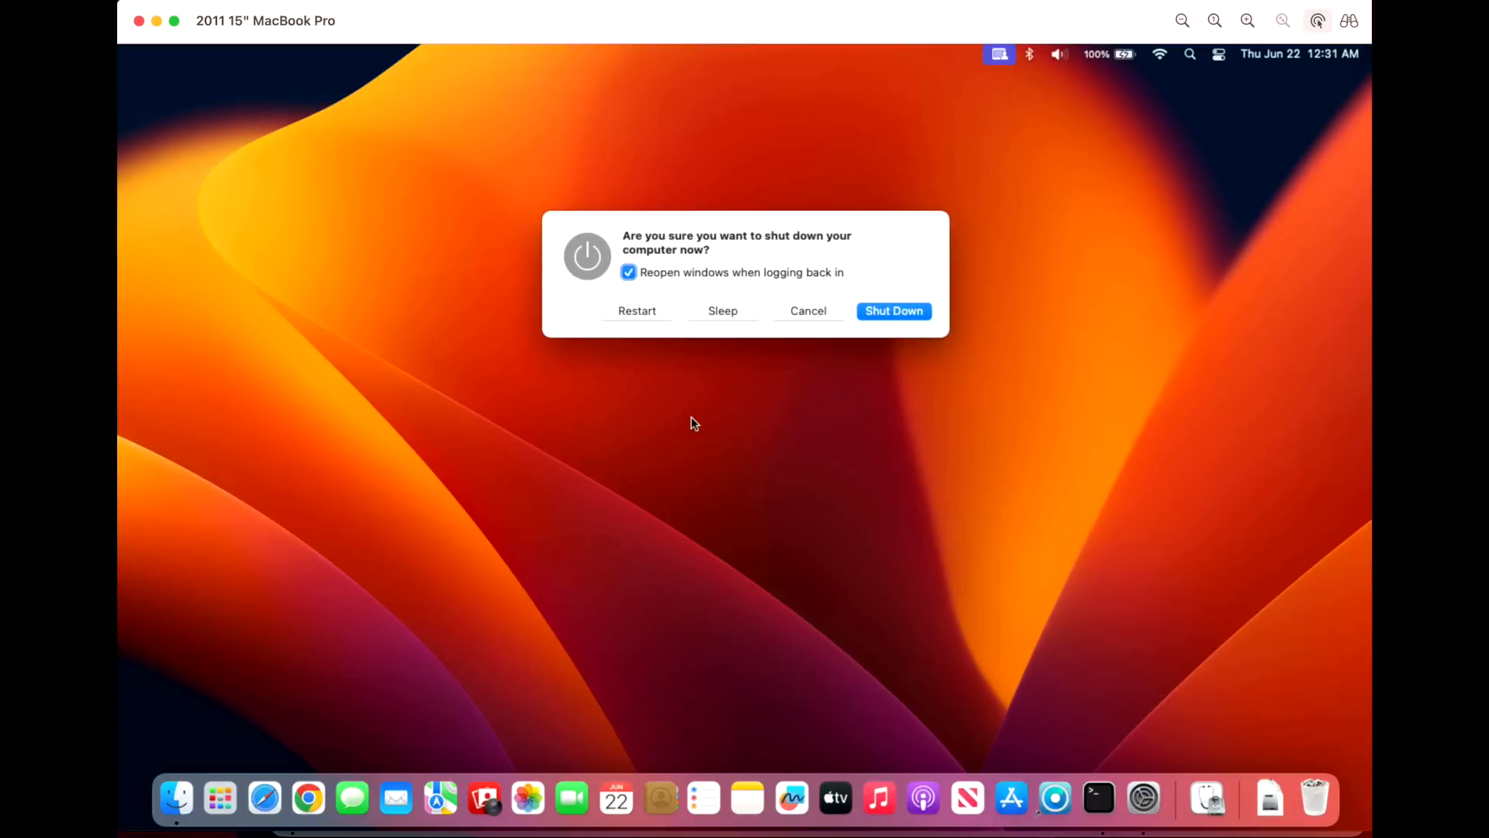
- Choose Restart on the 2011 MacBook Pro's shut-down prompt
{"action": "left_click", "coordinate": [808, 310]}
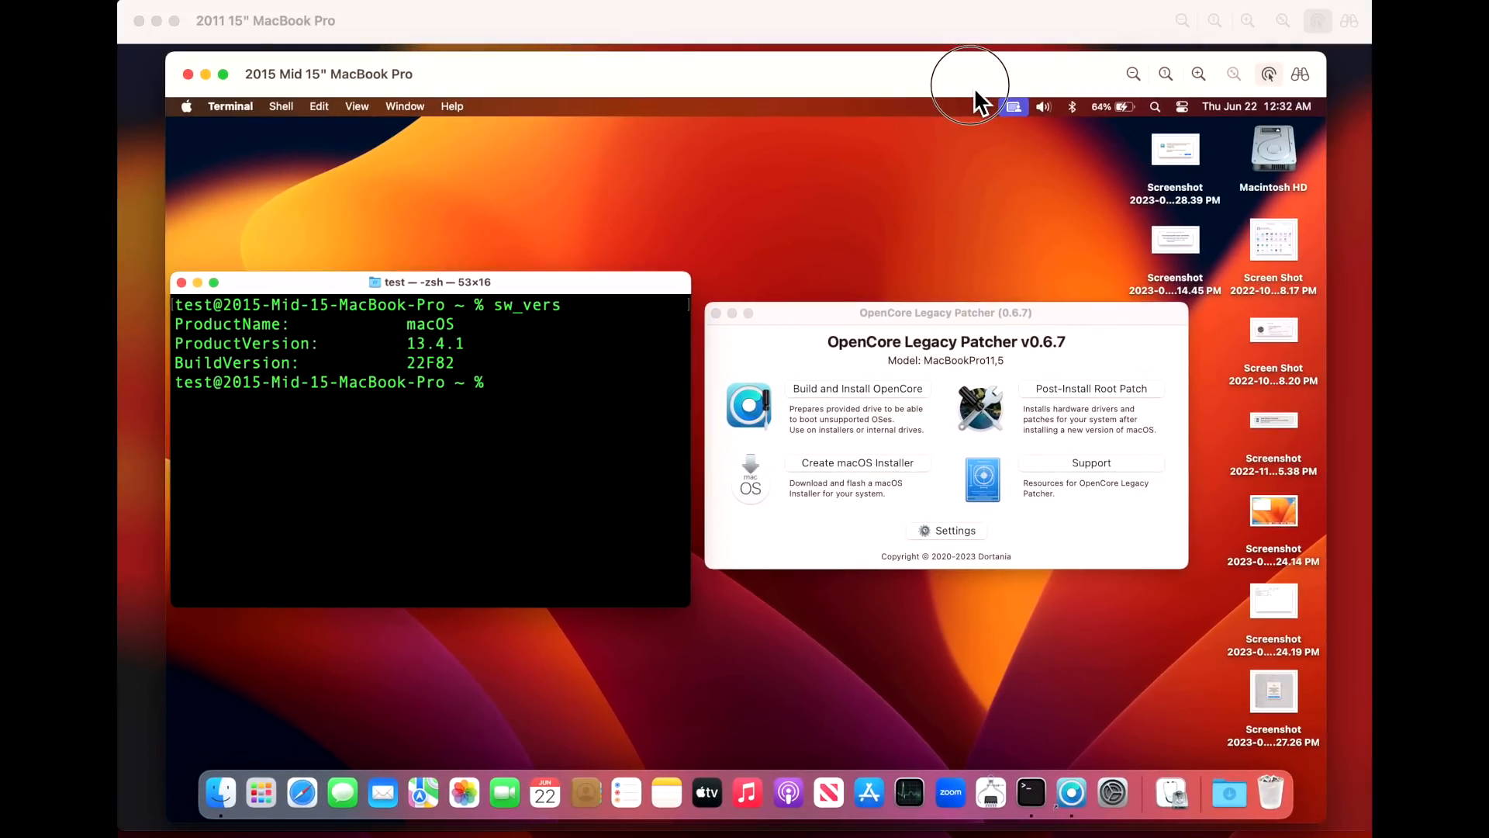
{"action": "mouse_move", "coordinate": [819, 229]}
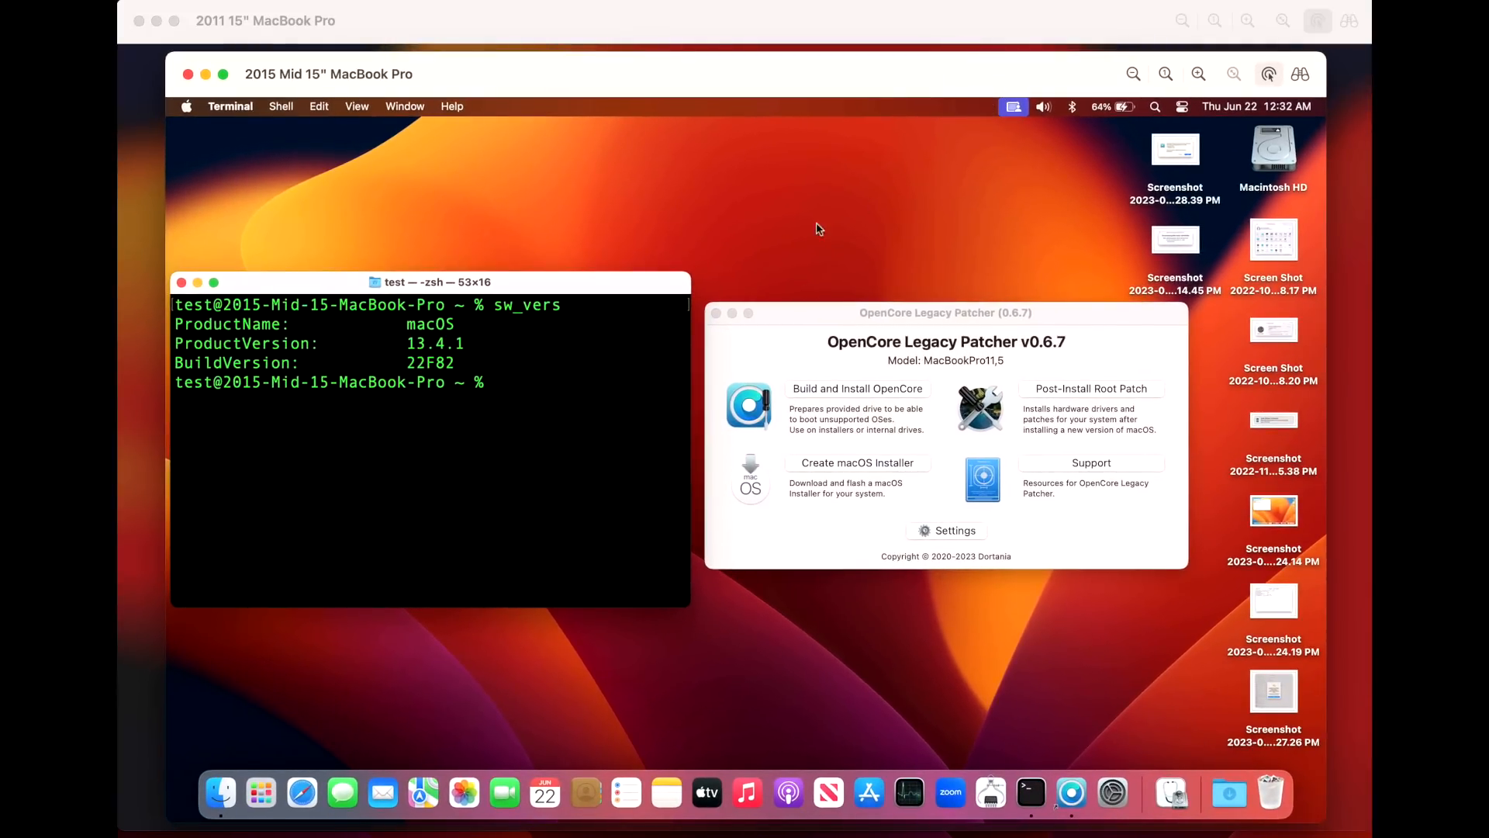
{"action": "left_click", "coordinate": [187, 106]}
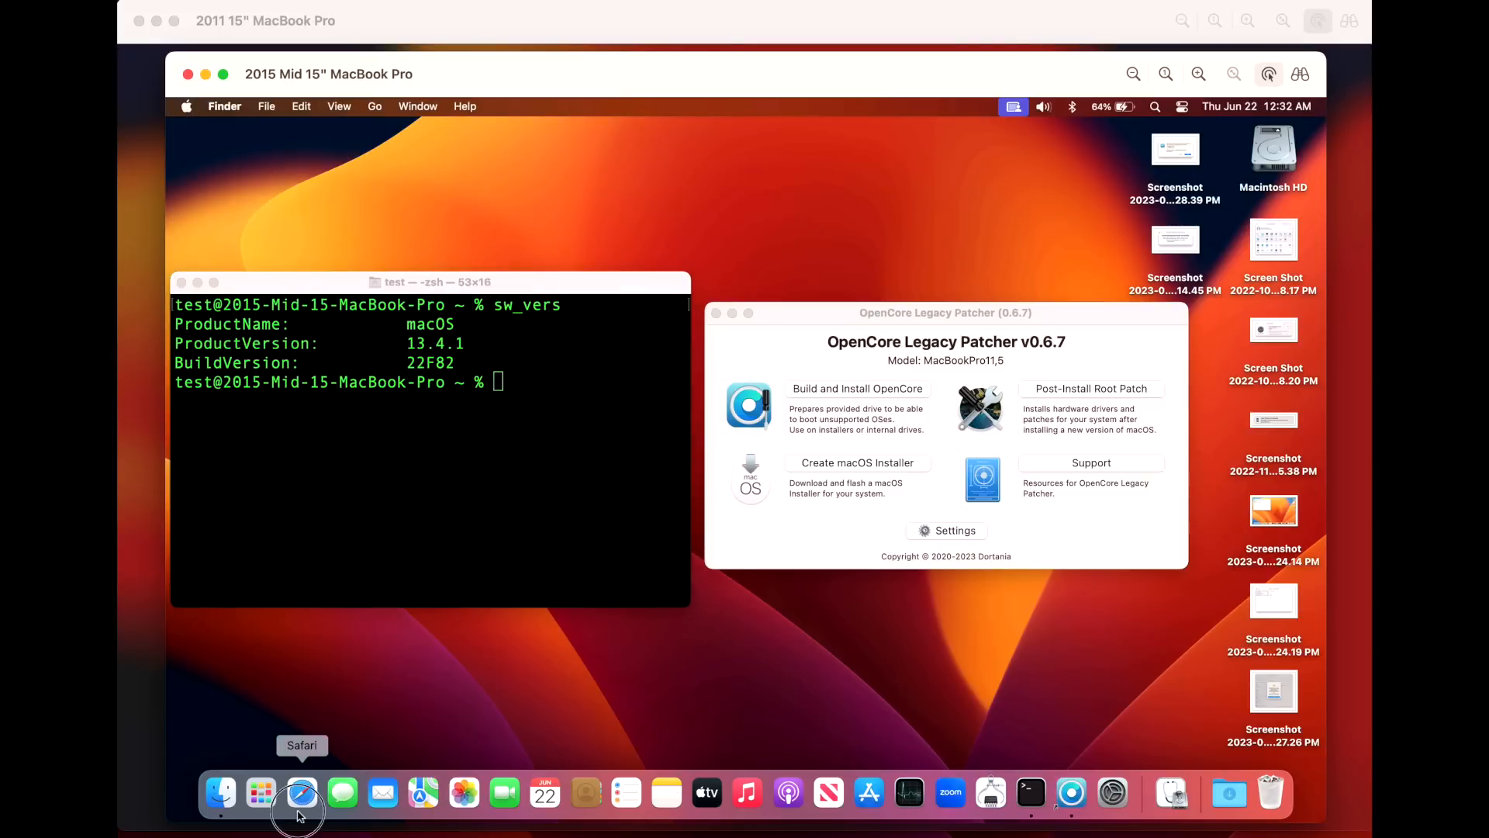
{"action": "left_click", "coordinate": [301, 792]}
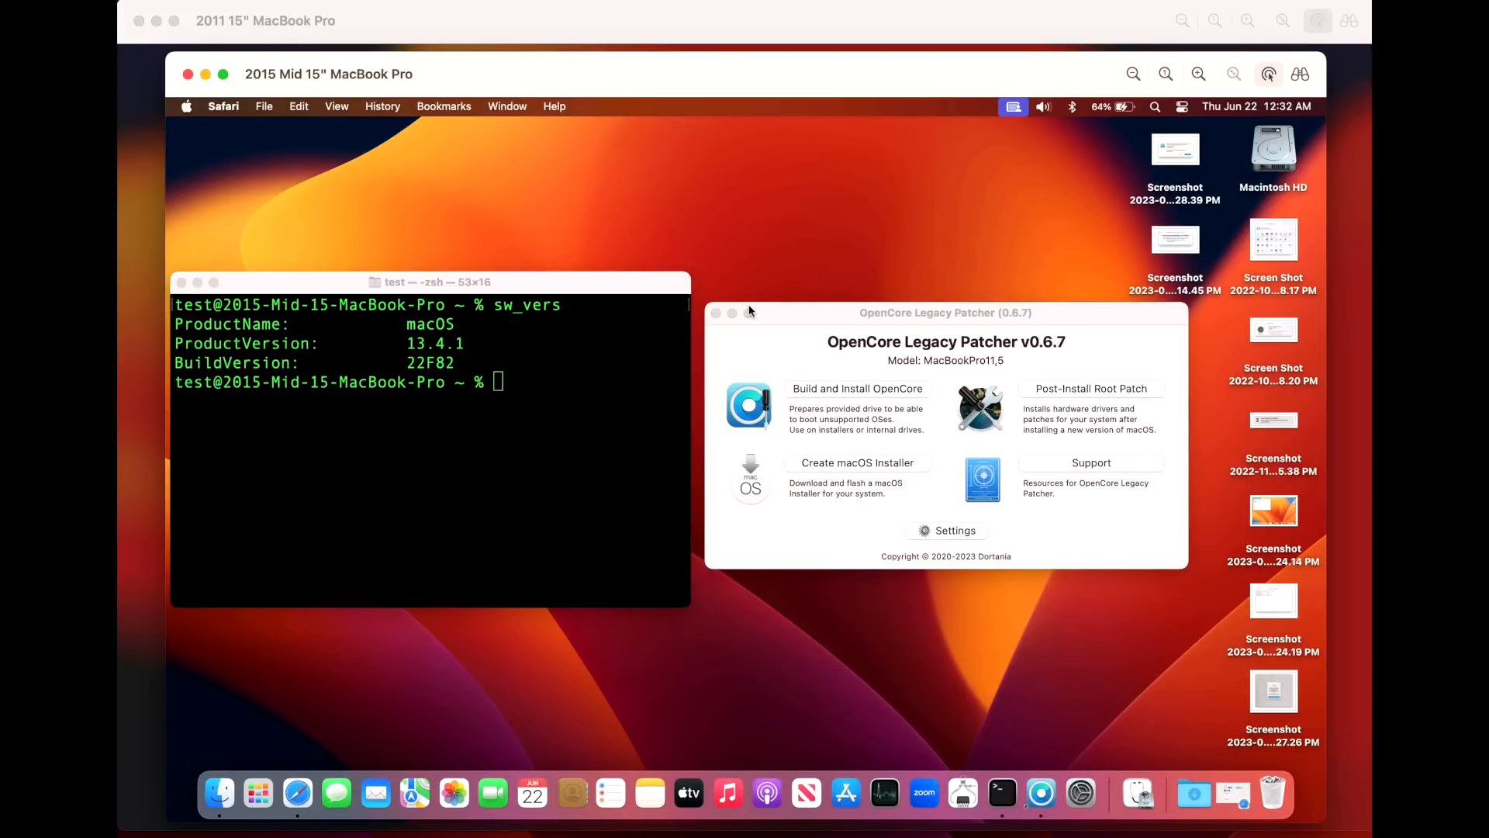
{"action": "mouse_move", "coordinate": [532, 215]}
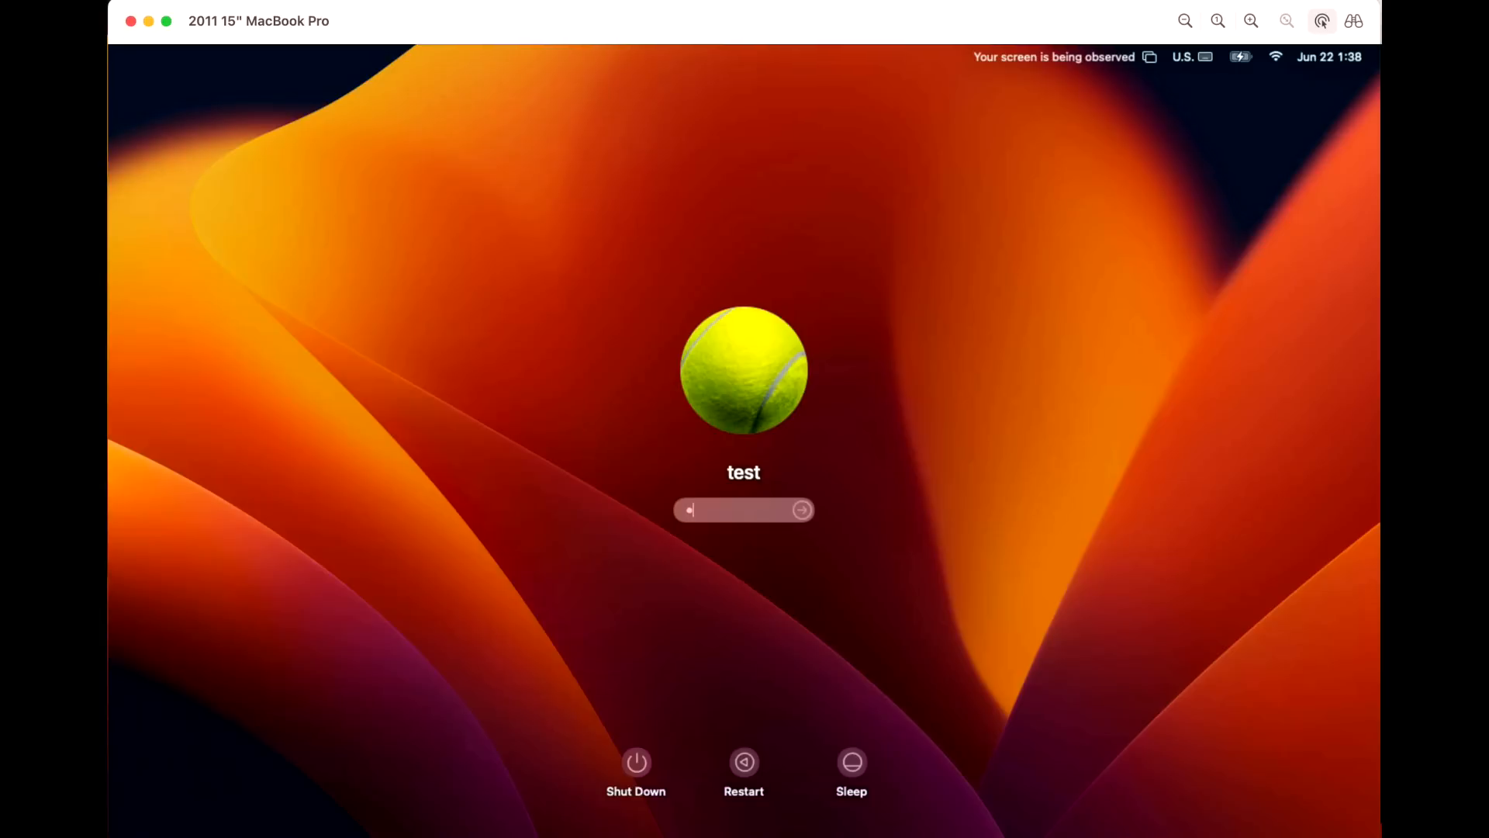
- Enter the account password on the 2011 MacBook Pro login screen
{"action": "type", "text": "•"}
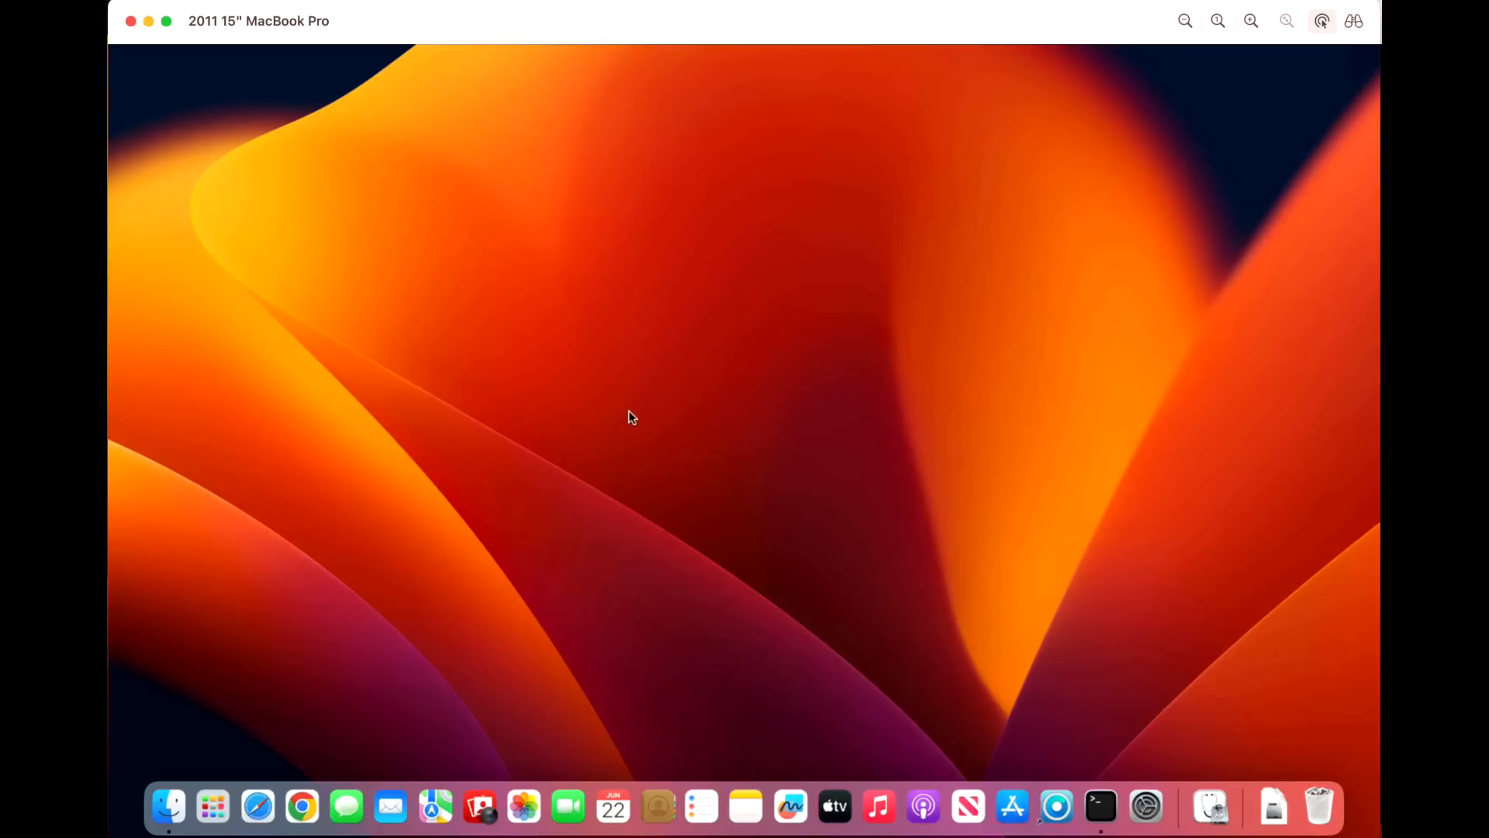
{"action": "mouse_move", "coordinate": [862, 432]}
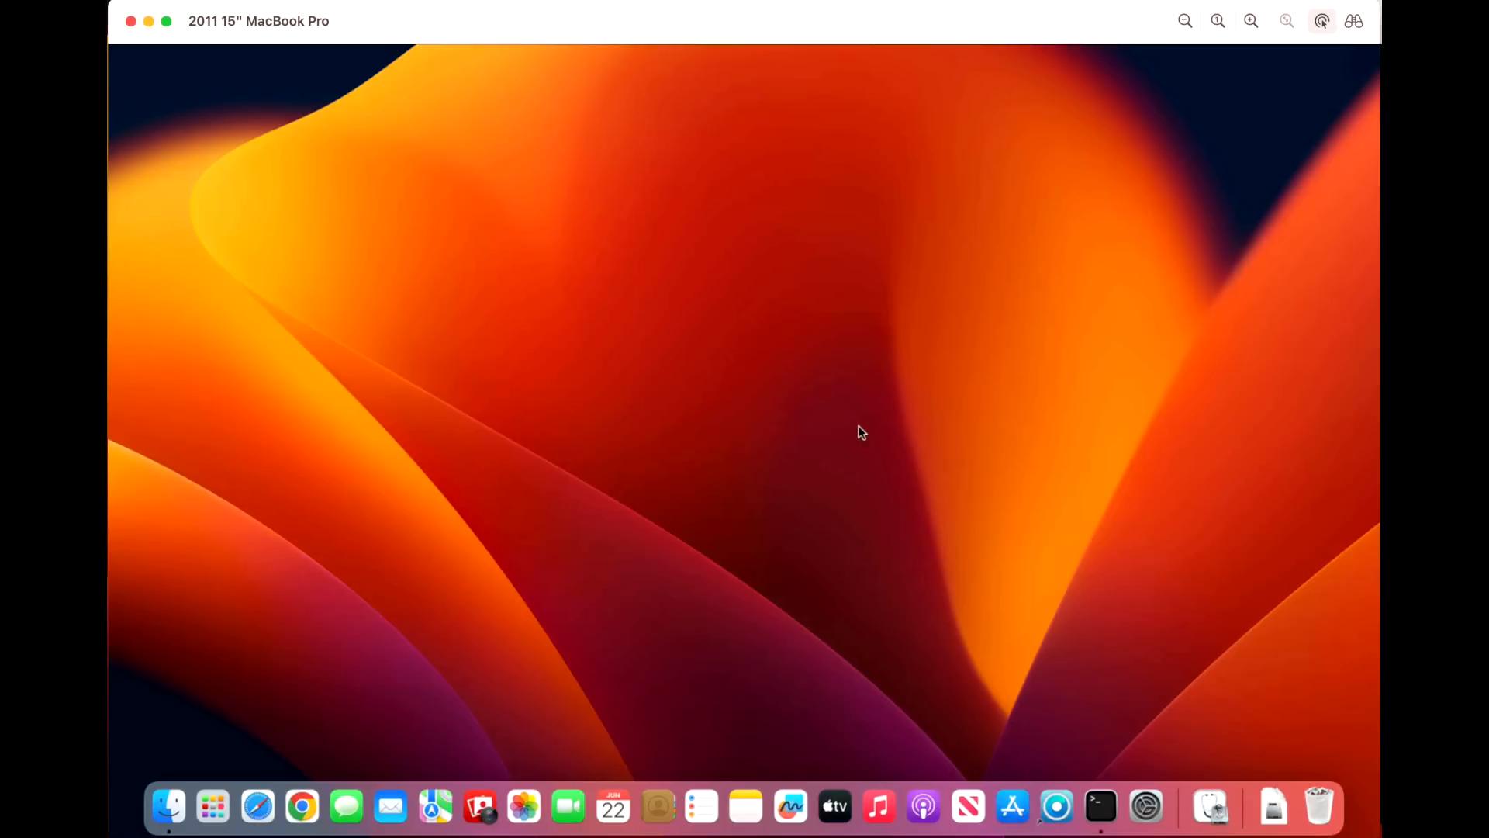